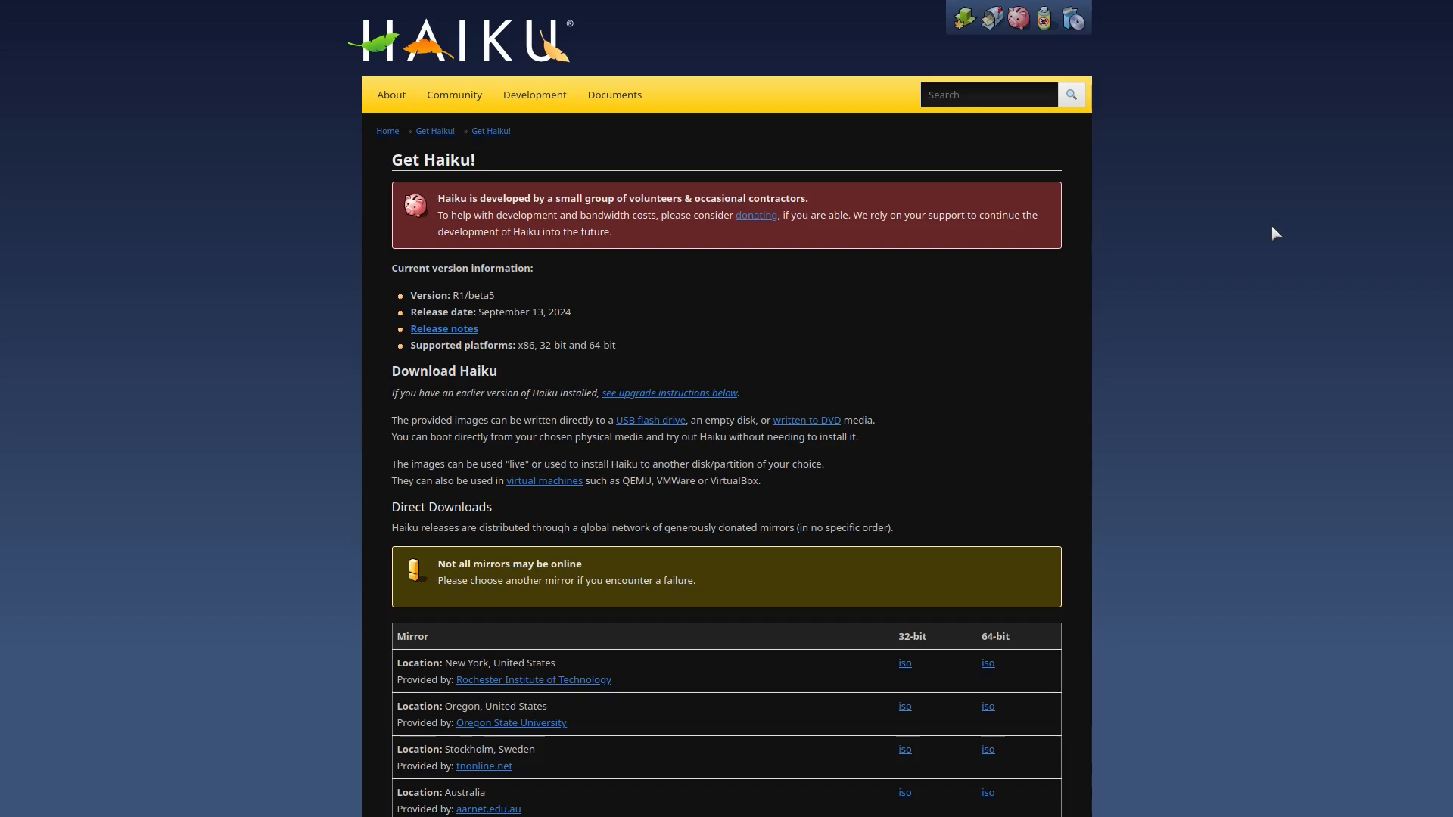
mouse_move(1269, 231)
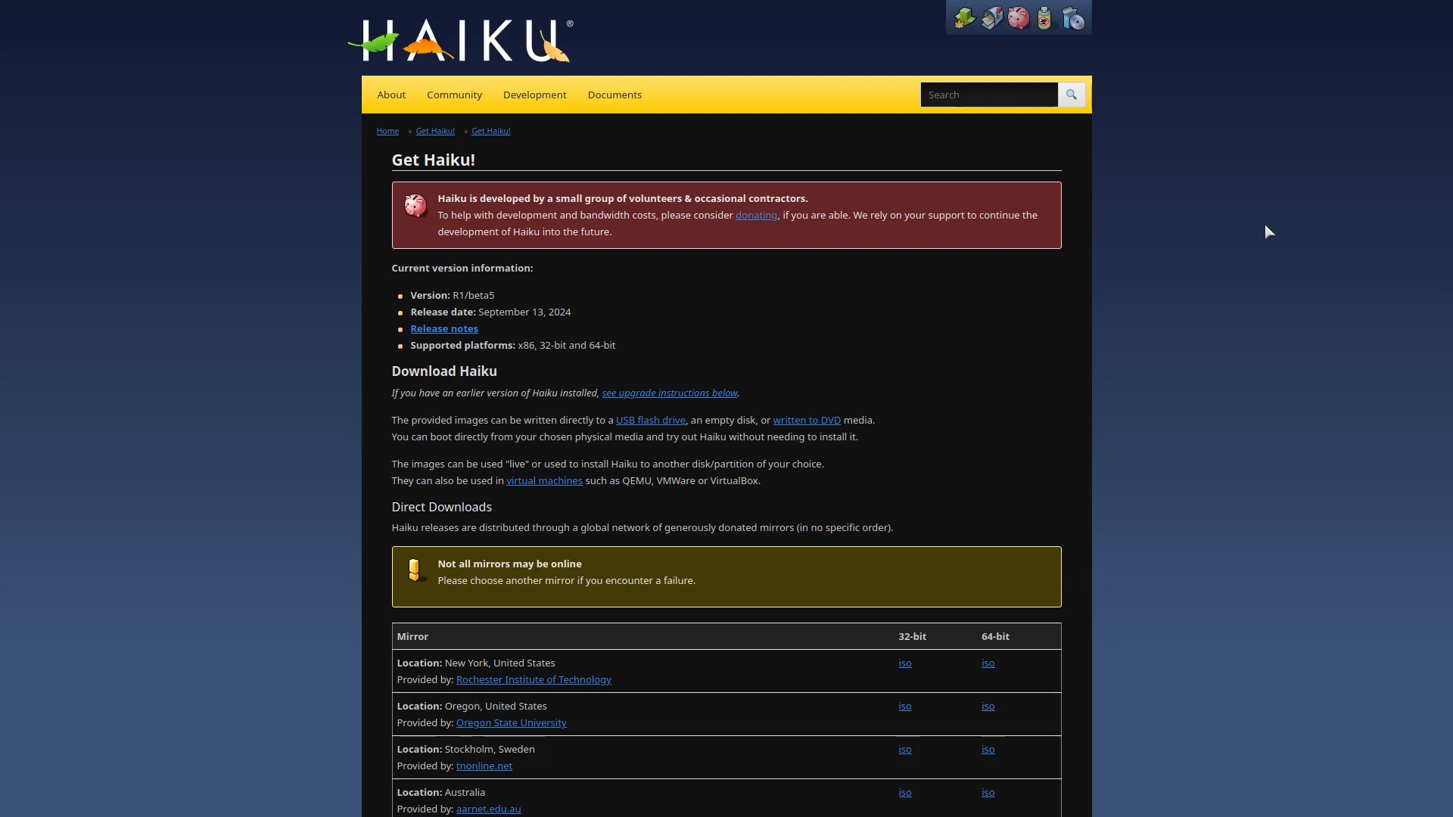
mouse_move(1265, 248)
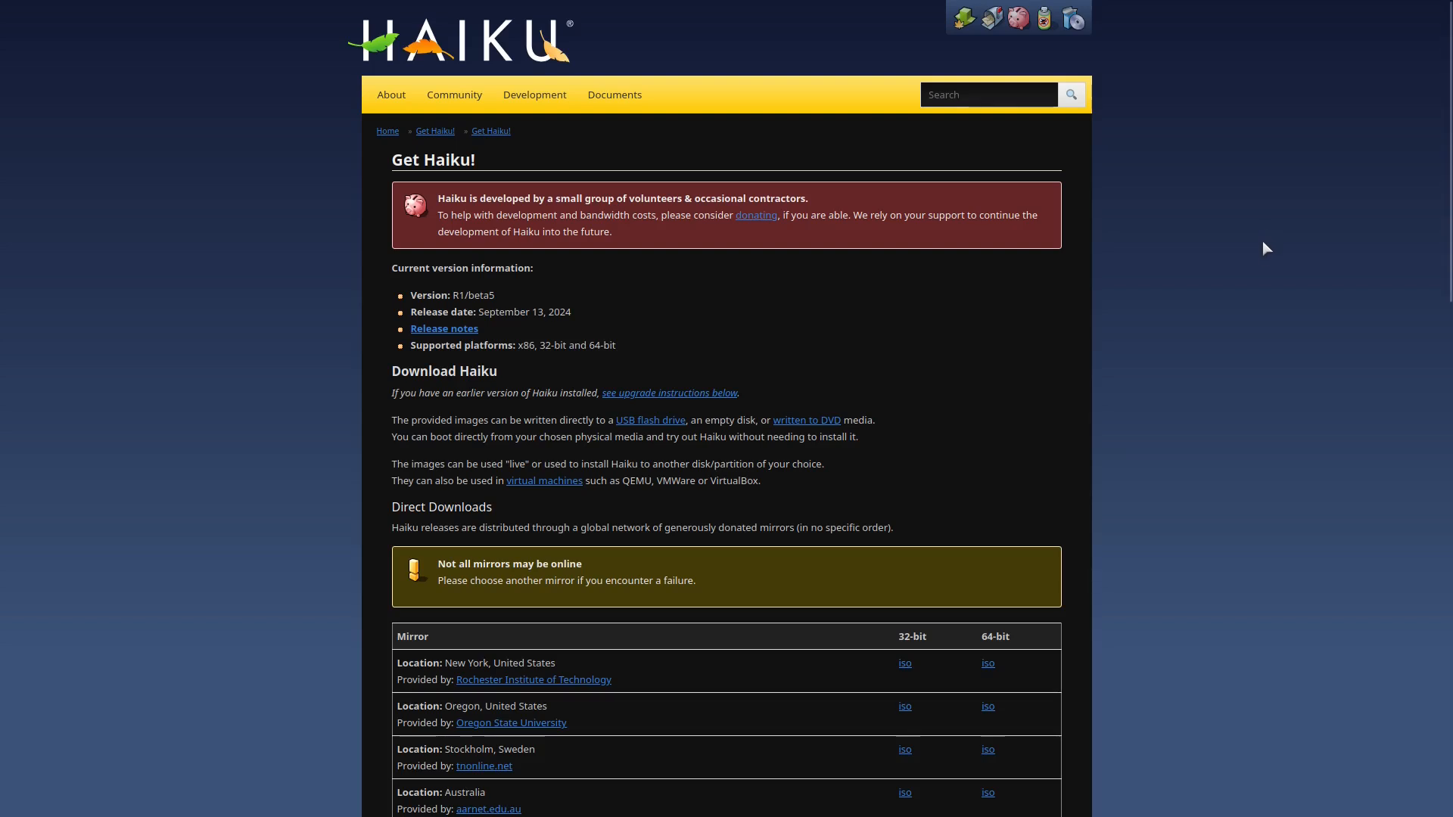
mouse_move(1261, 264)
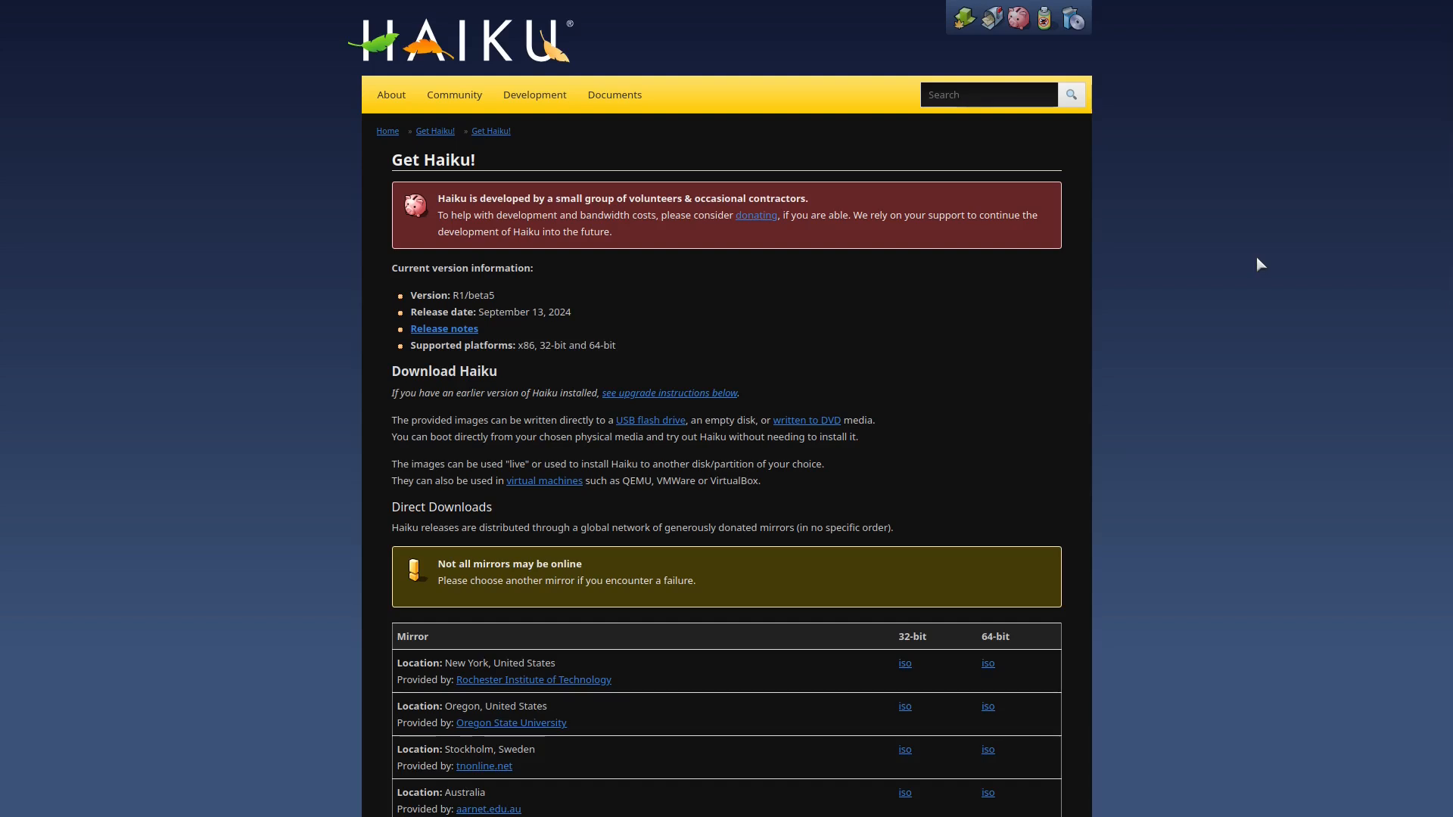
mouse_move(1215, 272)
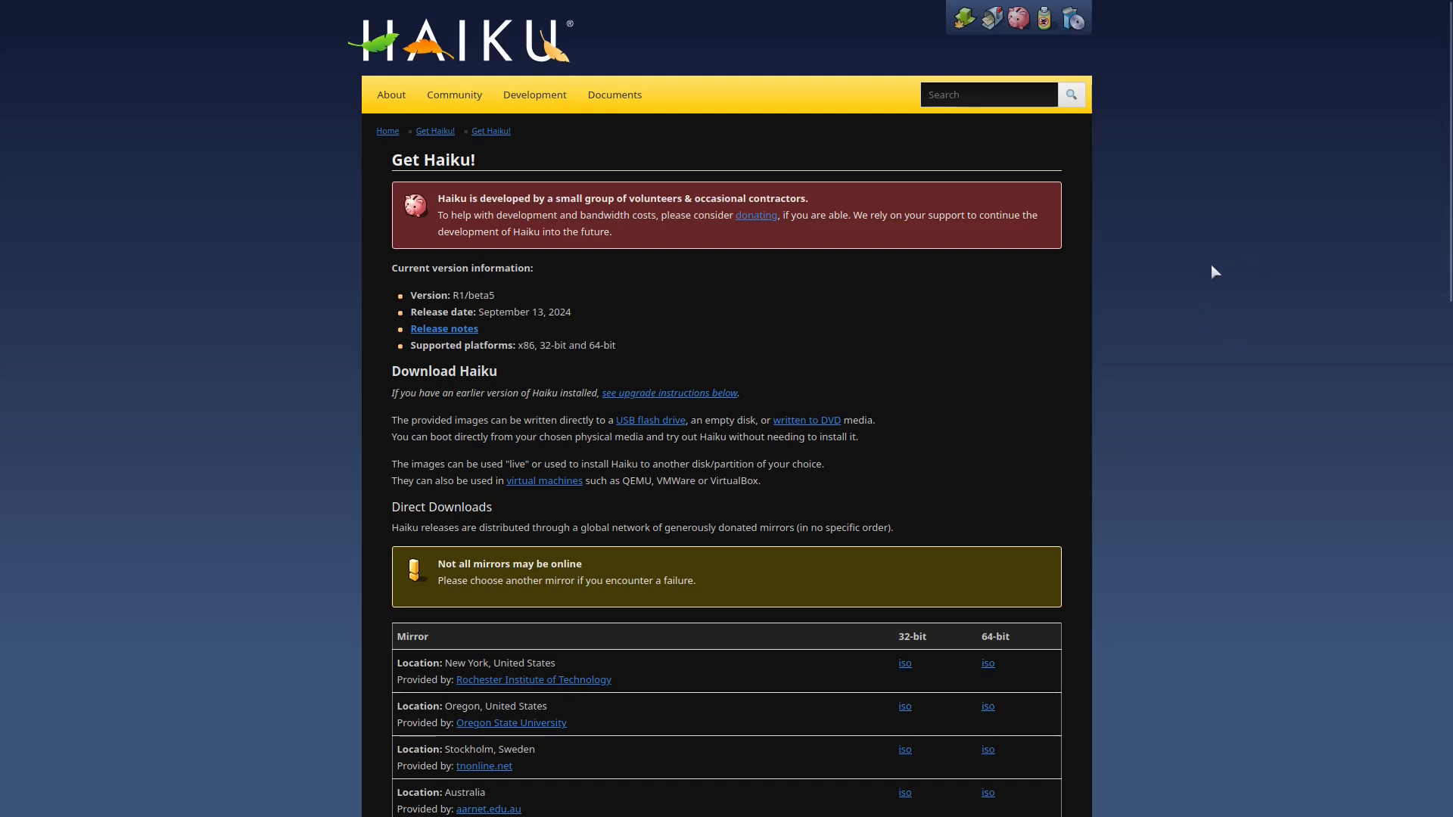
mouse_move(719, 179)
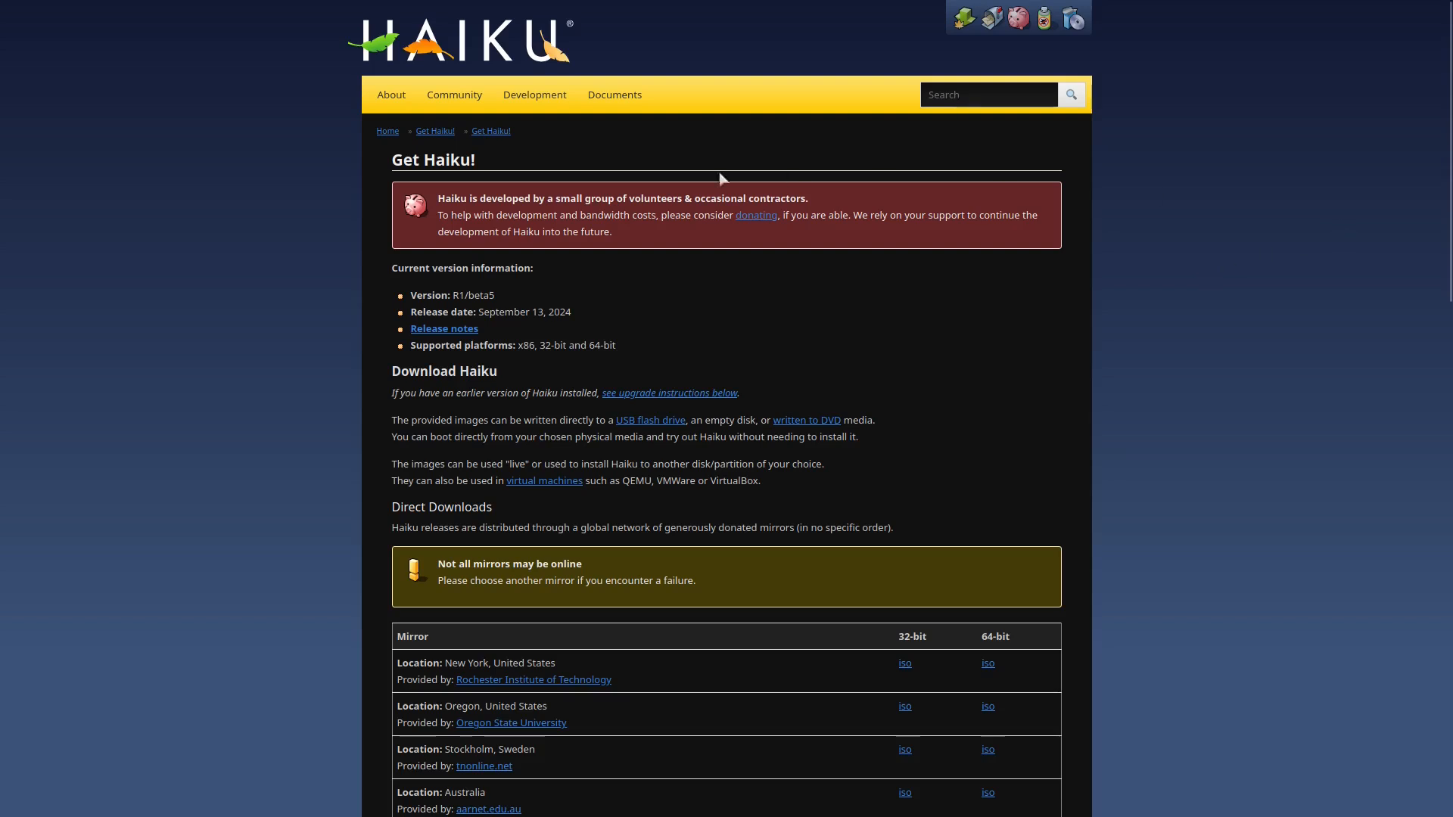
mouse_move(626, 217)
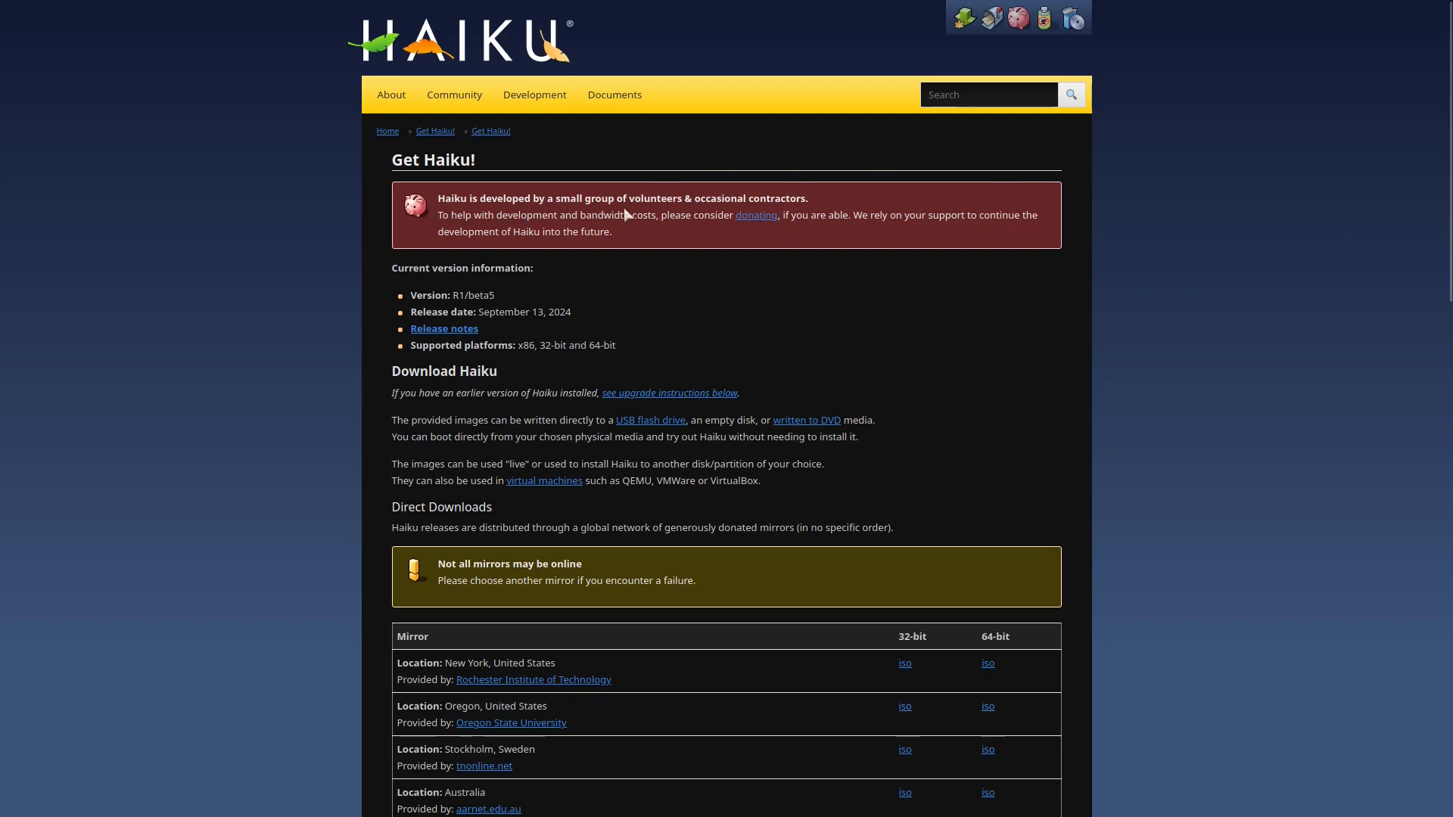
mouse_move(756, 216)
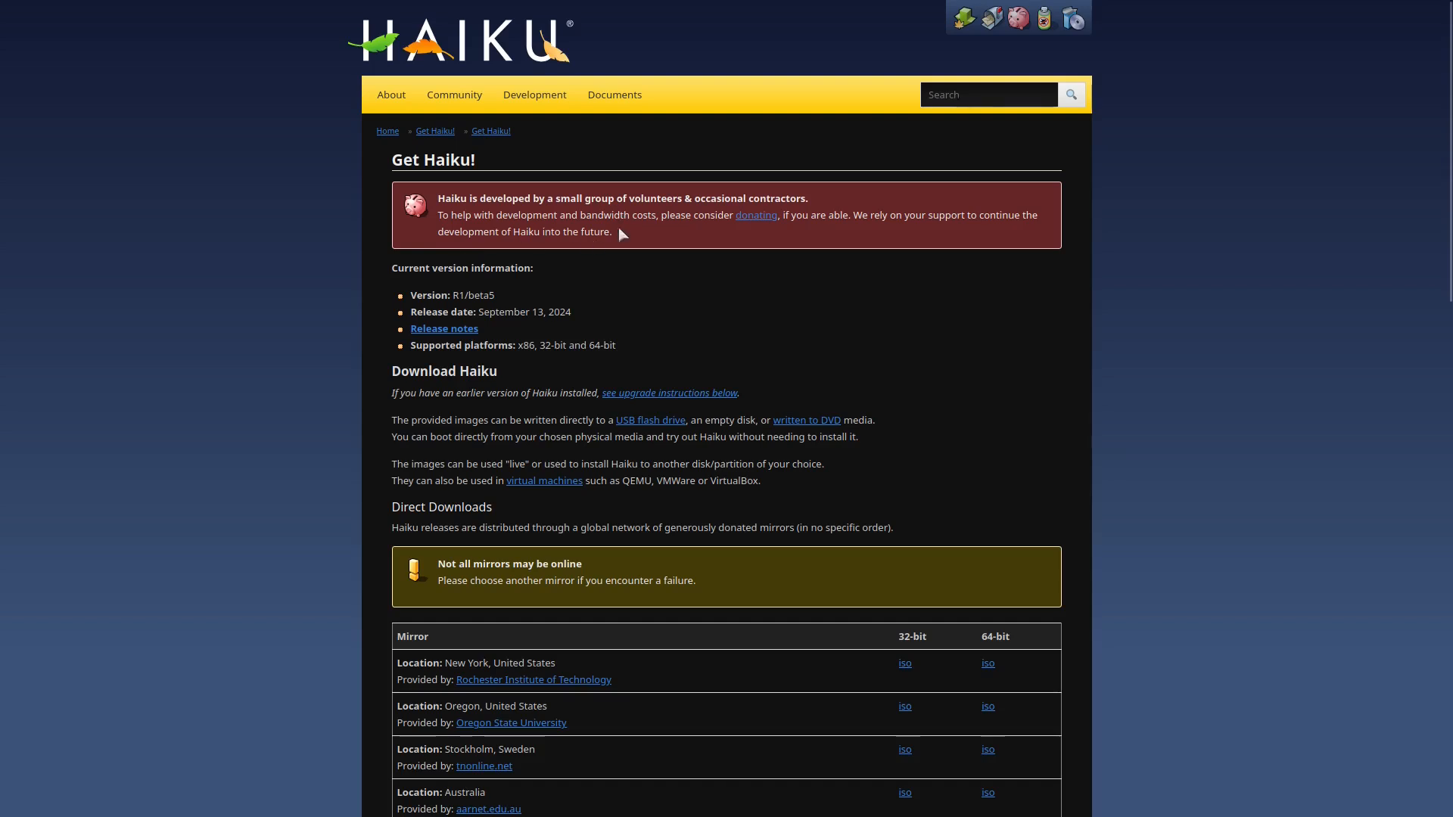
mouse_move(731, 234)
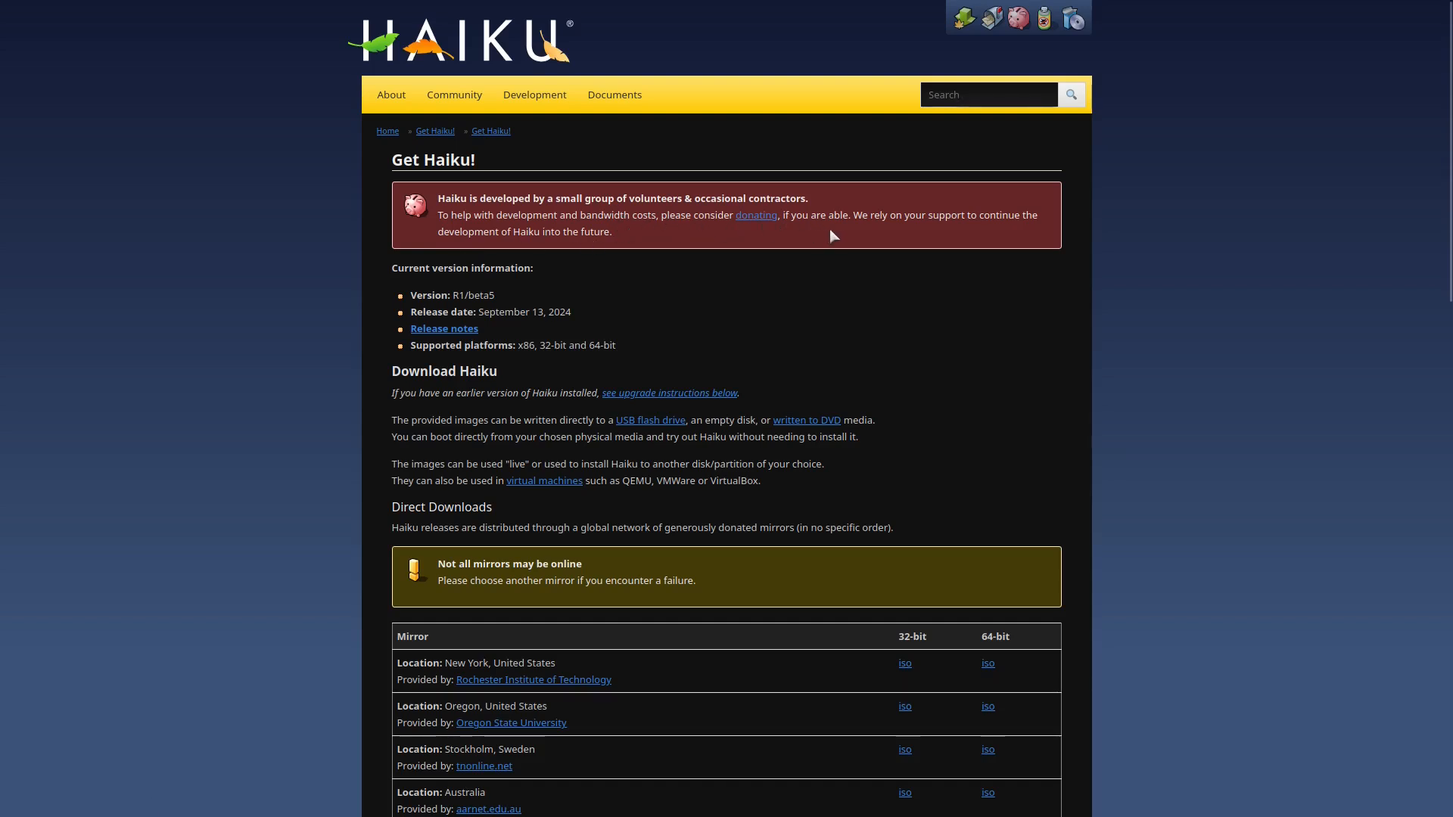
mouse_move(847, 236)
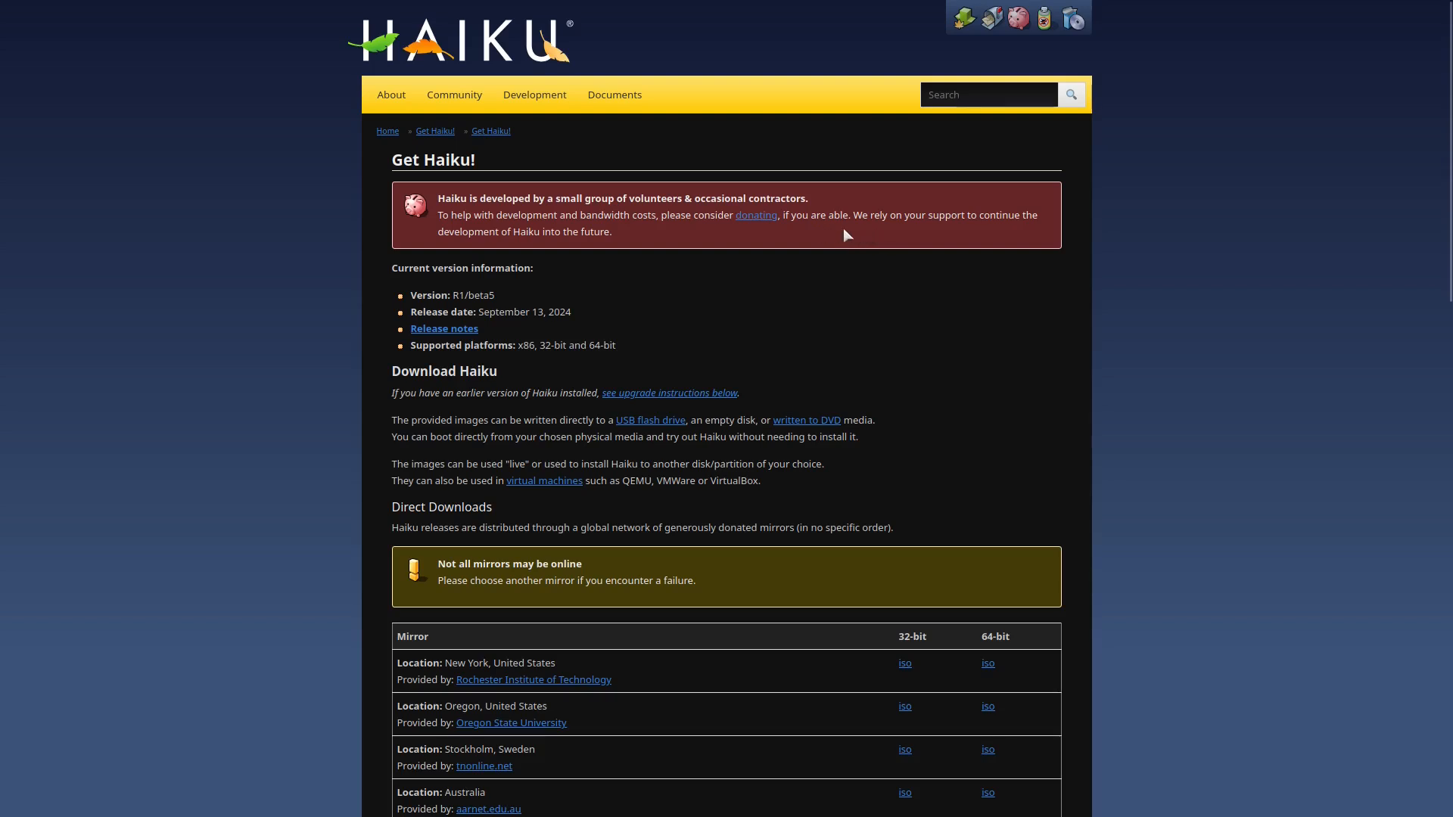
mouse_move(987, 230)
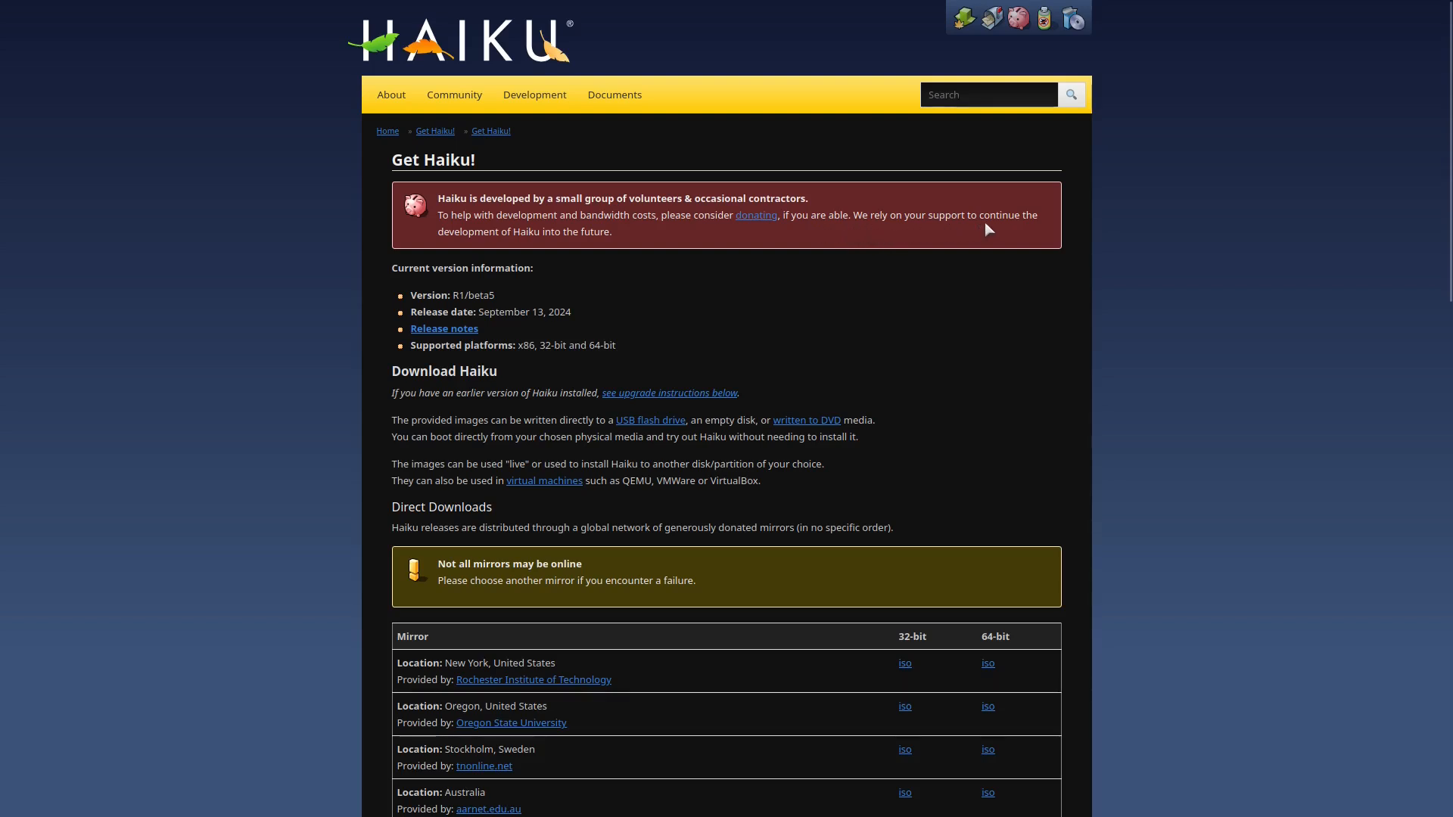
mouse_move(581, 244)
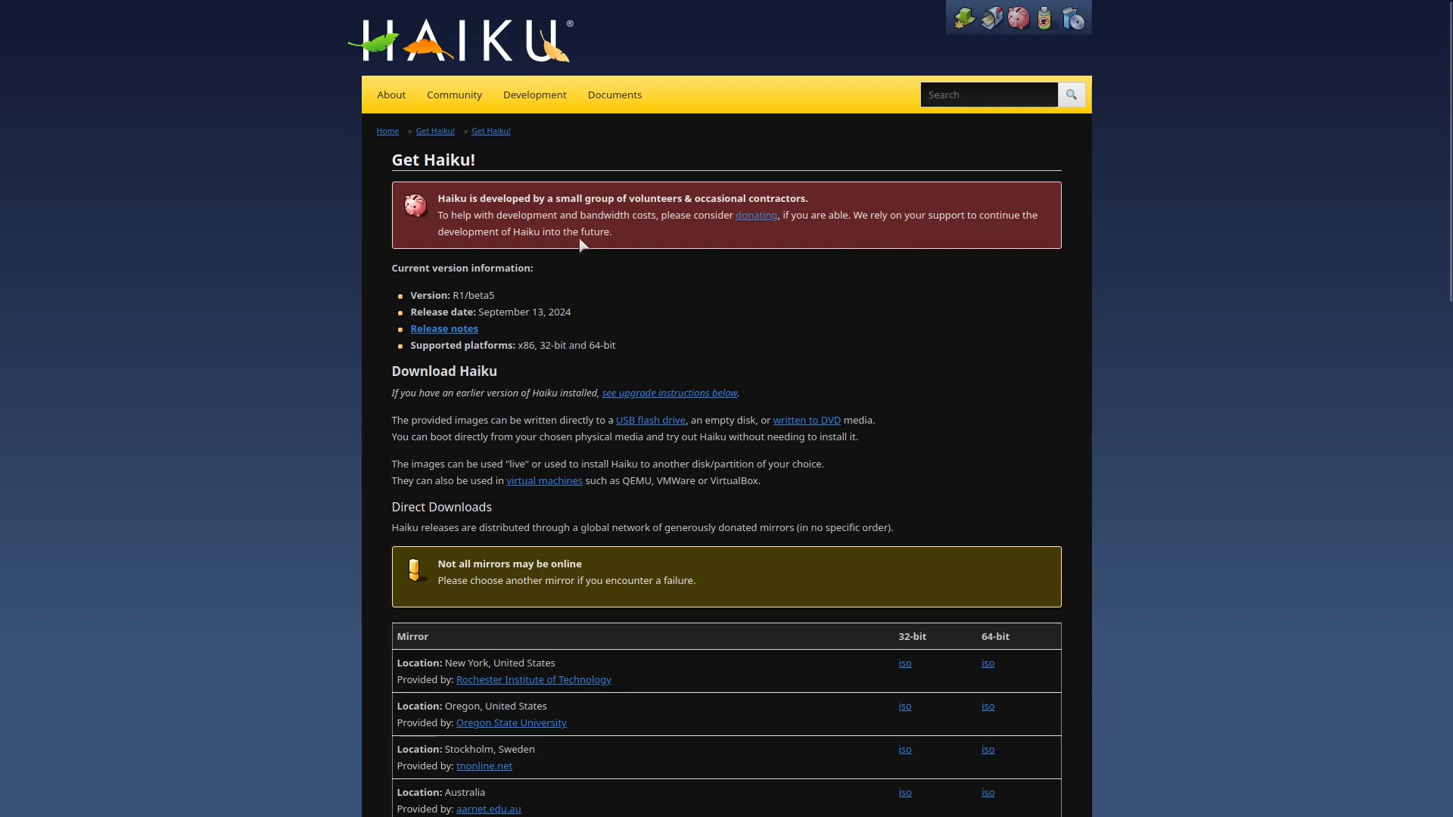
mouse_move(422, 268)
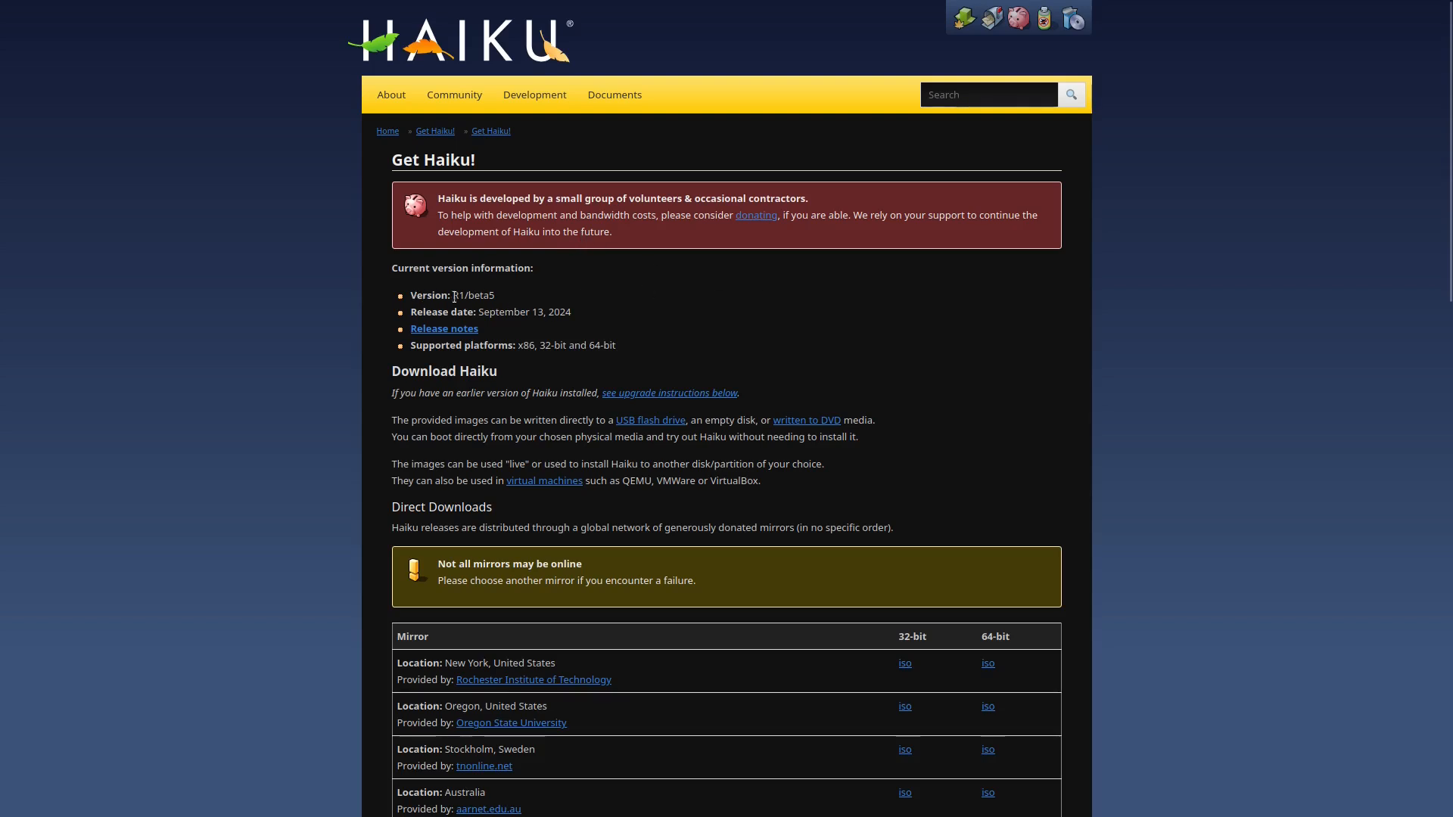
mouse_move(534, 306)
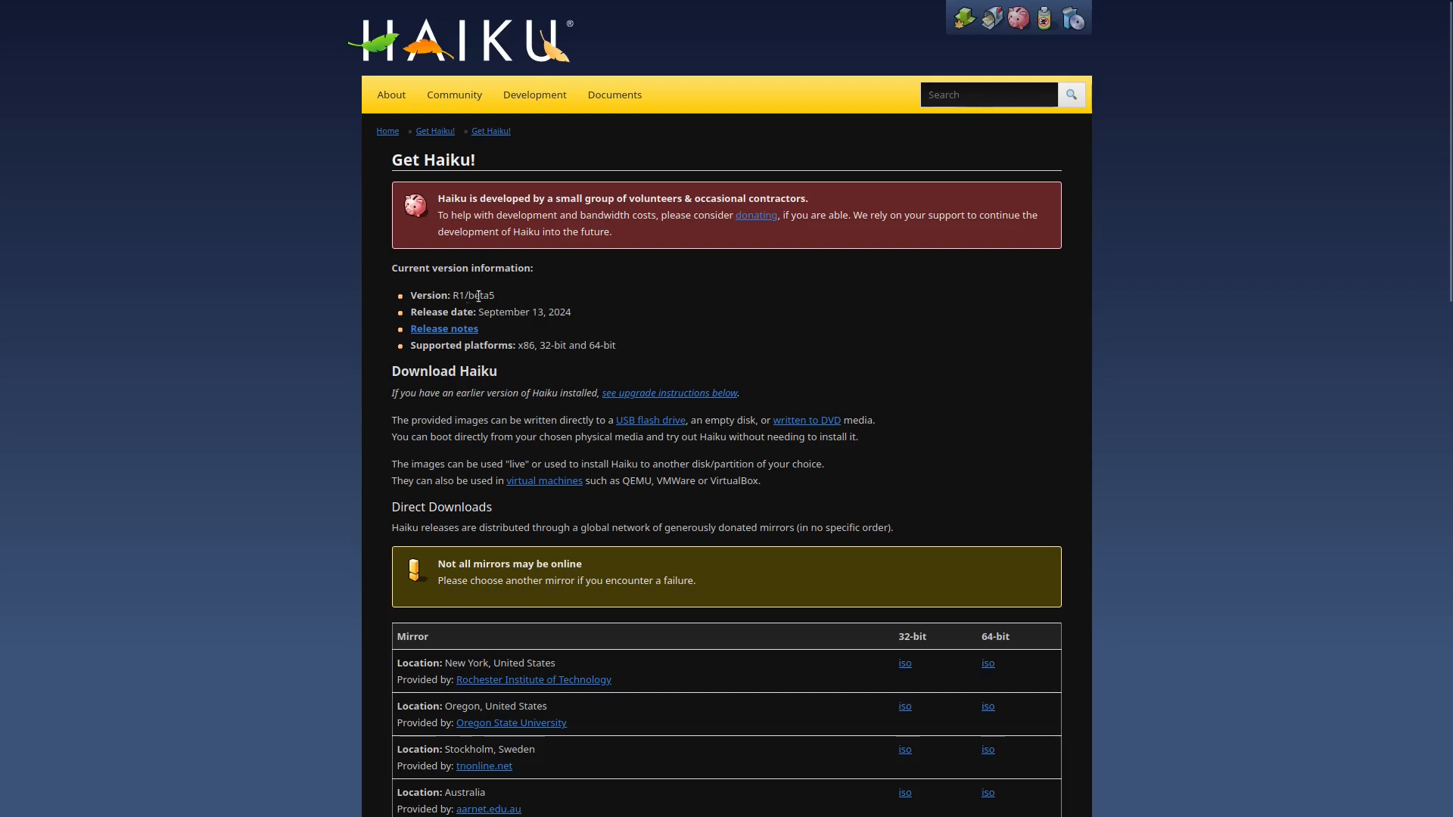
mouse_move(524, 316)
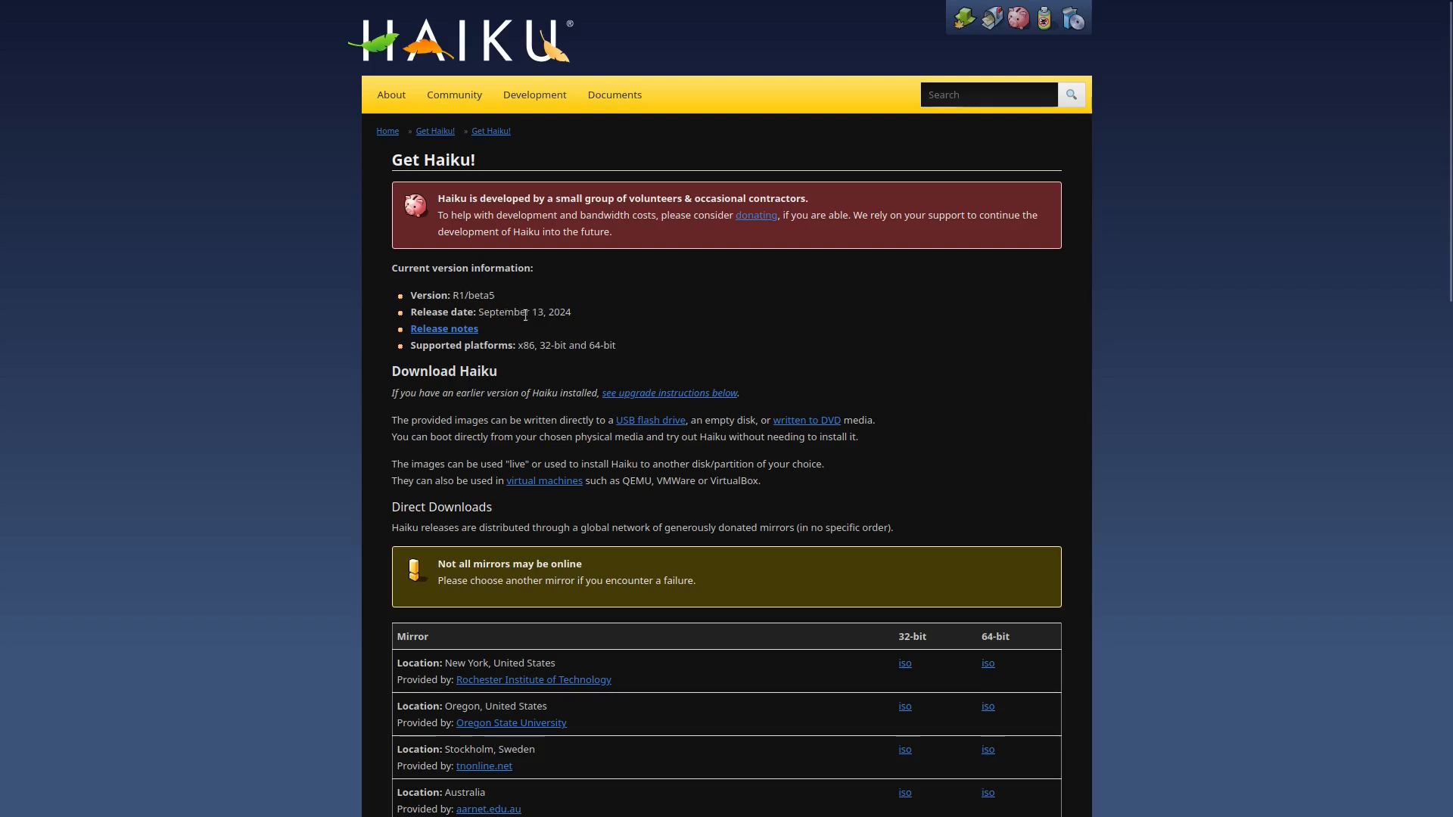
mouse_move(577, 324)
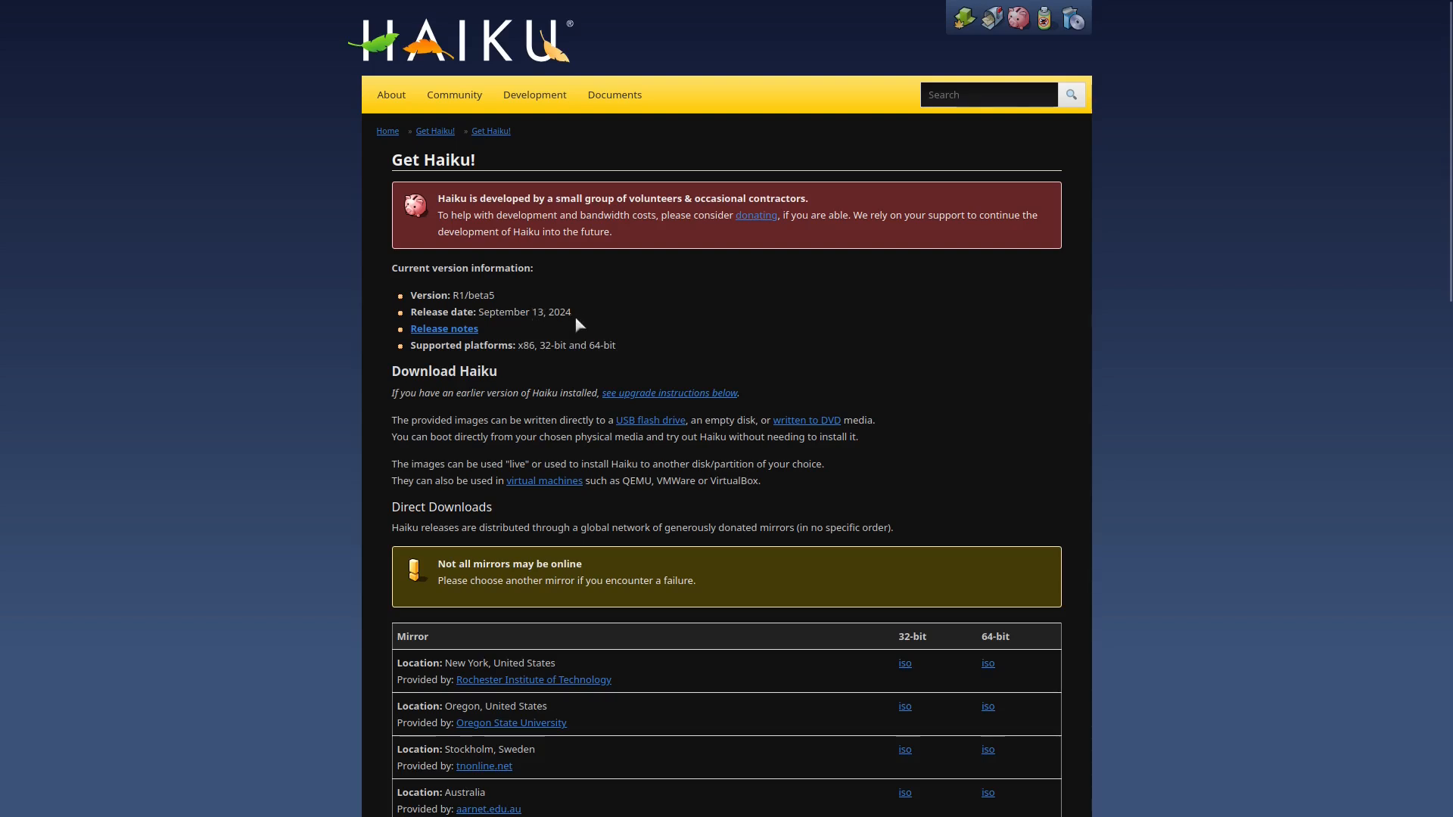
mouse_move(465, 336)
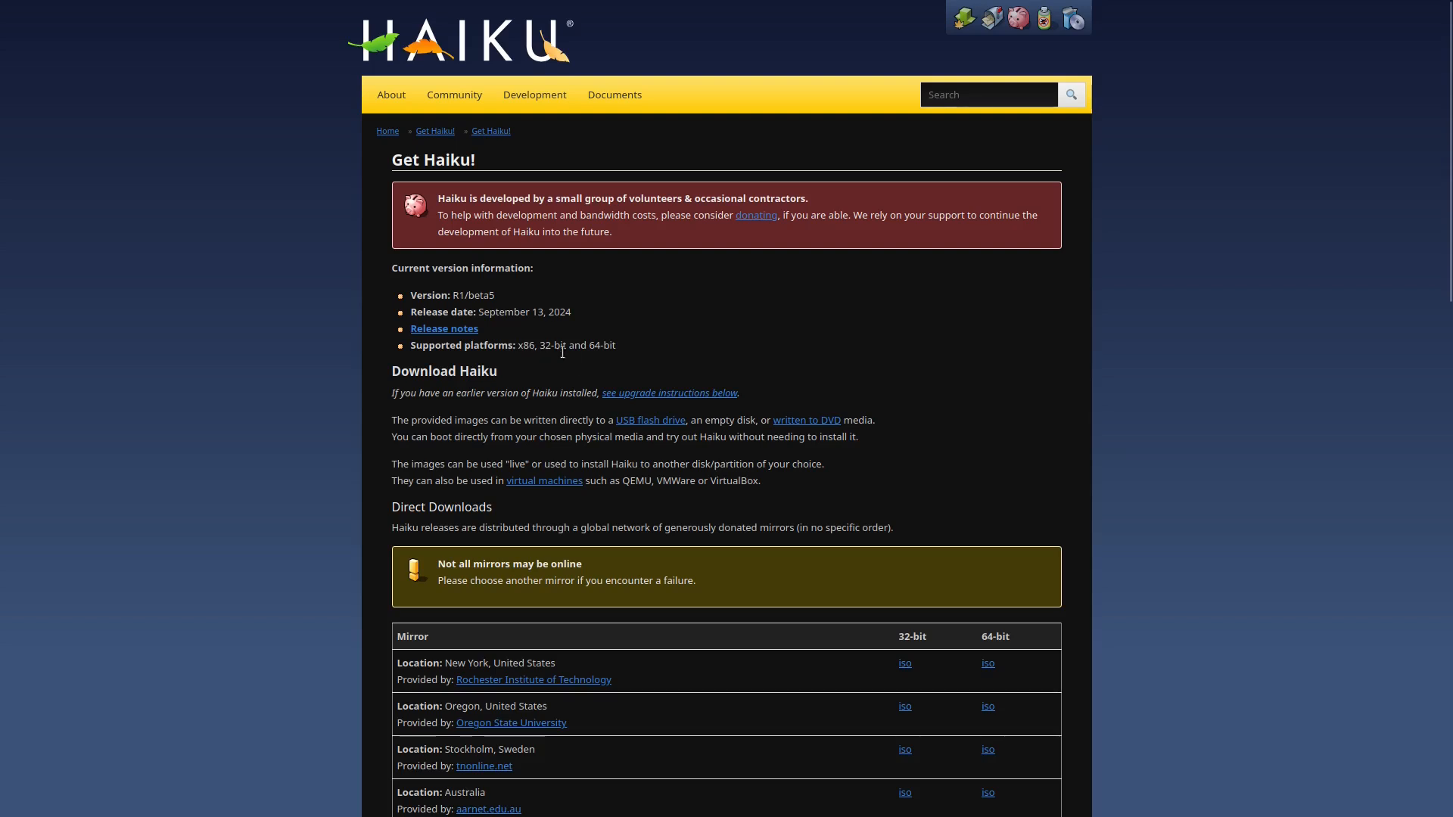
mouse_move(670, 360)
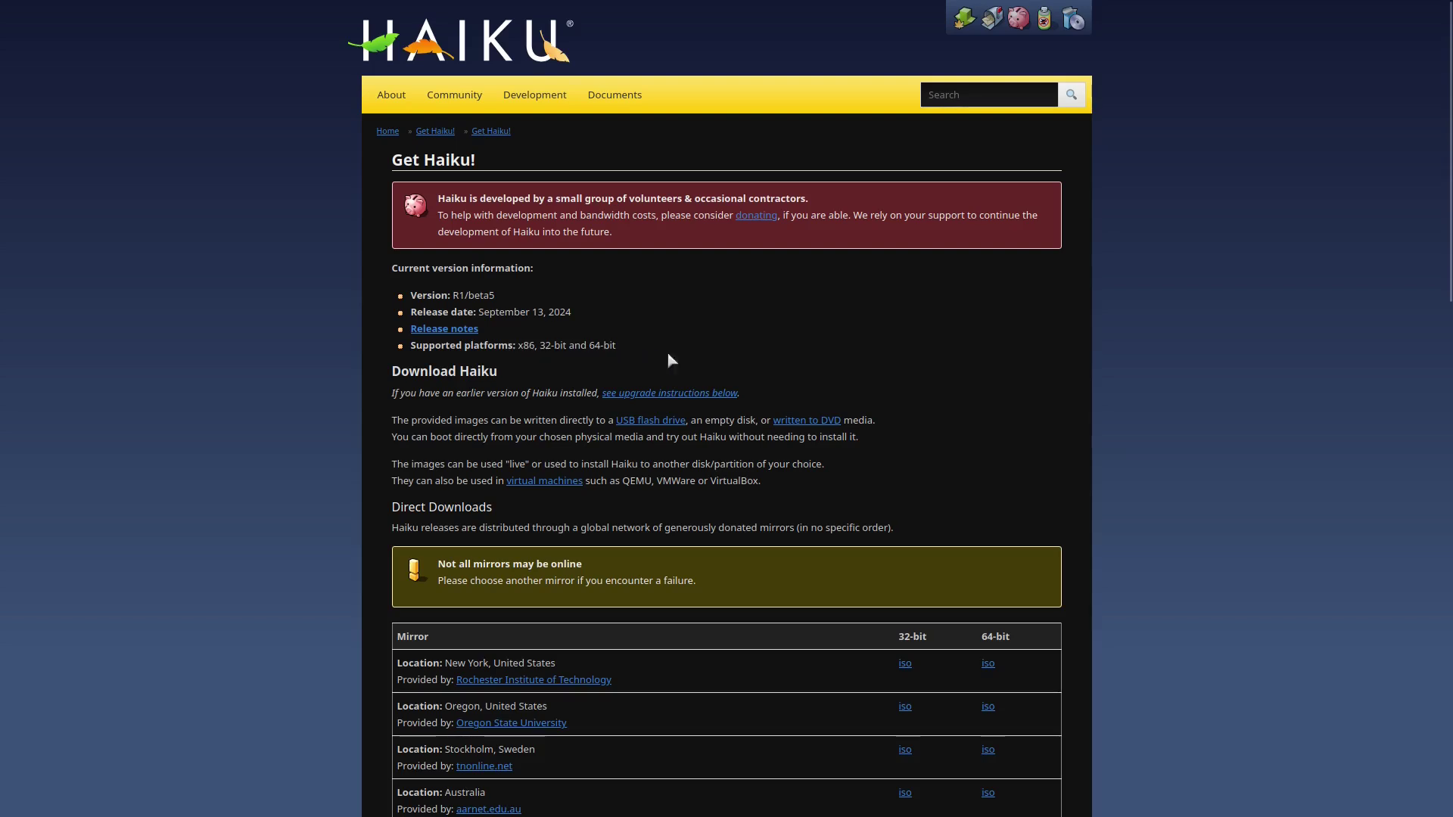
Choose to install Haiku instead of trying it live
scroll("down", 3)
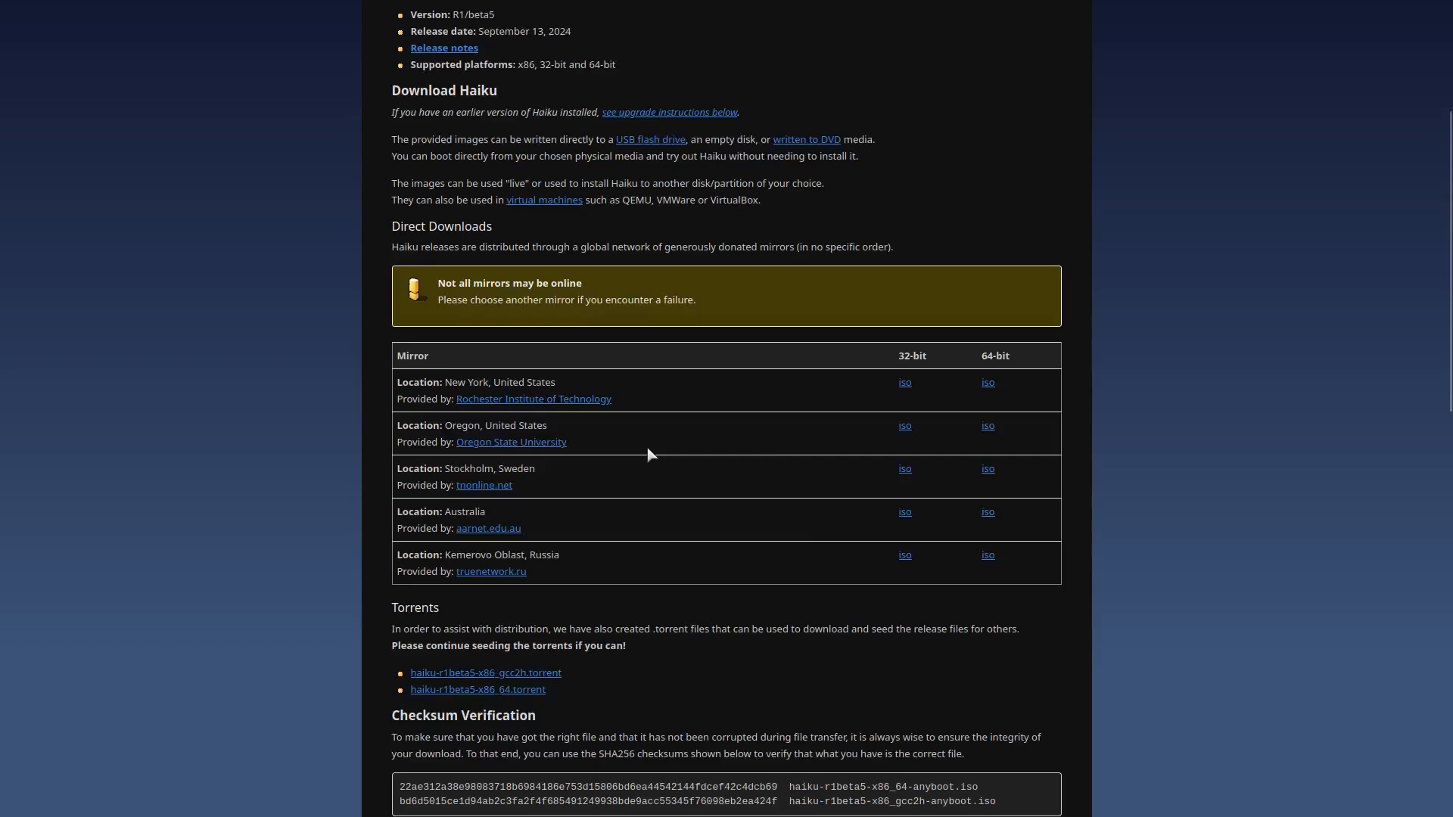
scroll("down", 3)
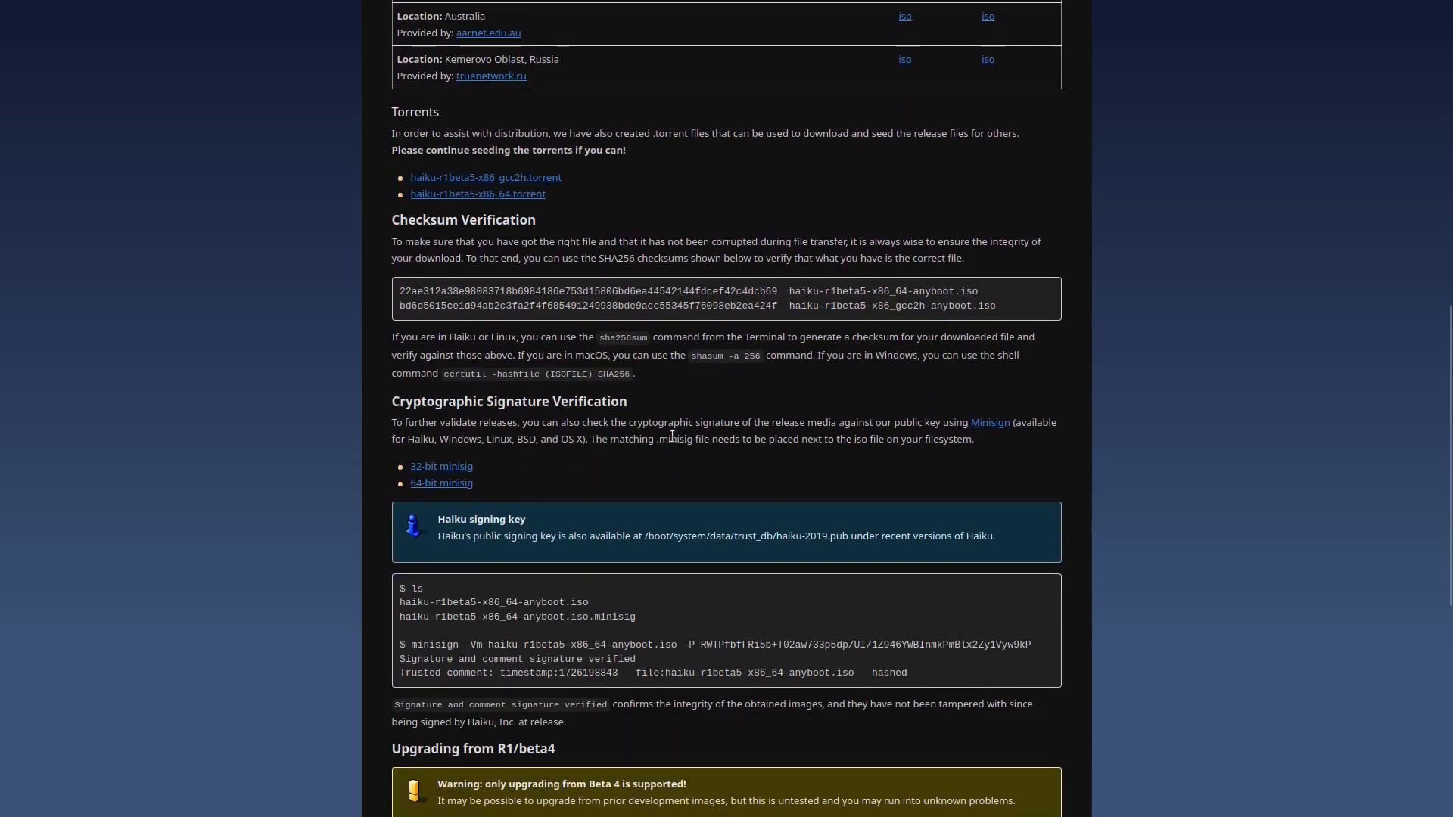
scroll("up", 3)
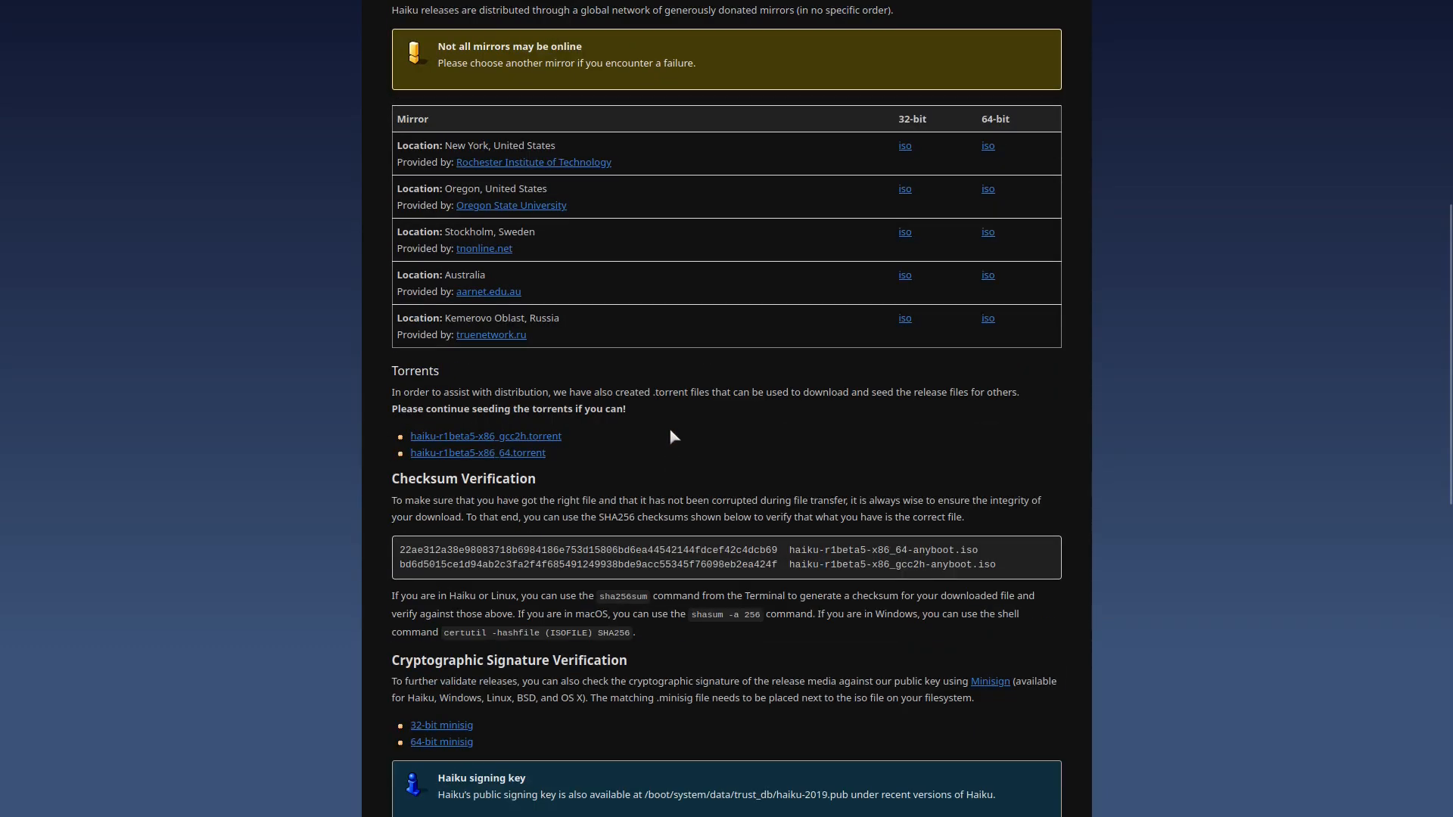
scroll("up", 3)
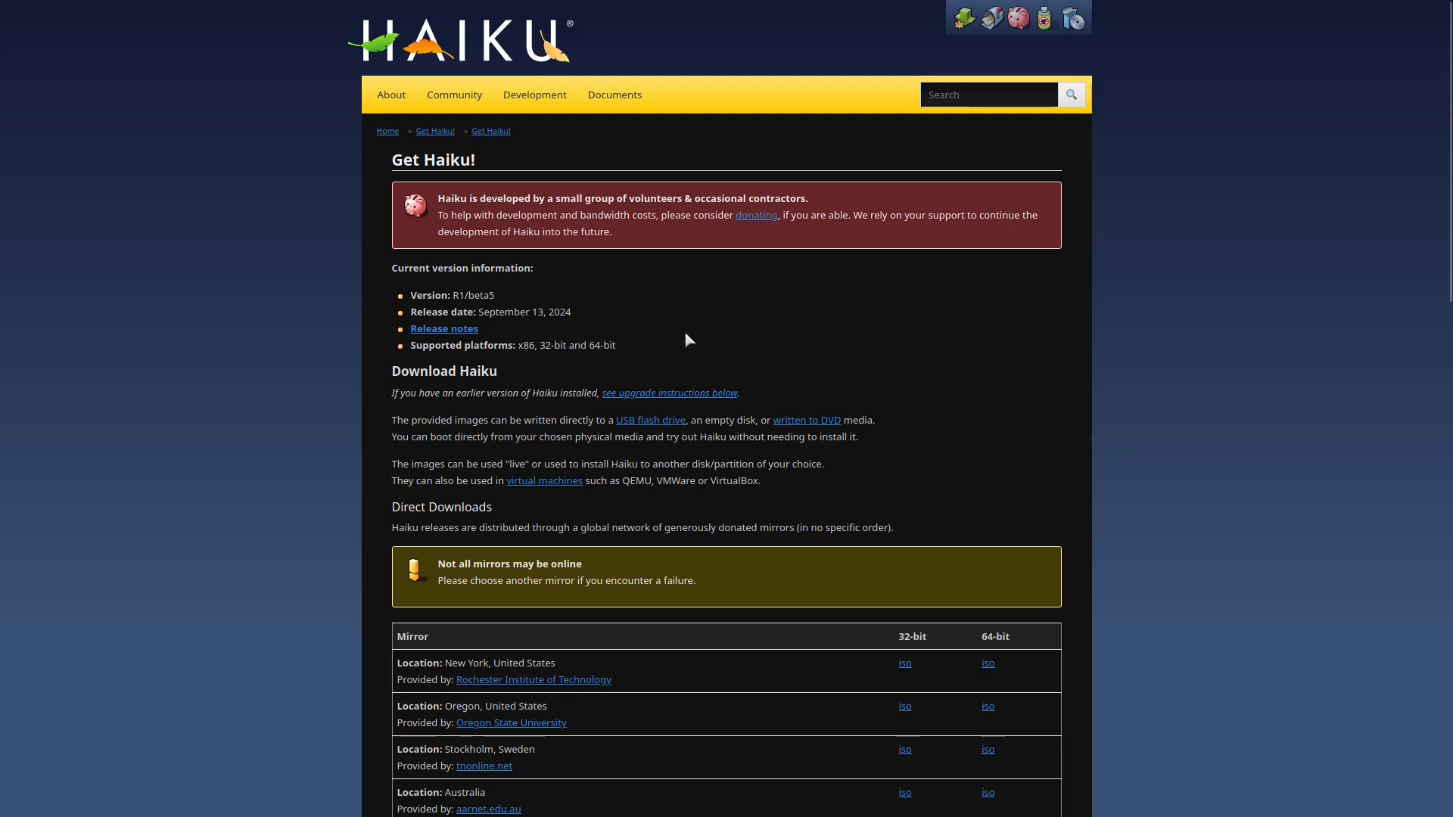
mouse_move(665, 347)
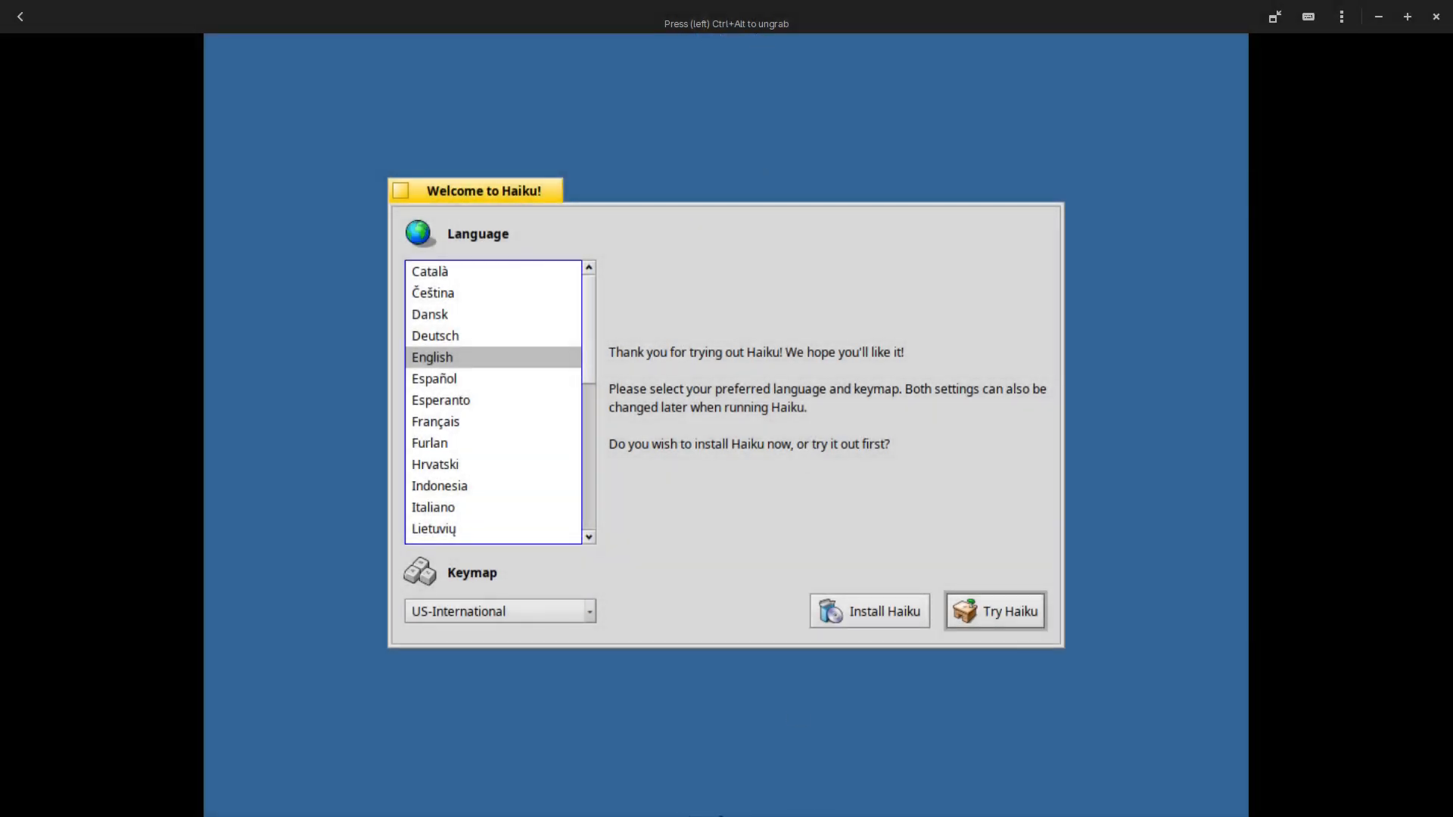
mouse_move(795, 375)
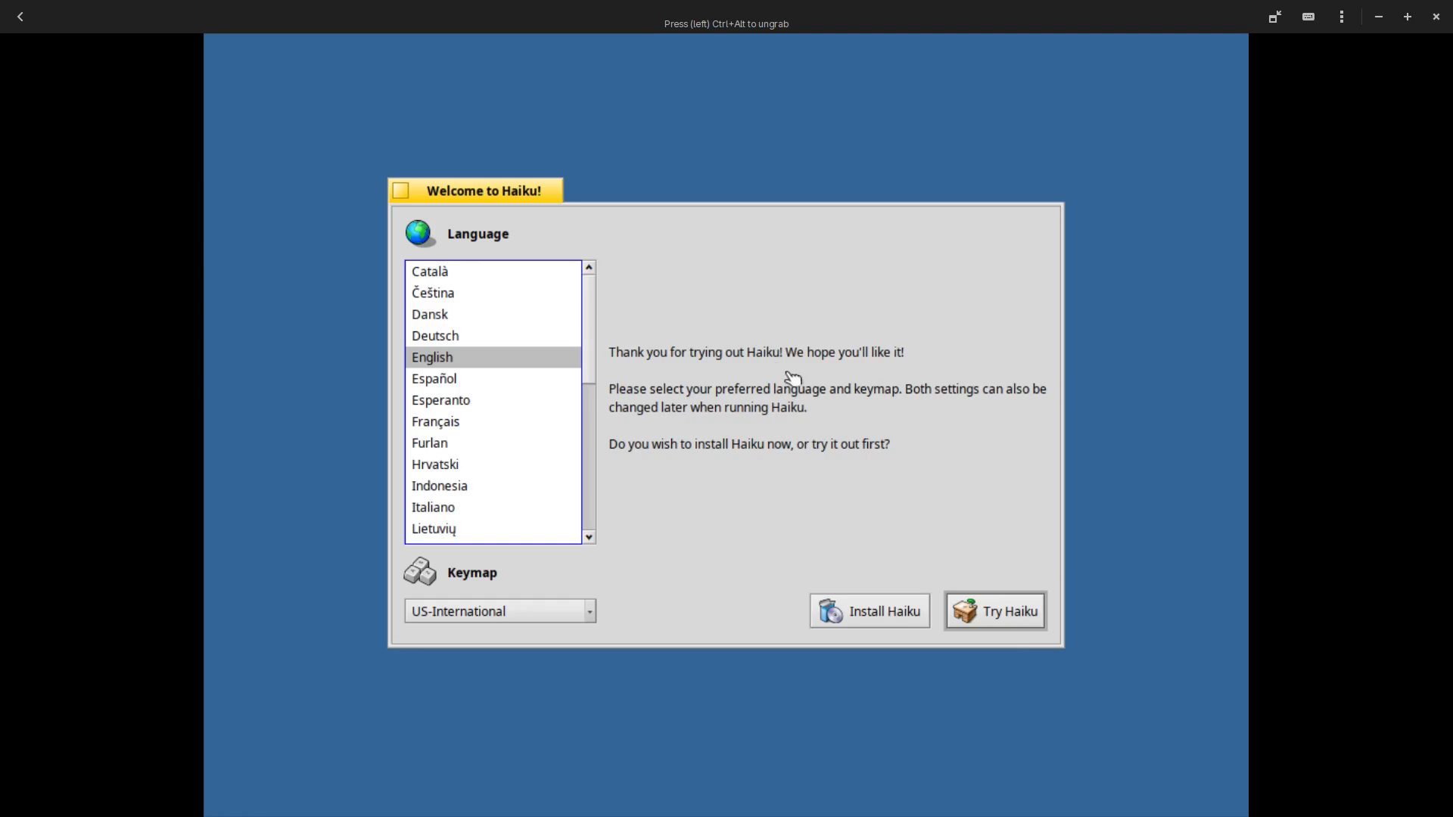
mouse_move(756, 374)
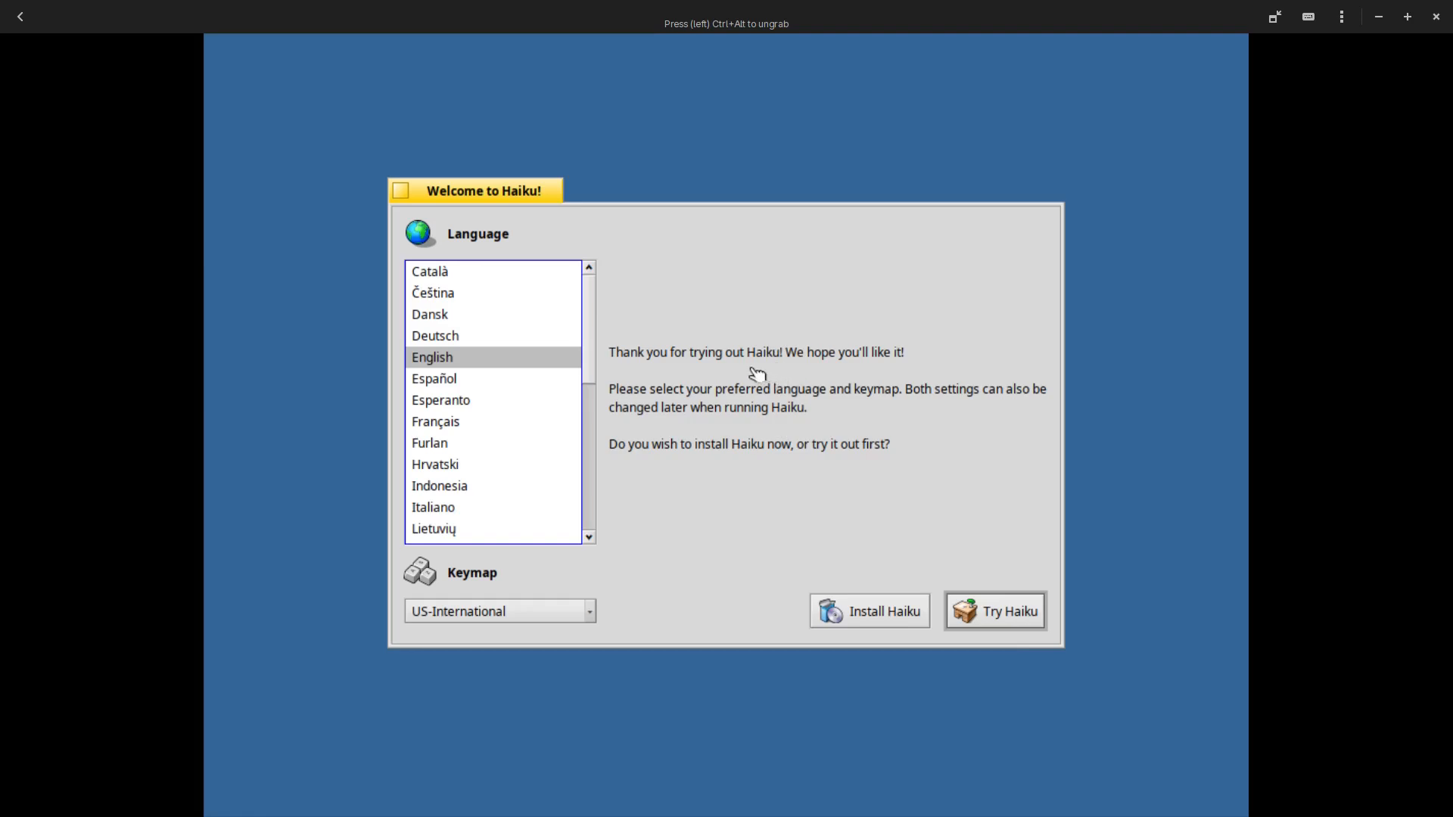
mouse_move(739, 473)
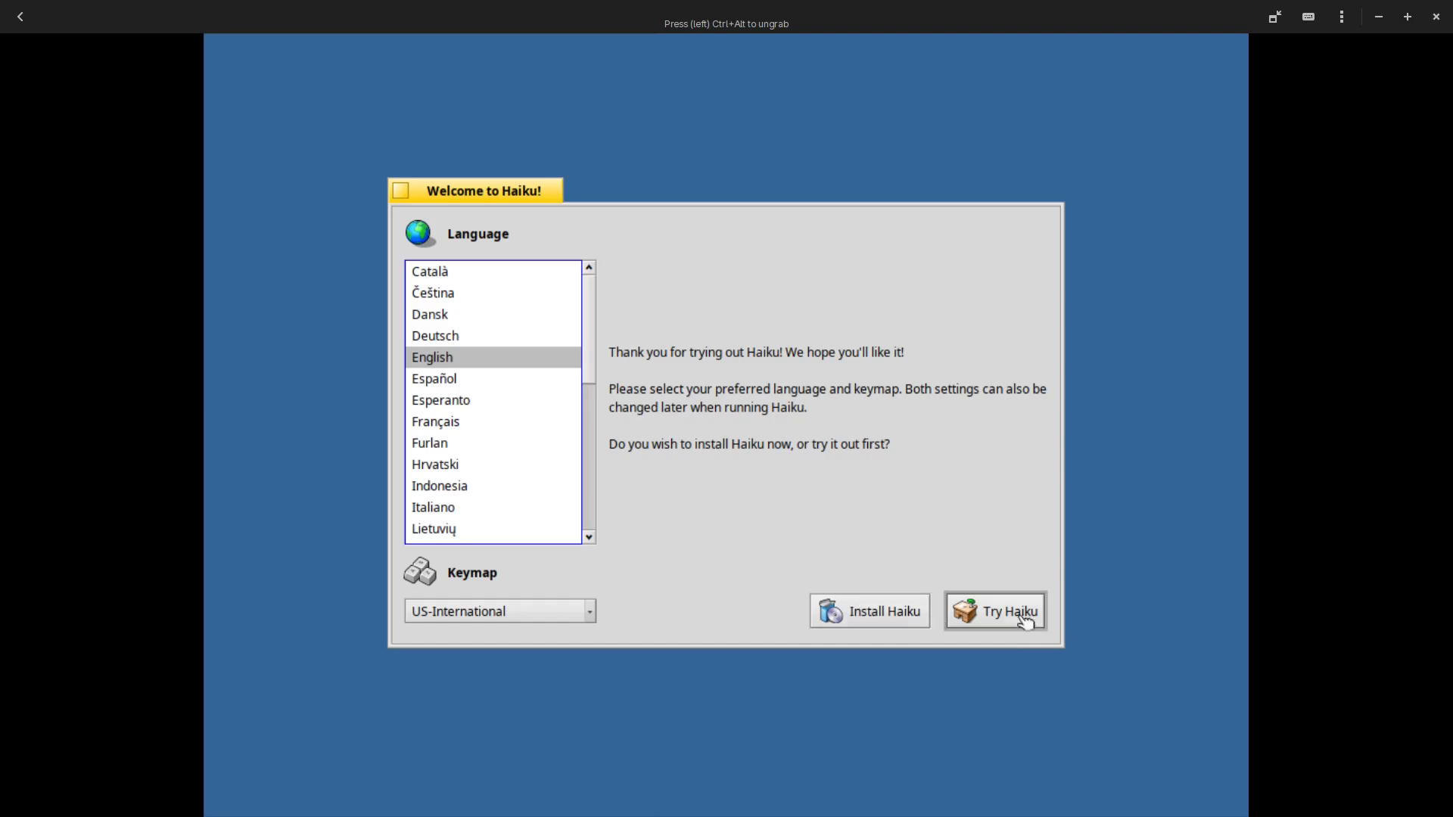
mouse_move(868, 630)
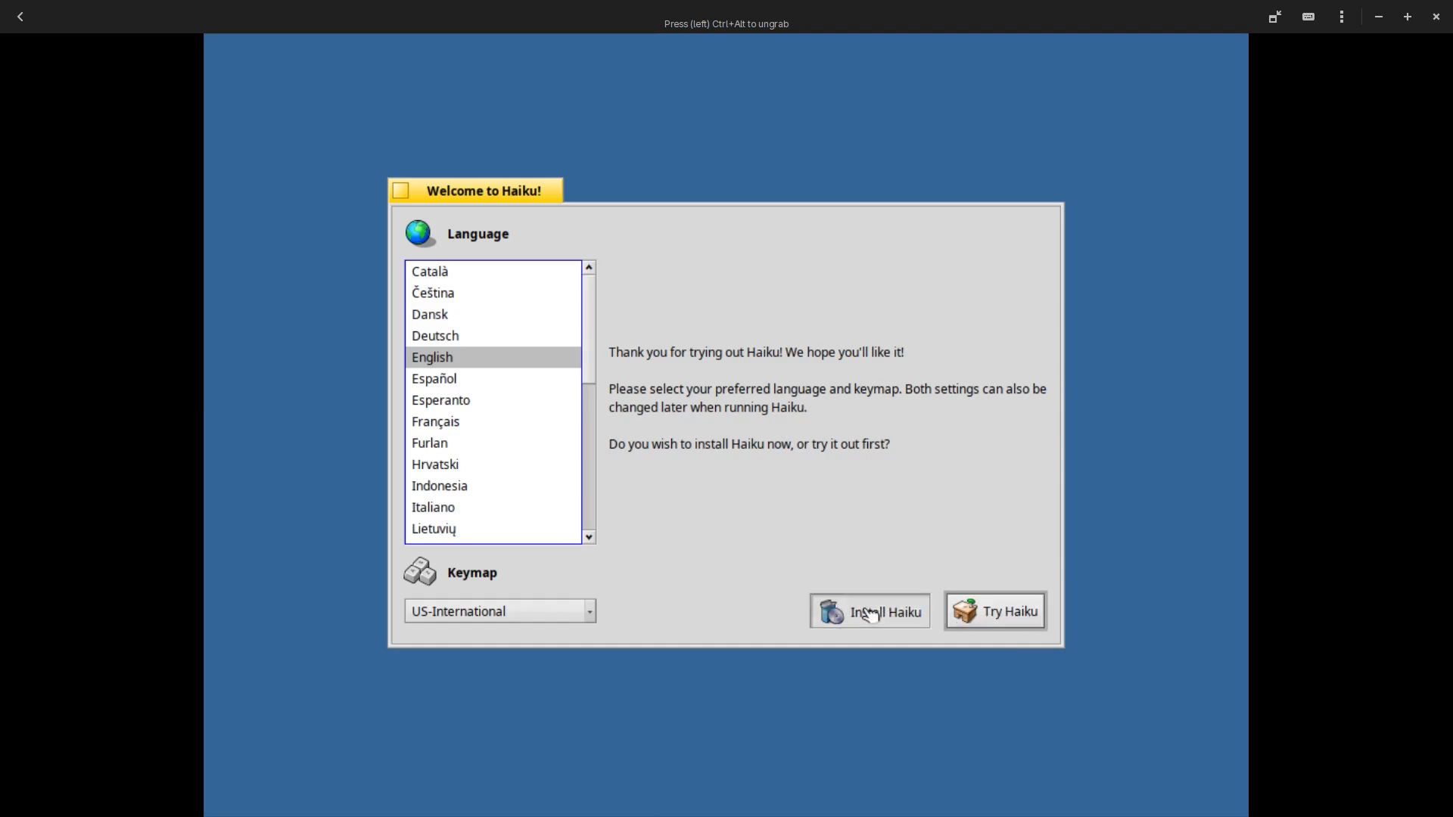
mouse_move(865, 670)
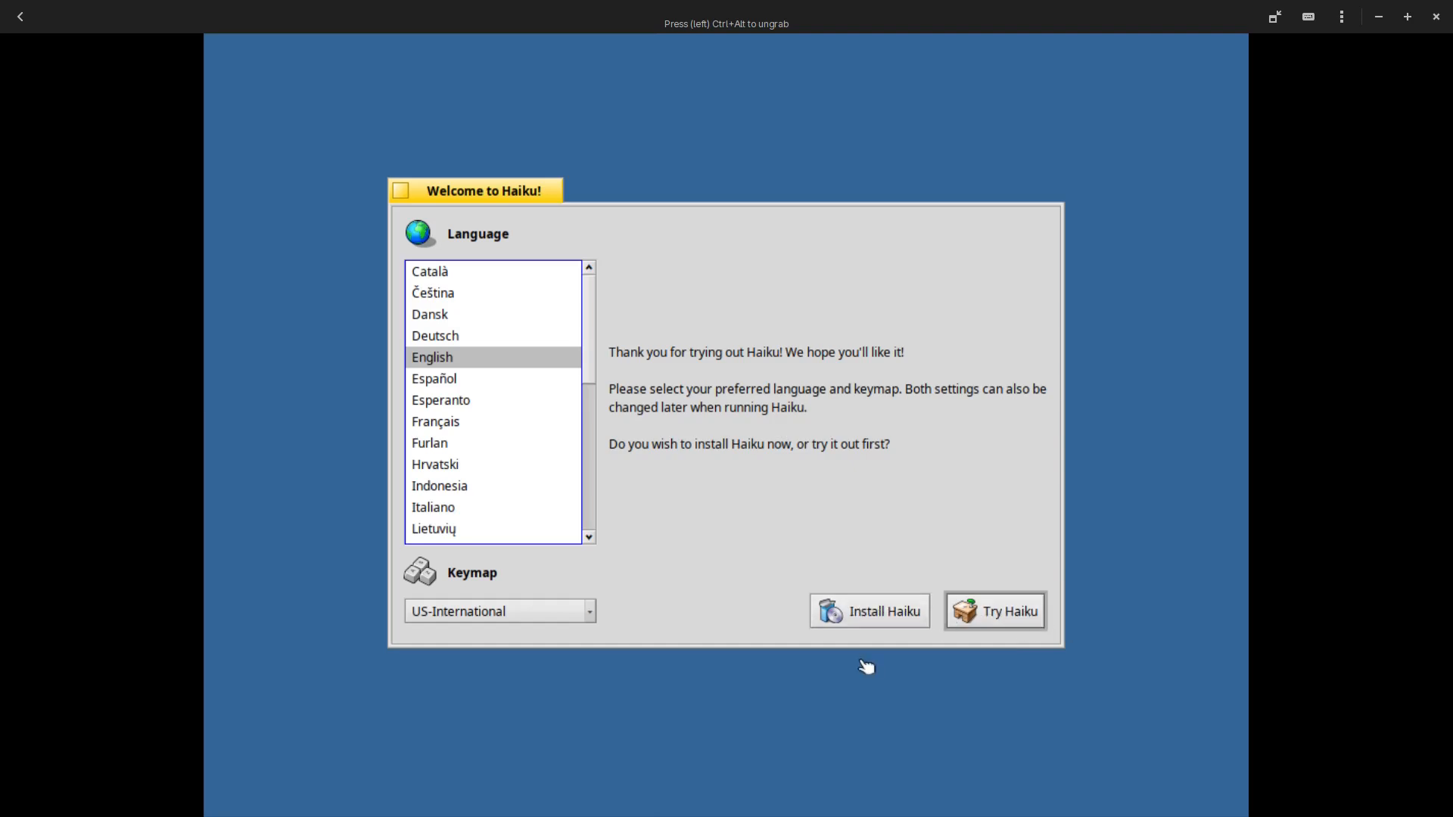
mouse_move(881, 692)
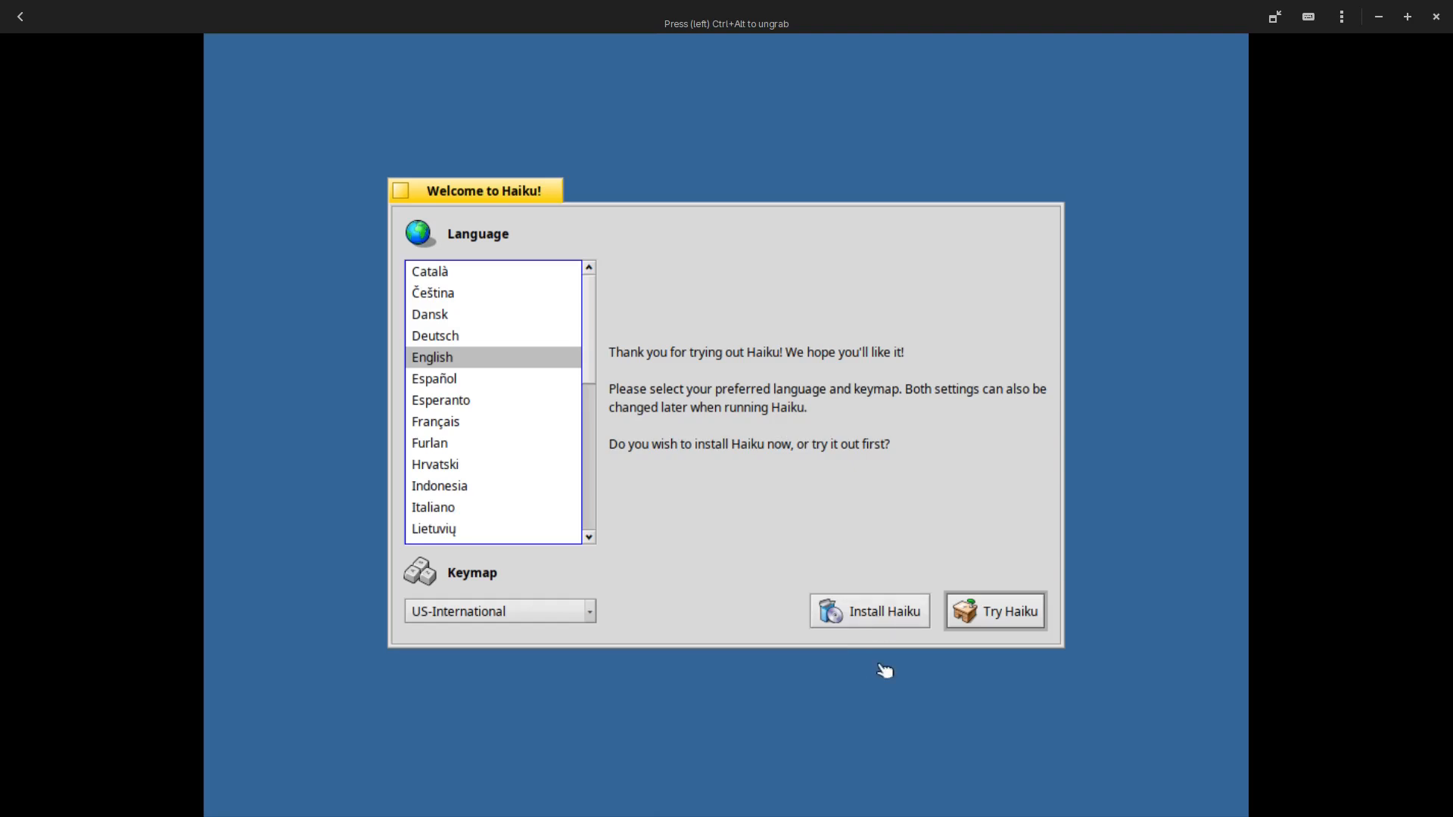
mouse_move(876, 613)
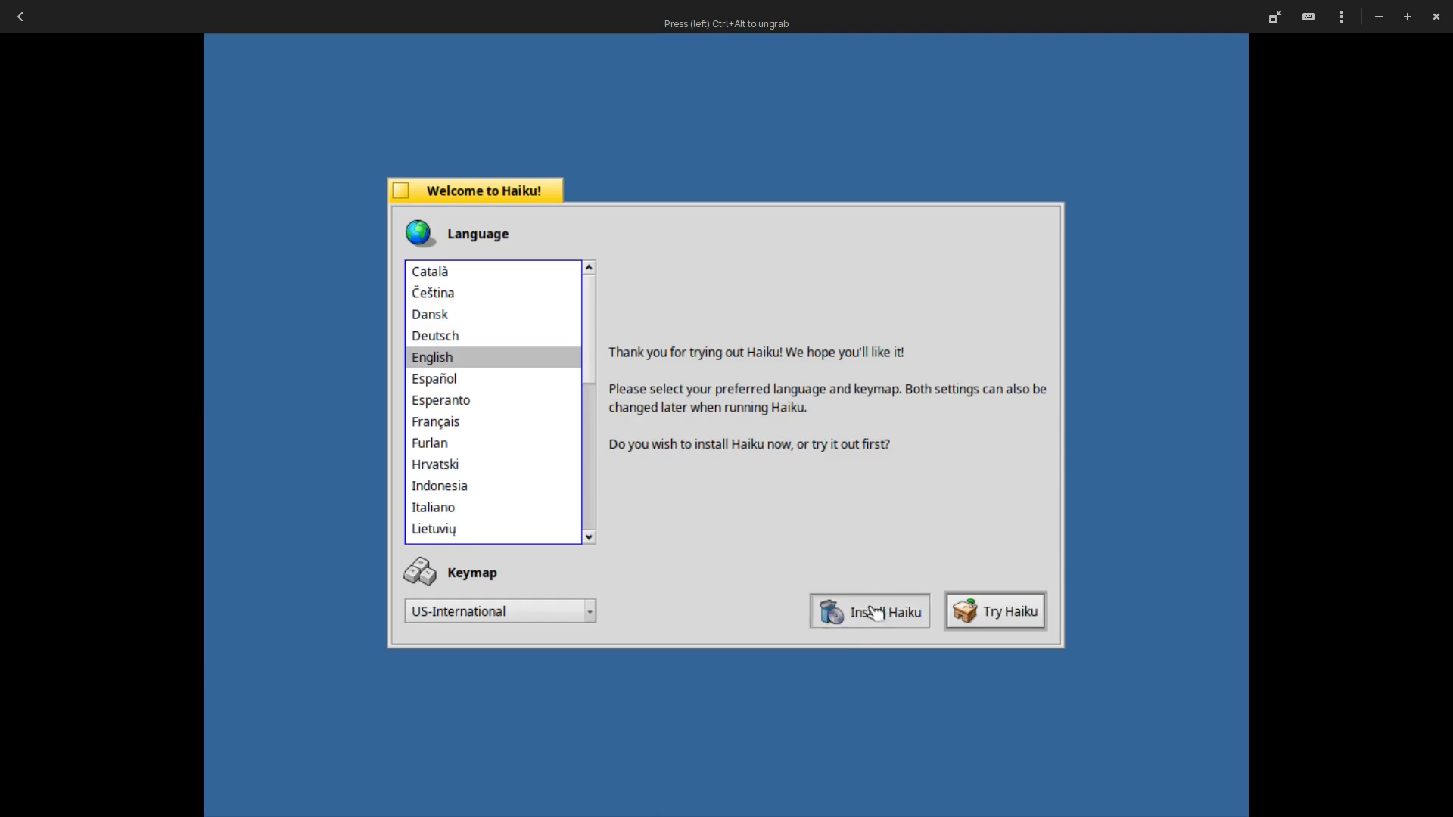
left_click(869, 611)
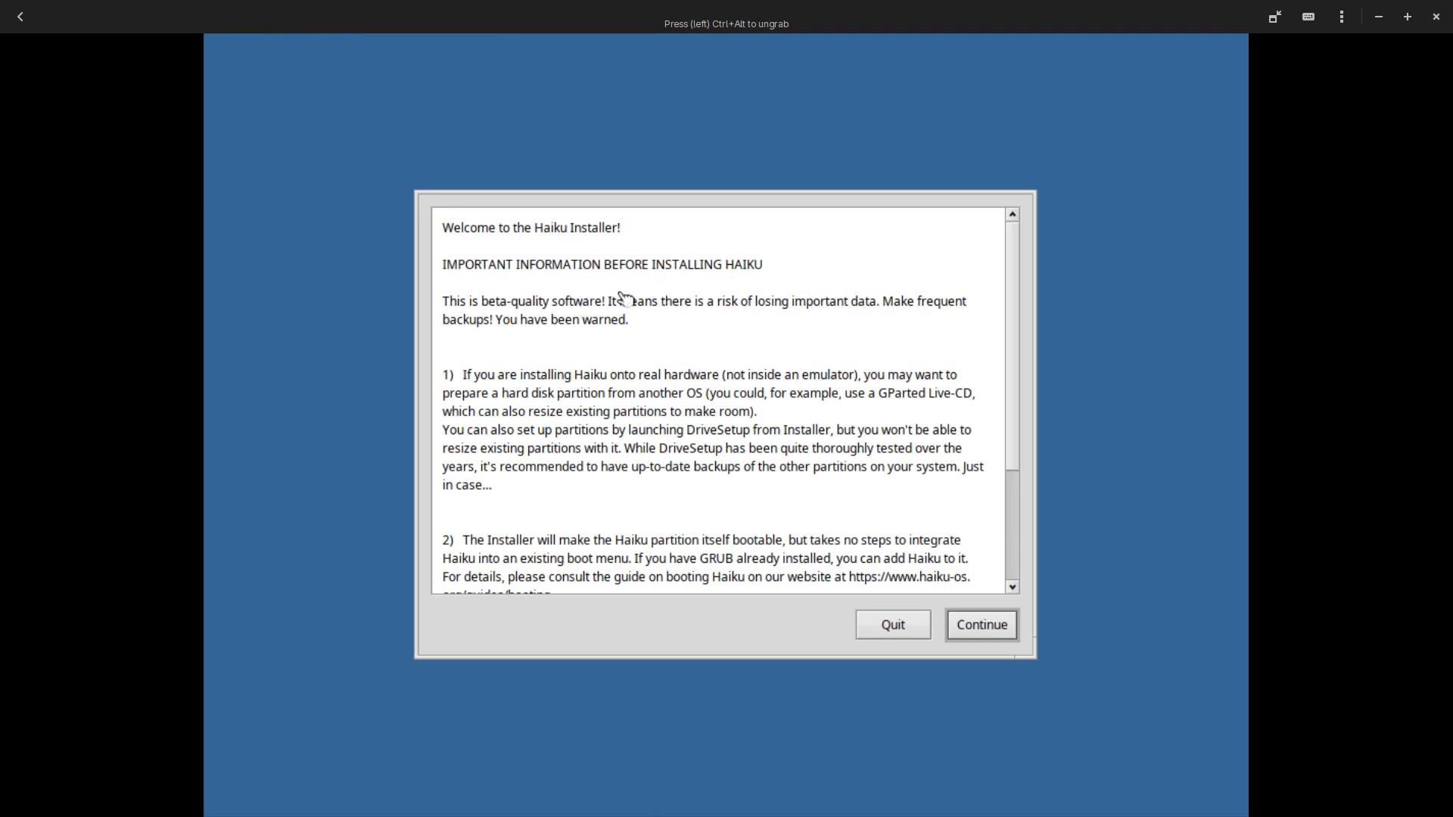
mouse_move(212, 622)
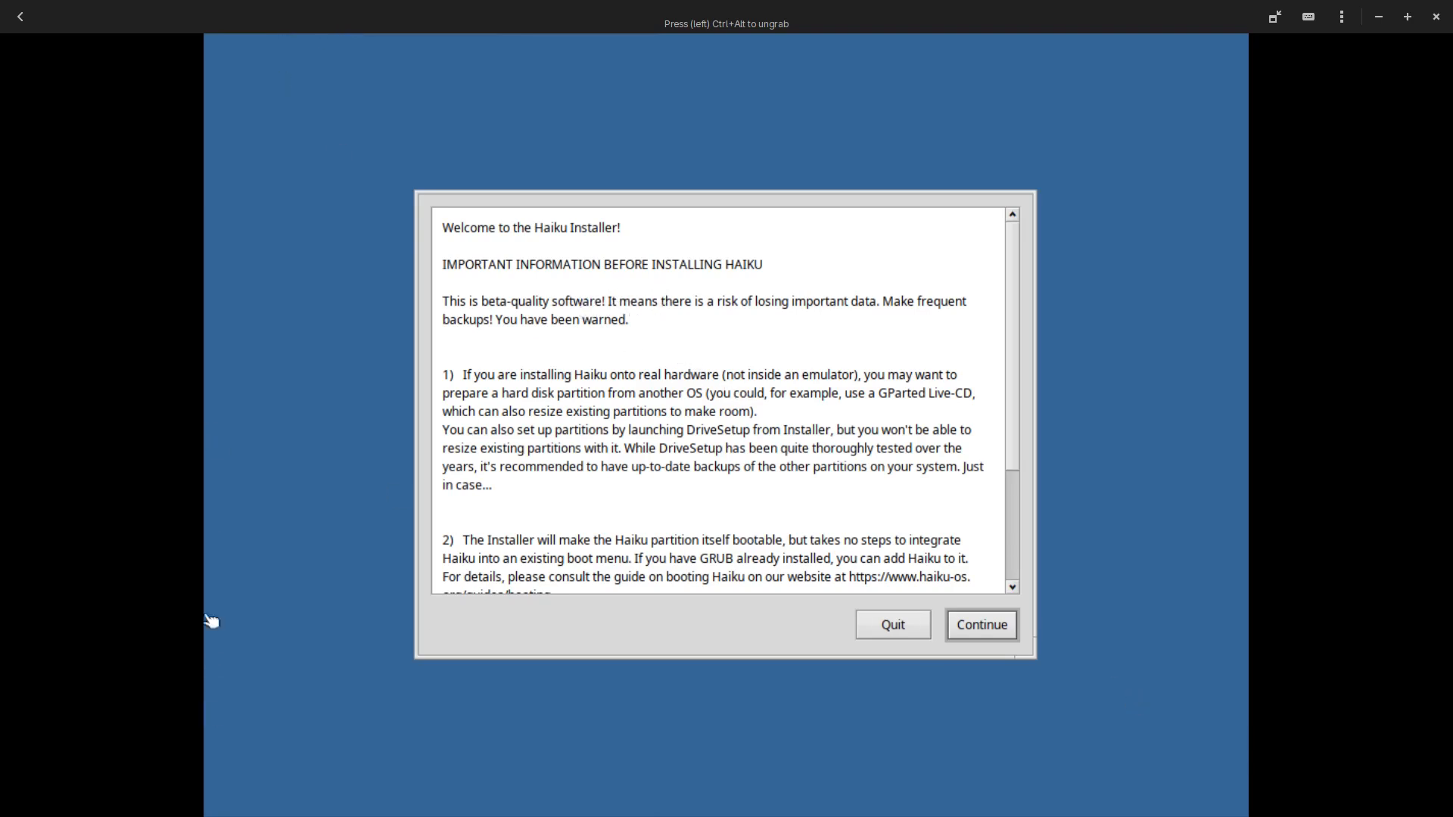
mouse_move(580, 354)
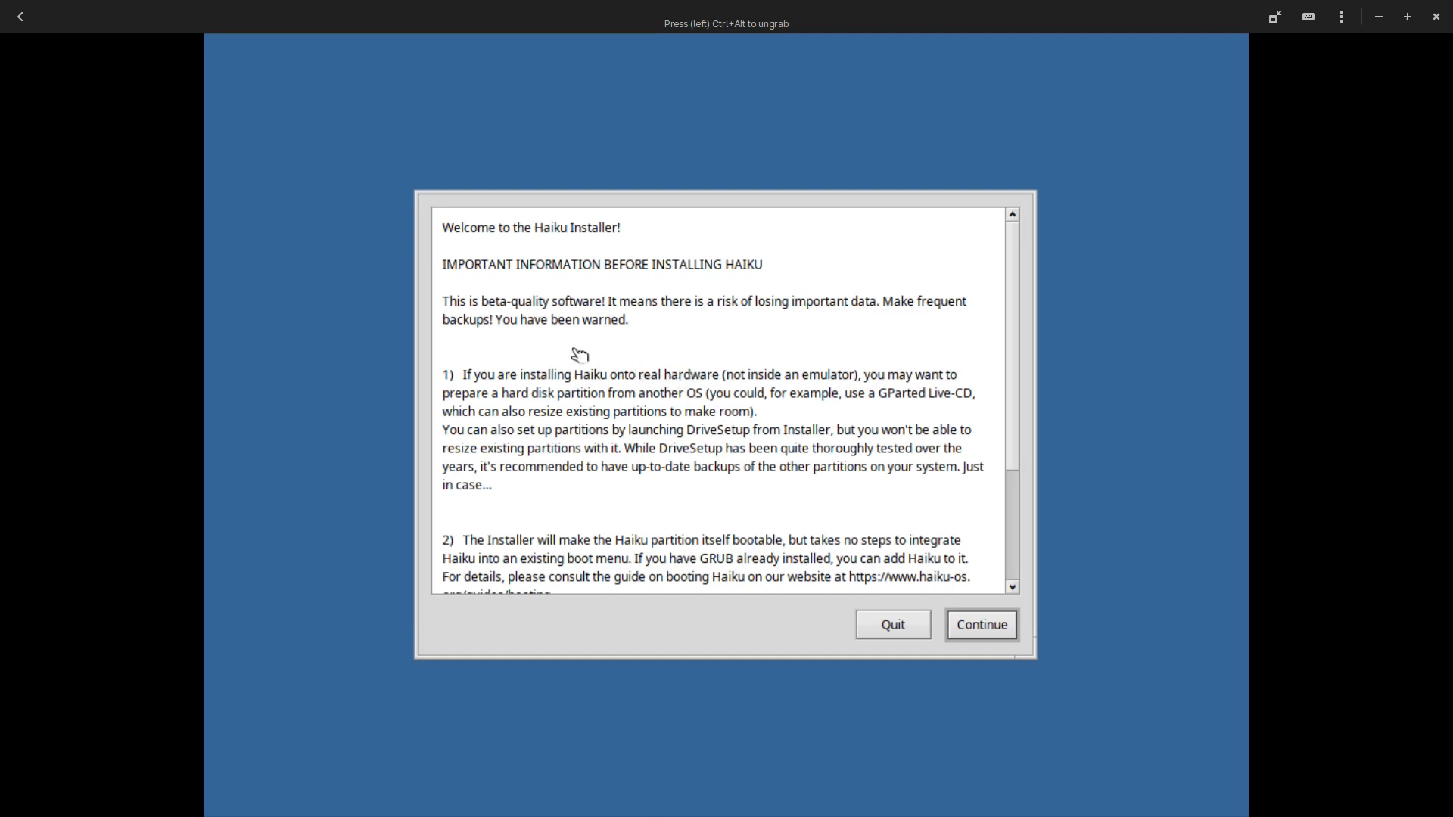
mouse_move(681, 347)
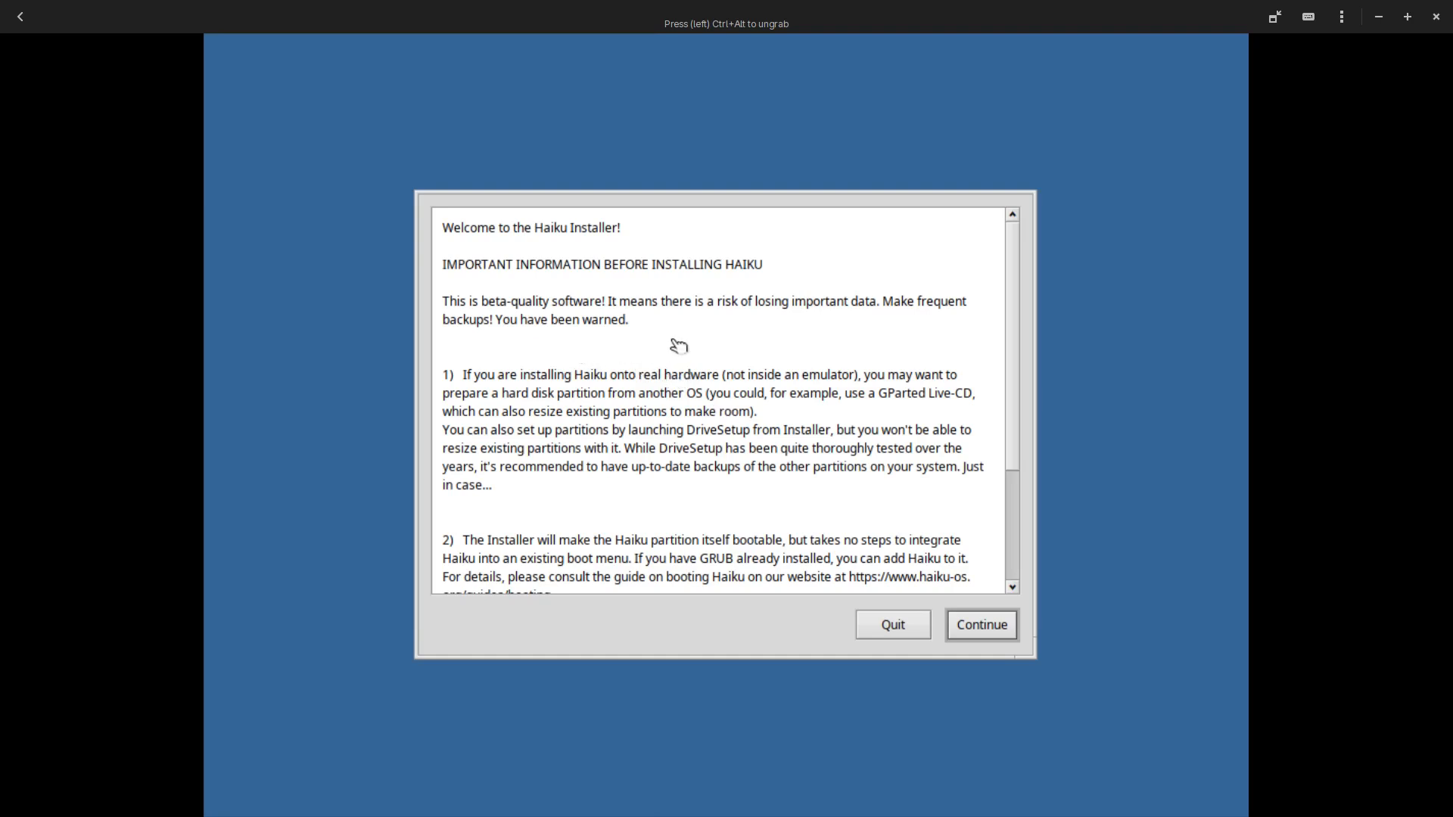
mouse_move(844, 336)
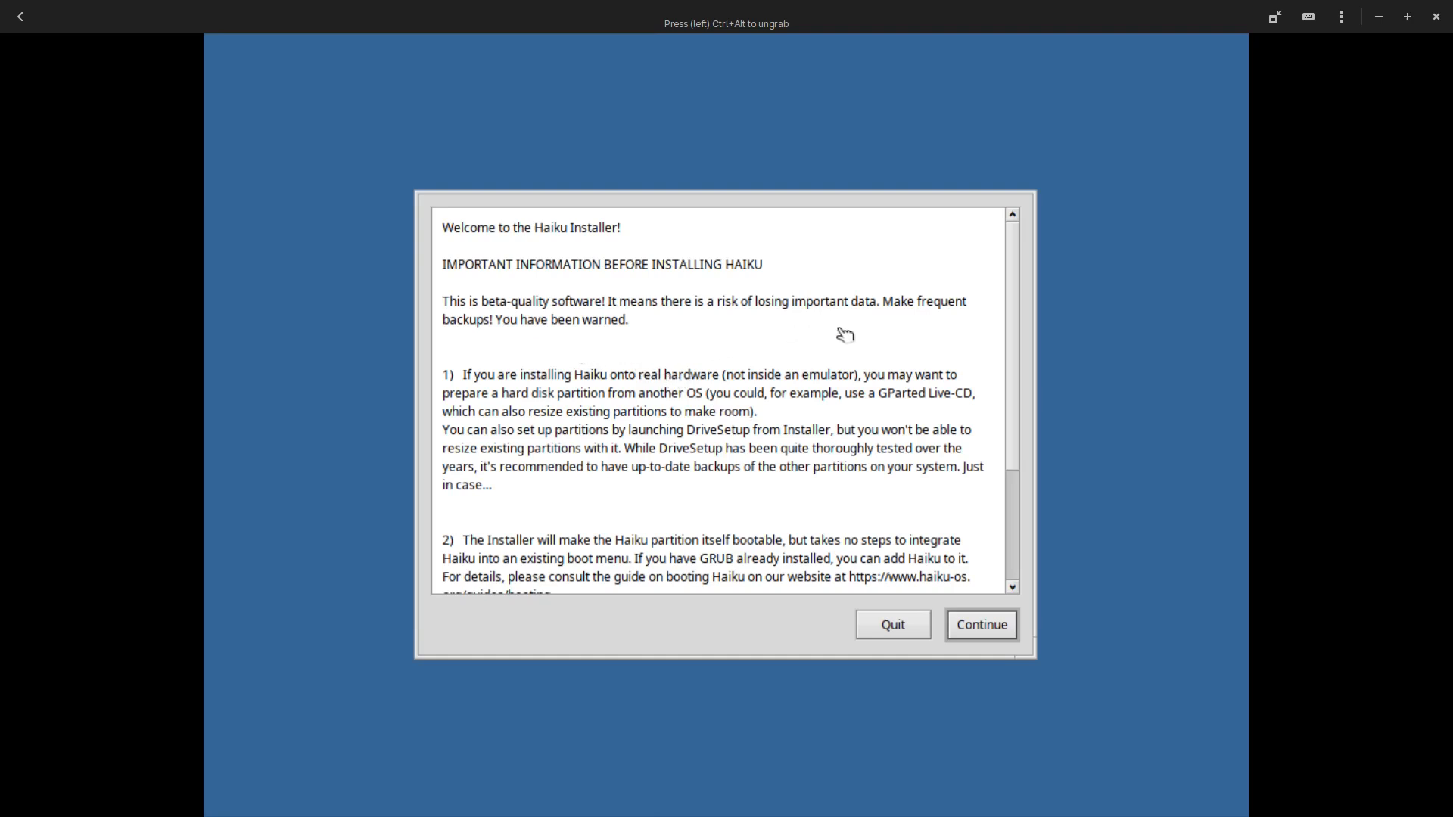
mouse_move(613, 373)
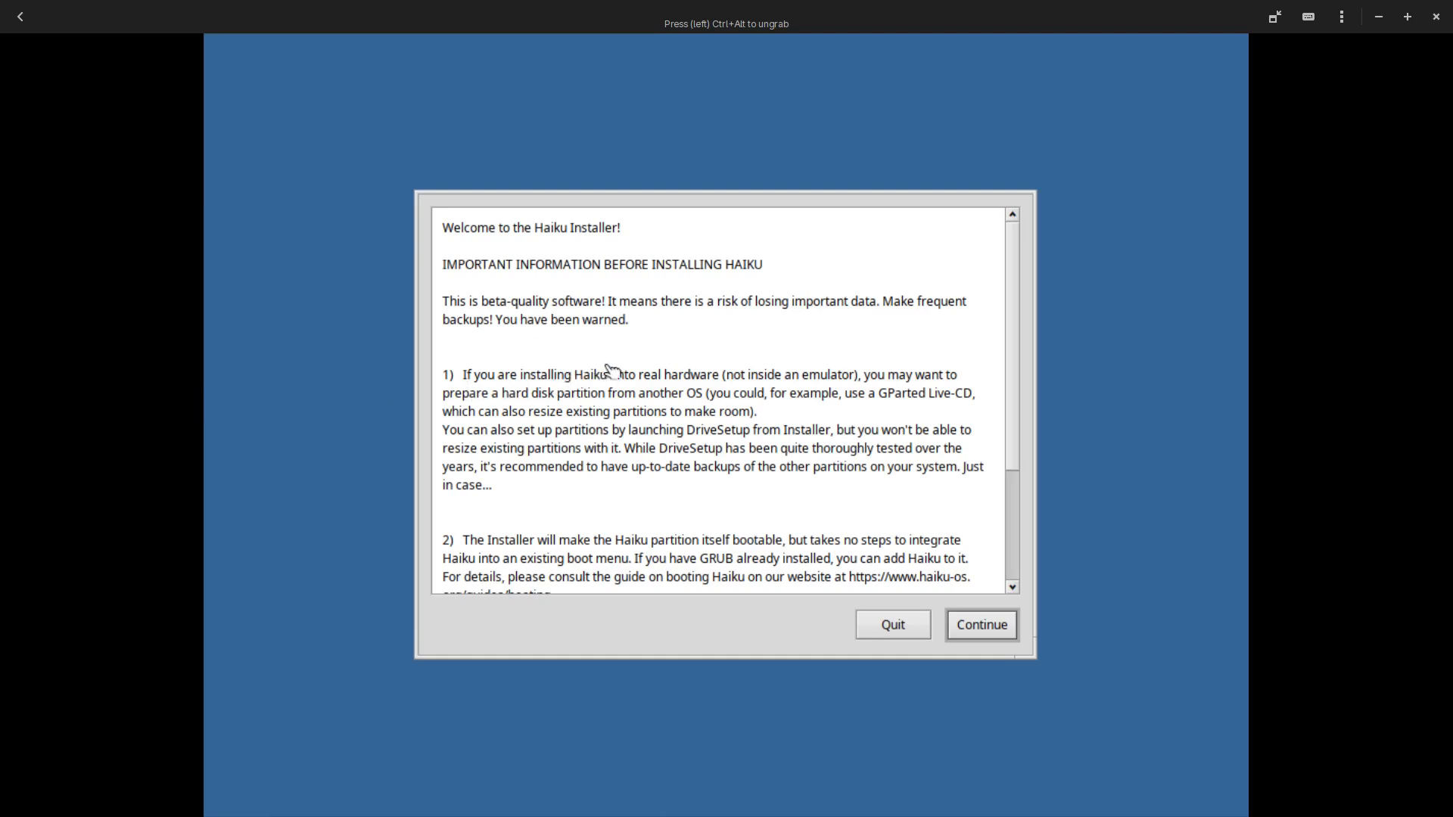
mouse_move(681, 413)
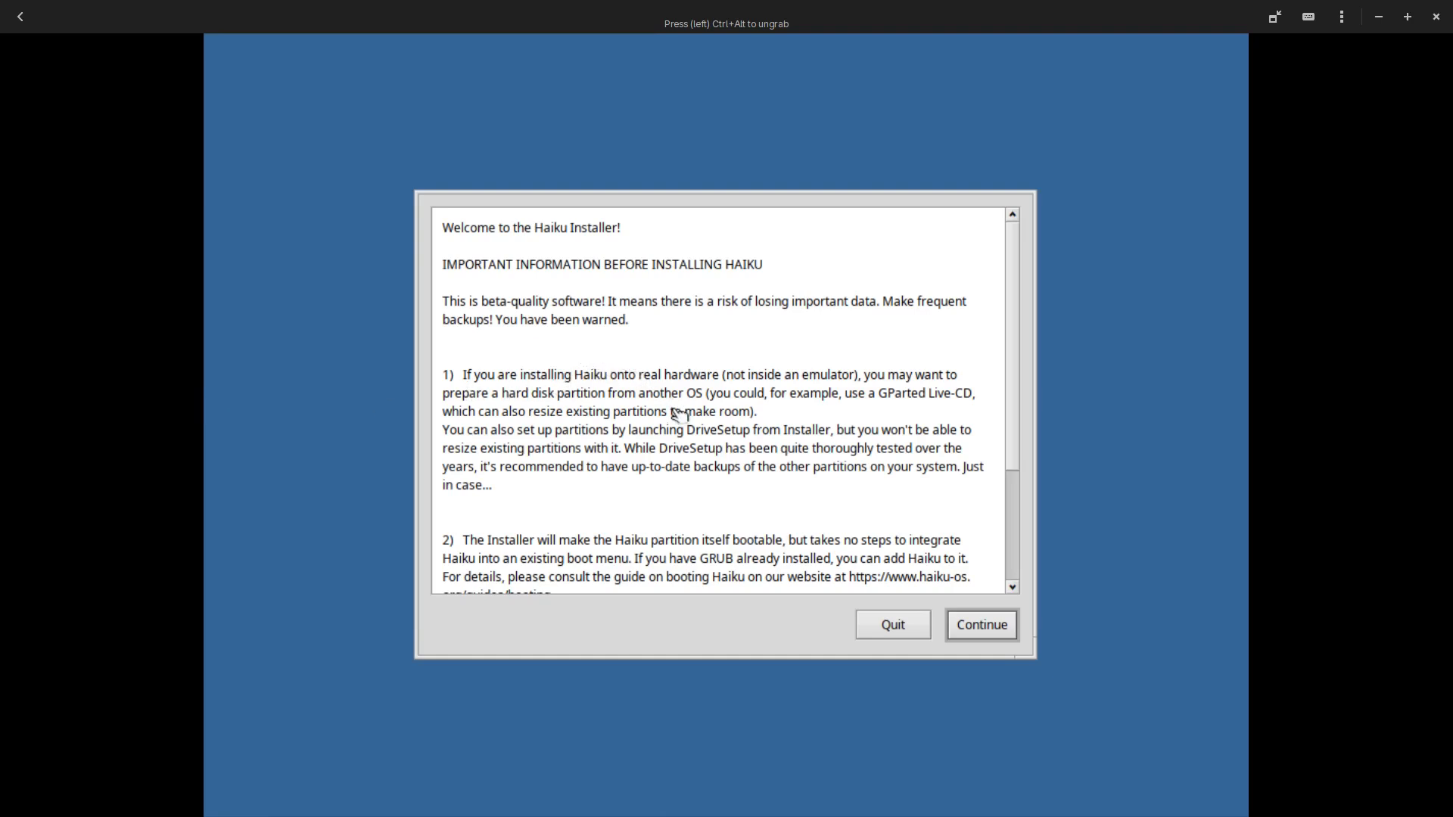
mouse_move(807, 462)
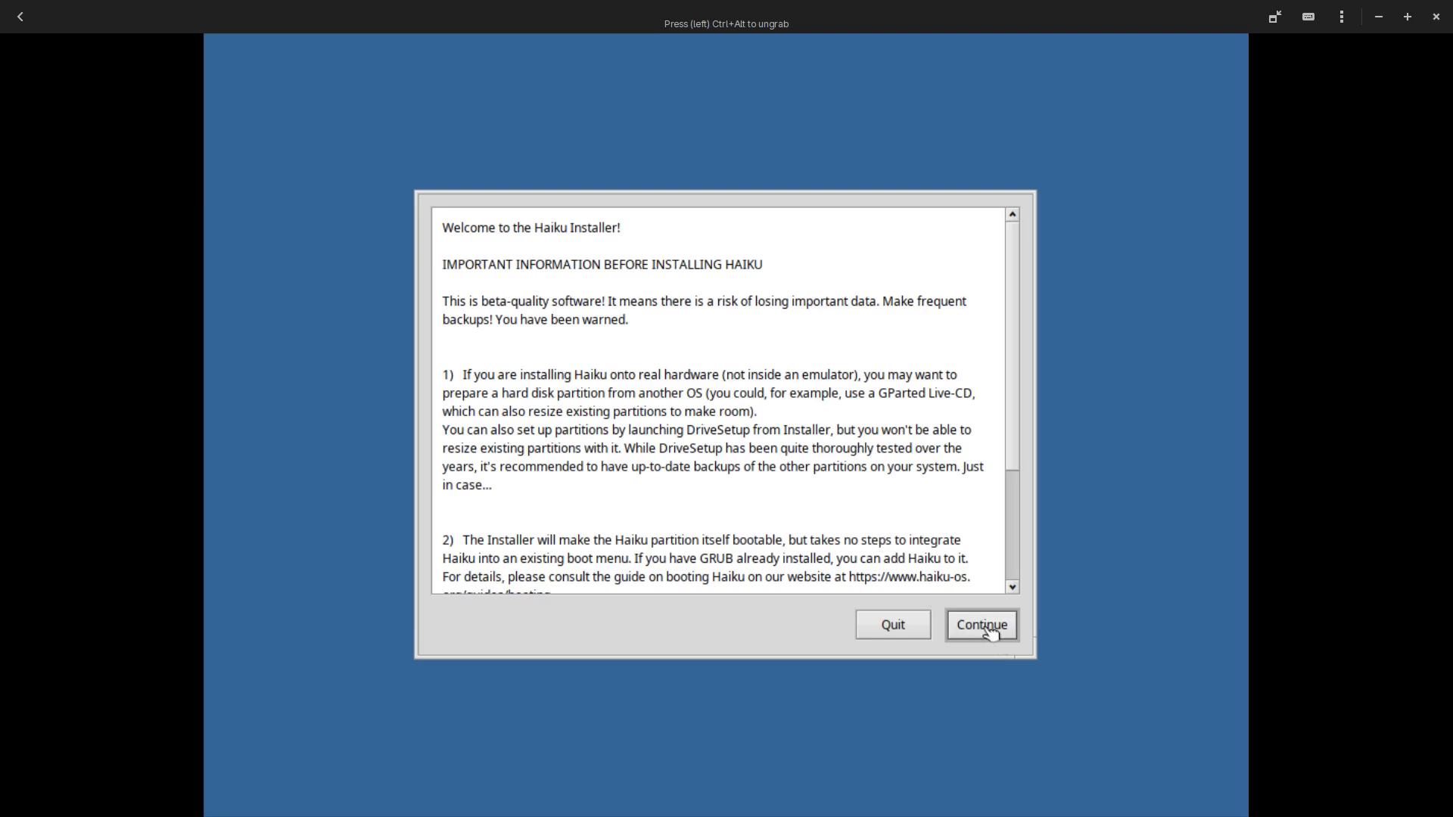
Get past the installer notice and no-suitable-partitions warning into partition setup
left_click(981, 624)
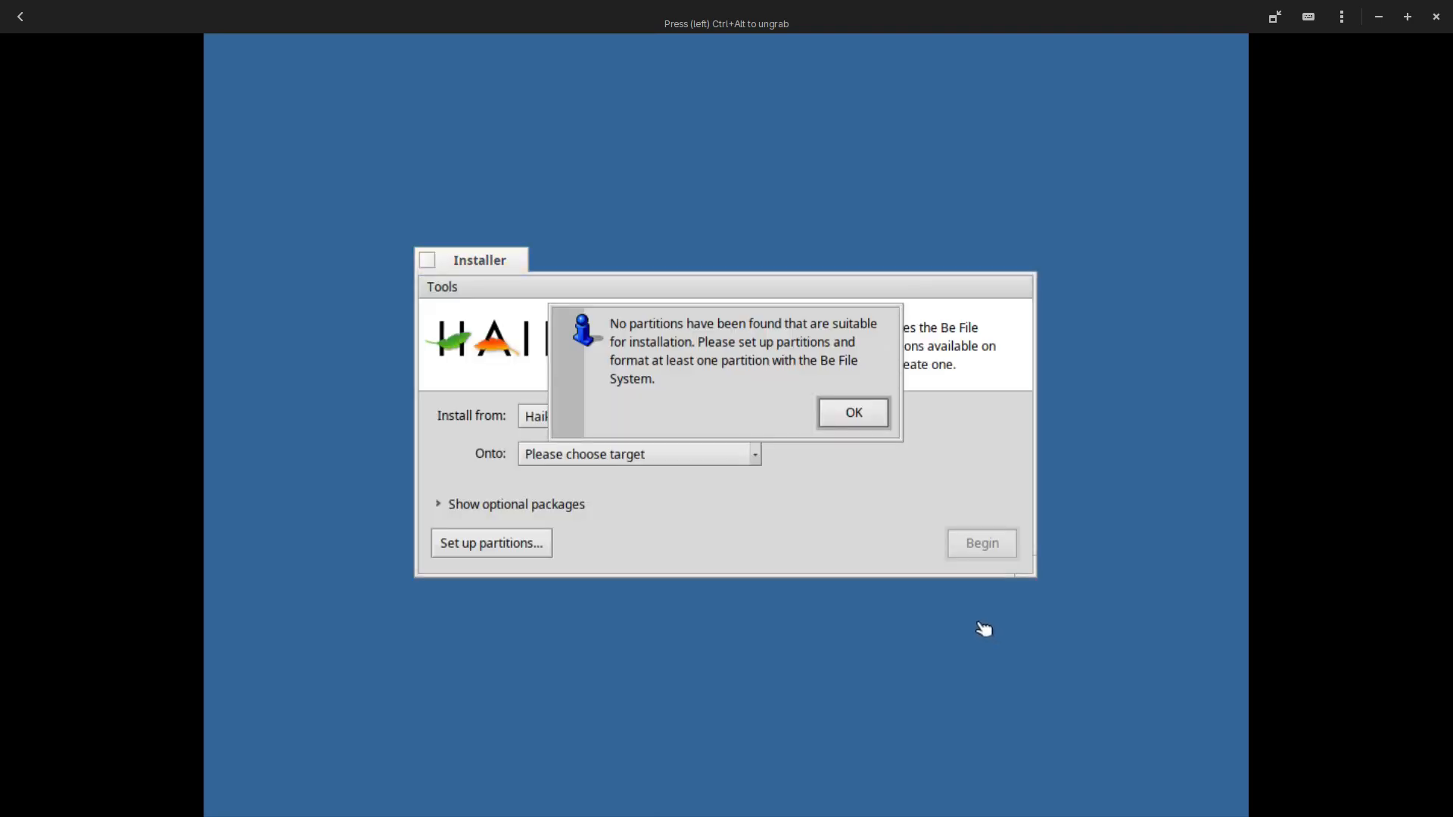
mouse_move(795, 350)
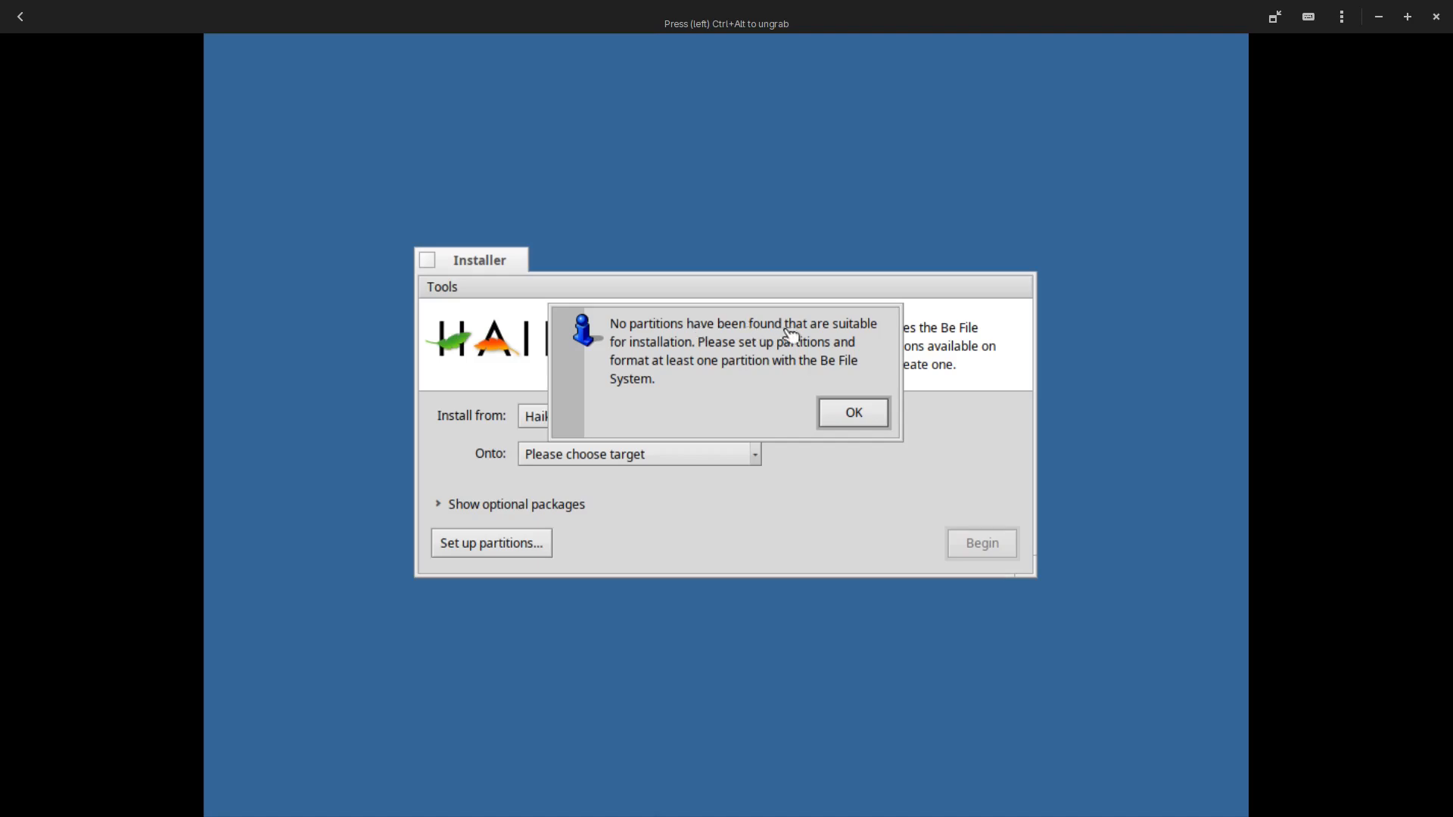
mouse_move(758, 357)
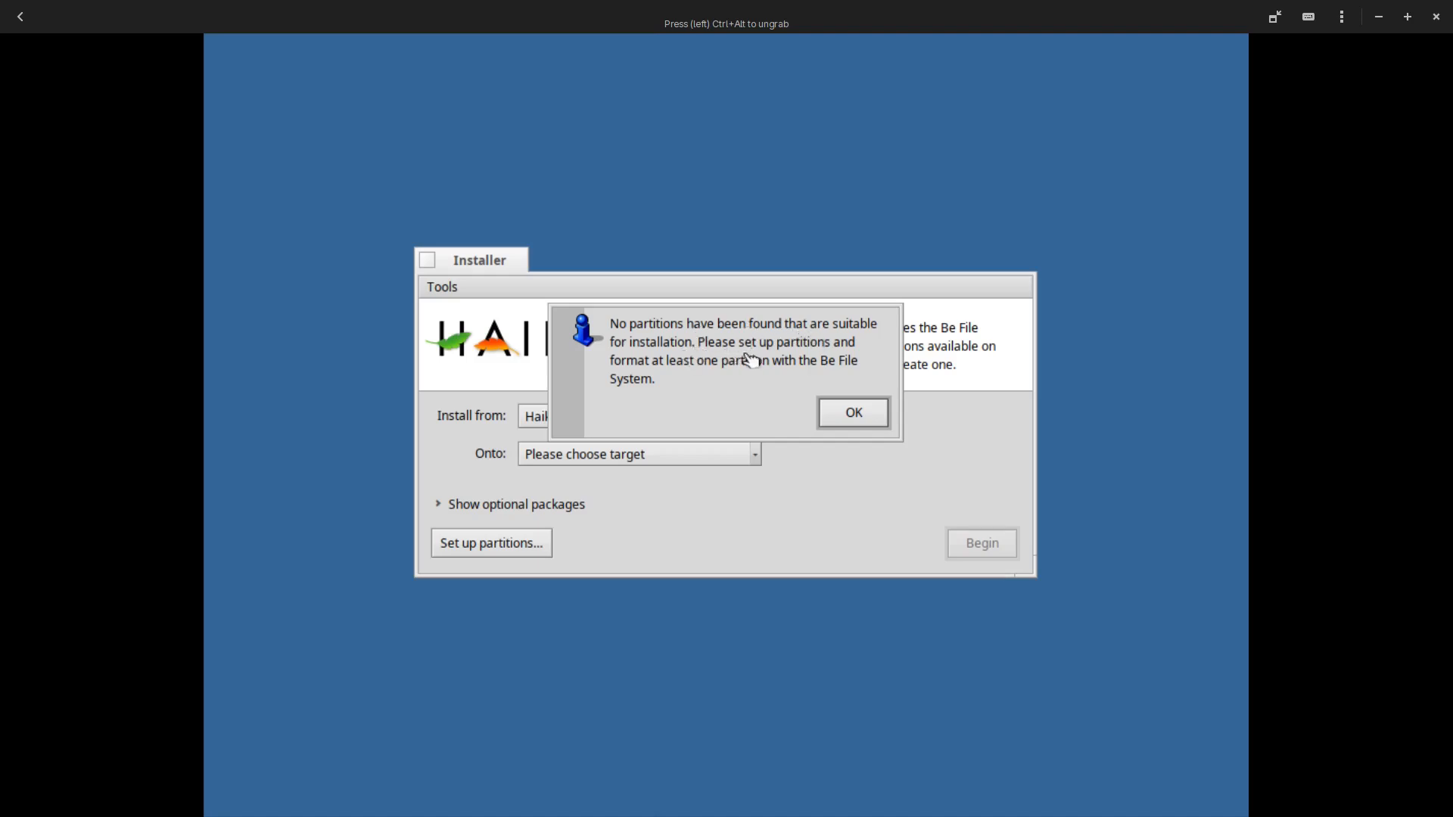
left_click(853, 412)
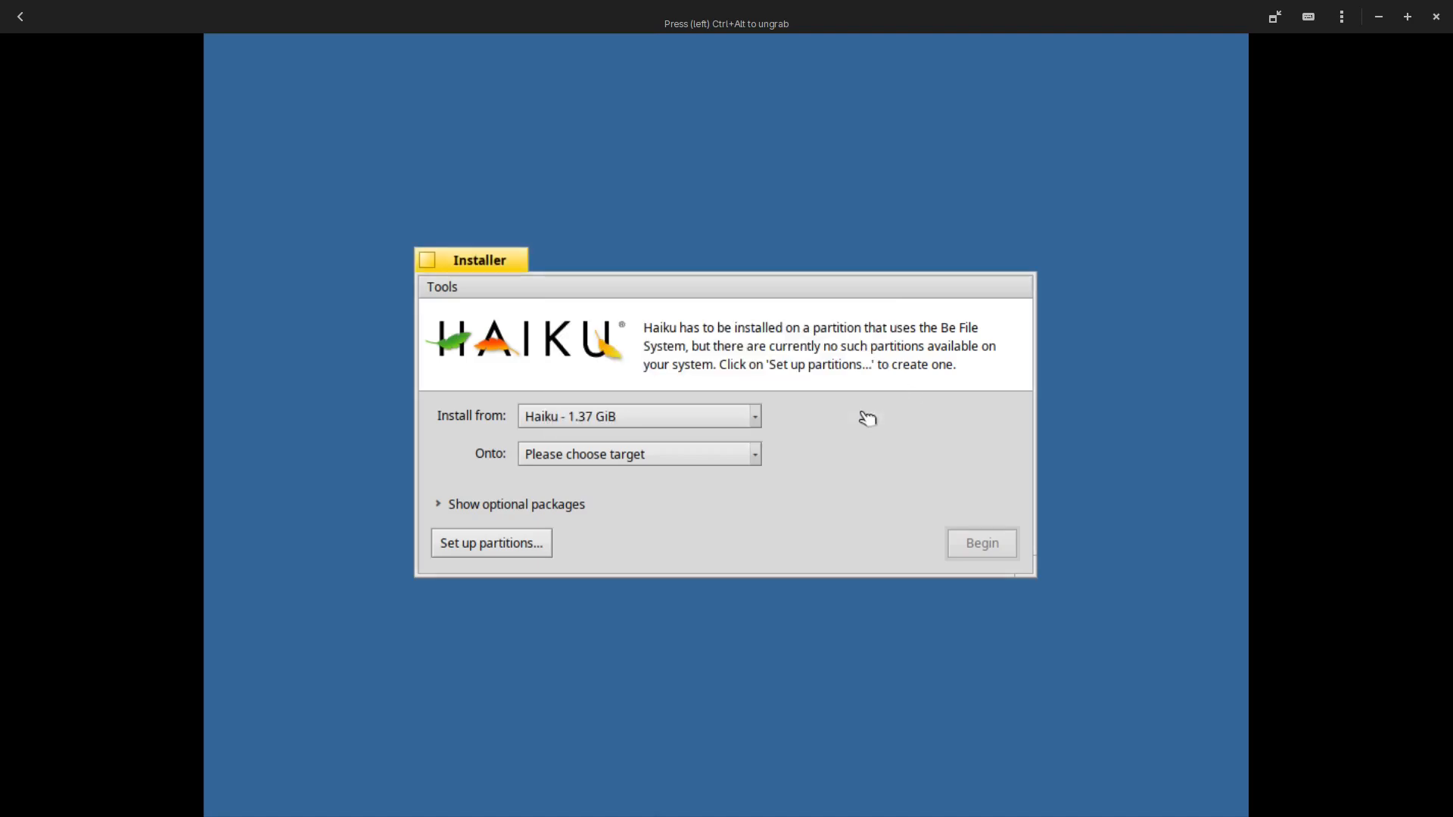
mouse_move(671, 424)
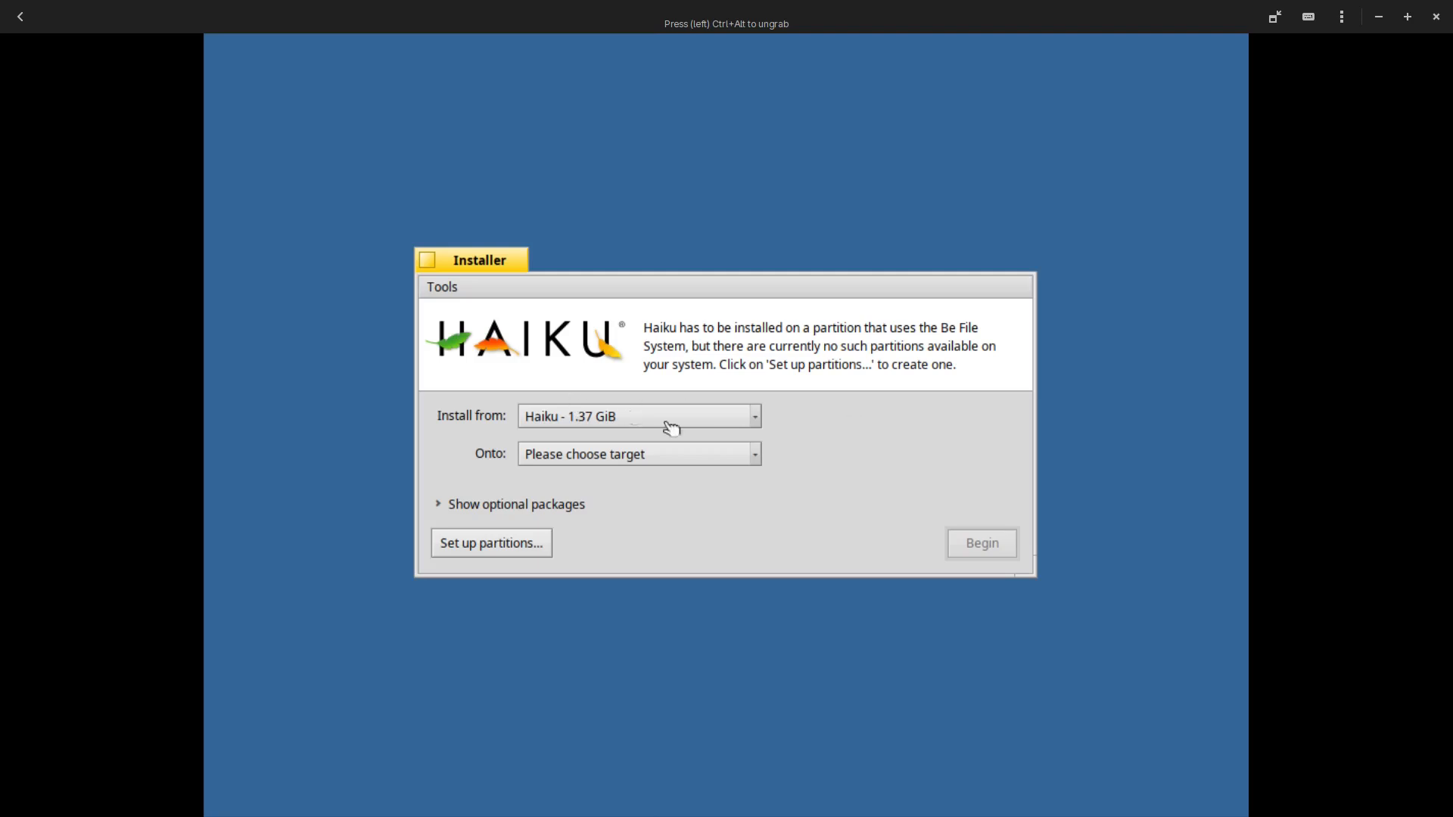
mouse_move(760, 458)
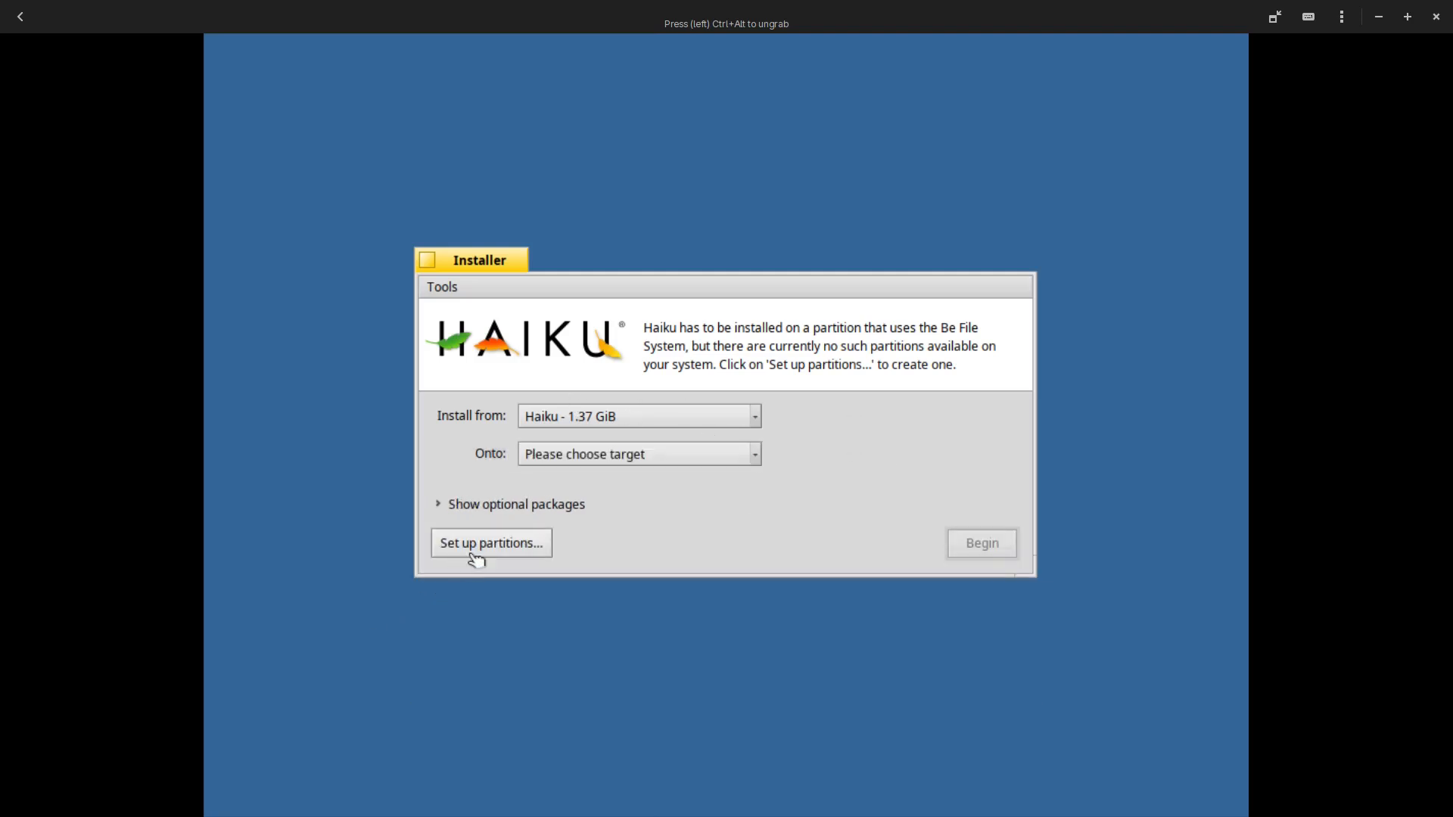
left_click(492, 544)
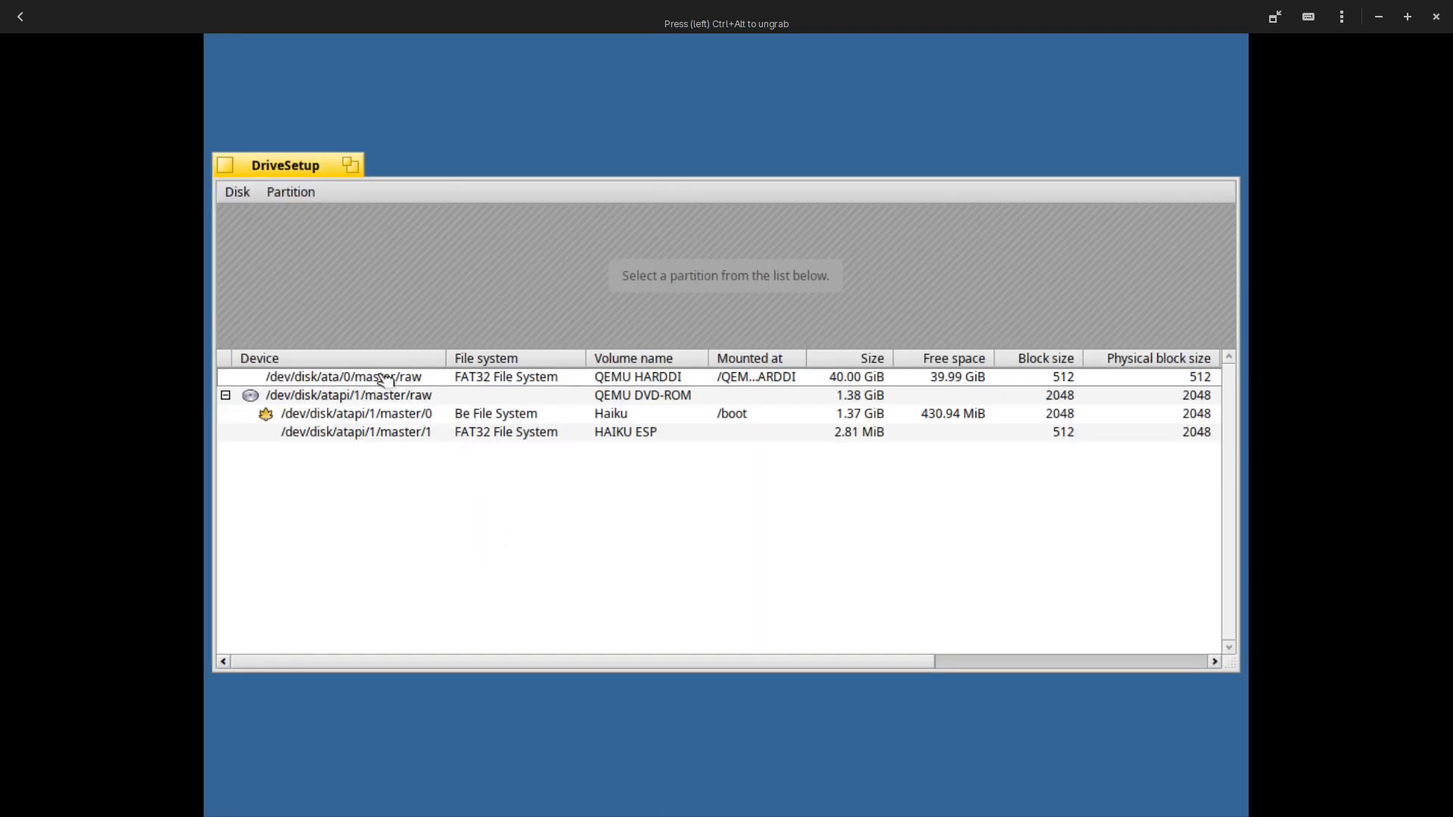
Unmount the QEMU HARDDISK and format it with the Be File System
right_click(382, 377)
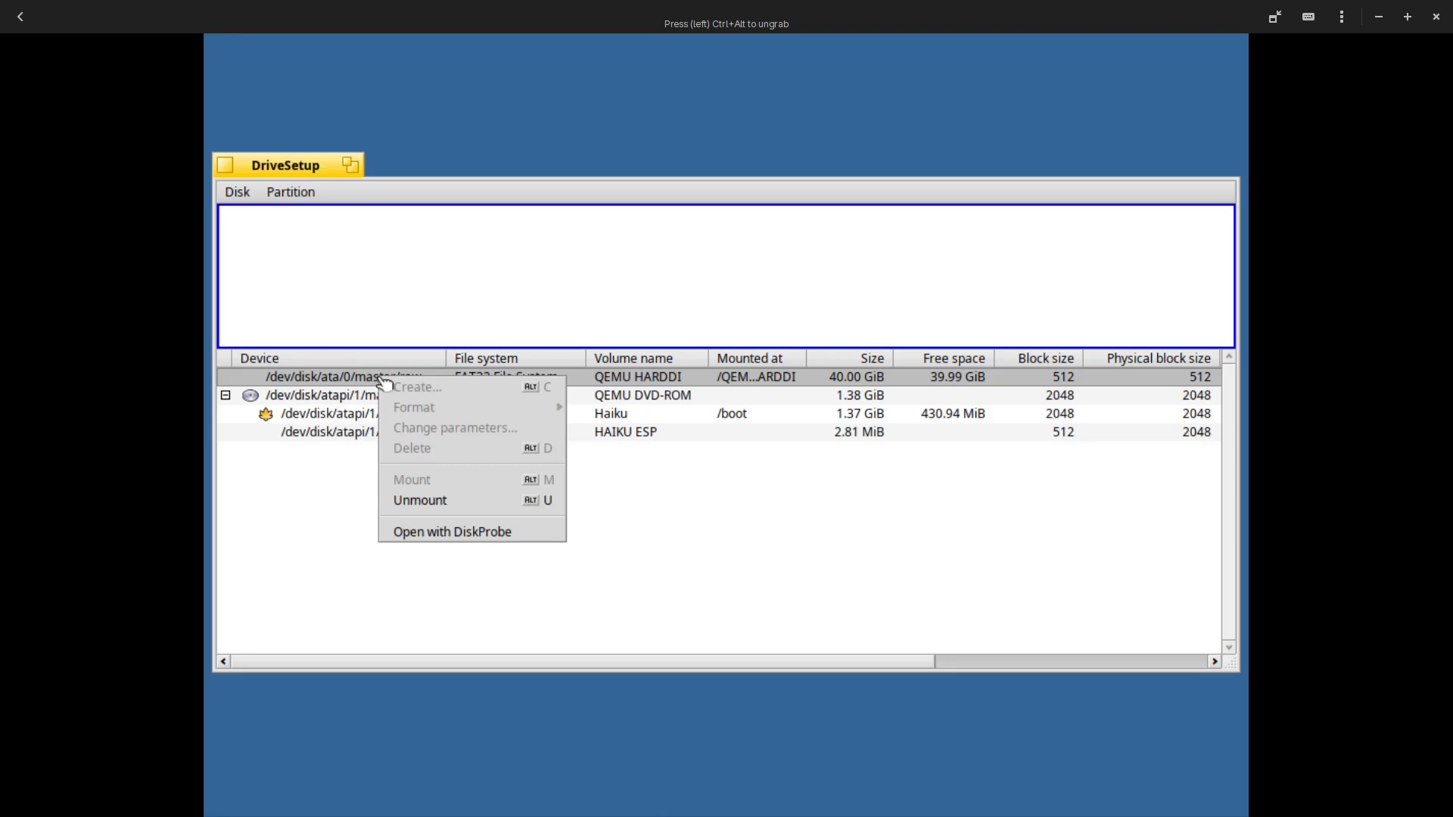
mouse_move(441, 502)
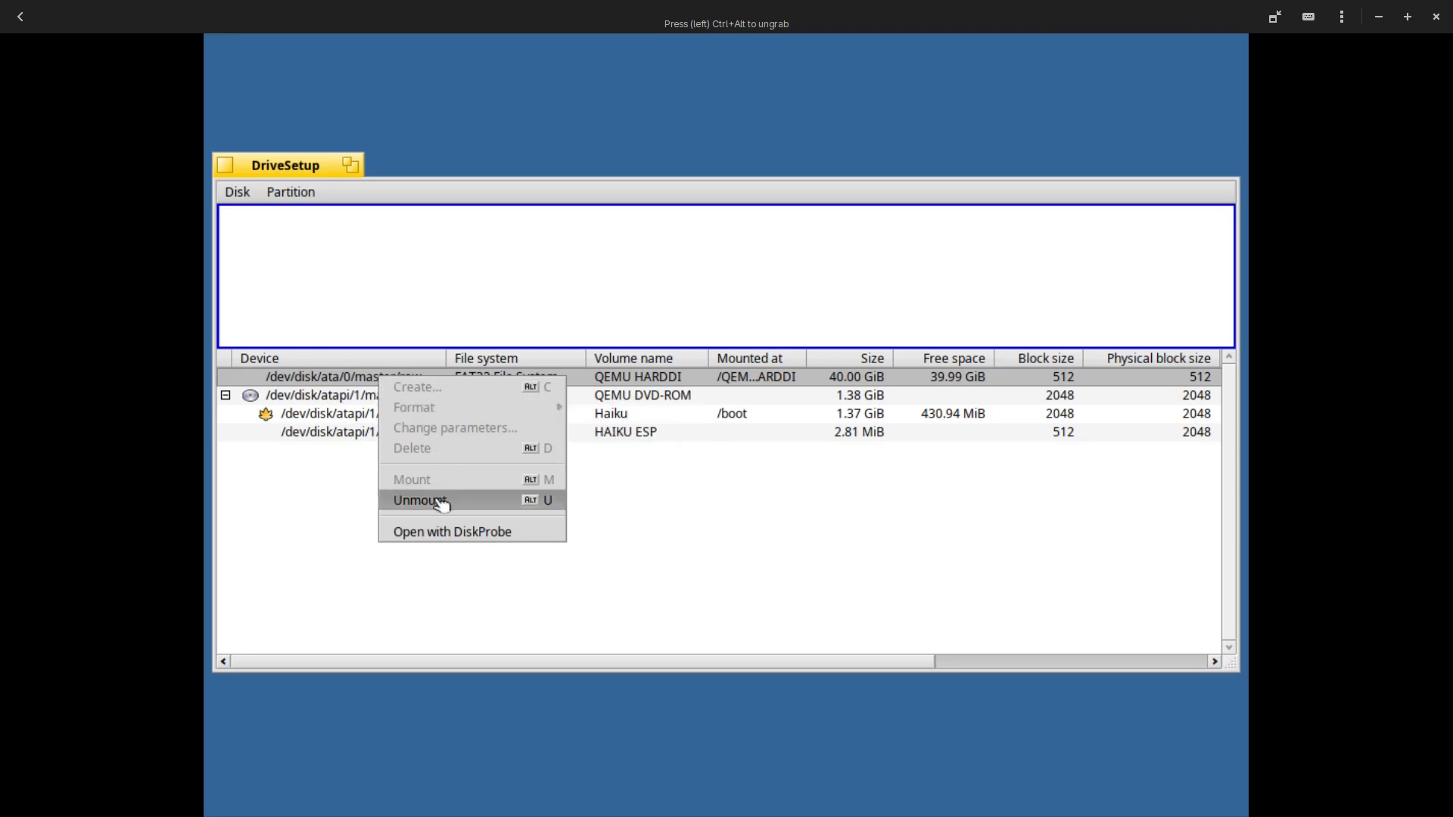
left_click(423, 500)
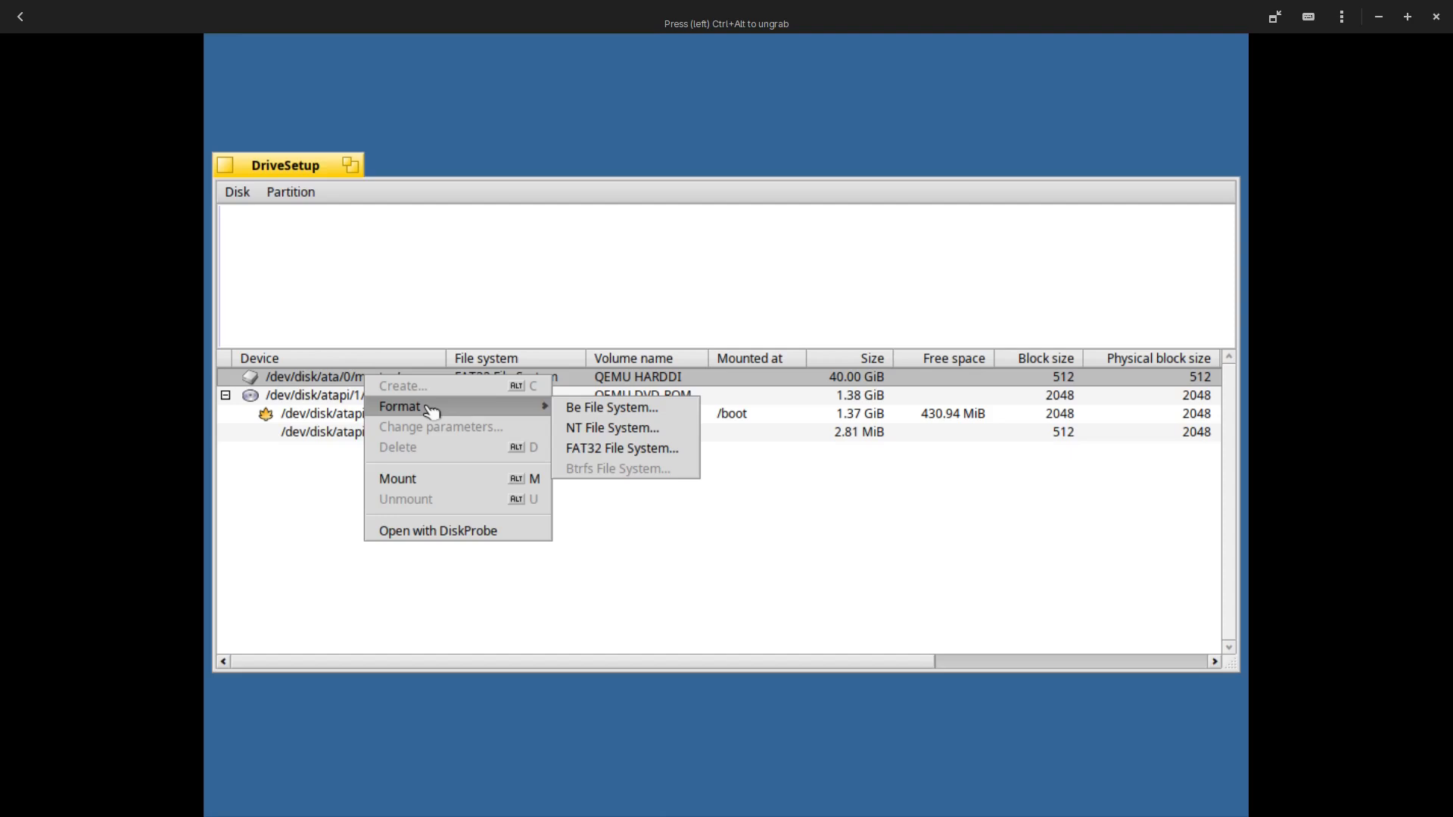
mouse_move(474, 410)
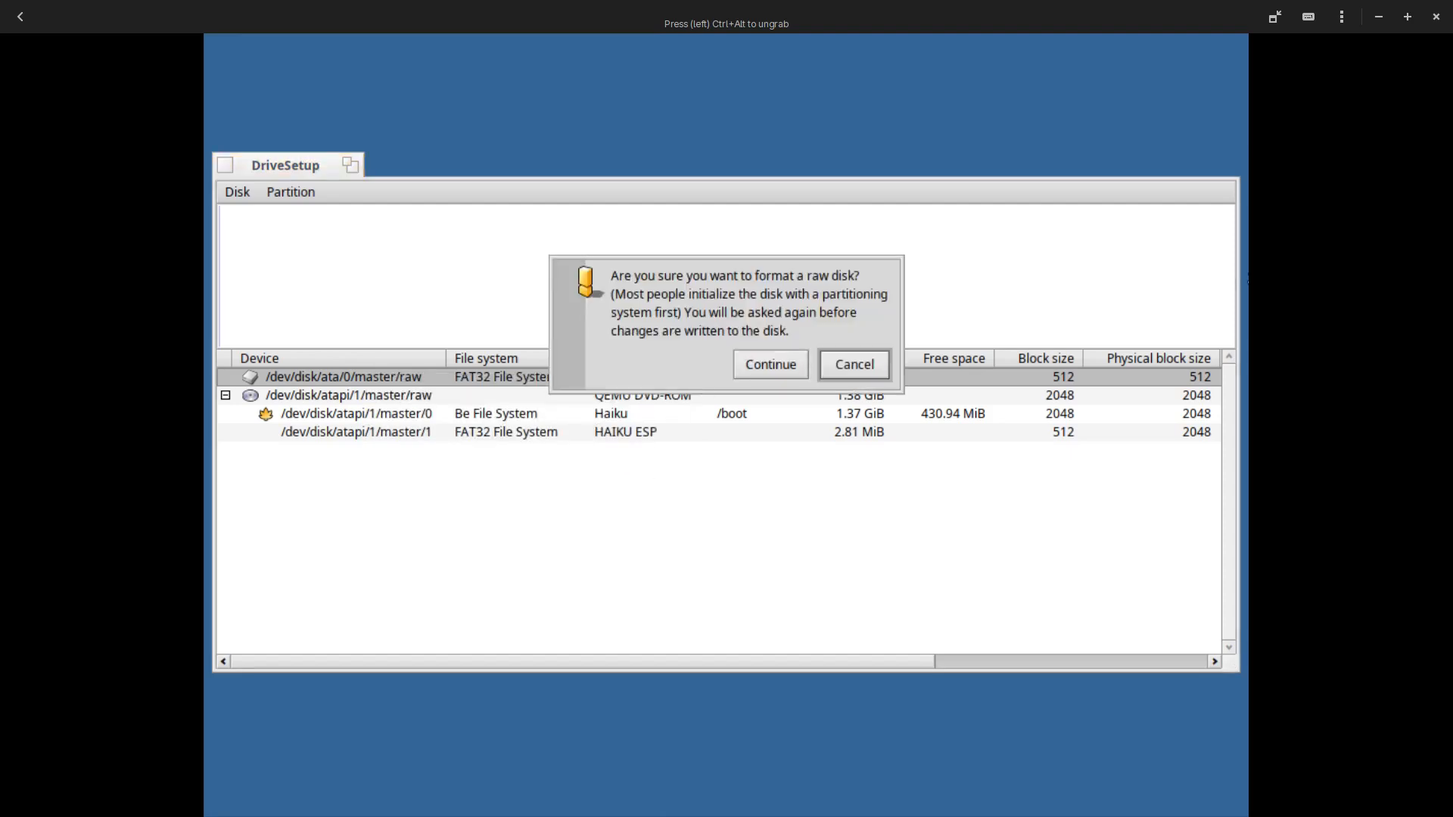
left_click(770, 364)
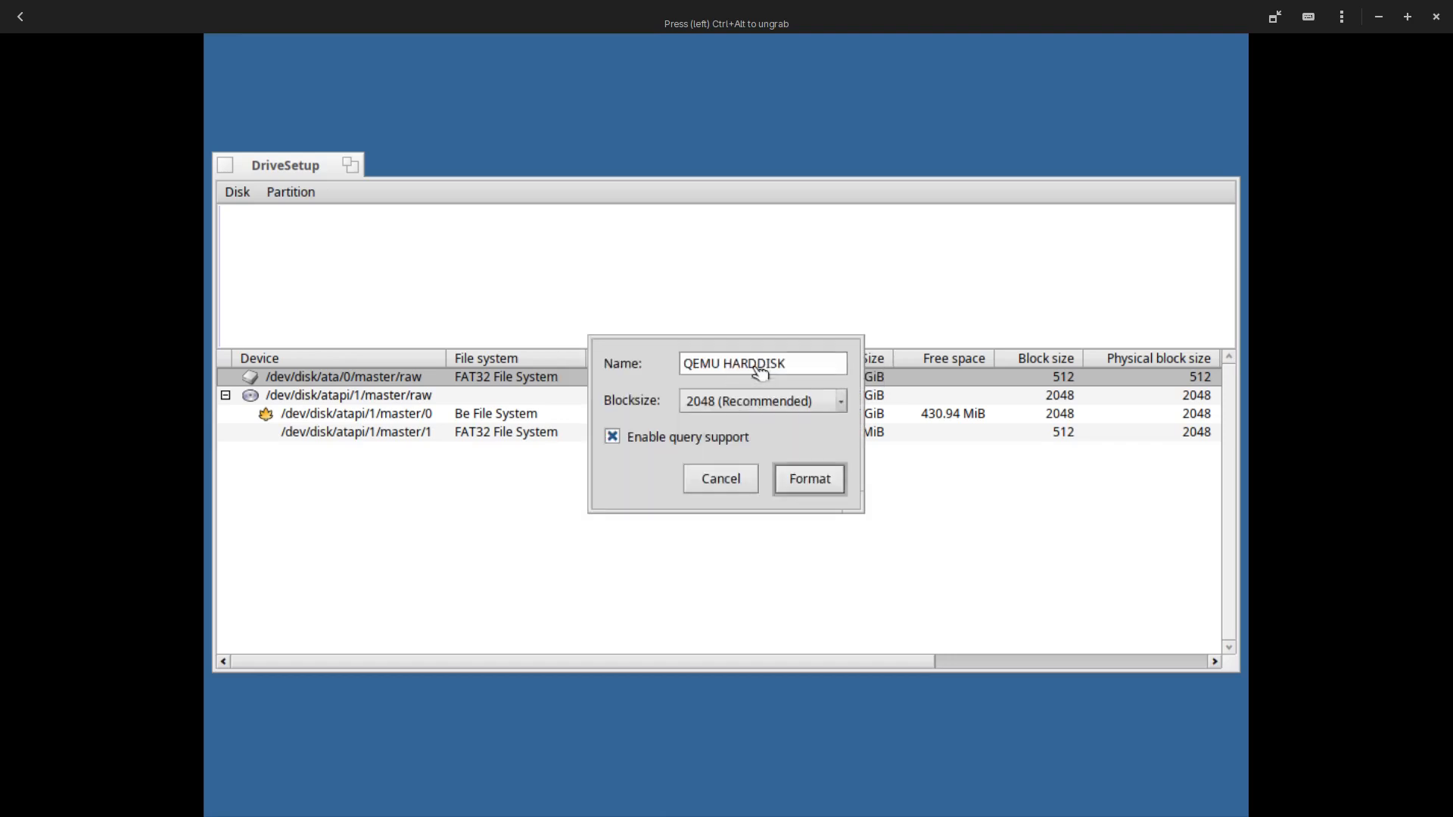
mouse_move(709, 409)
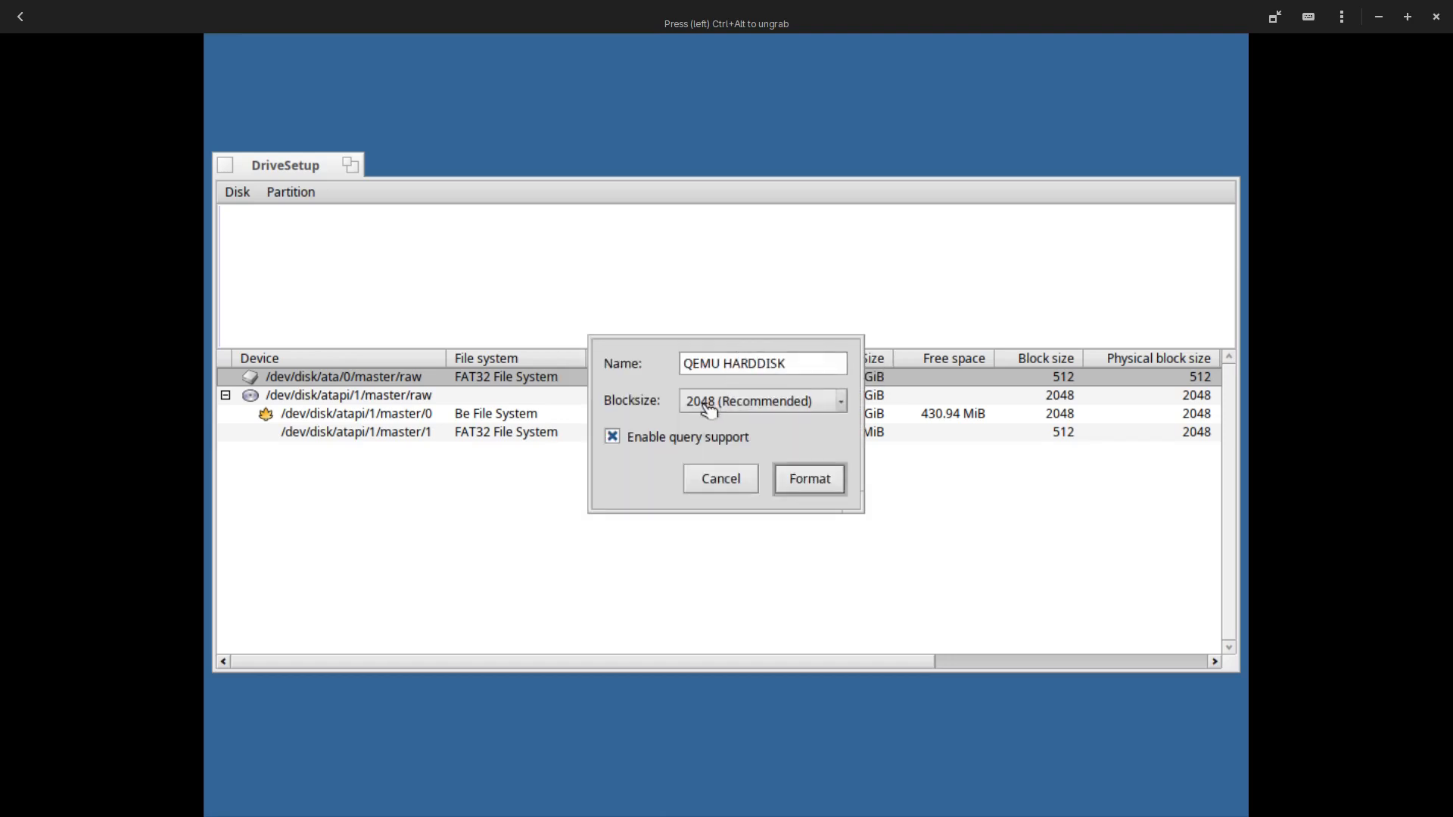
left_click(808, 479)
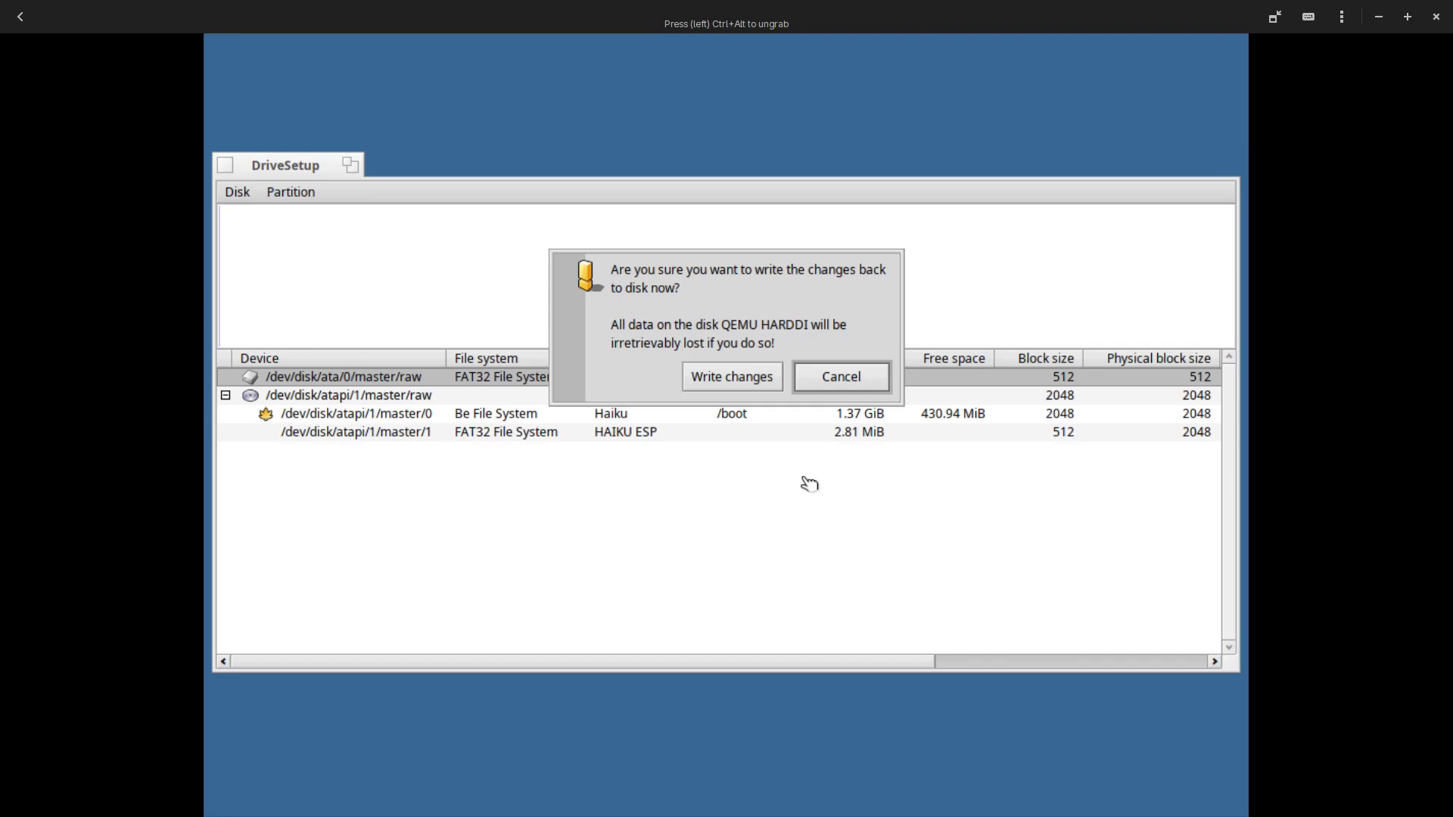
left_click(731, 376)
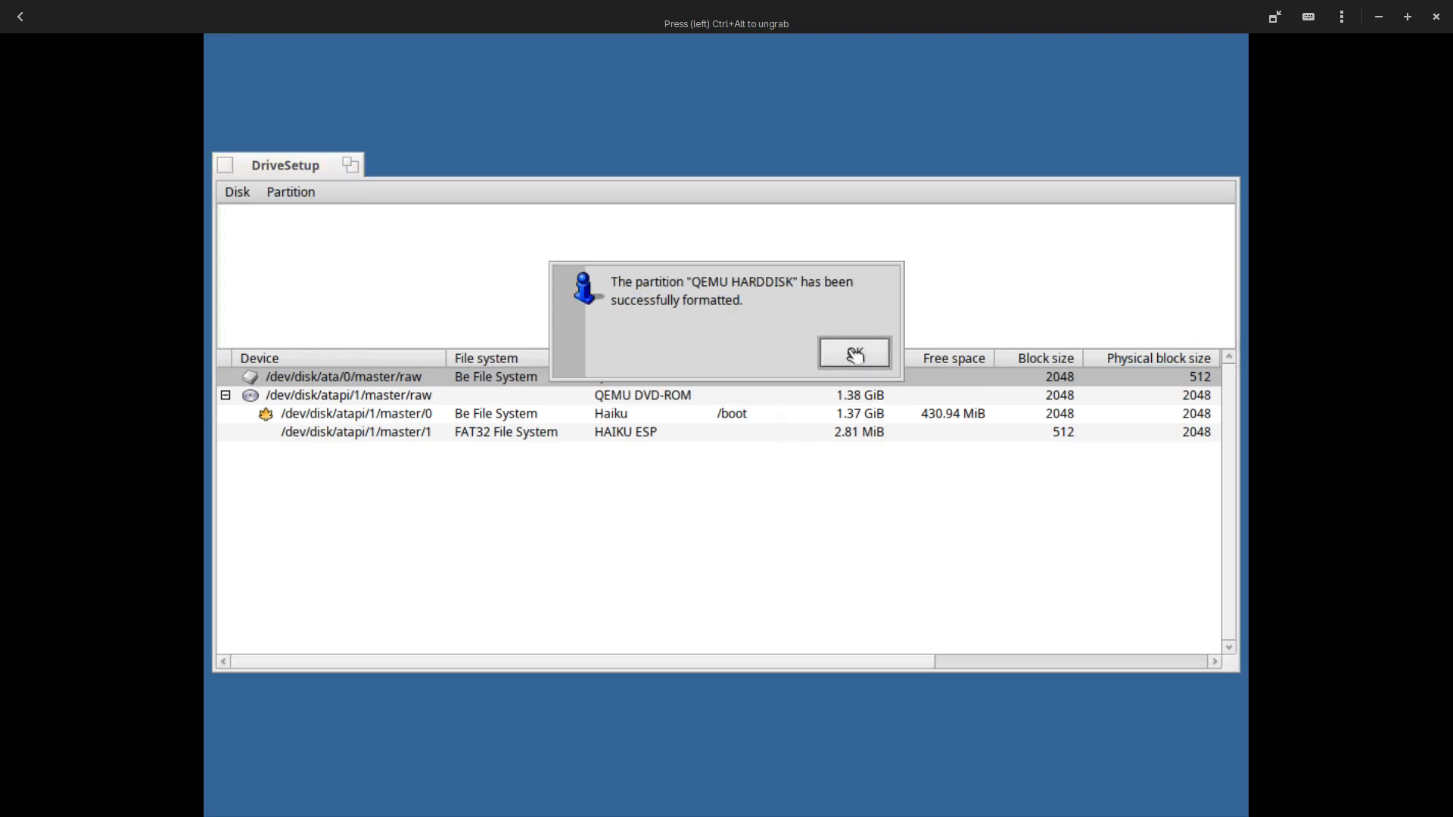
left_click(853, 351)
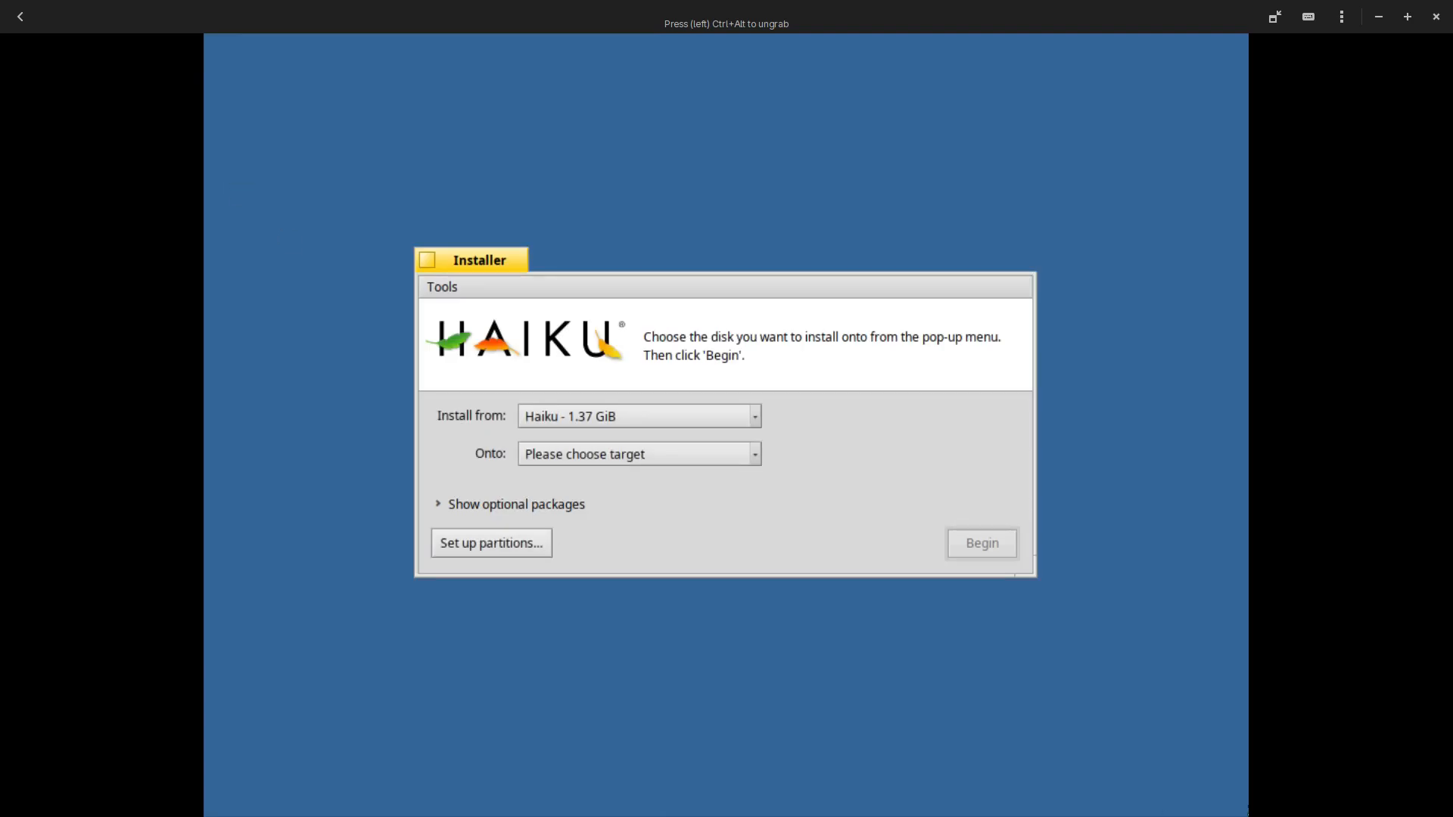
mouse_move(765, 455)
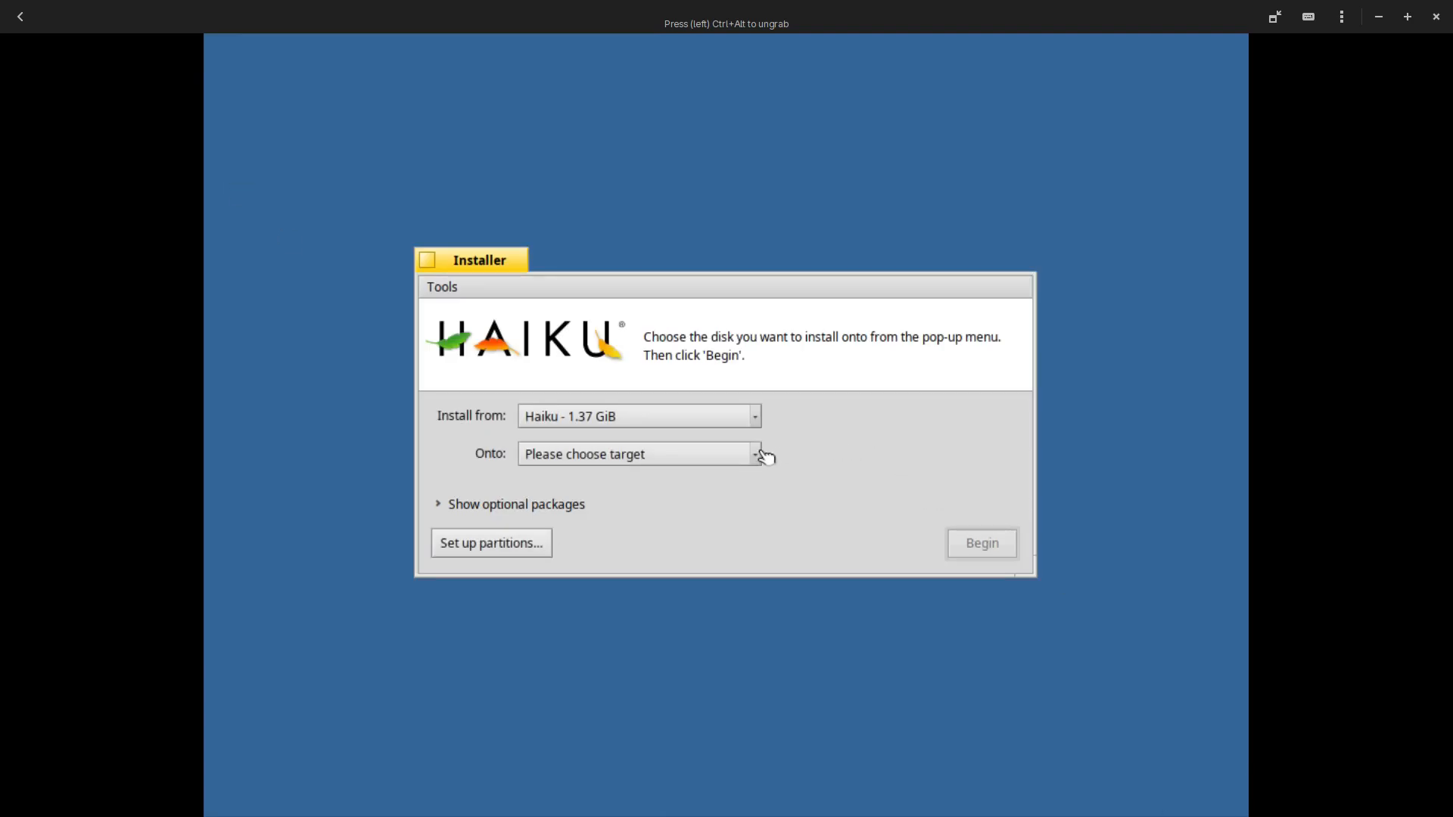
Pick QEMU HARDDISK in the Onto menu and begin the Haiku installation
left_click(755, 453)
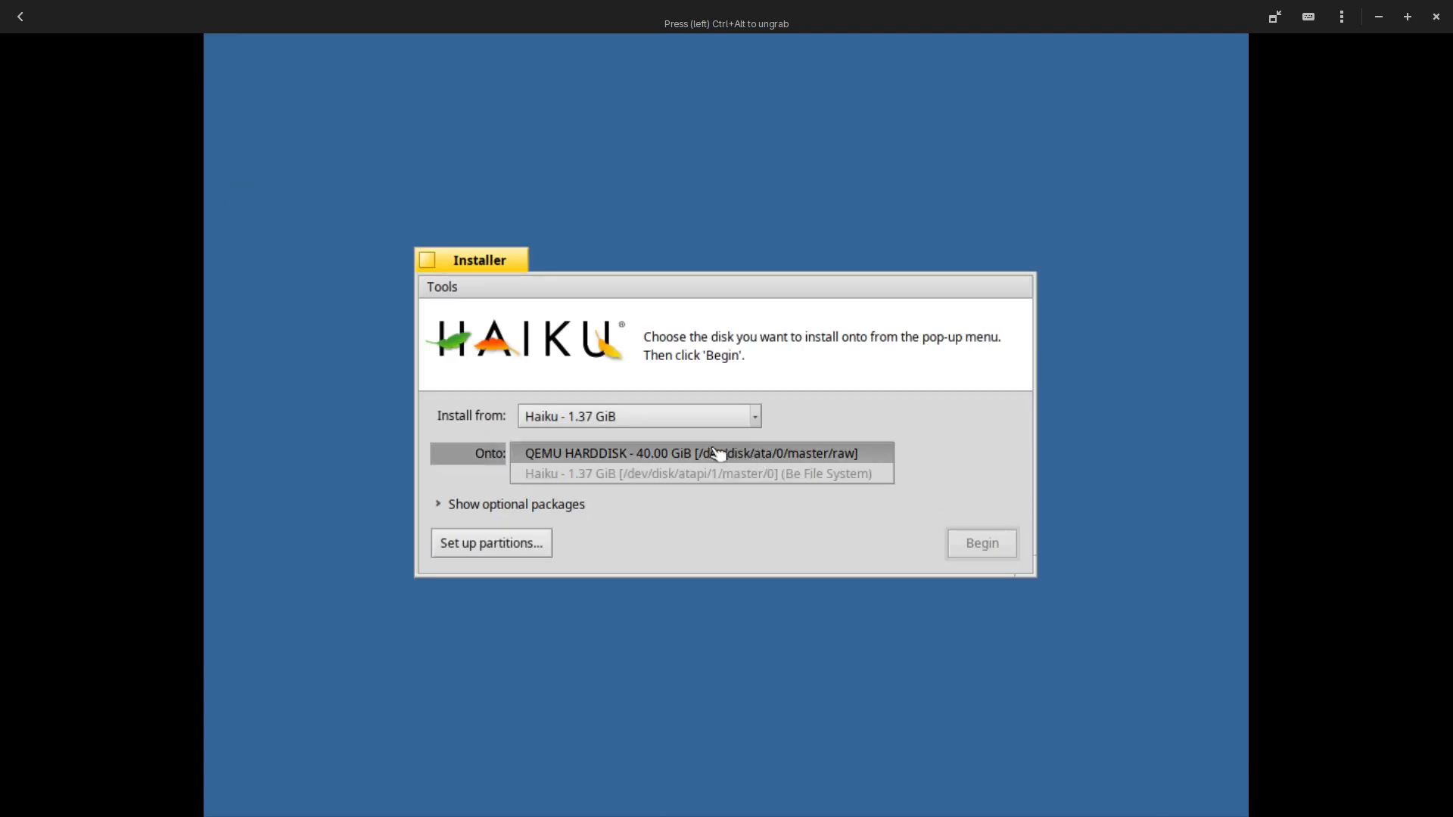
left_click(684, 453)
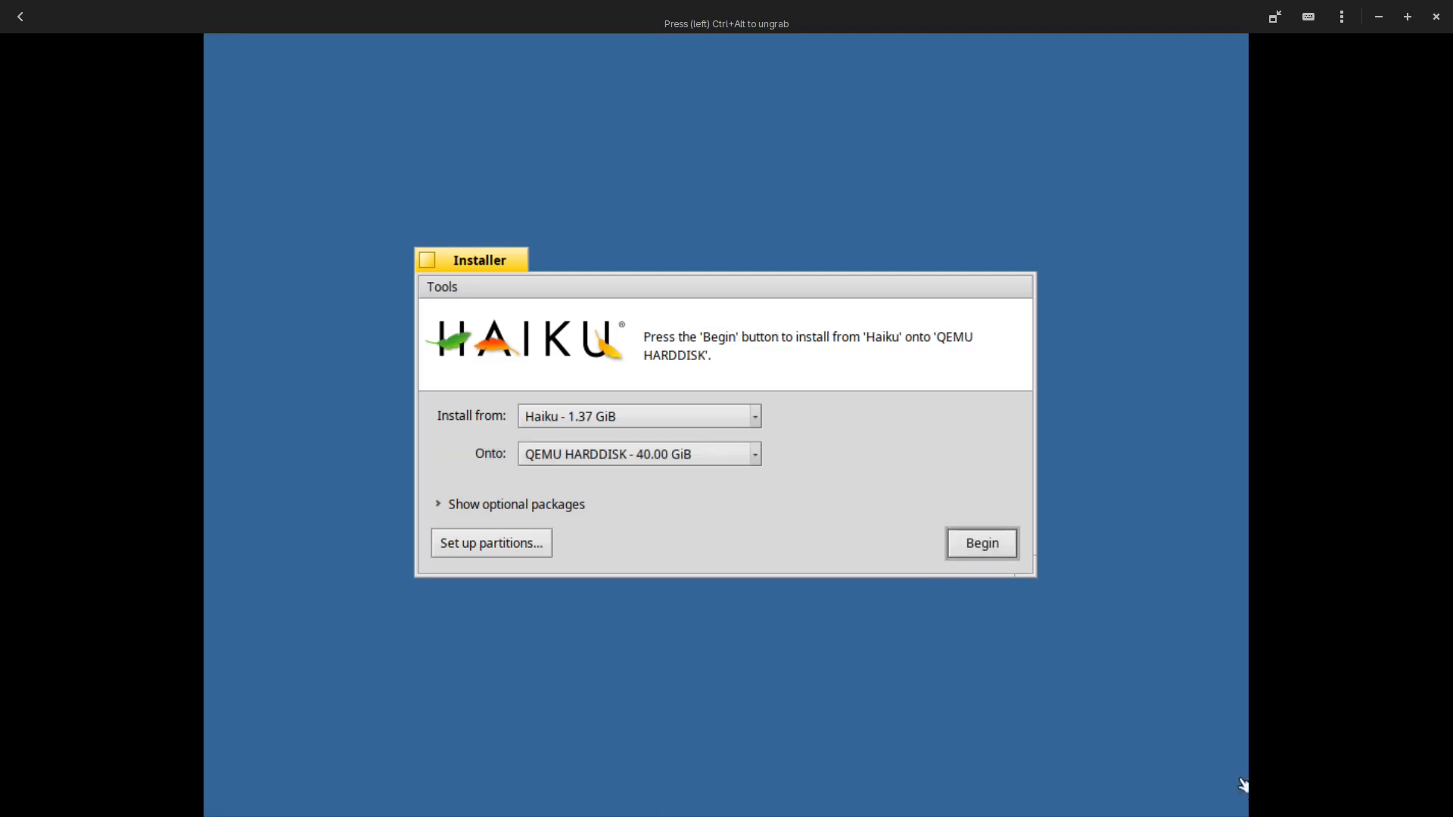
mouse_move(986, 623)
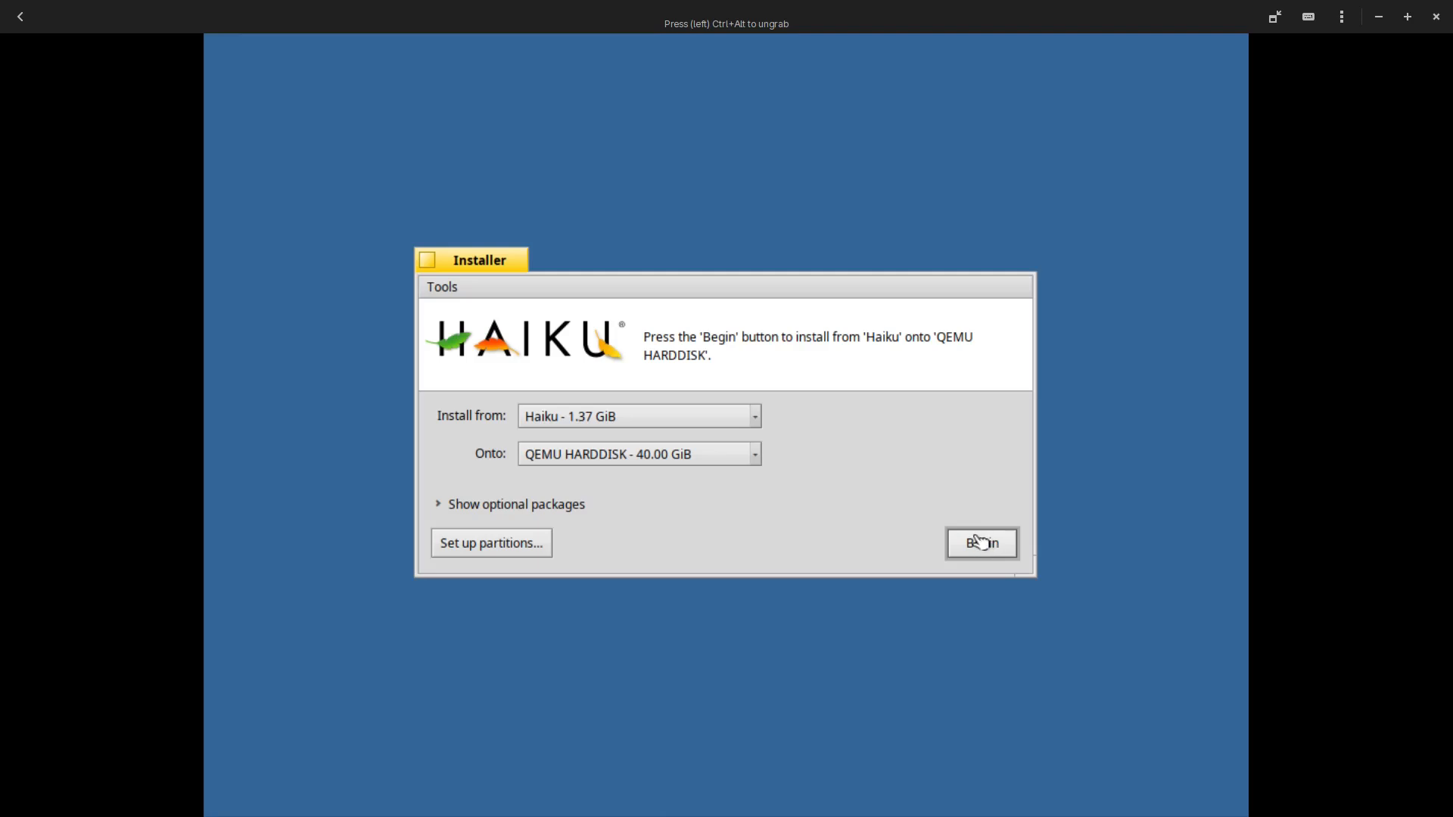
left_click(980, 543)
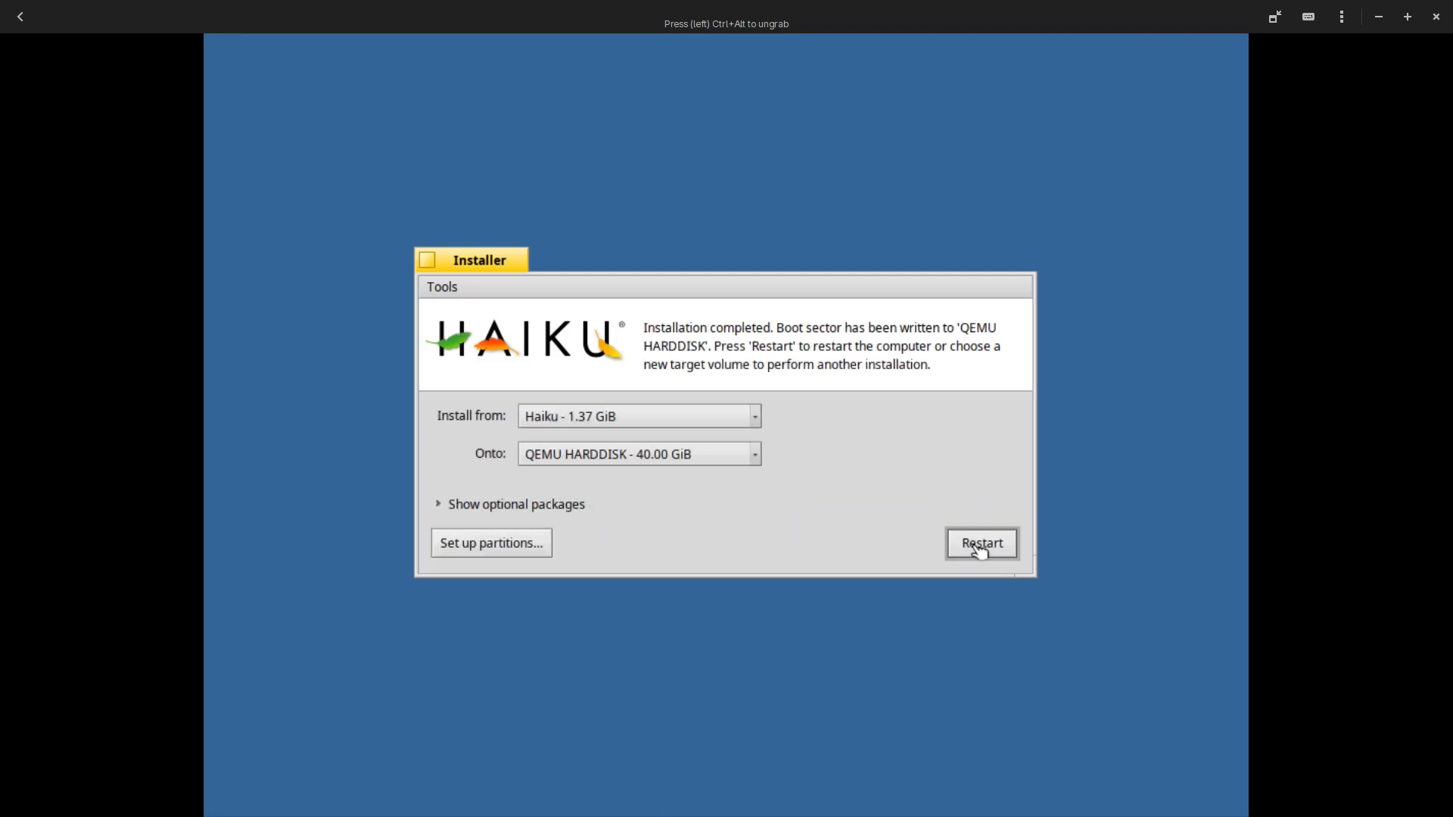
mouse_move(888, 405)
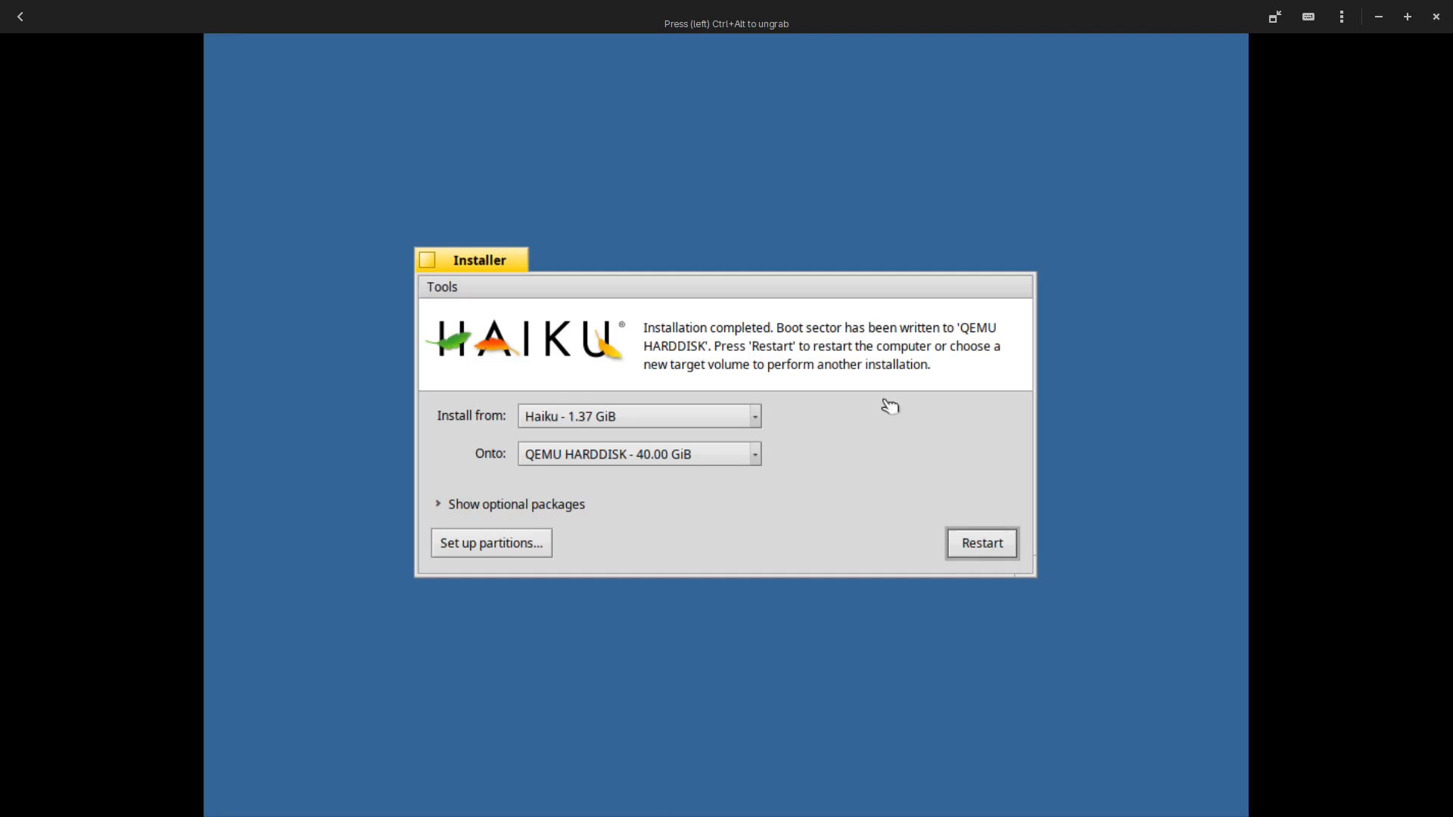
mouse_move(954, 347)
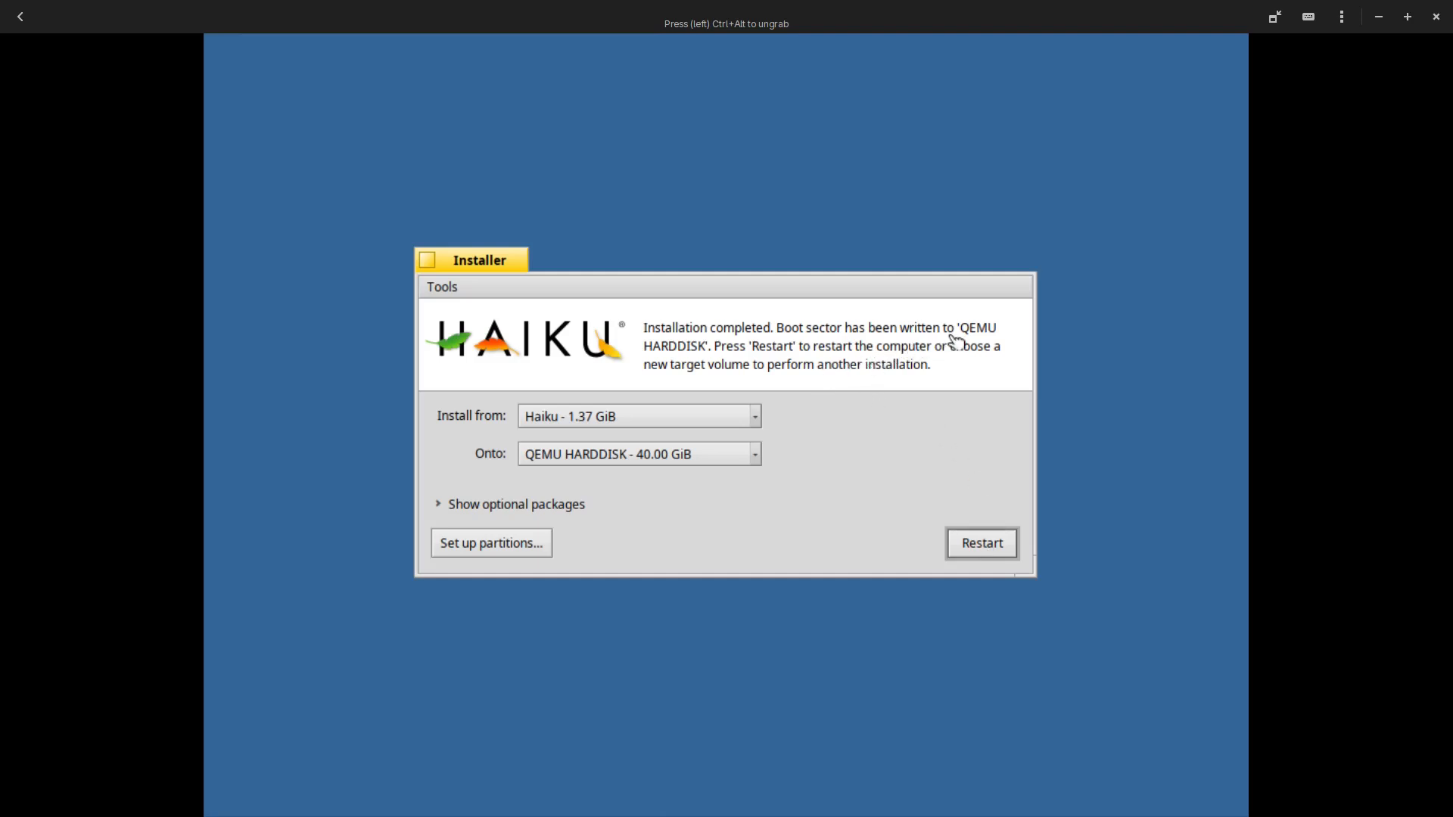
mouse_move(851, 358)
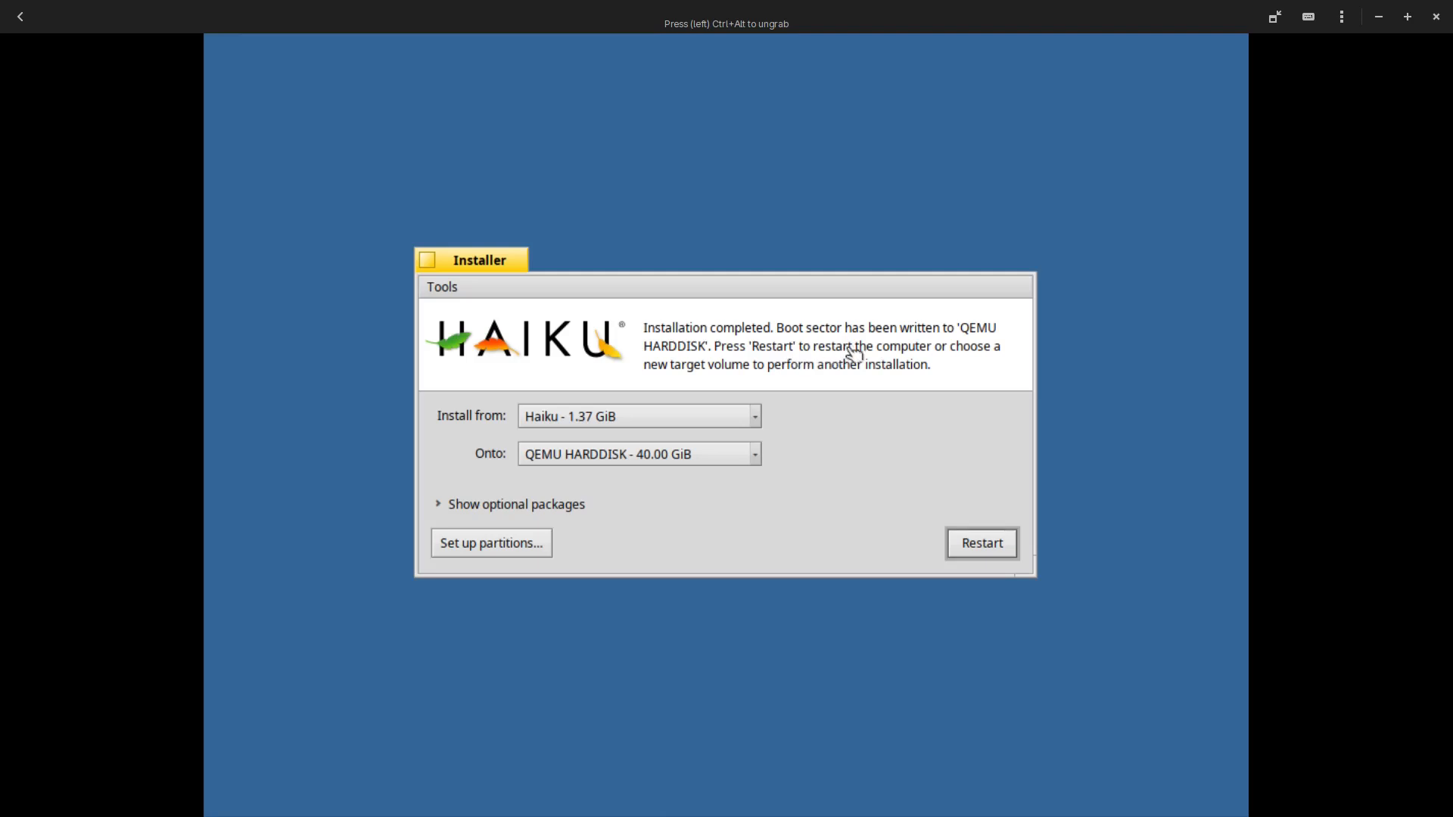
mouse_move(838, 374)
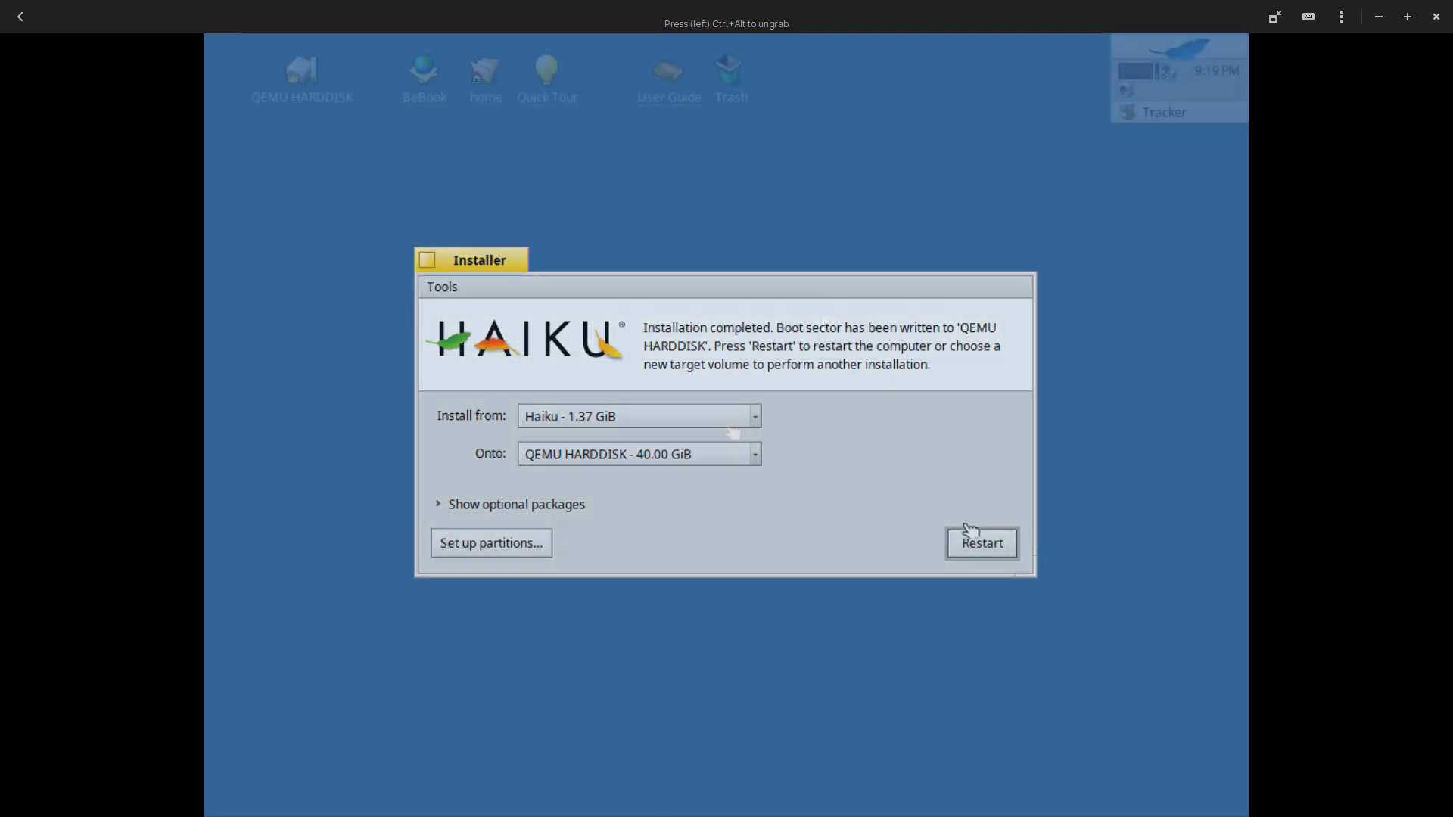
Restart into the installed system and open About Haiku from the Deskbar menu
left_click(981, 543)
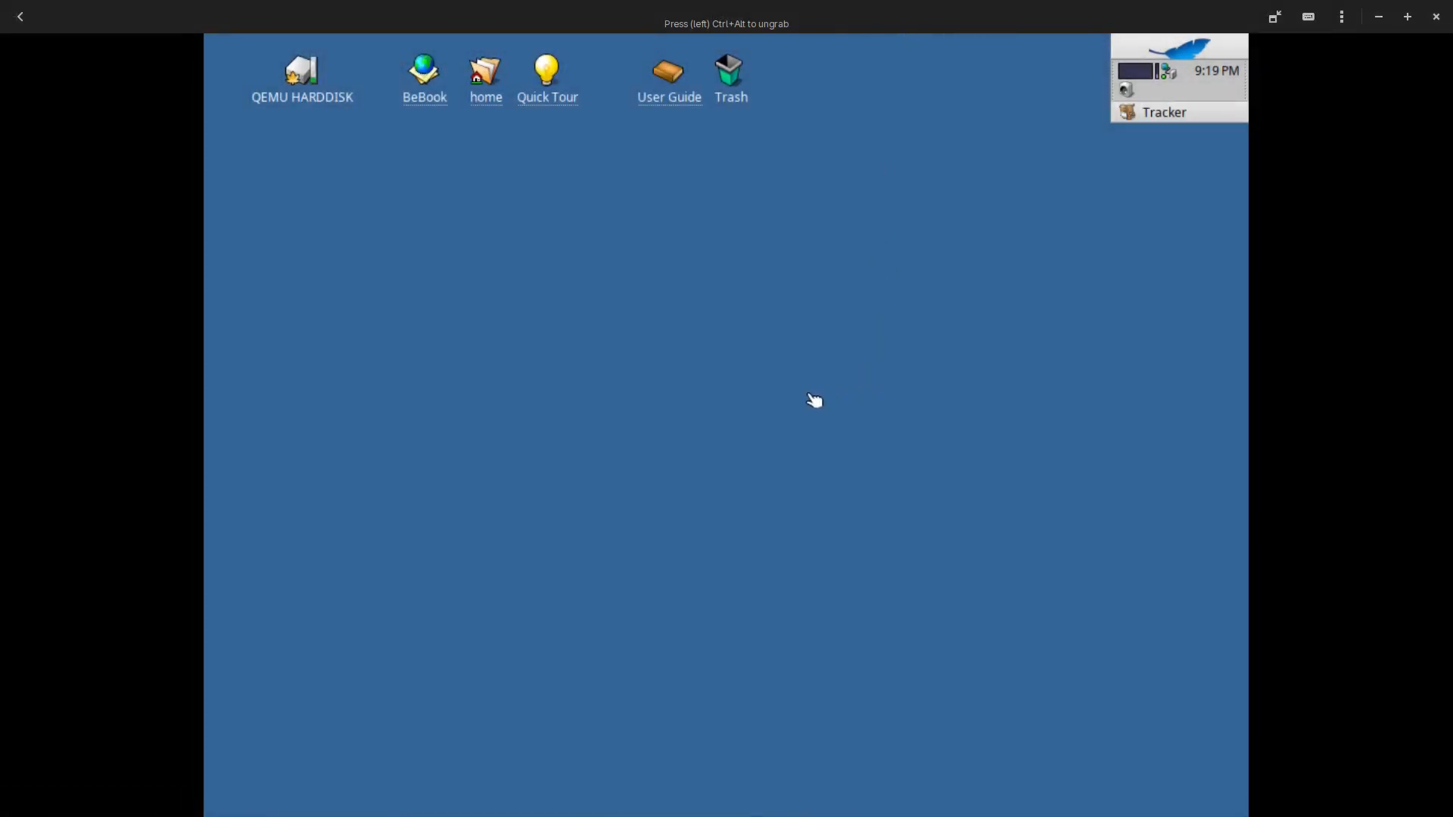
mouse_move(524, 299)
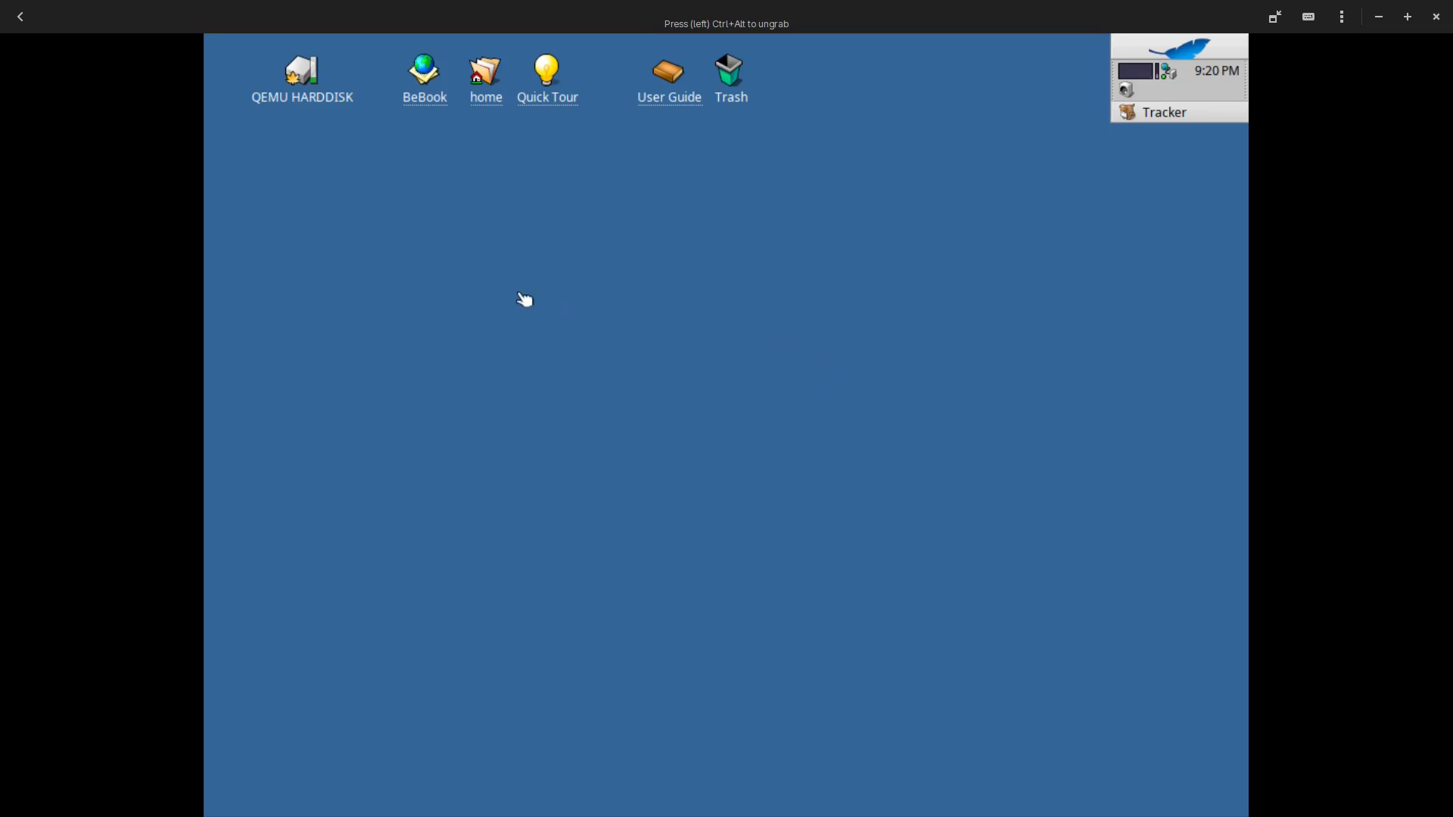
mouse_move(840, 151)
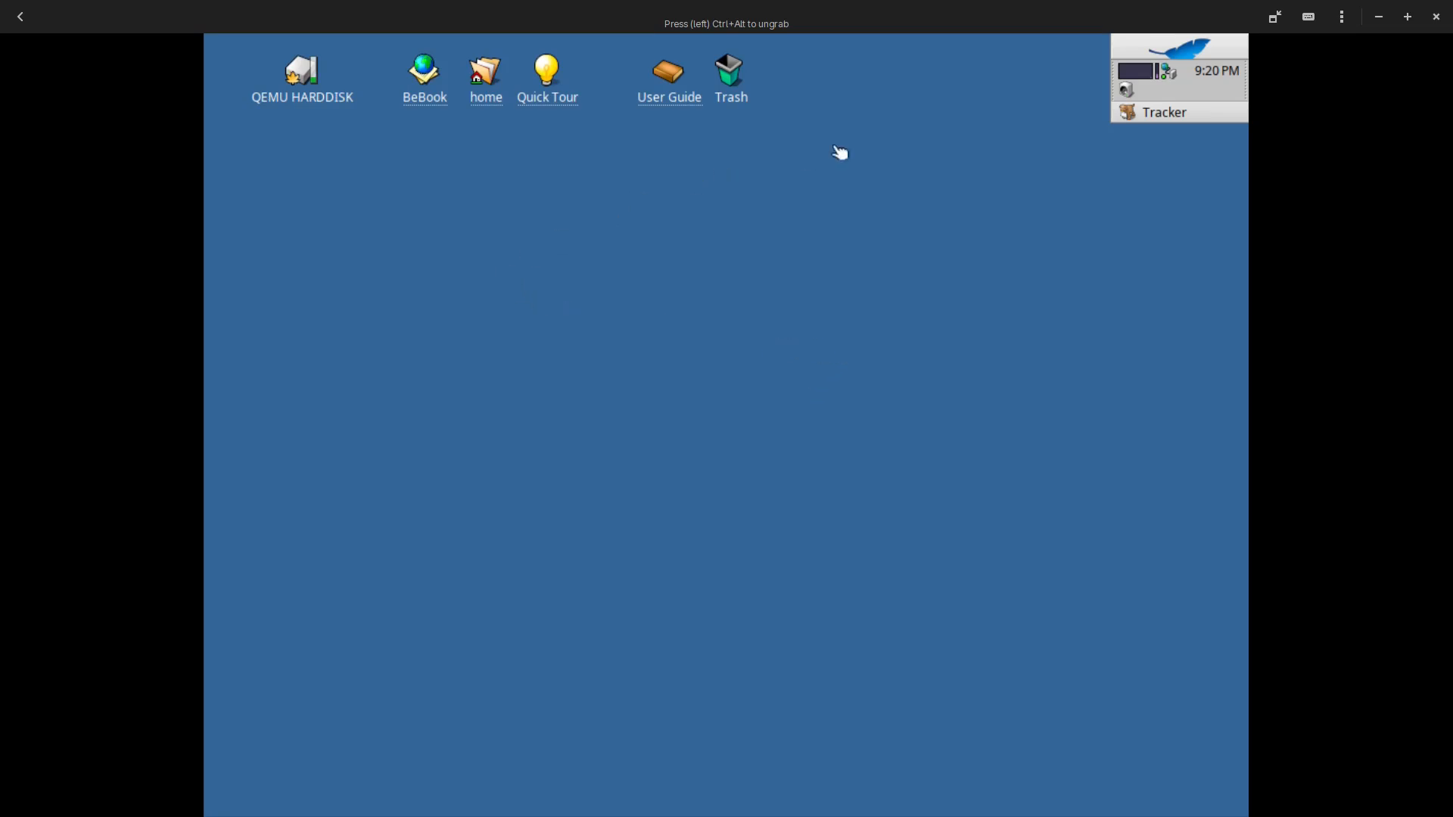
left_click(1179, 42)
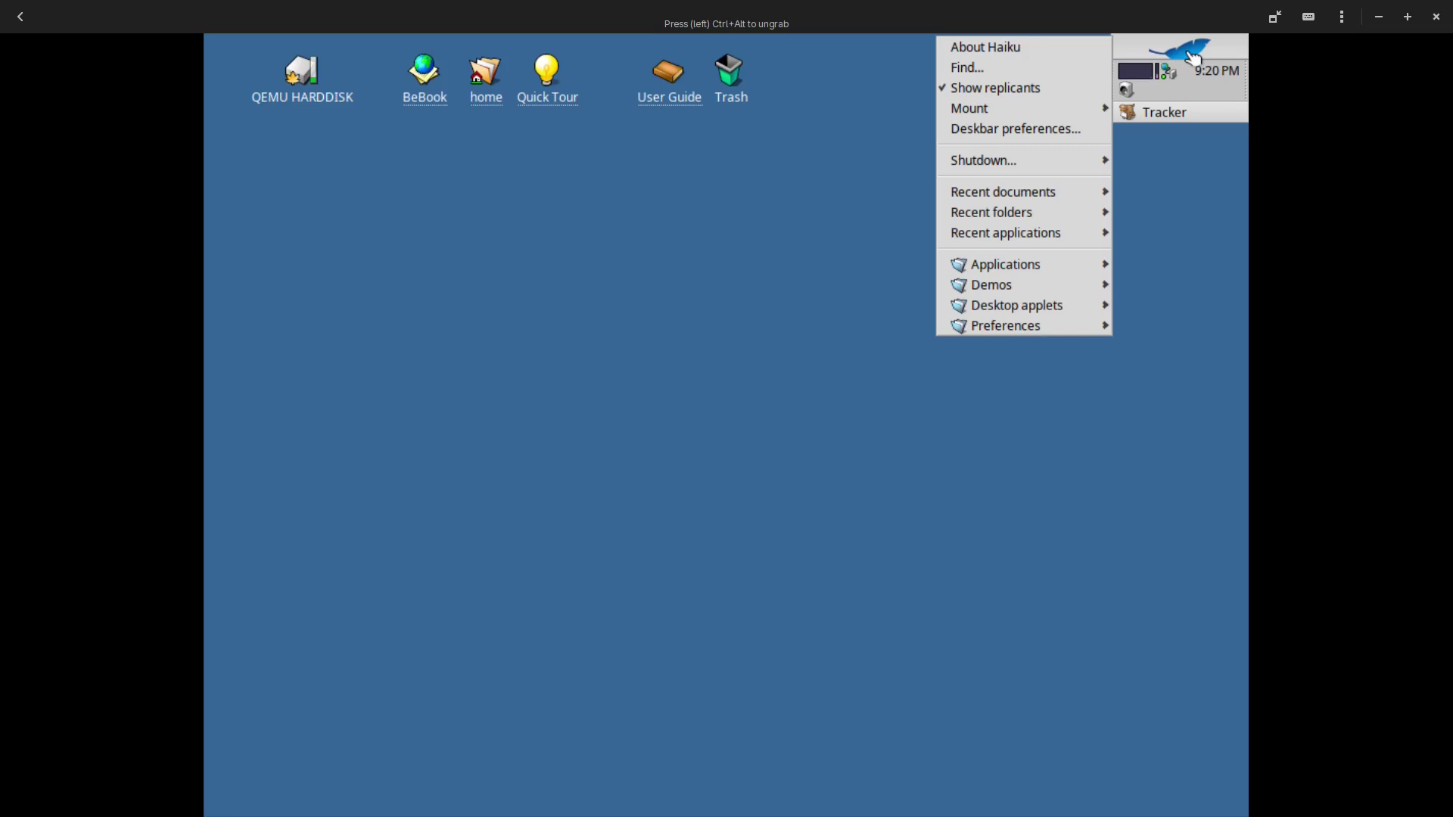
mouse_move(1007, 47)
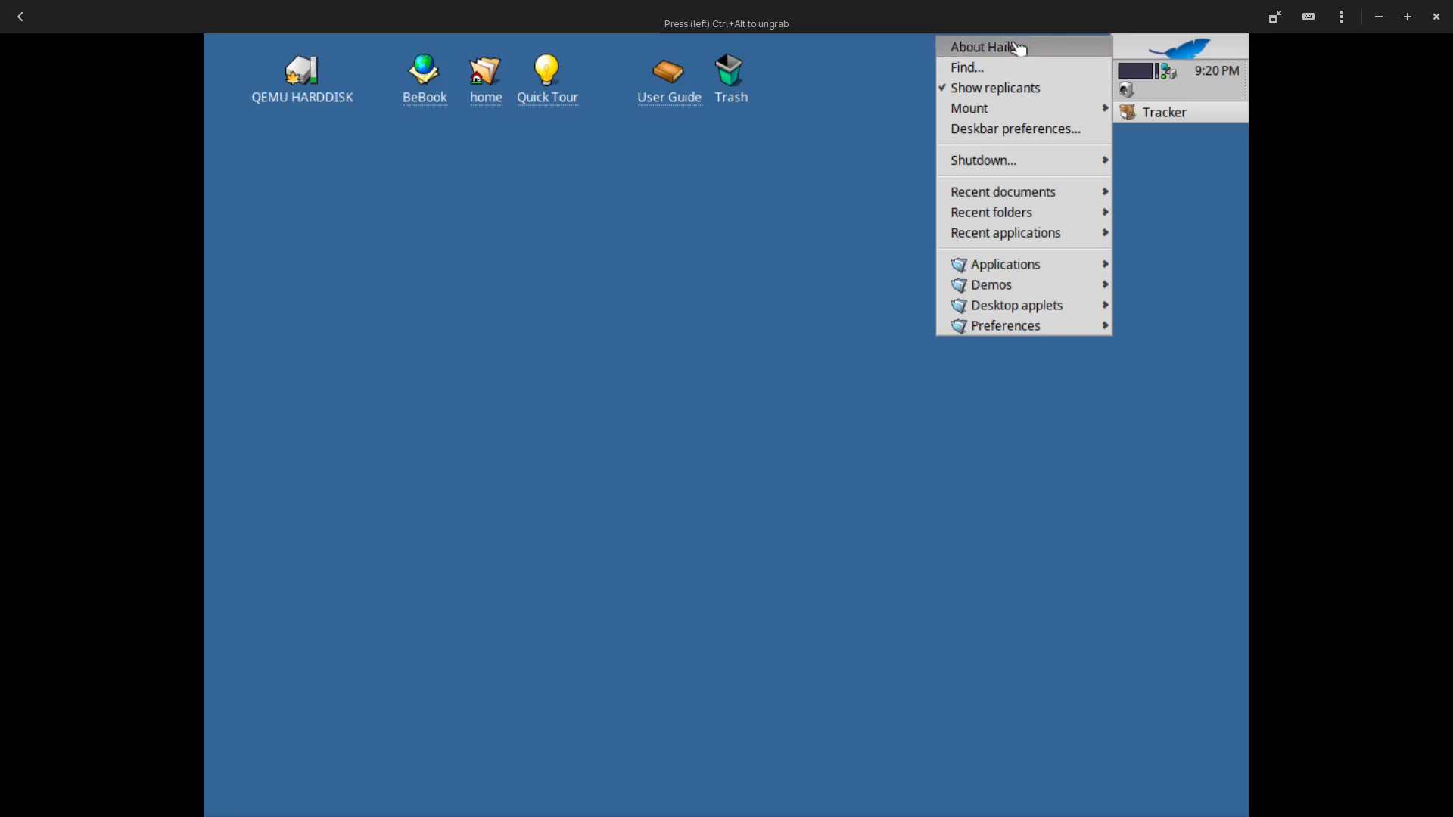
left_click(1009, 46)
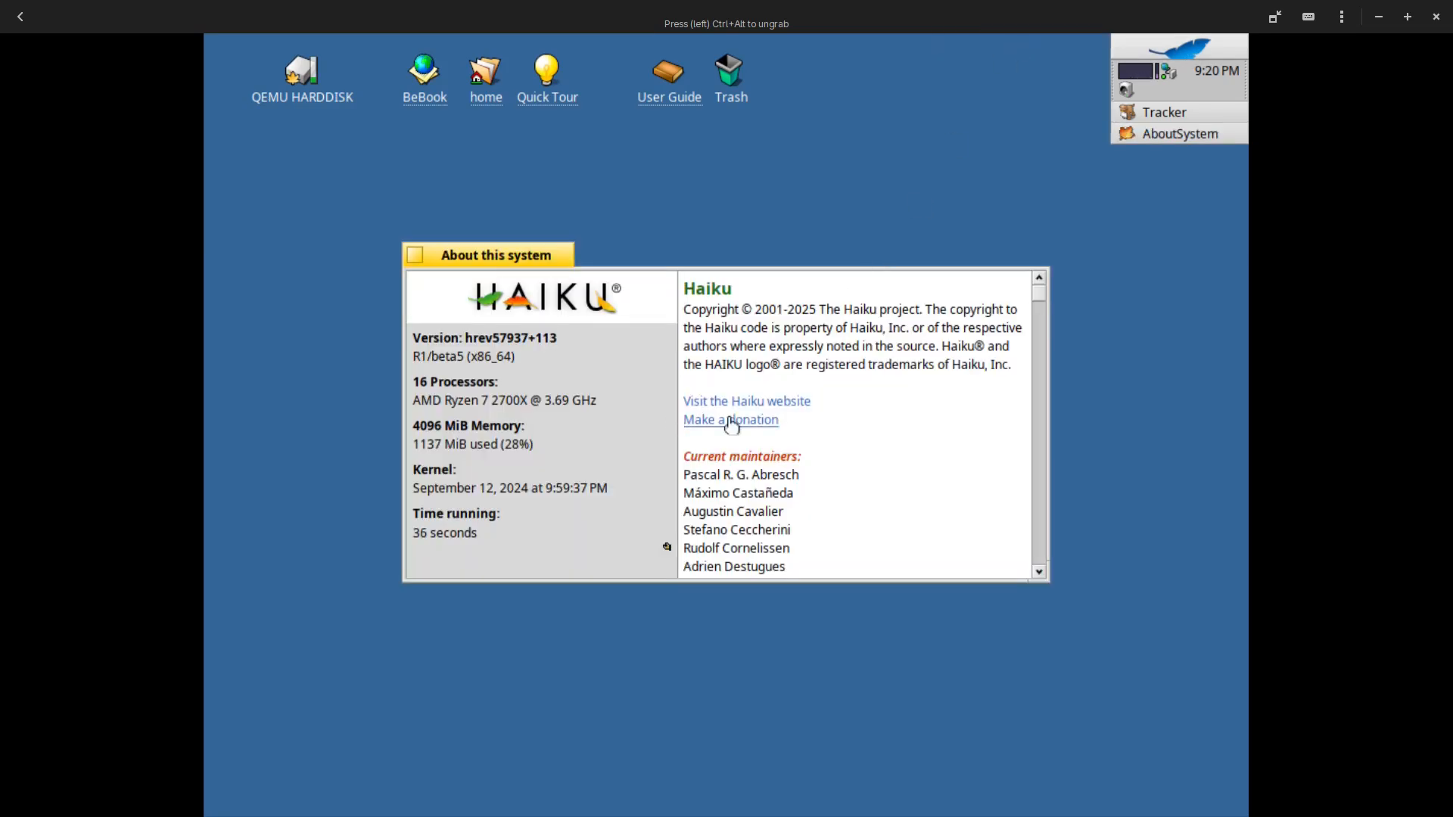
mouse_move(392, 441)
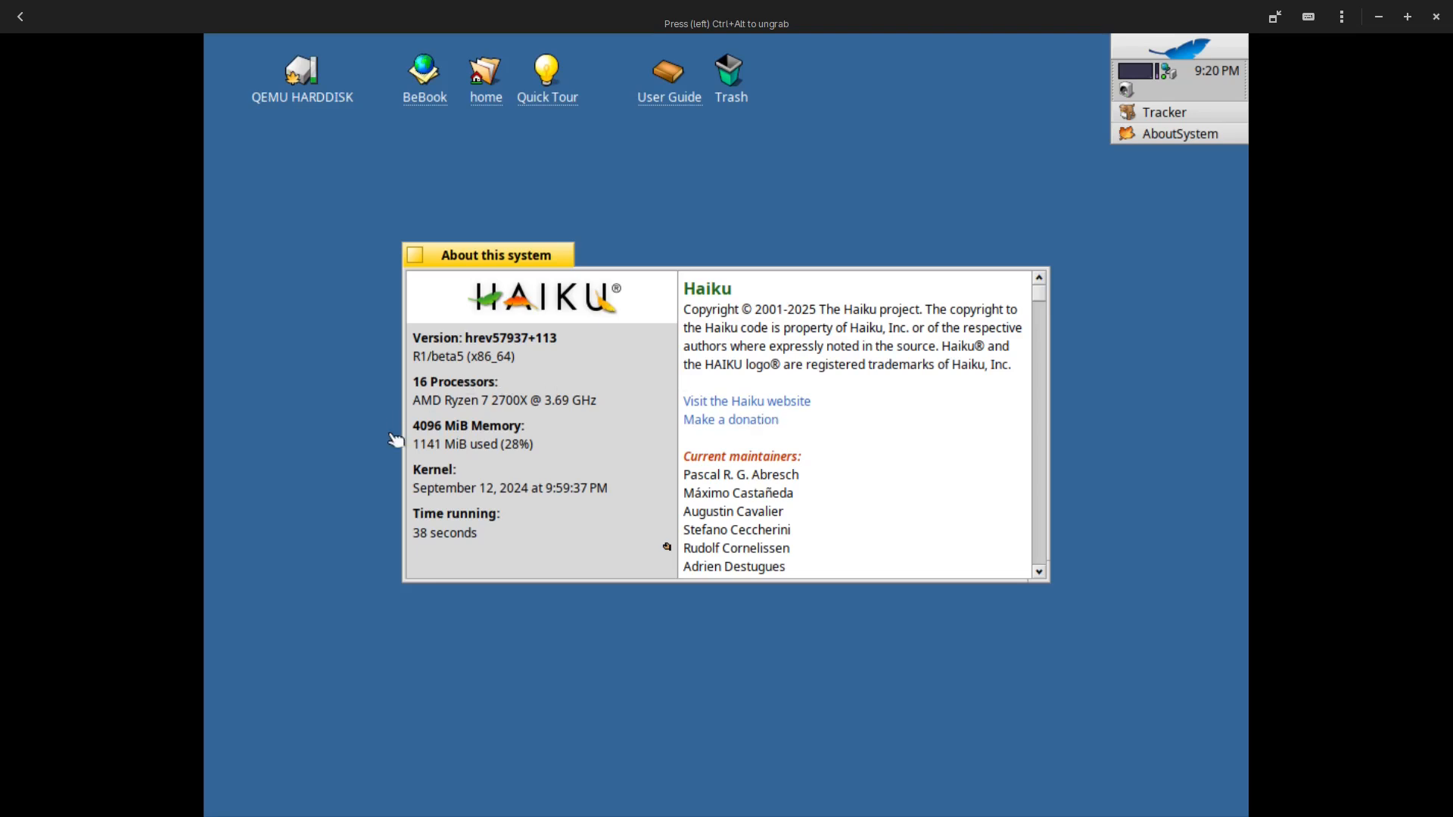
mouse_move(727, 437)
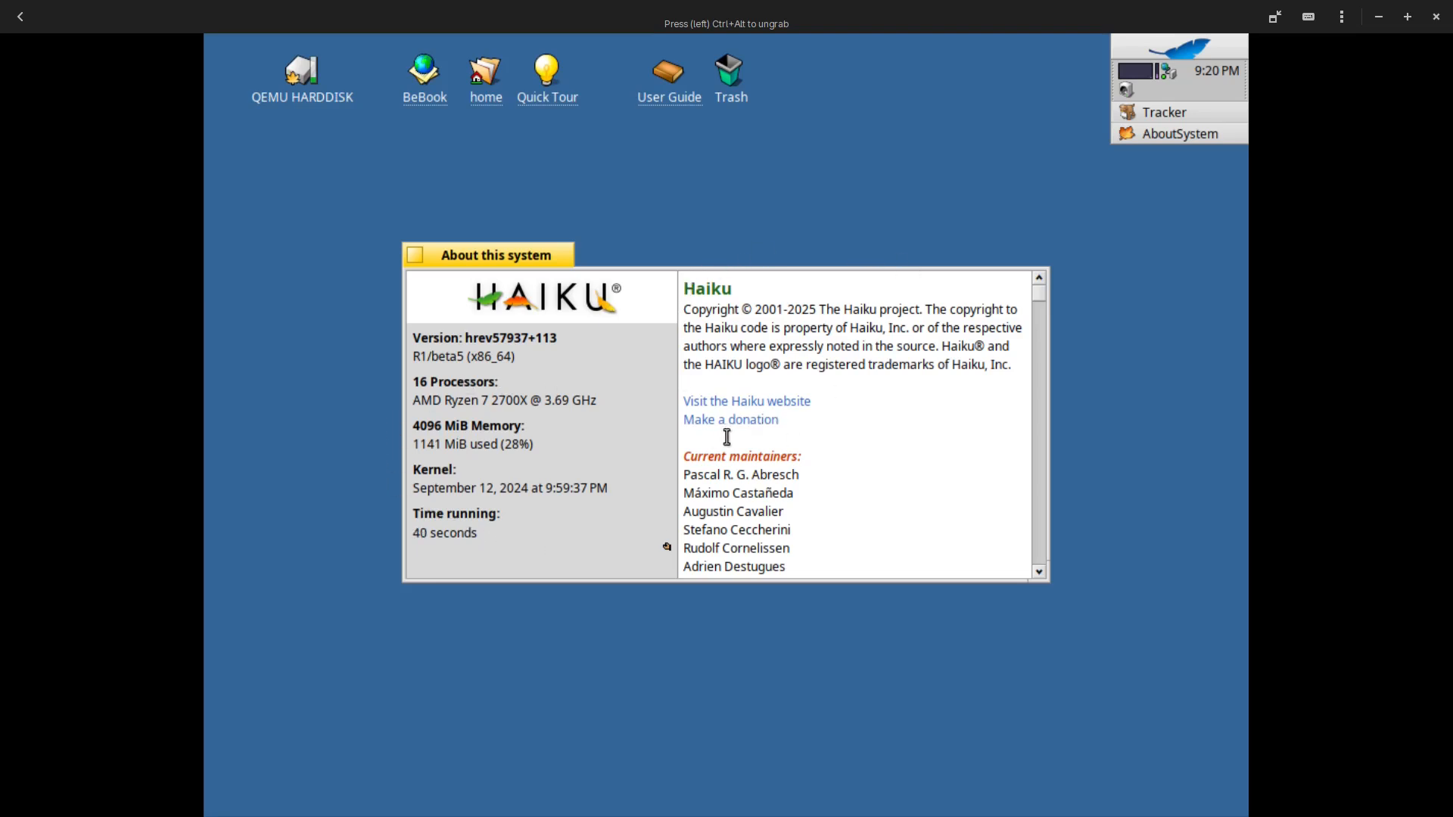
mouse_move(845, 433)
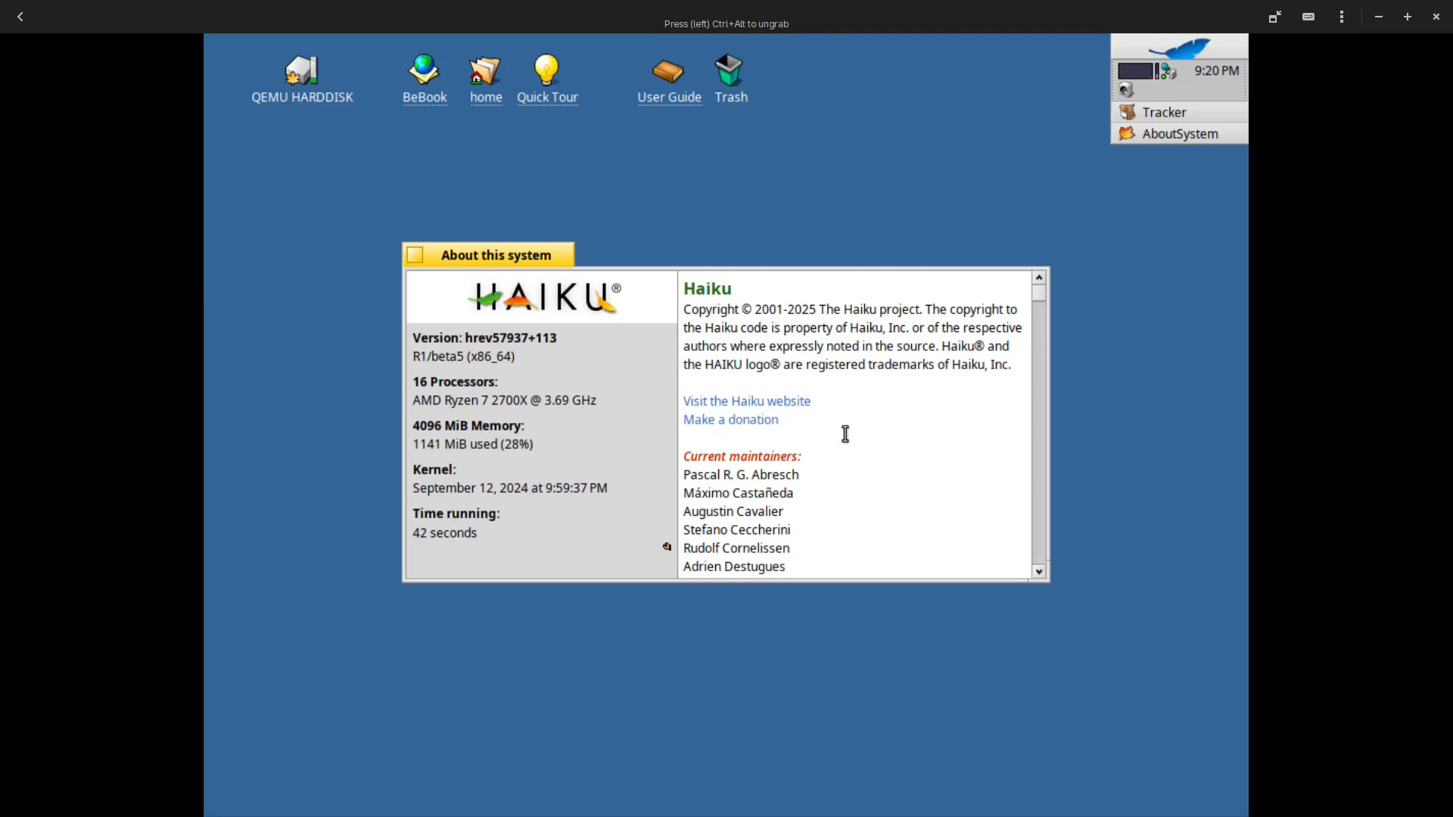
mouse_move(550, 305)
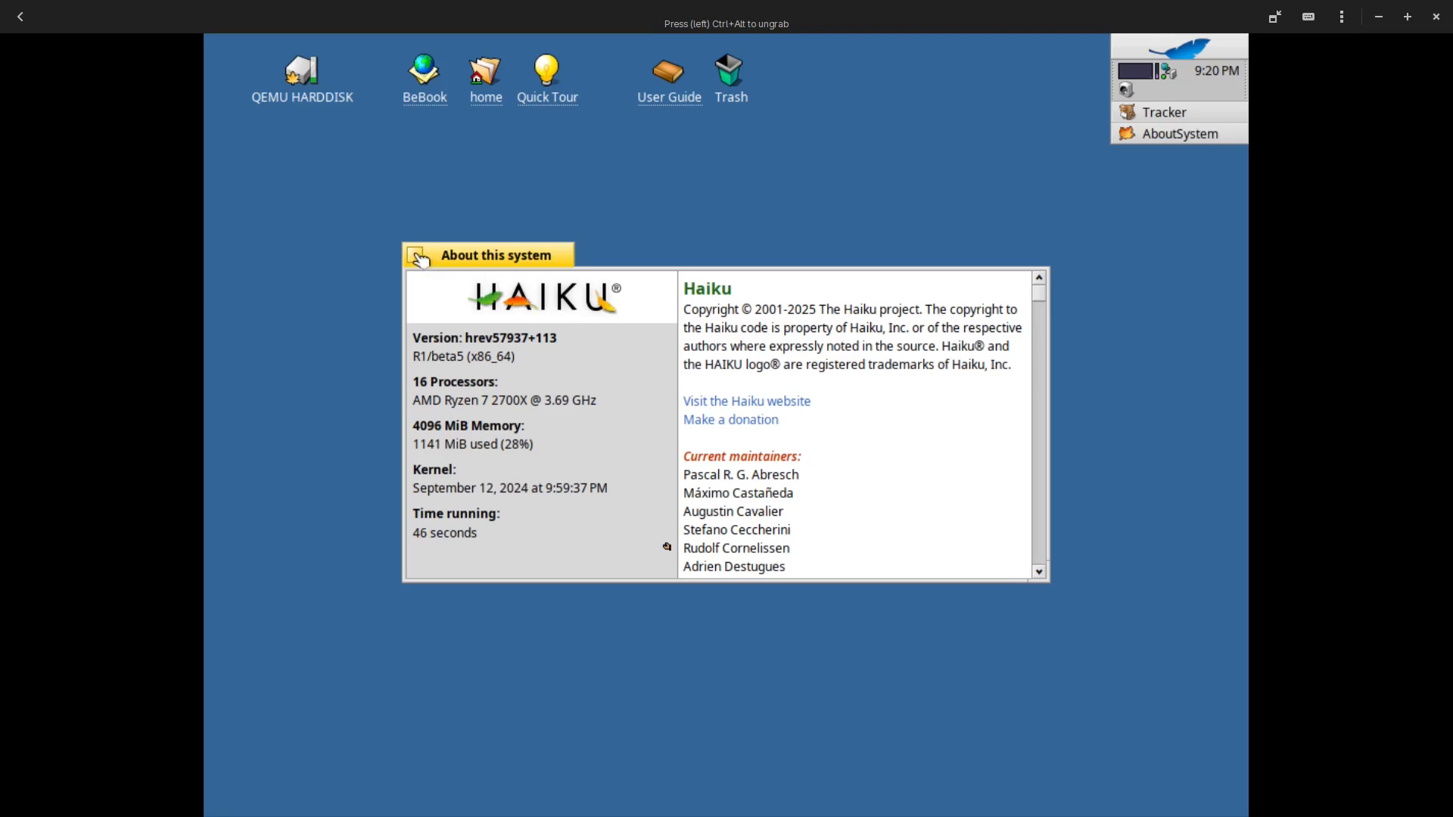
Close About this system and search all disks for names containing 'web', scrolling the results
left_click(421, 255)
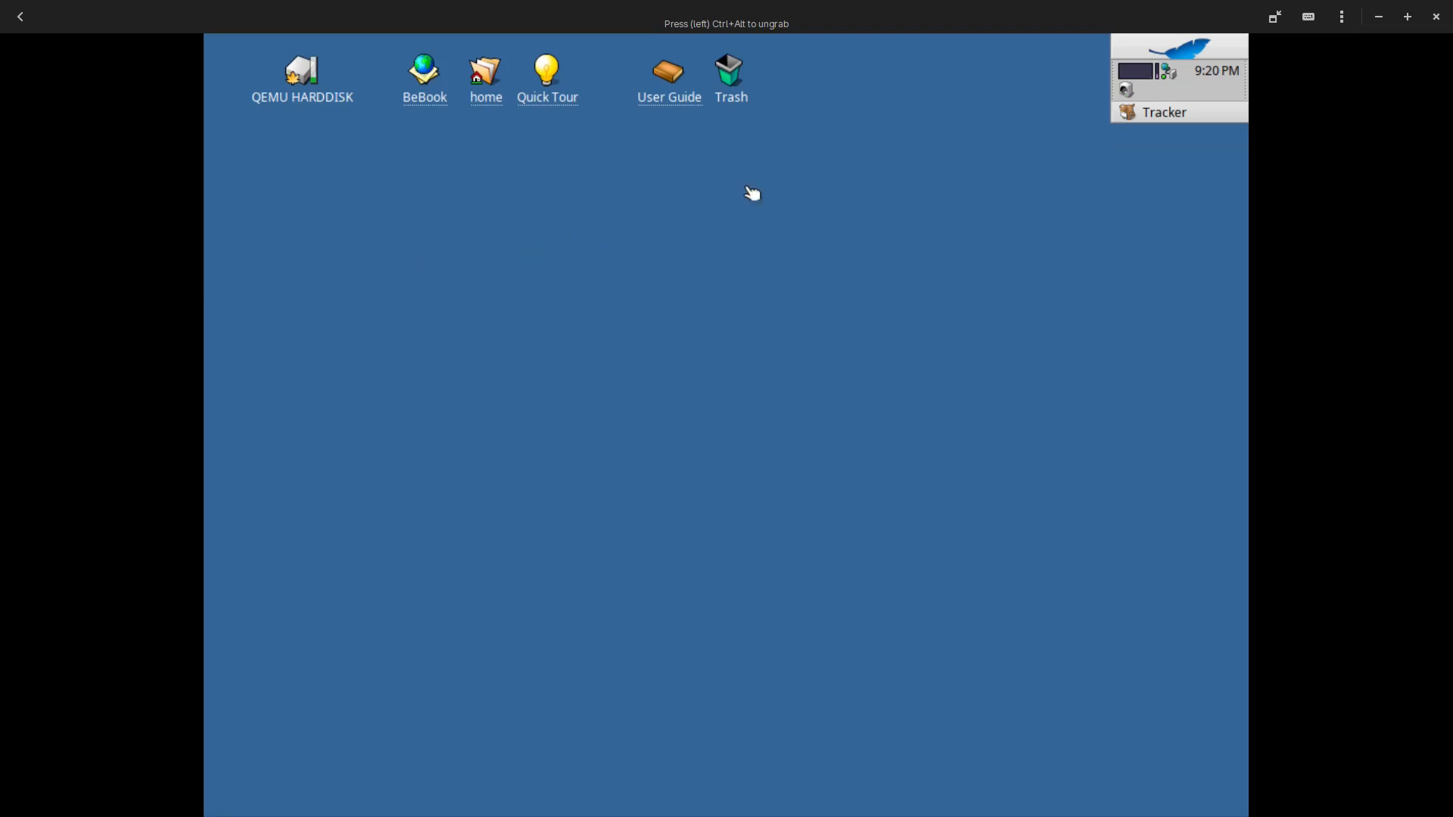
left_click(1183, 43)
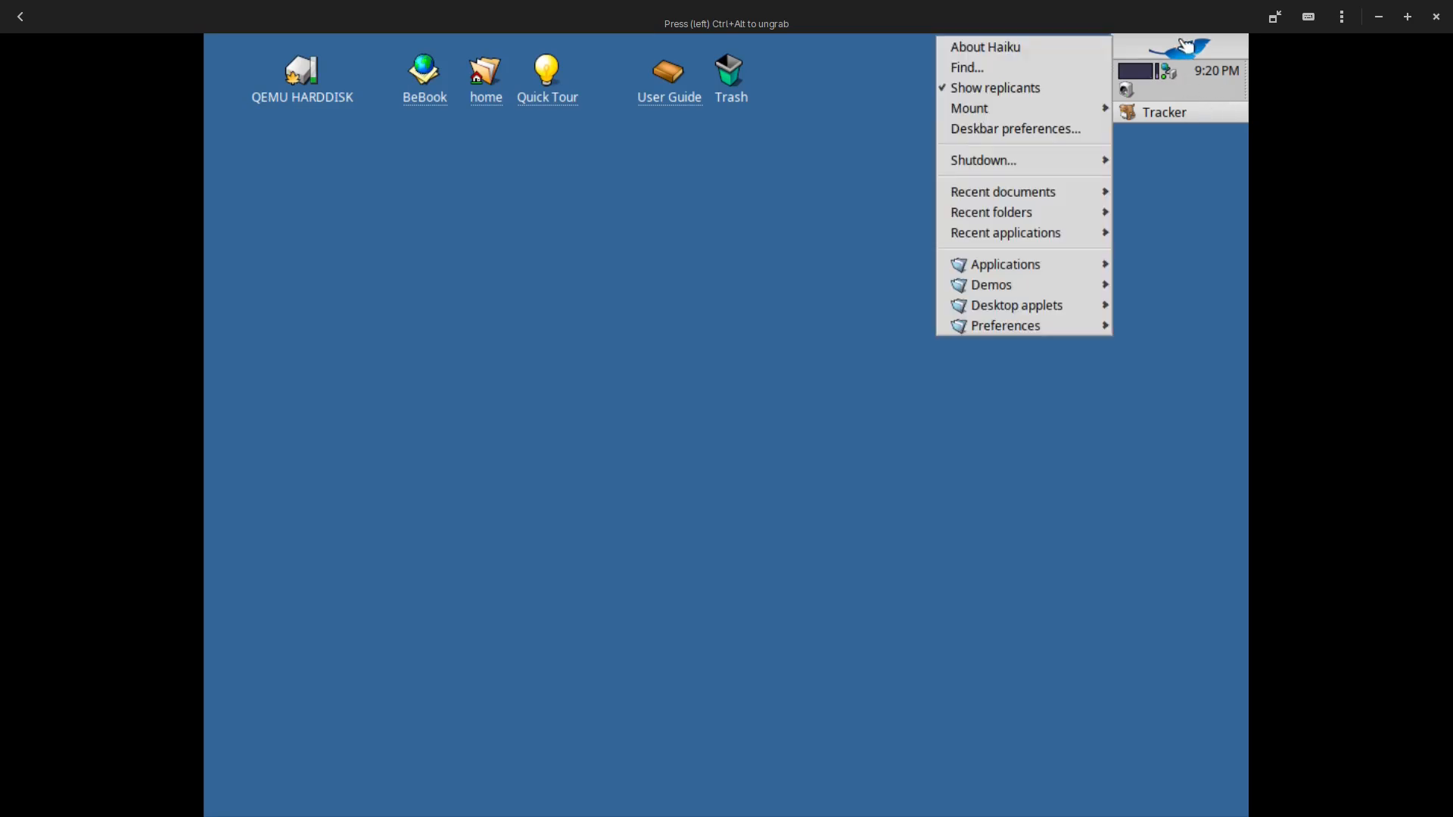
mouse_move(1003, 70)
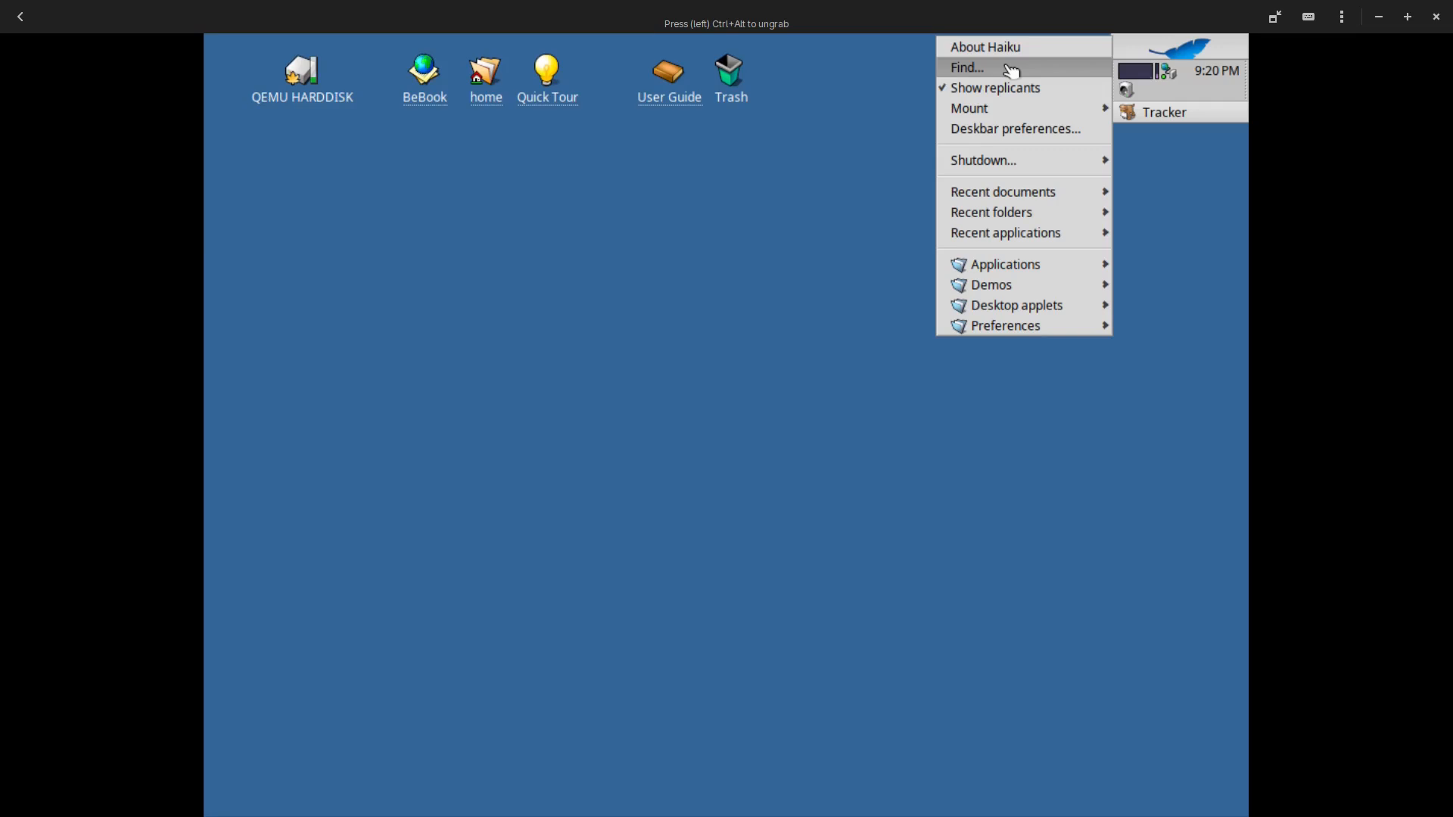
left_click(973, 66)
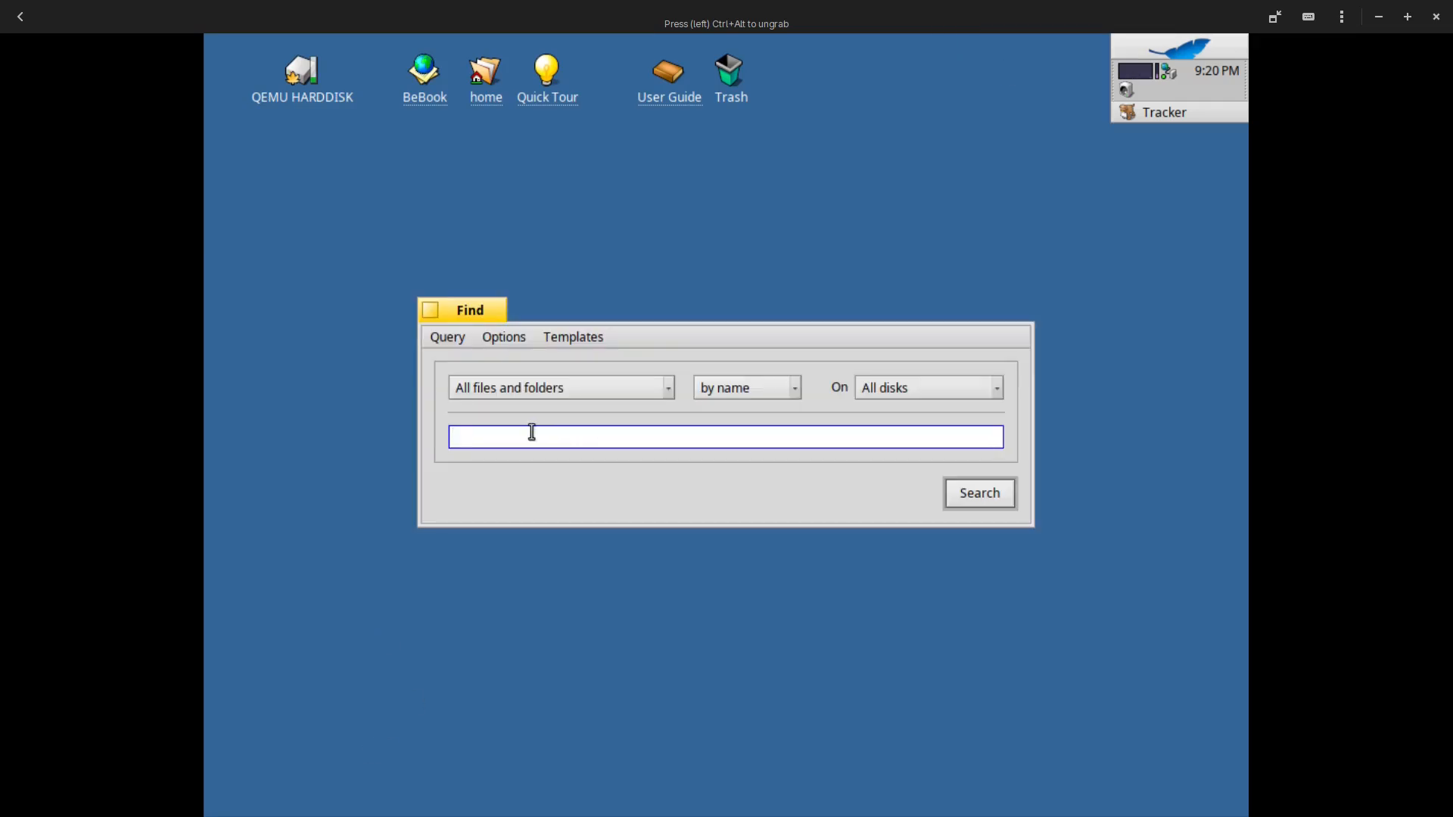
type("we")
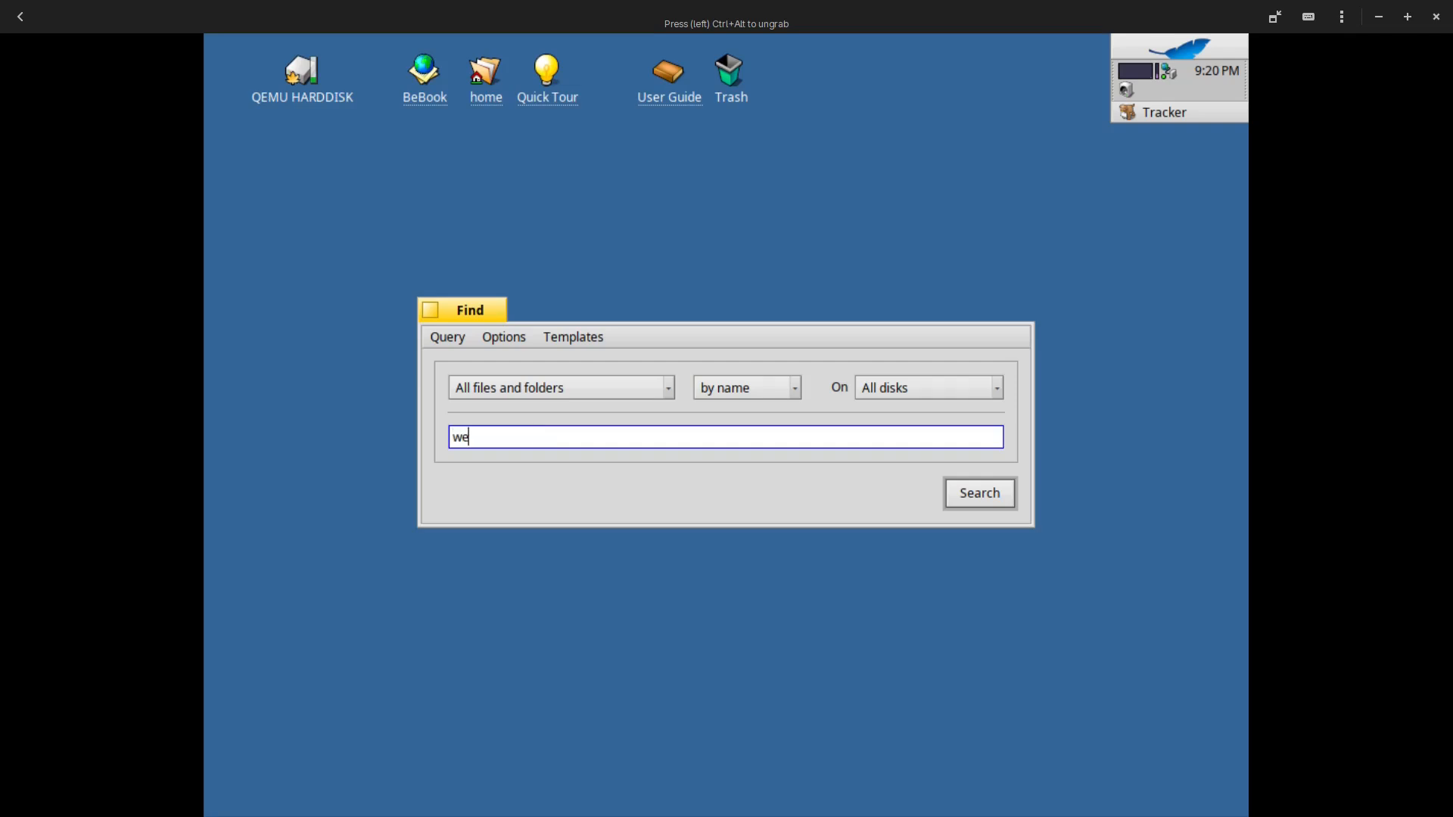
type("b")
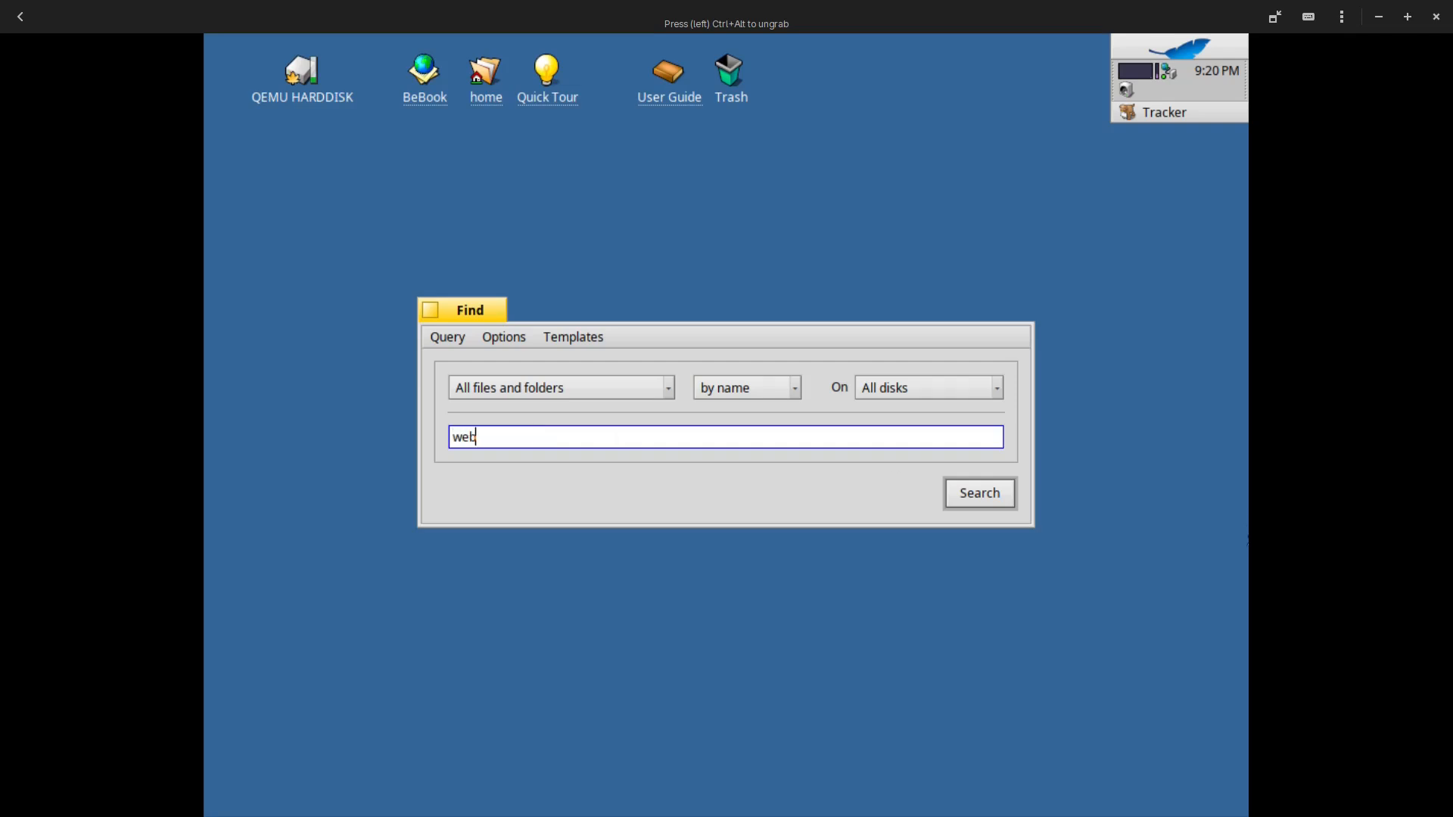
left_click(979, 493)
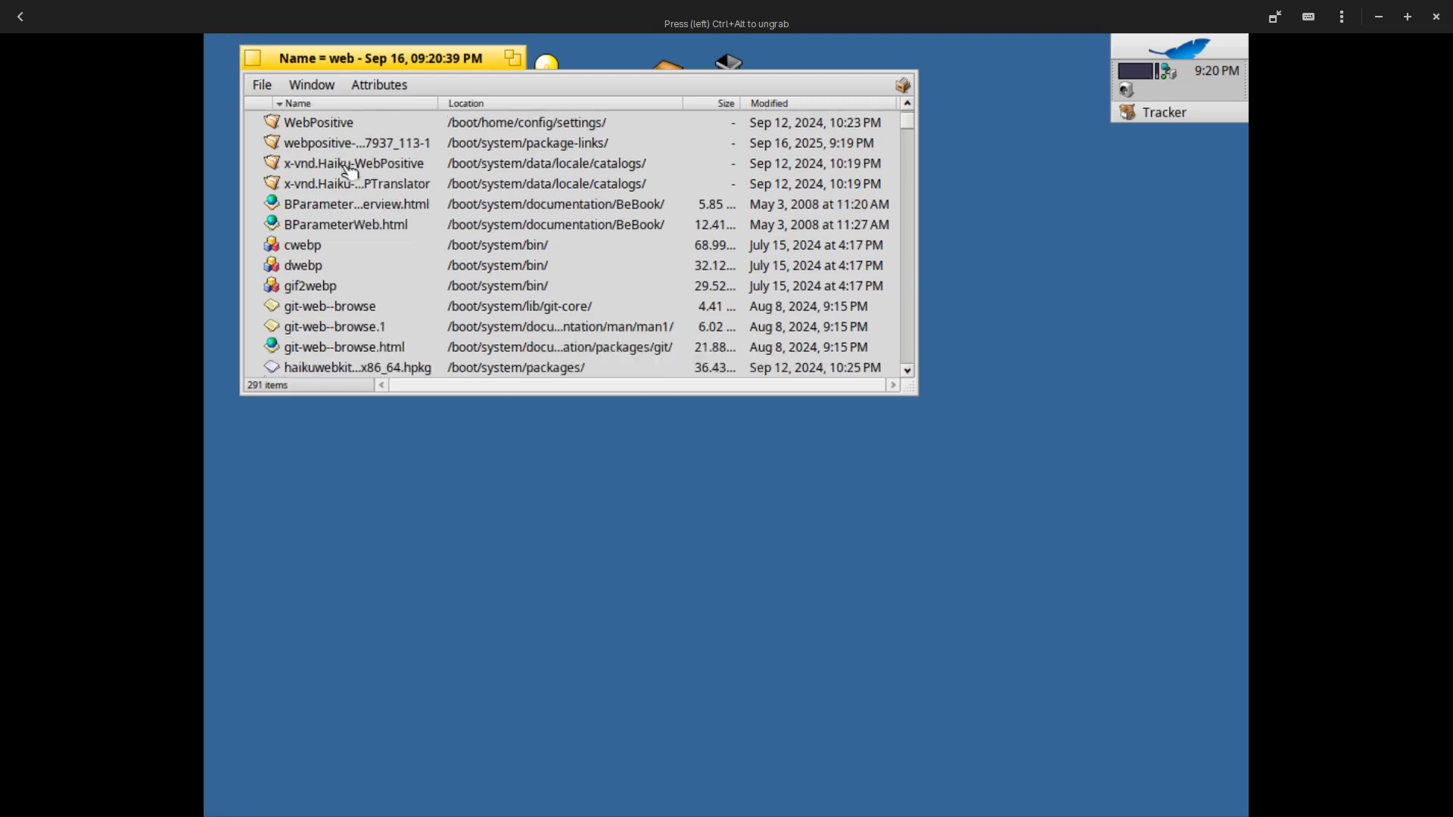
scroll("down", 3)
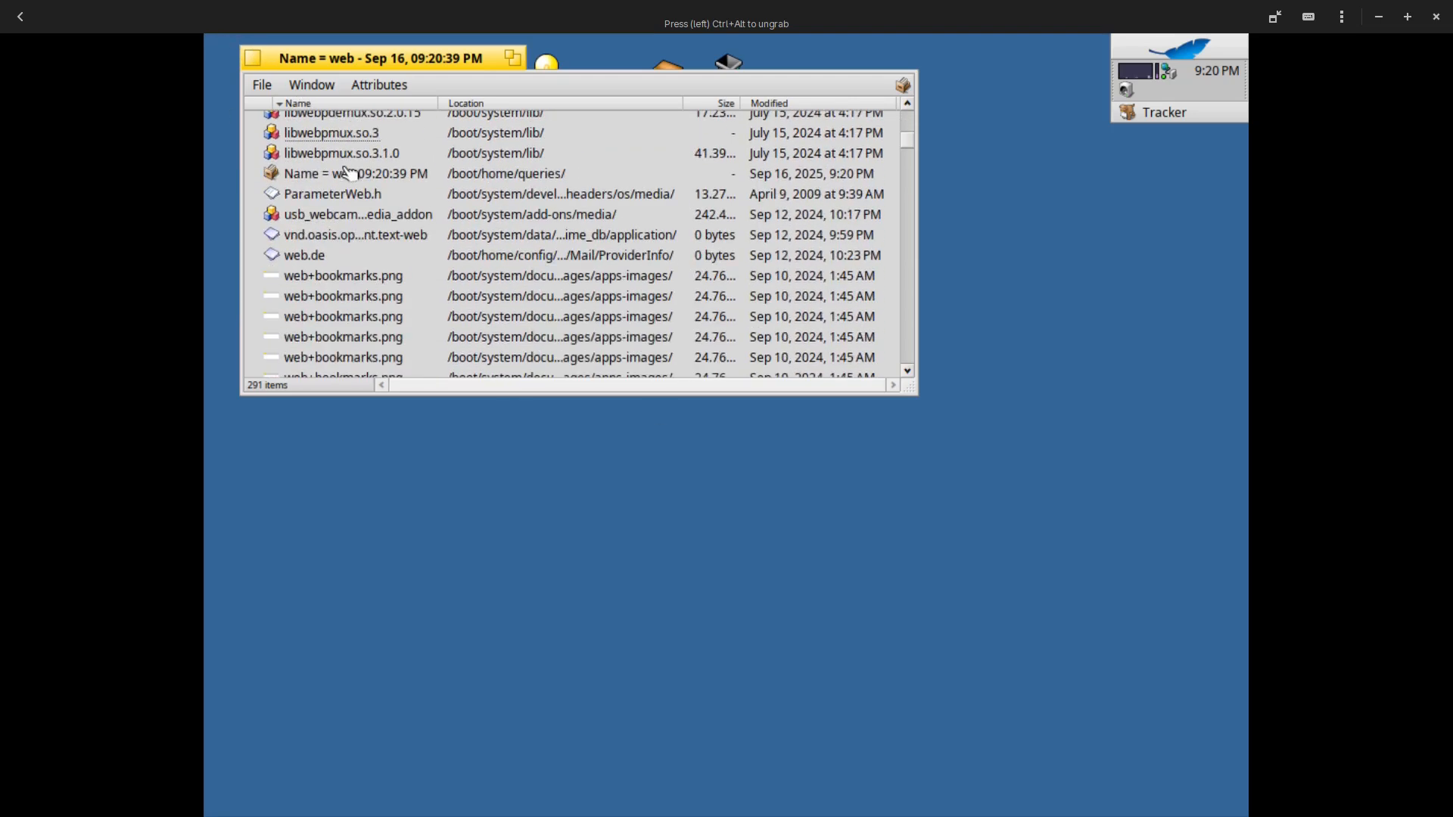
scroll("down", 3)
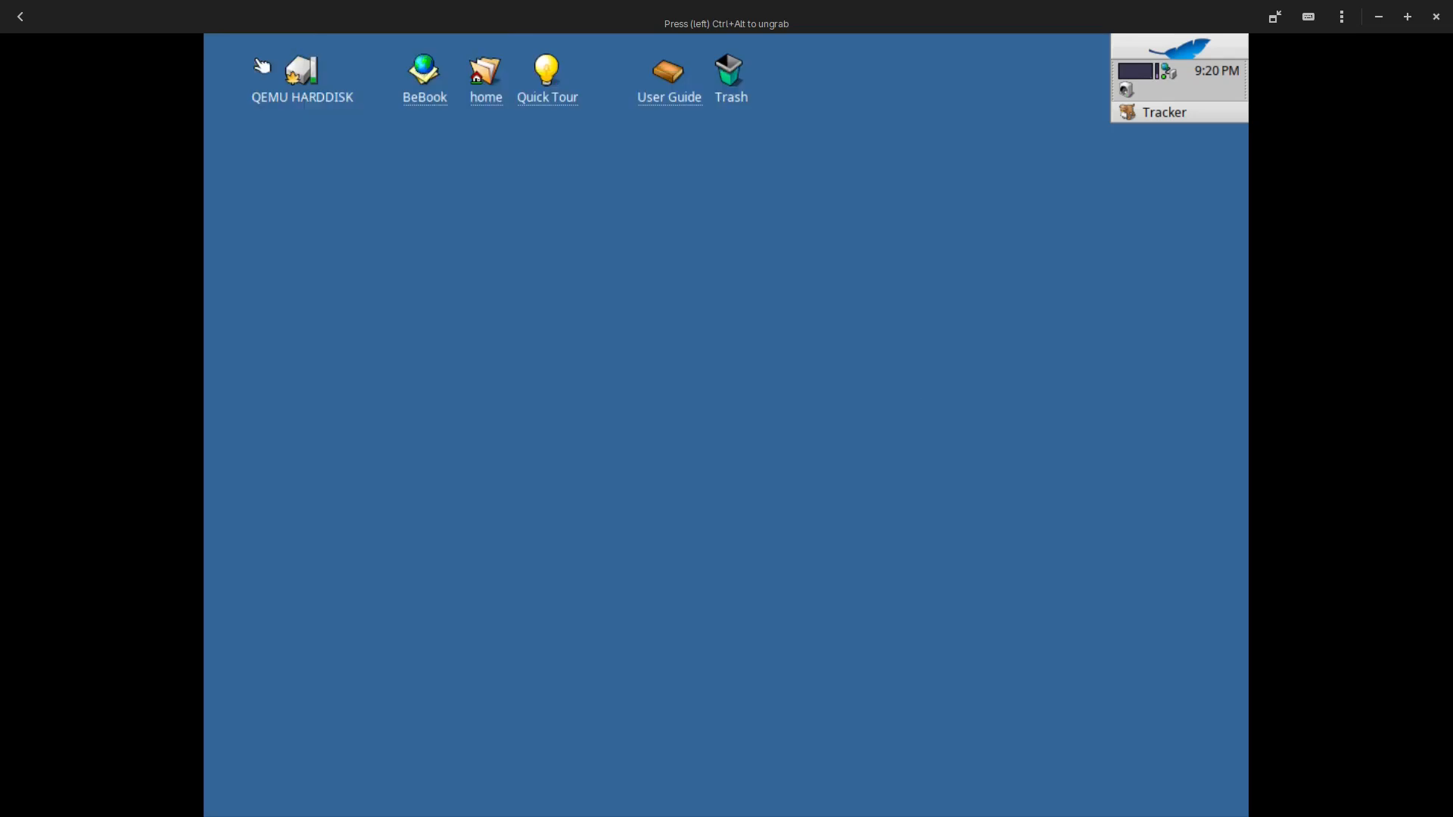
Launch SoftwareUpdater from the Deskbar Applications menu
left_click(1174, 41)
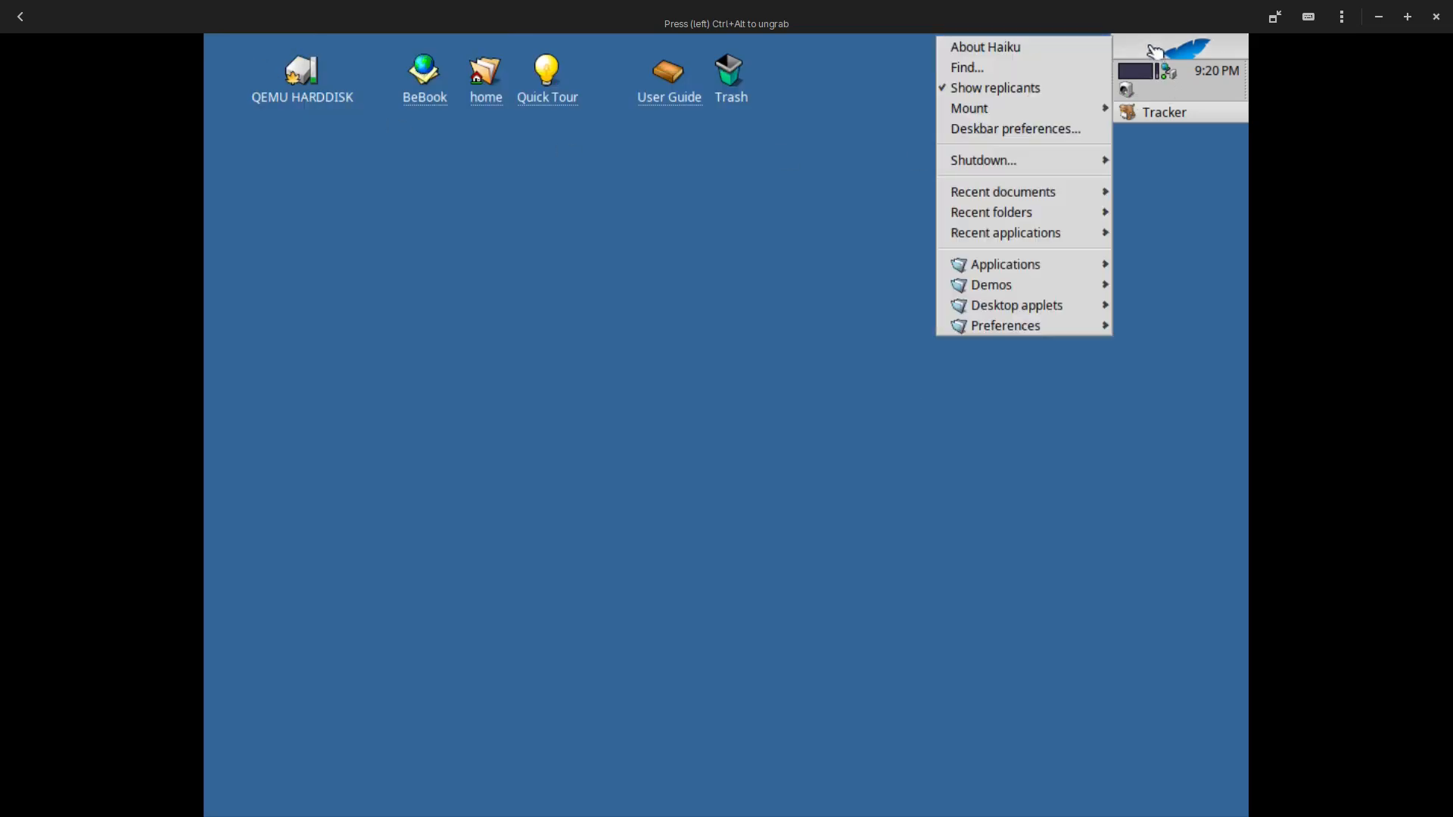
mouse_move(1007, 119)
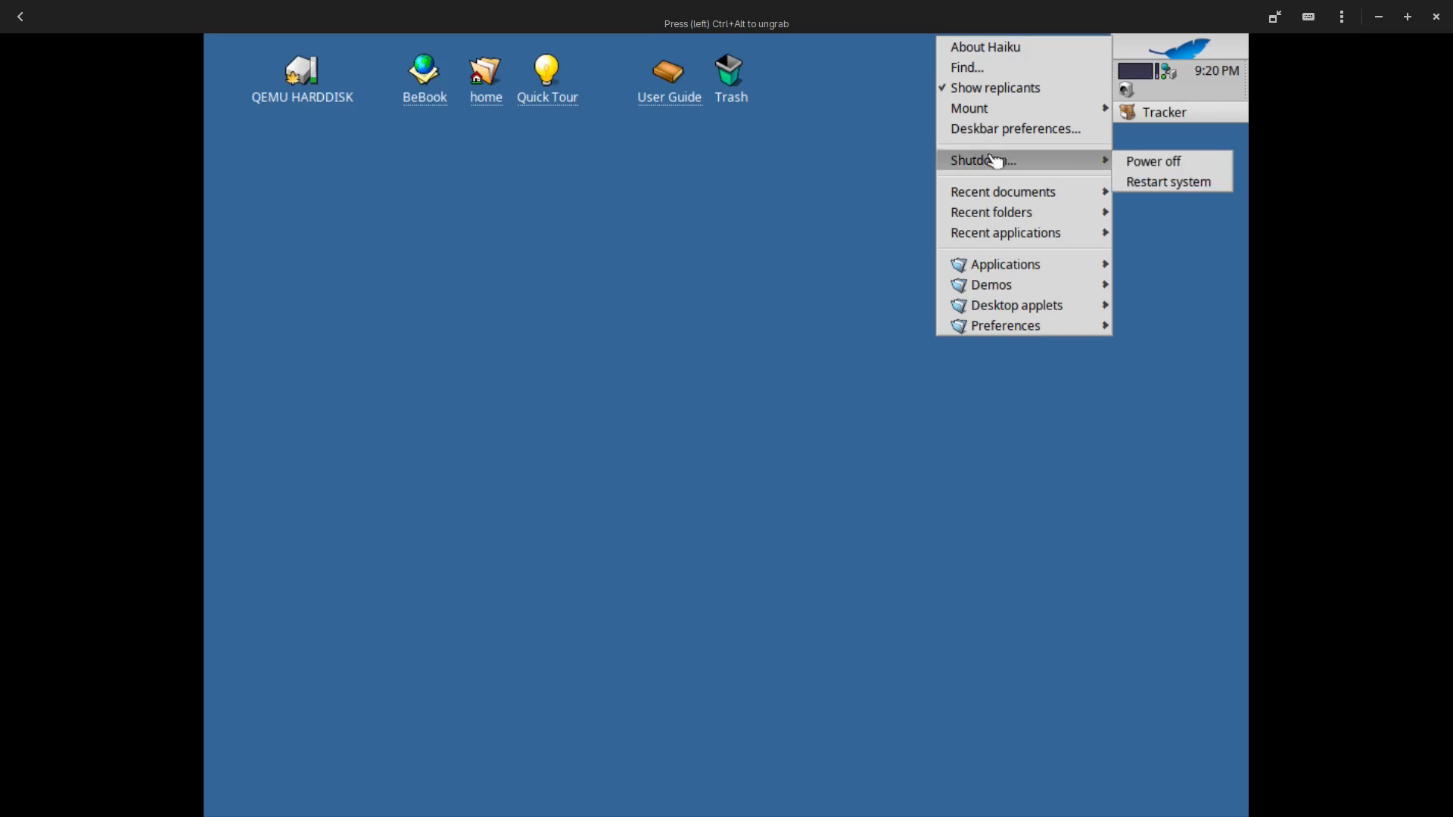
mouse_move(1005, 196)
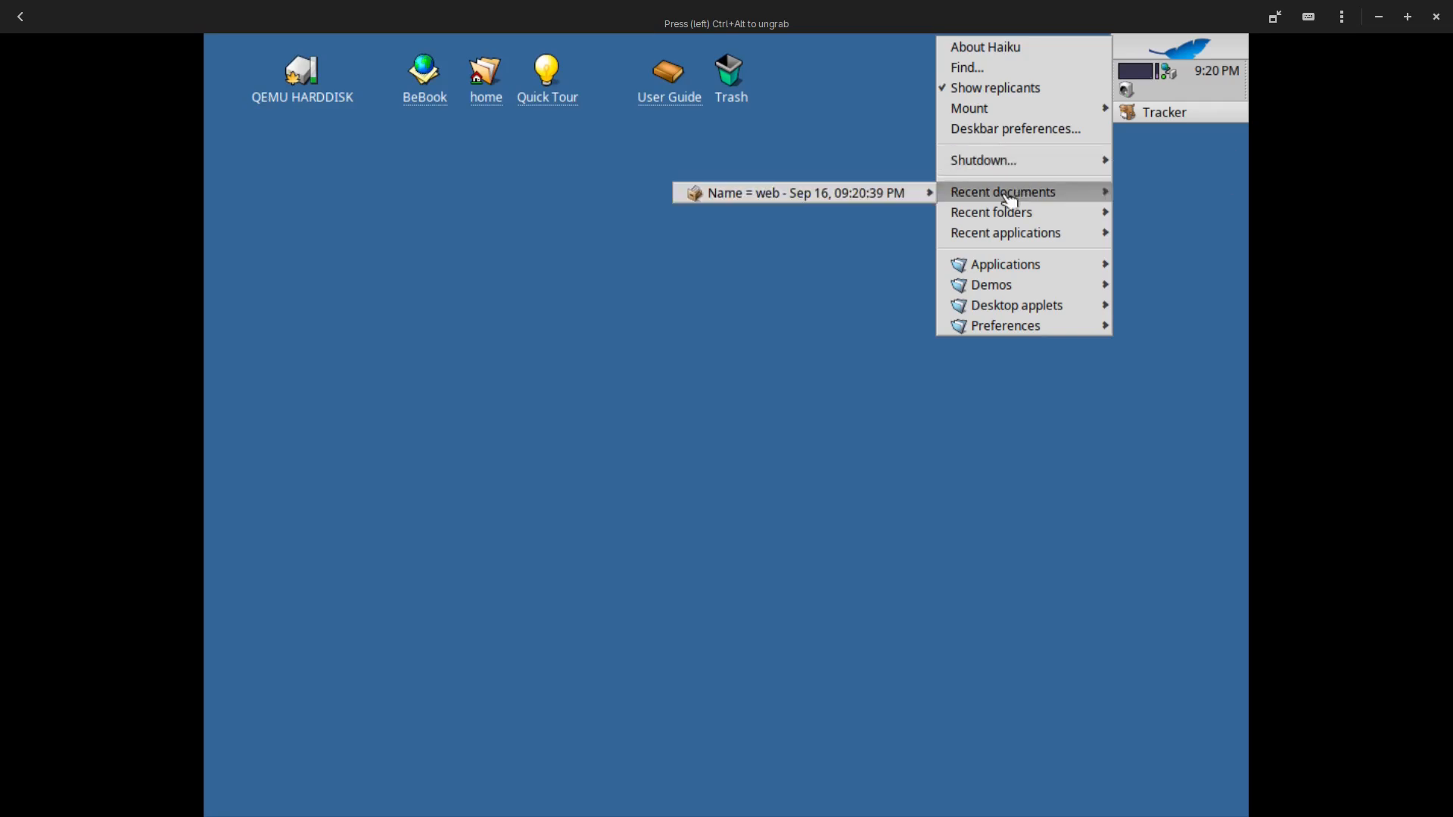
mouse_move(997, 231)
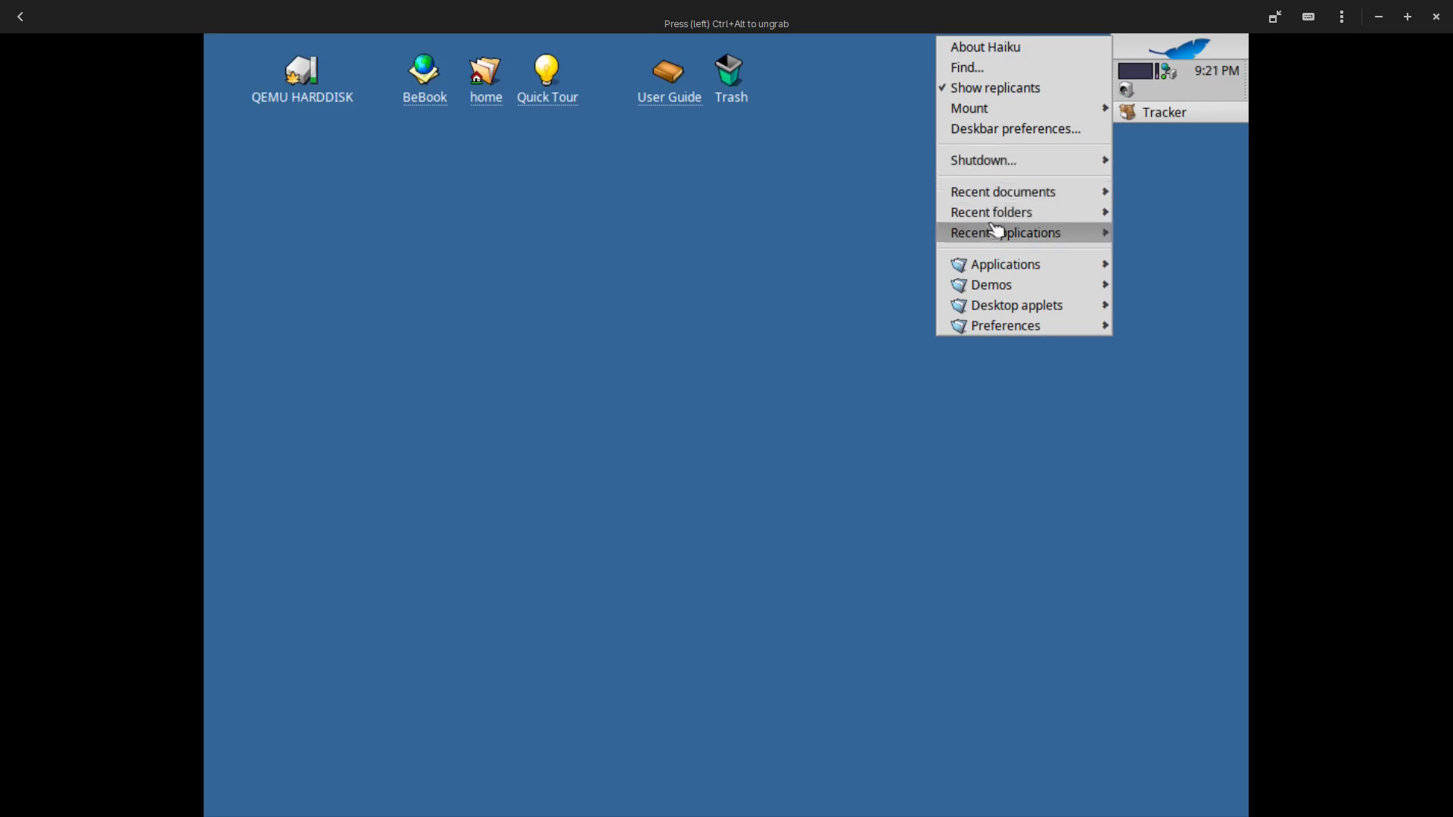
mouse_move(1006, 232)
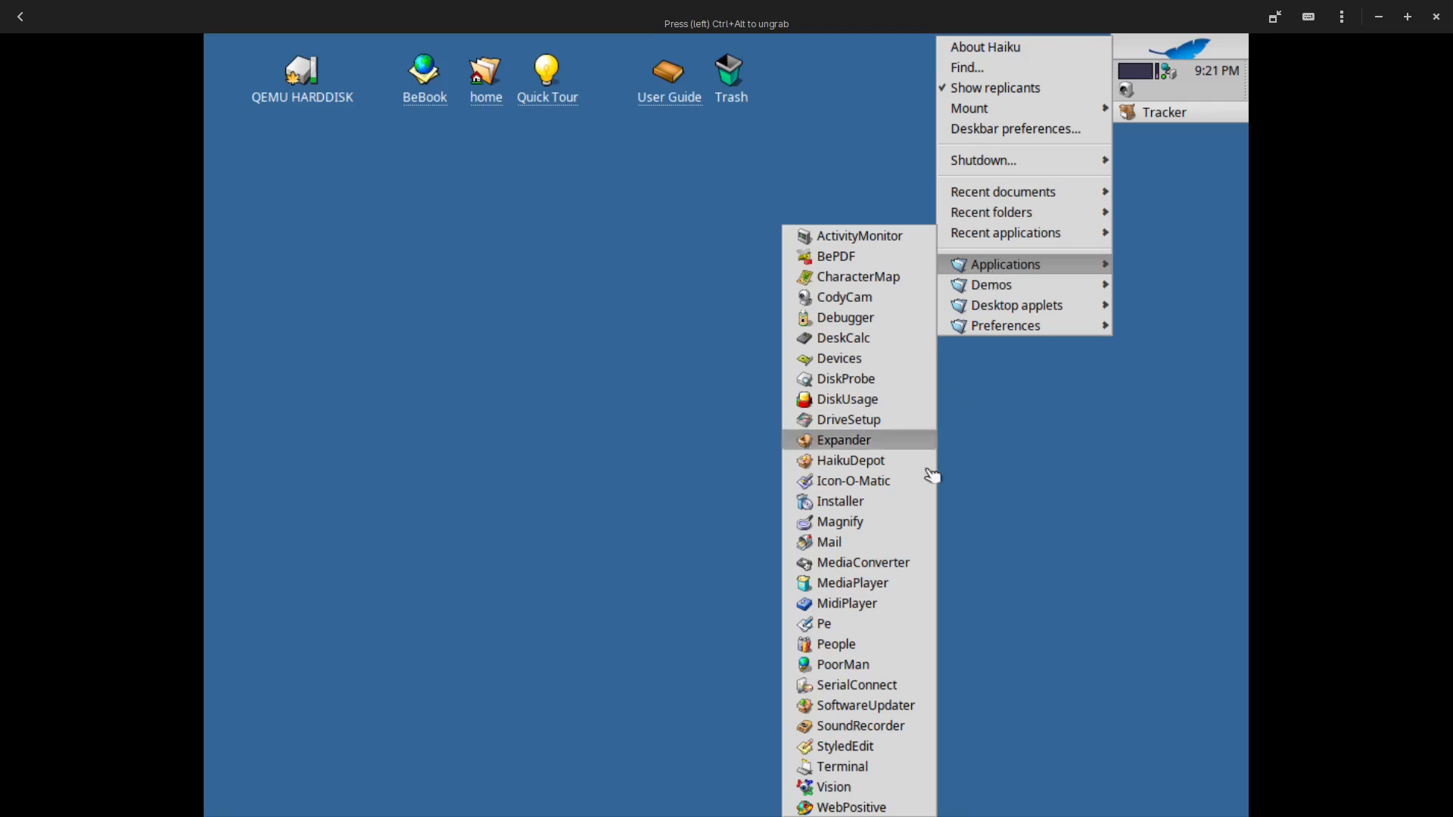
mouse_move(842, 705)
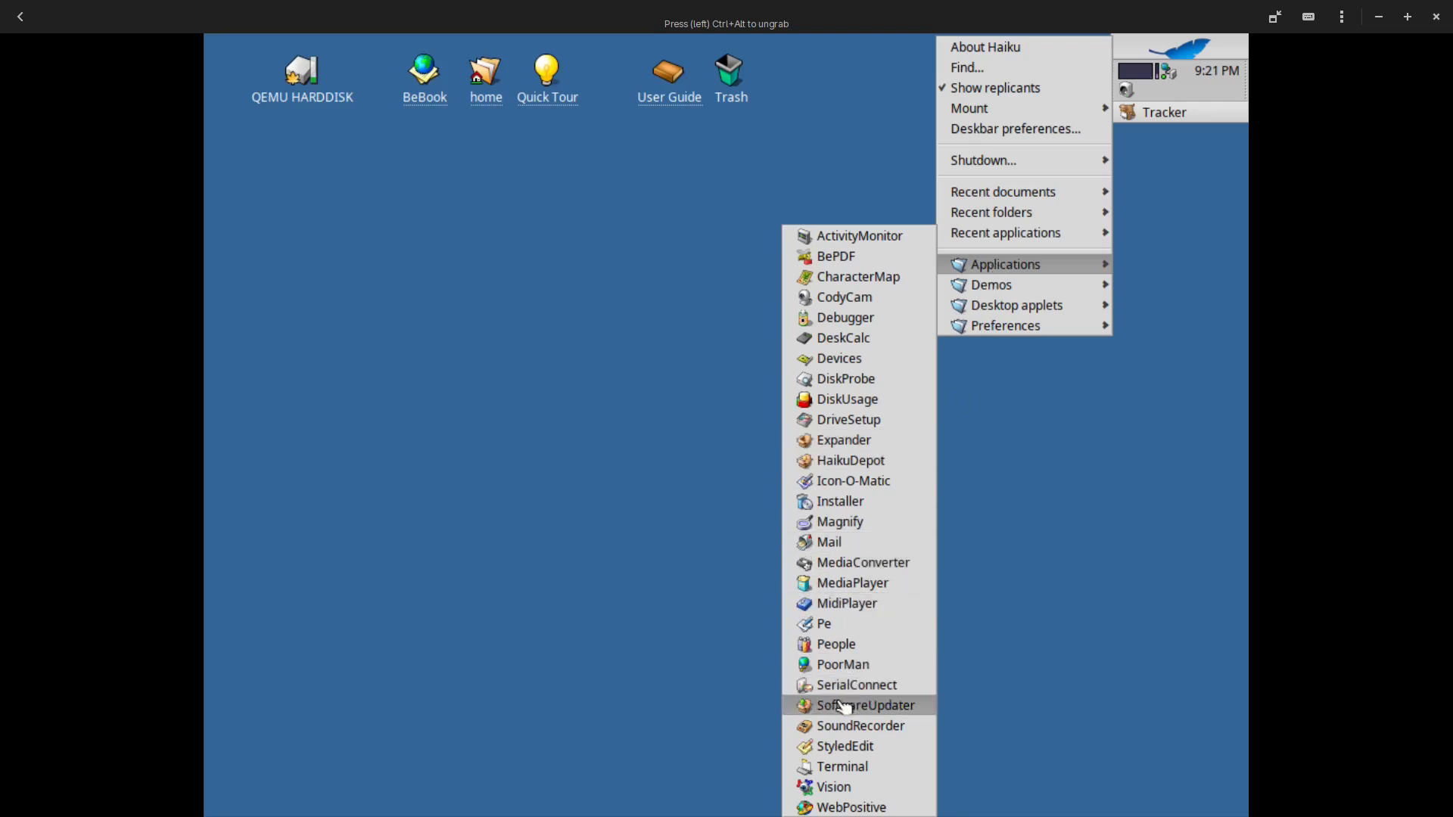
left_click(865, 705)
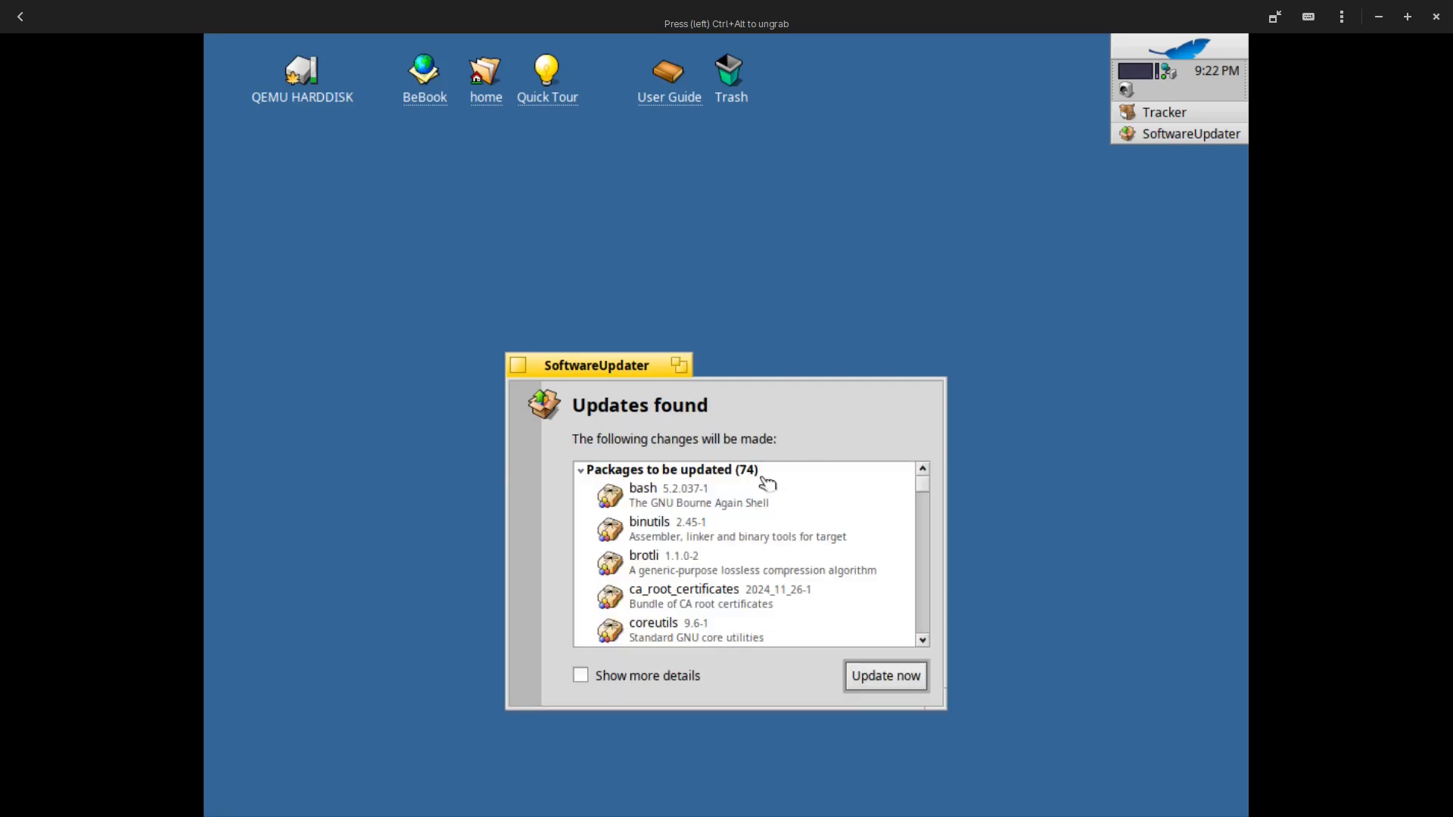
Review the 74 listed package updates and start downloading them with Update now
scroll("down", 3)
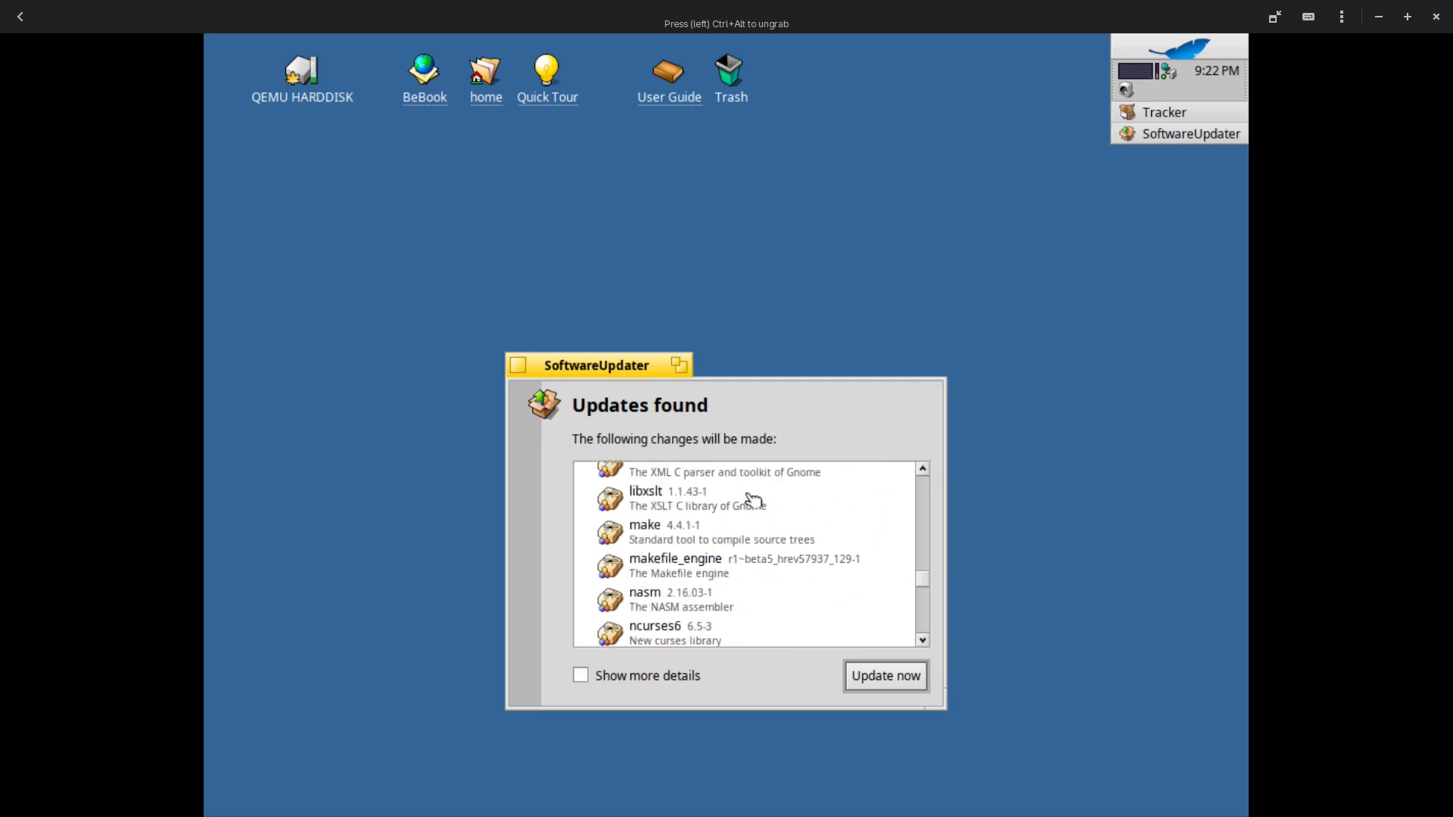
scroll("down", 3)
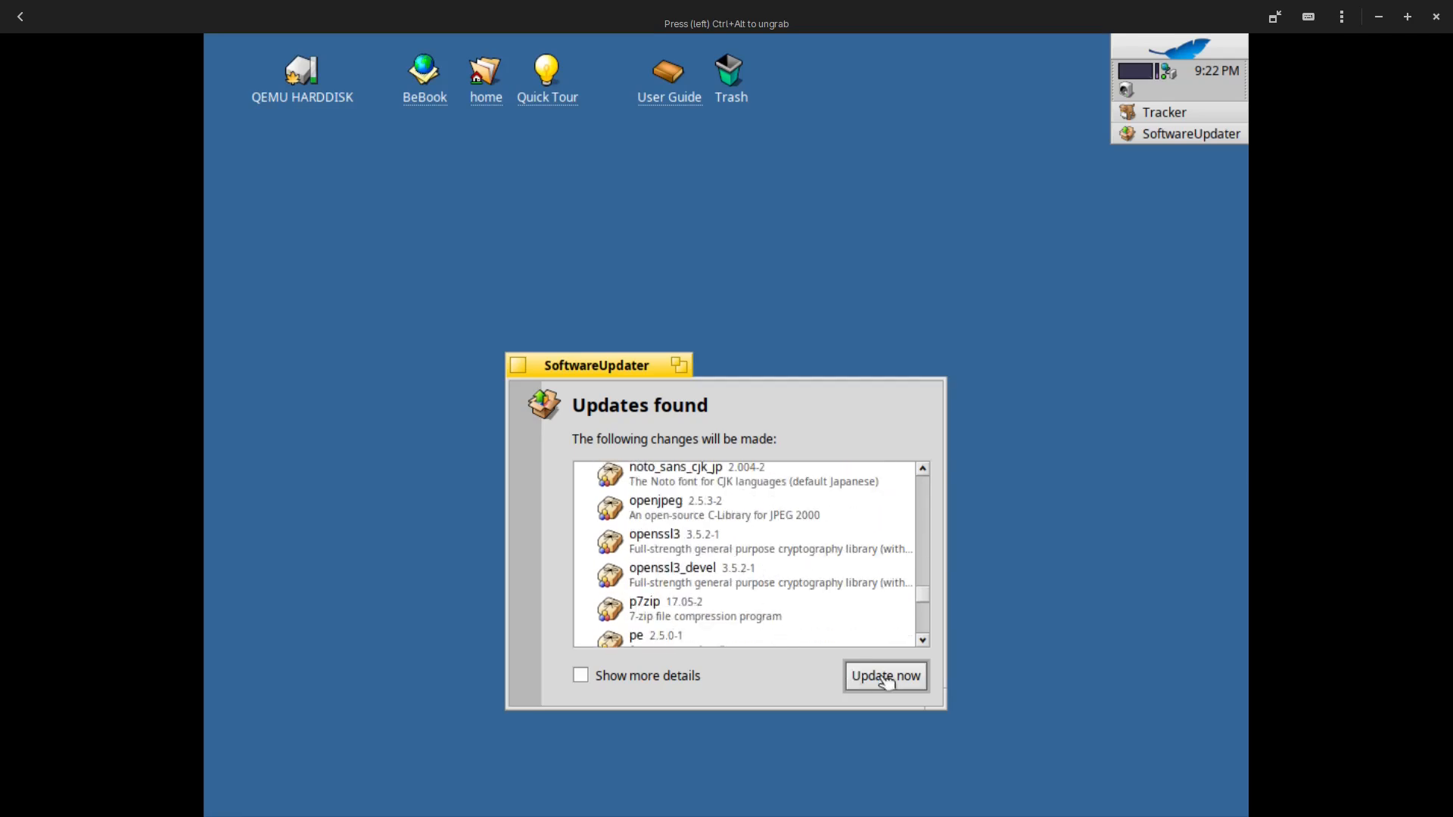
left_click(885, 676)
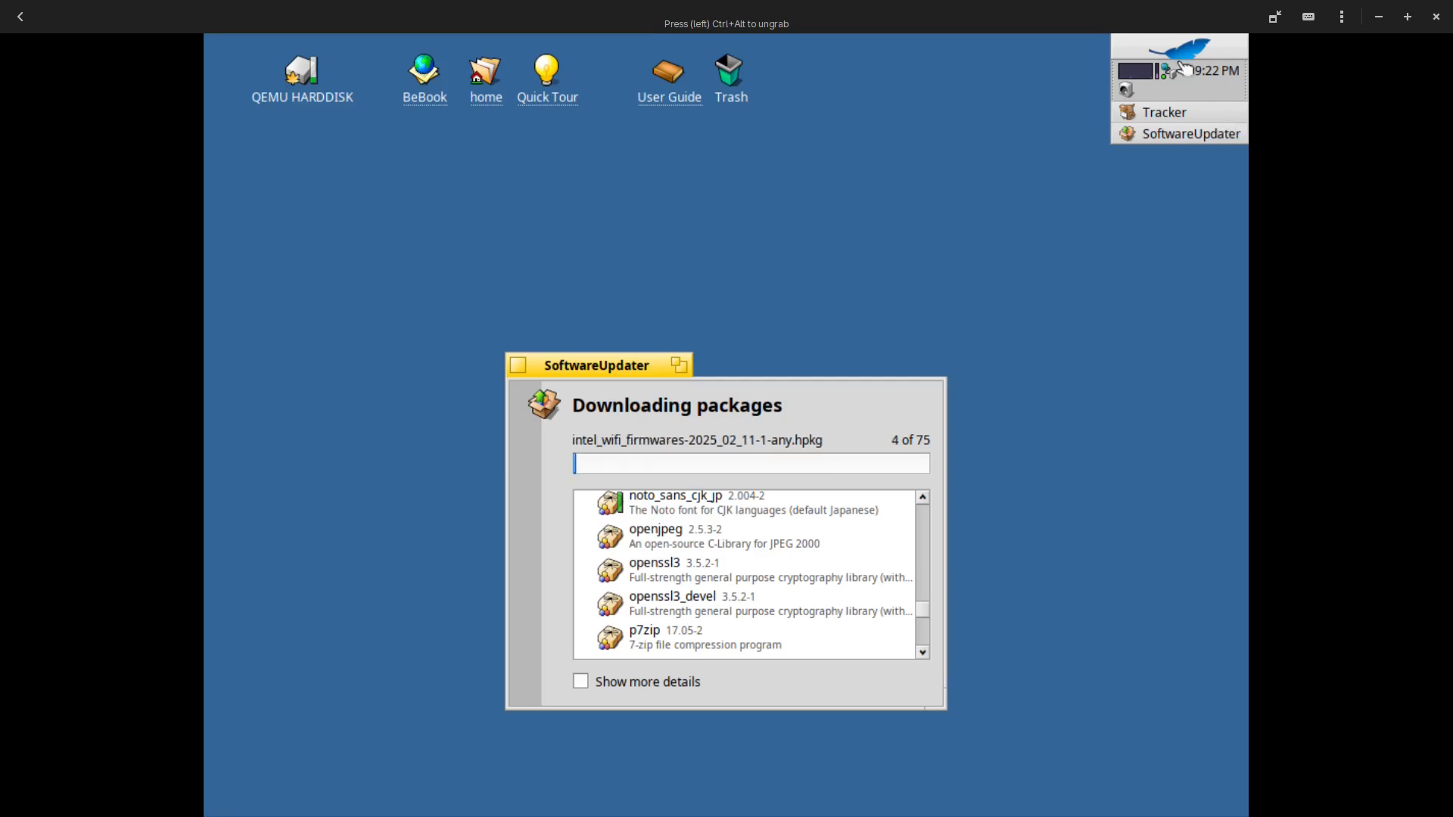
left_click(1179, 41)
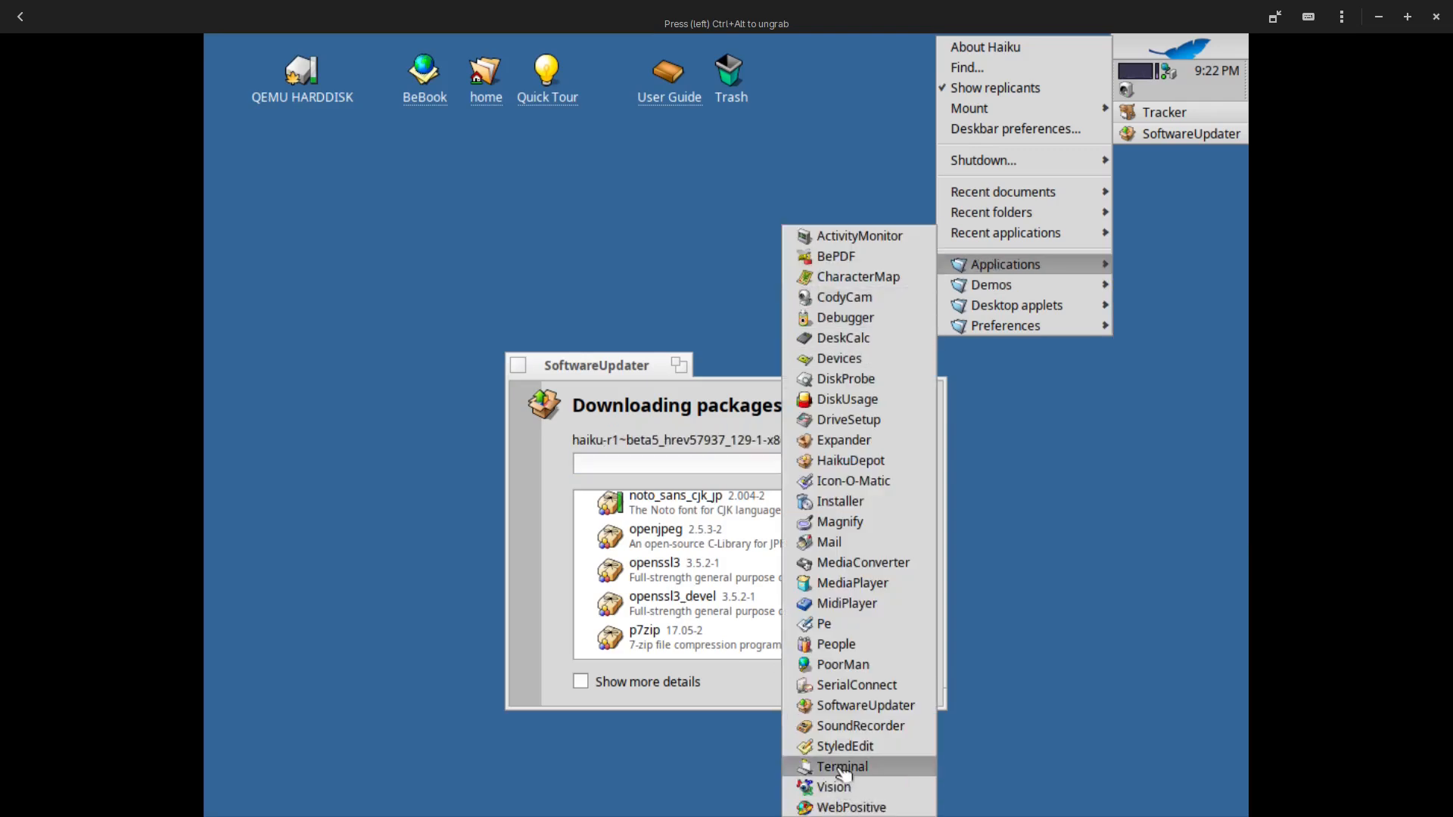
Open a Terminal, try htop (not found), then run top
left_click(842, 766)
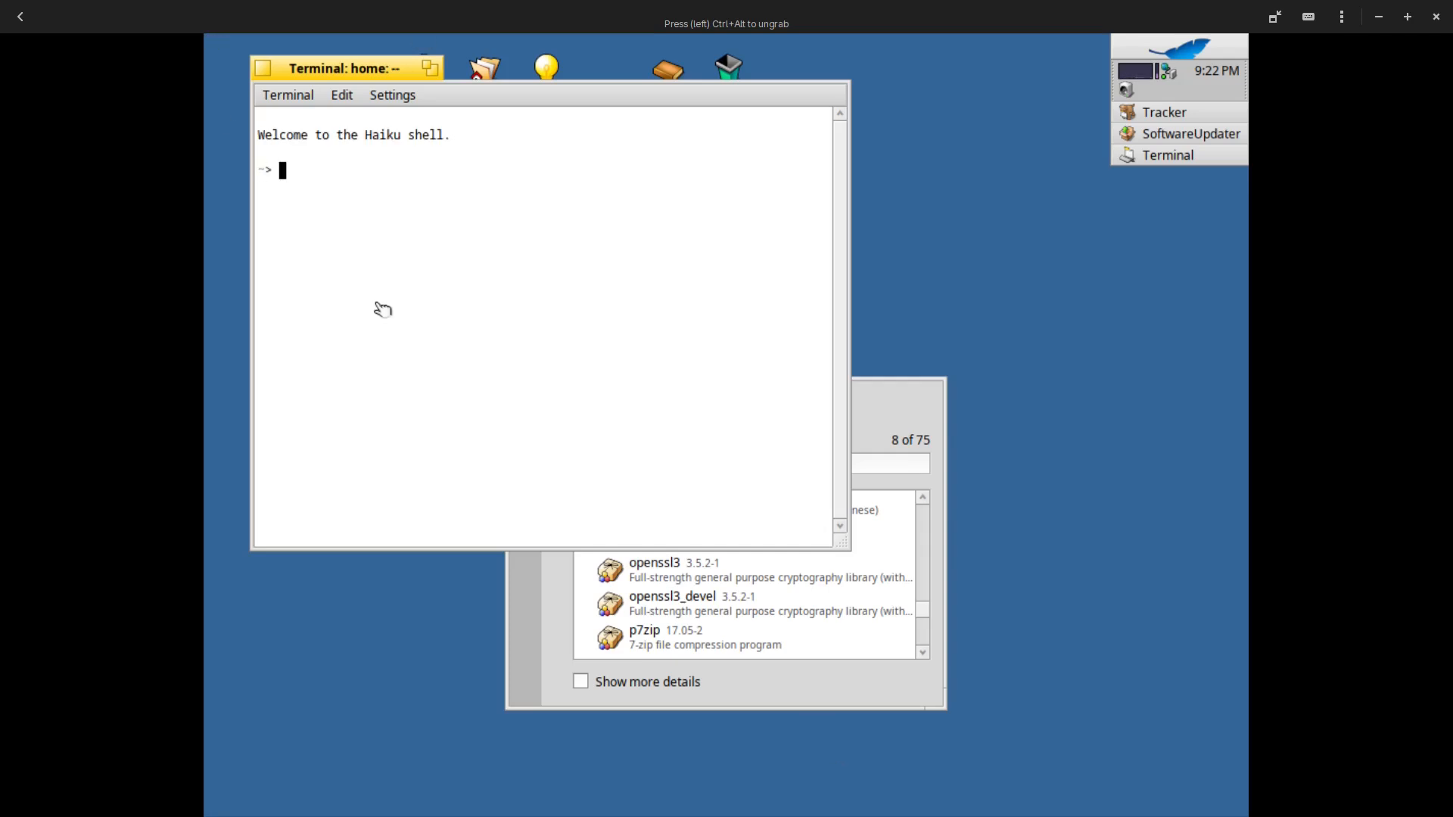
mouse_move(321, 176)
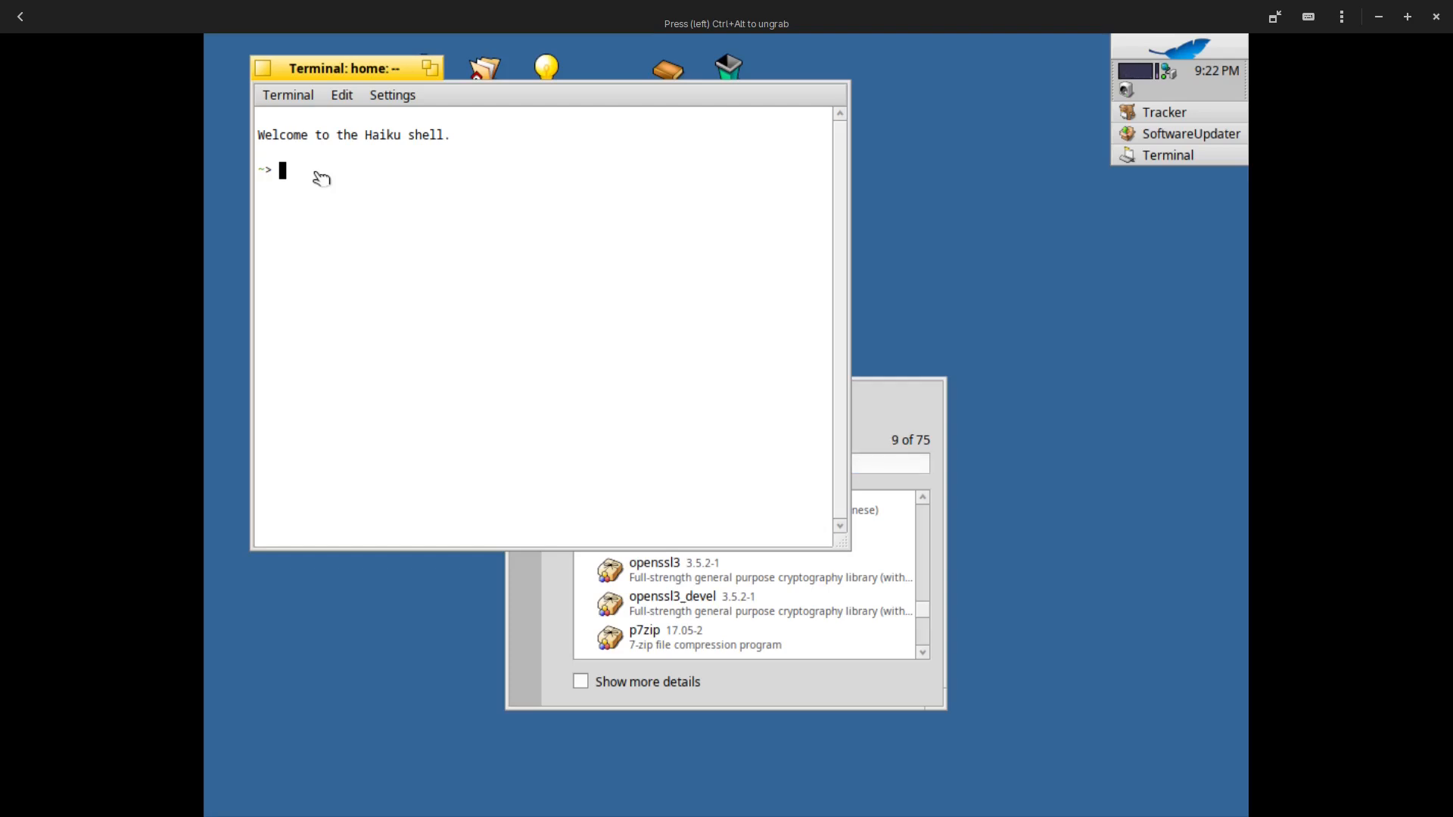
type("htop")
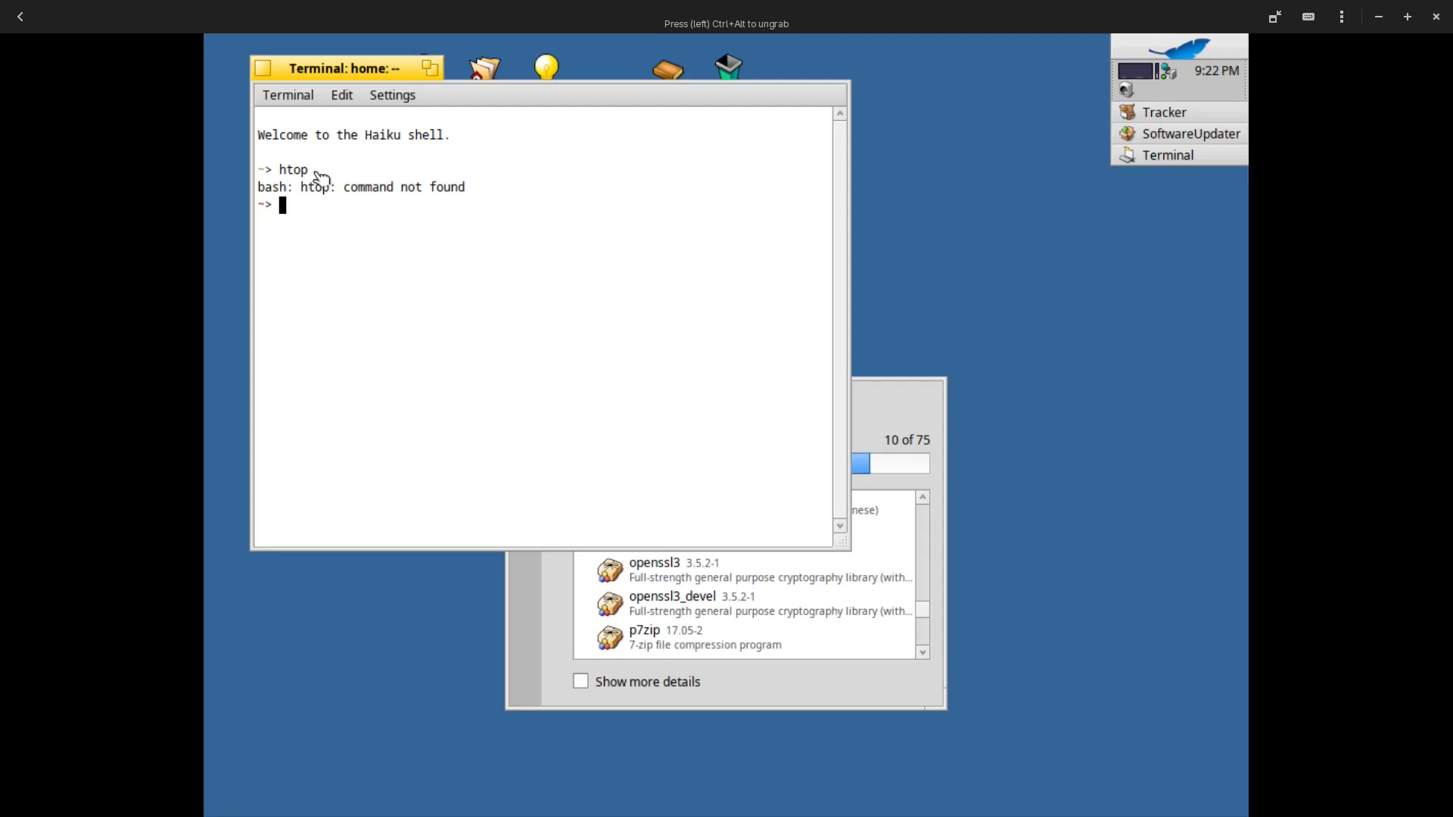
type("top")
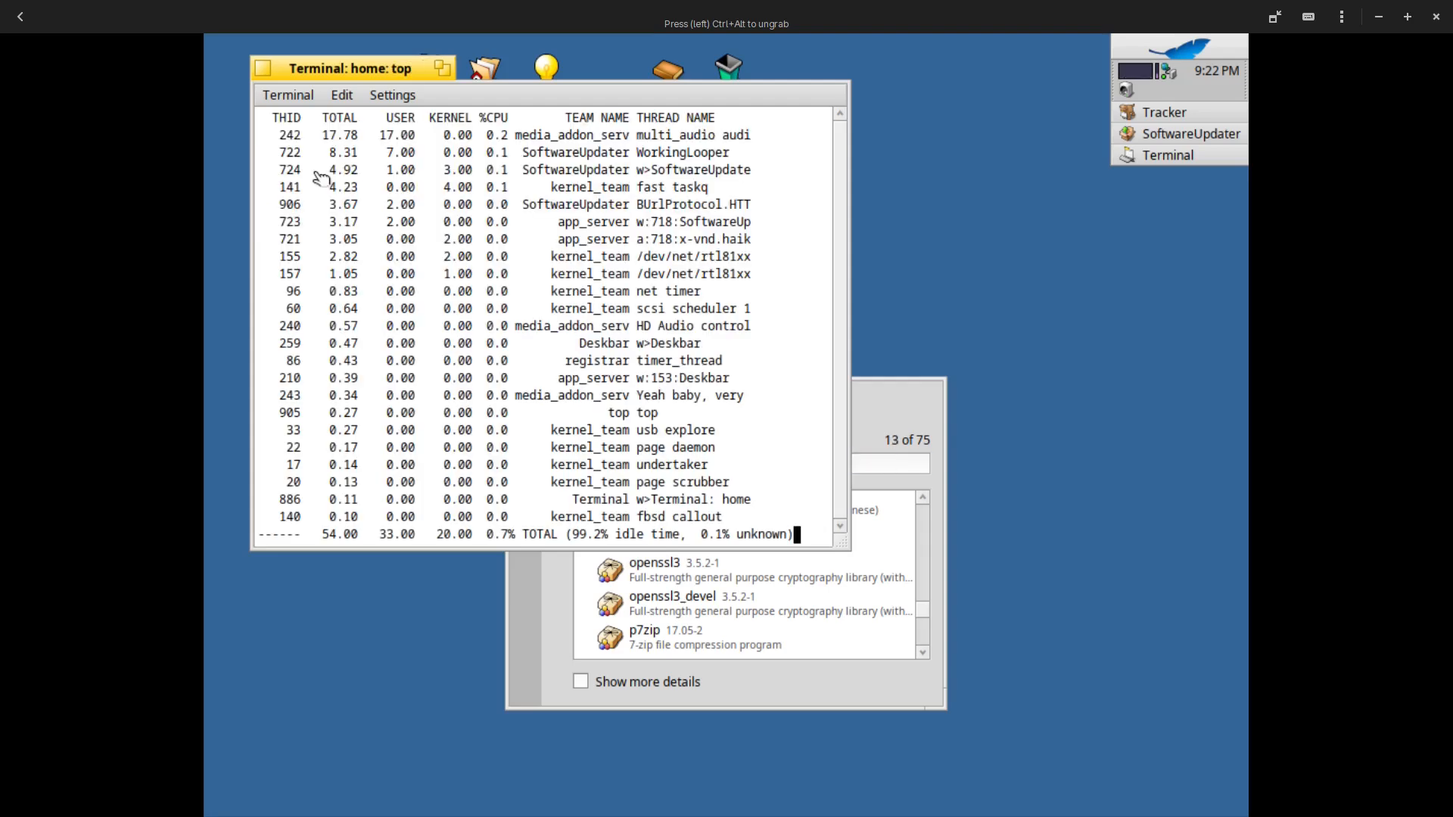
mouse_move(213, 417)
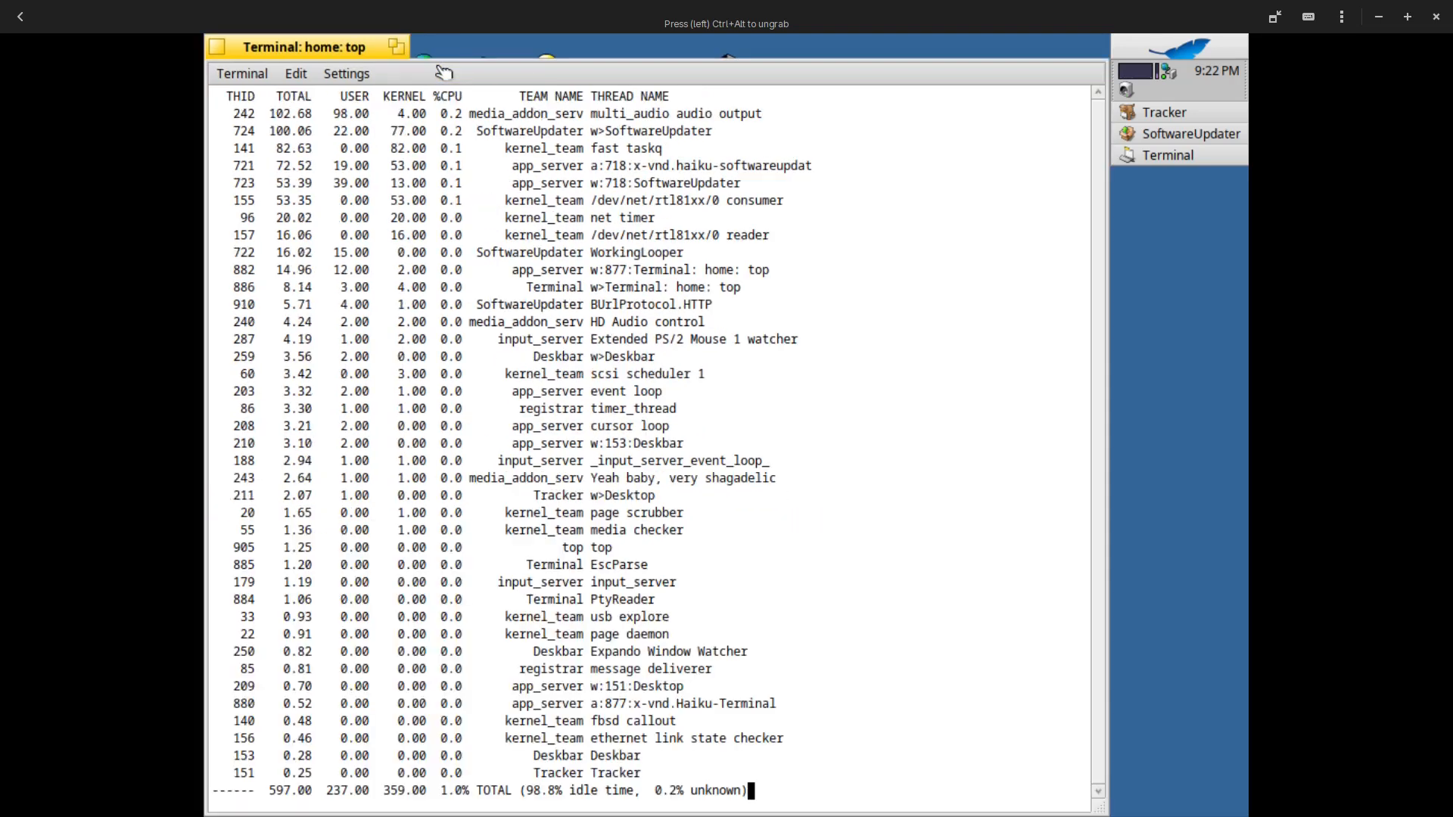
mouse_move(526, 140)
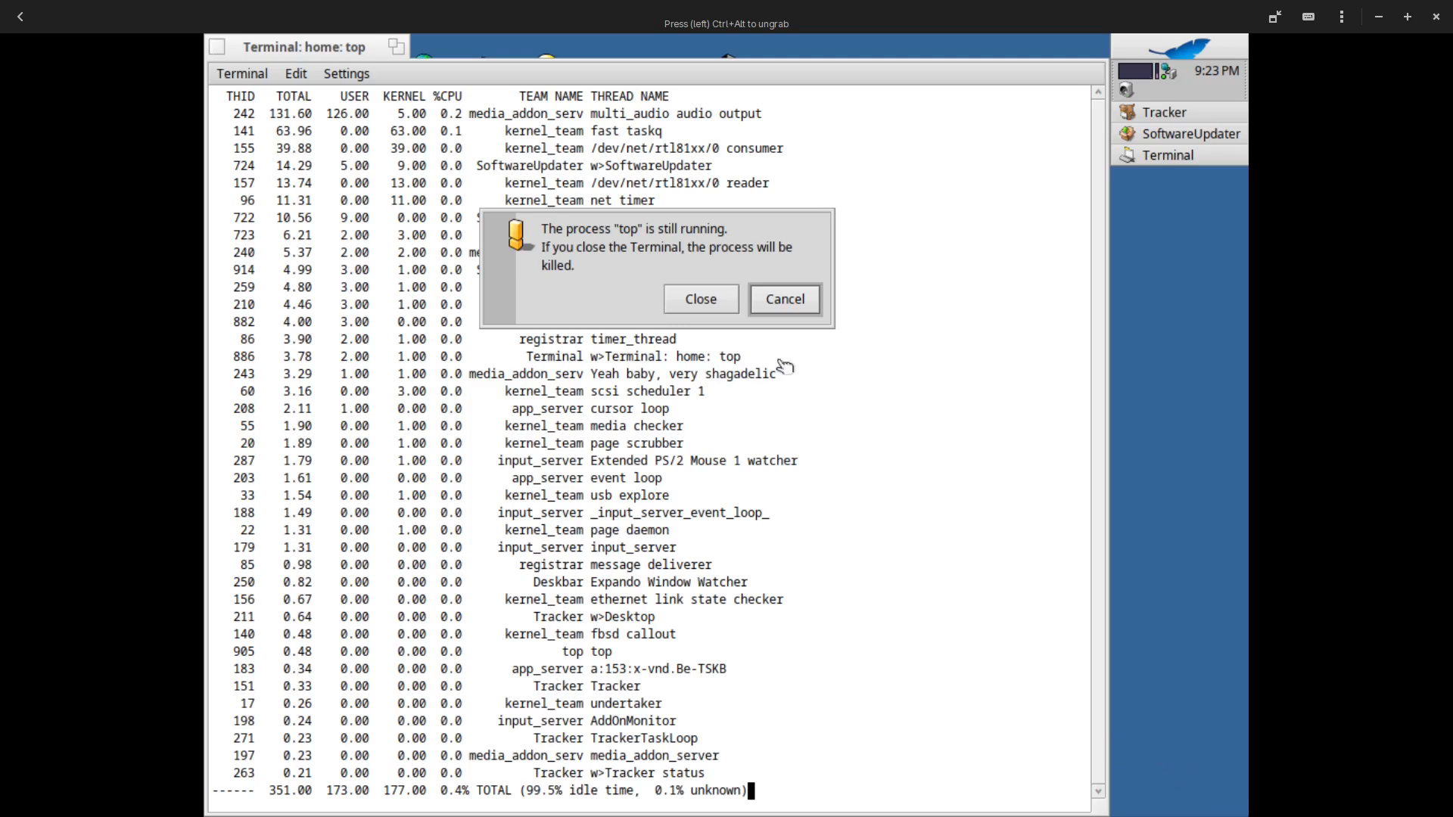
Confirm closing the Terminal and killing the running top process
left_click(701, 299)
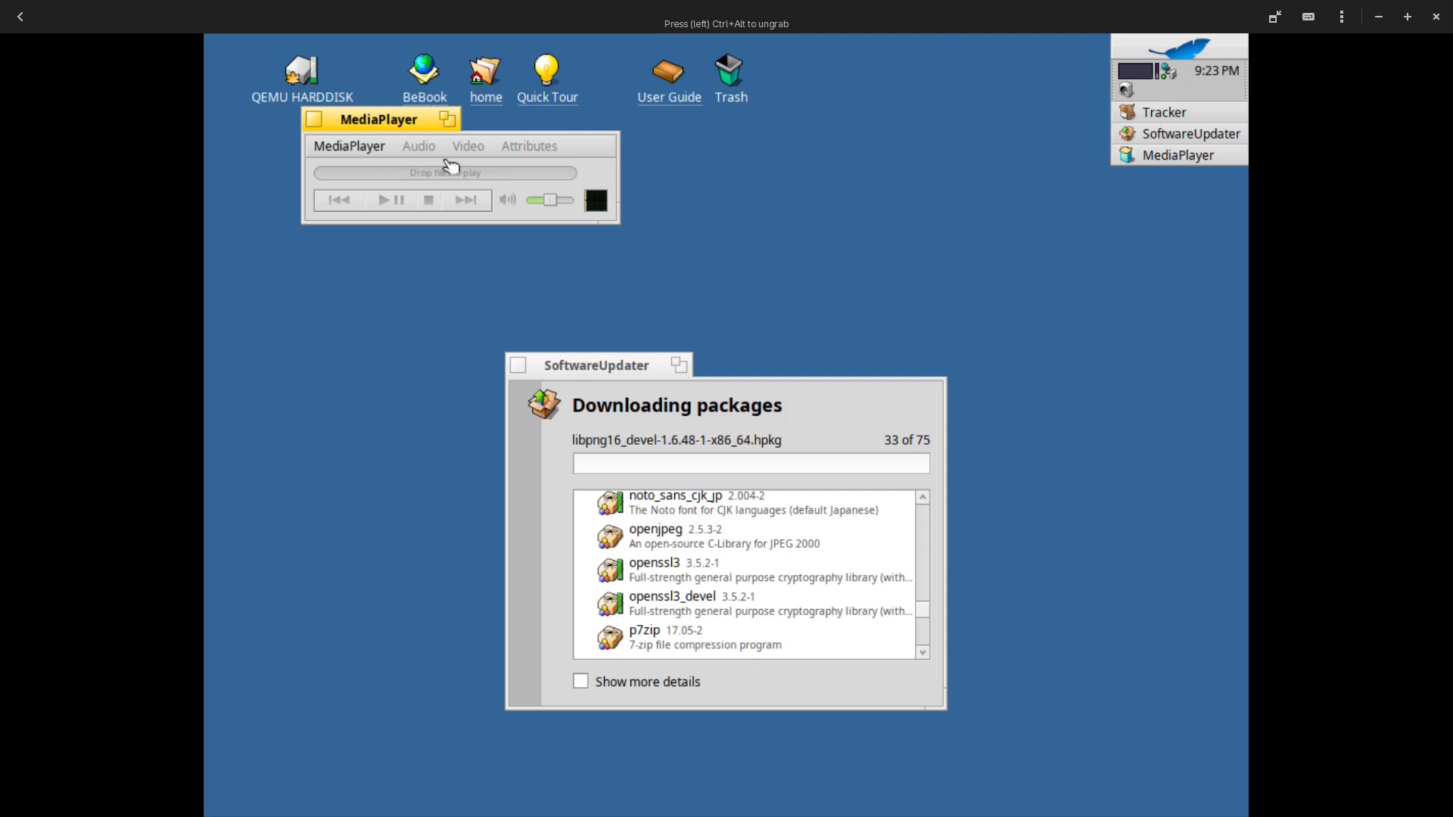
mouse_move(484, 180)
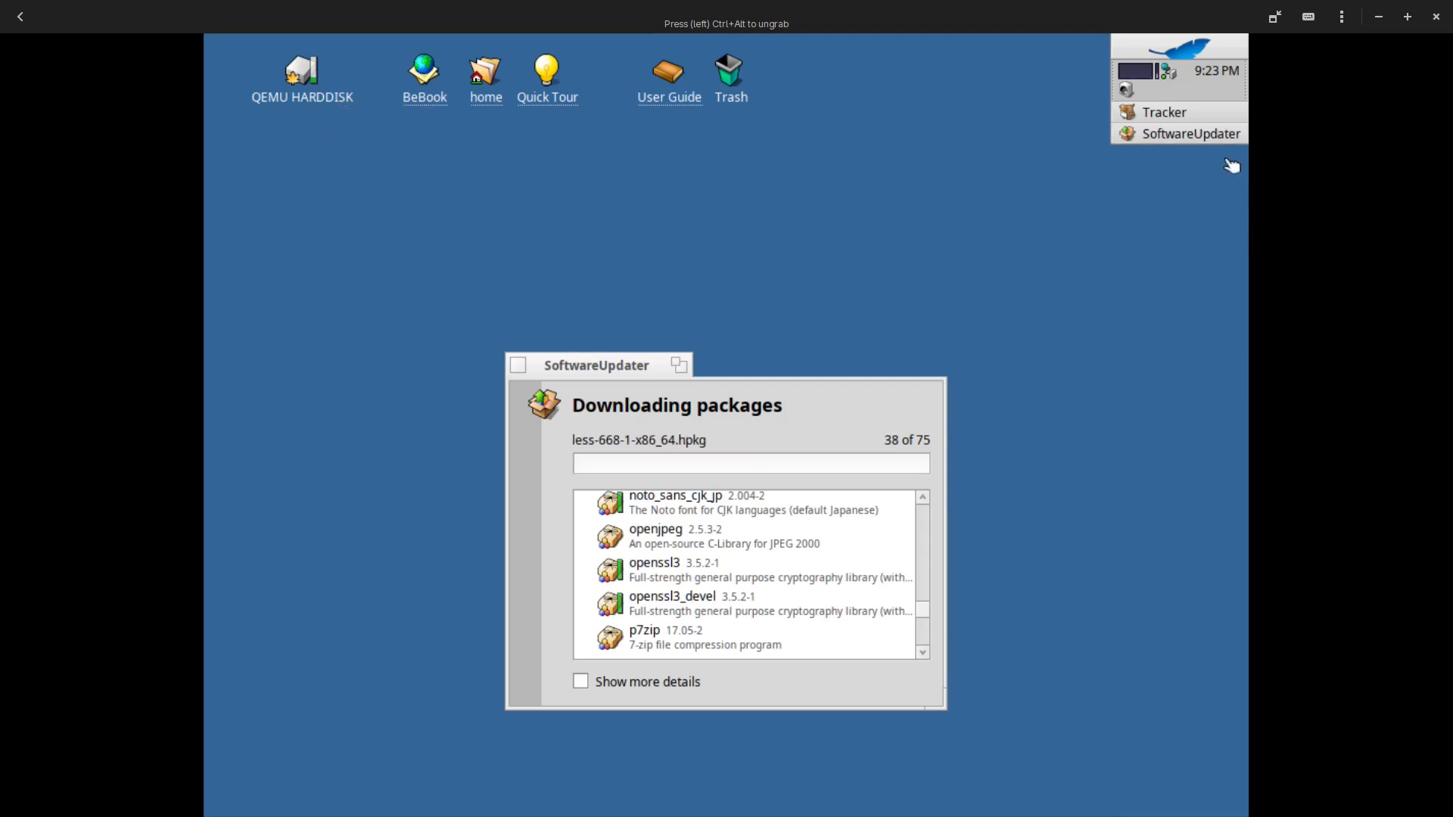
left_click(1189, 45)
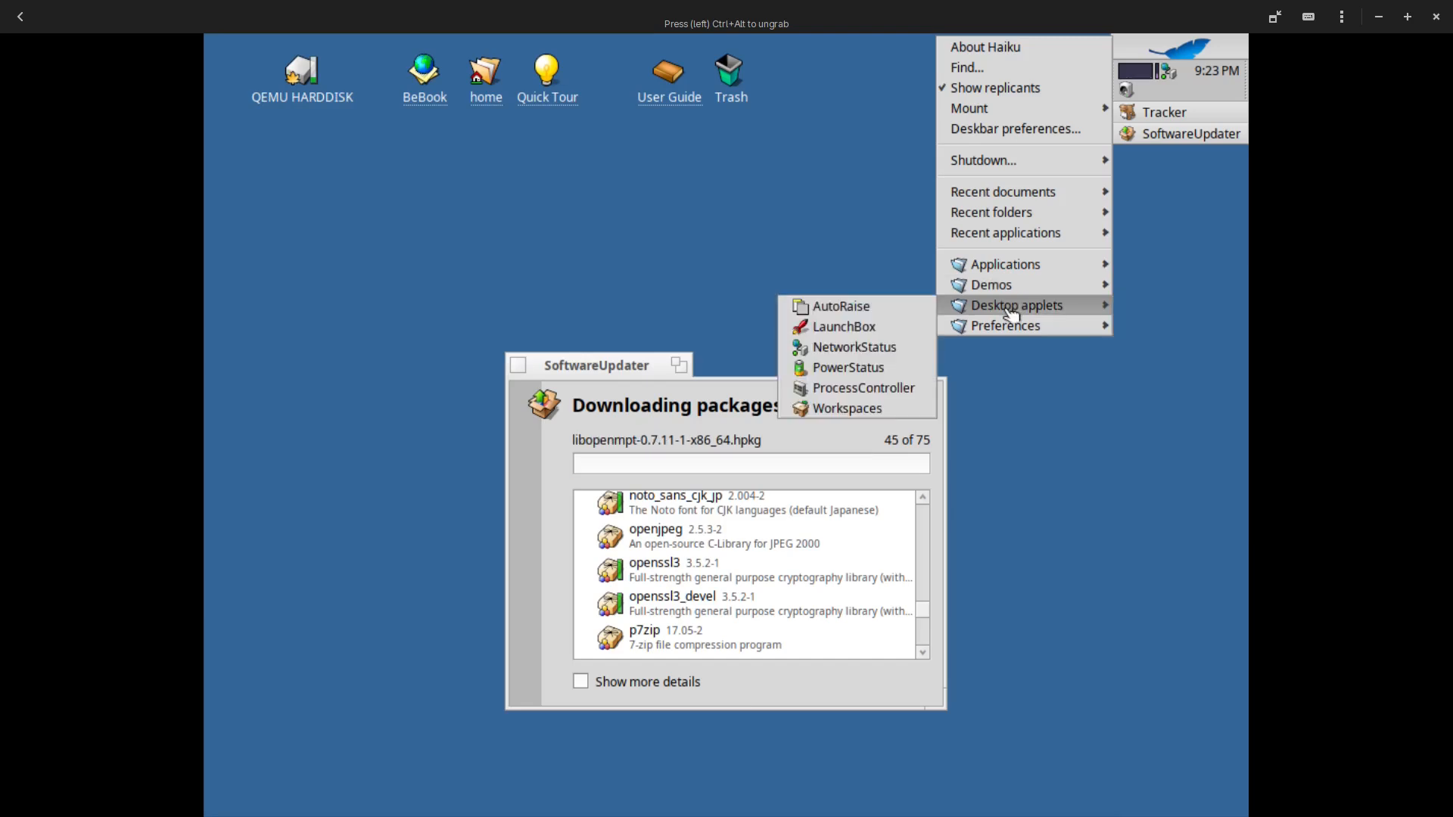
mouse_move(1005, 326)
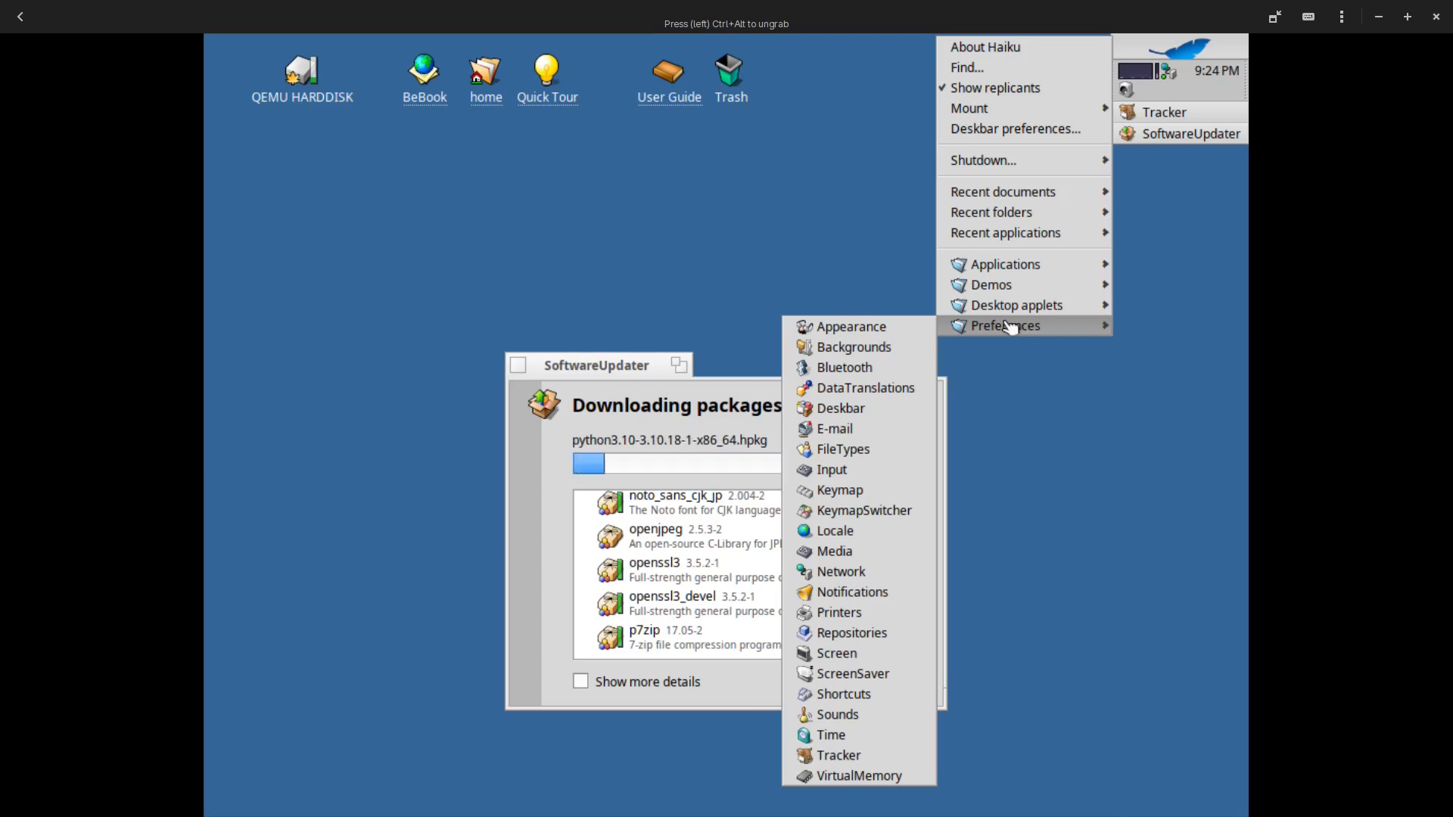
mouse_move(1015, 305)
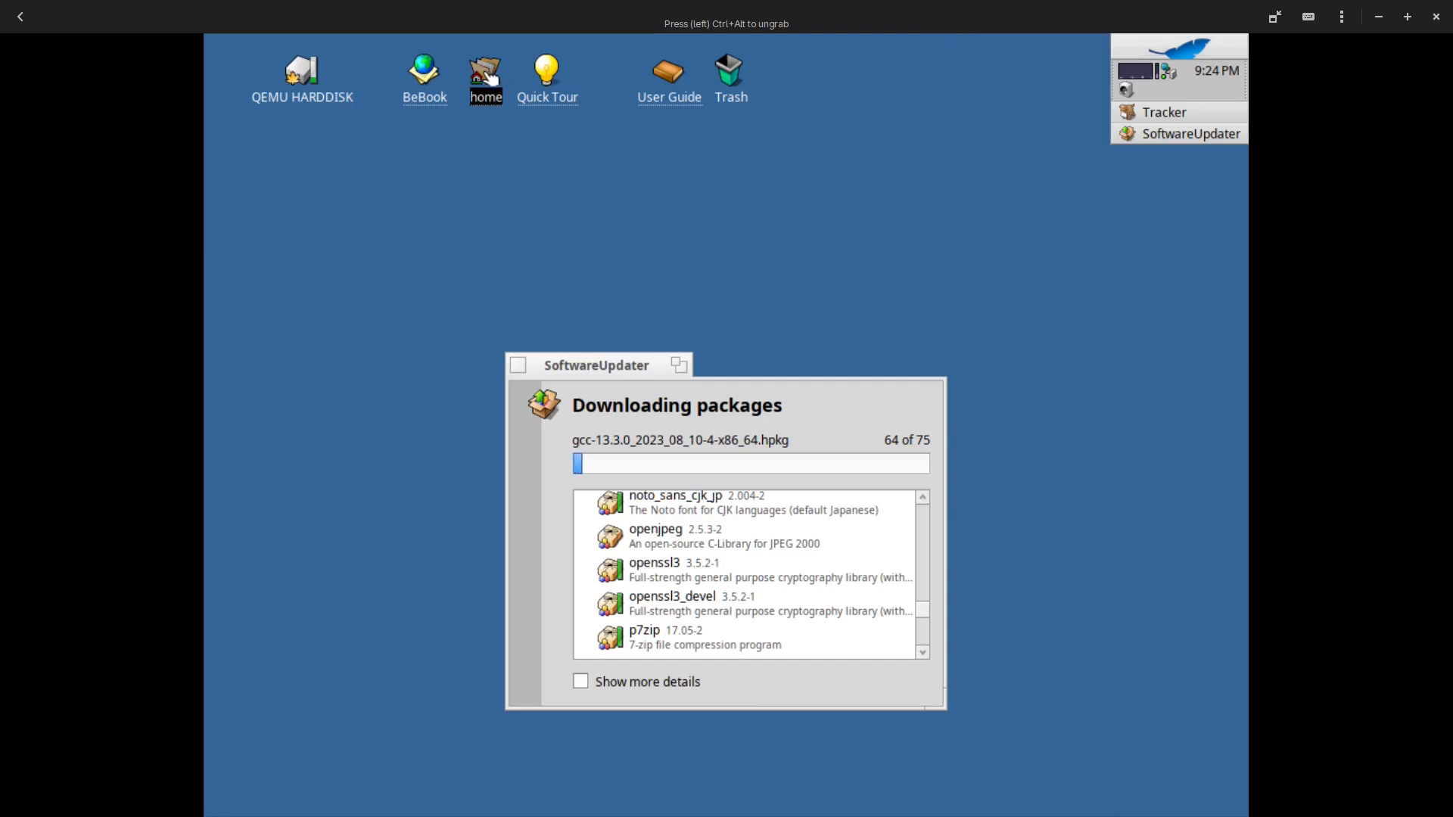
Open the home folder, browse into config and packages, then select Desktop back in home
double_click(485, 72)
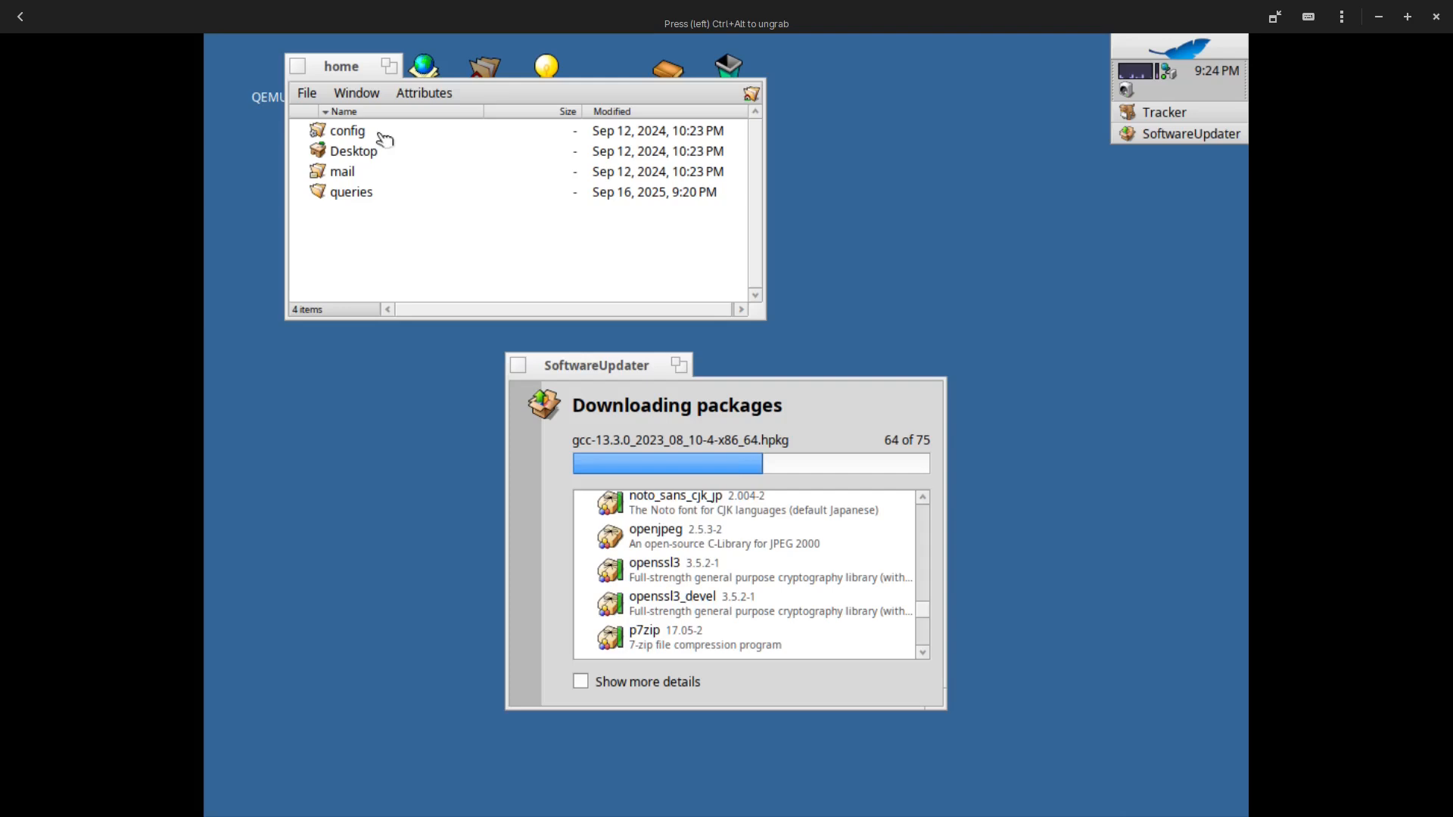
left_click(347, 131)
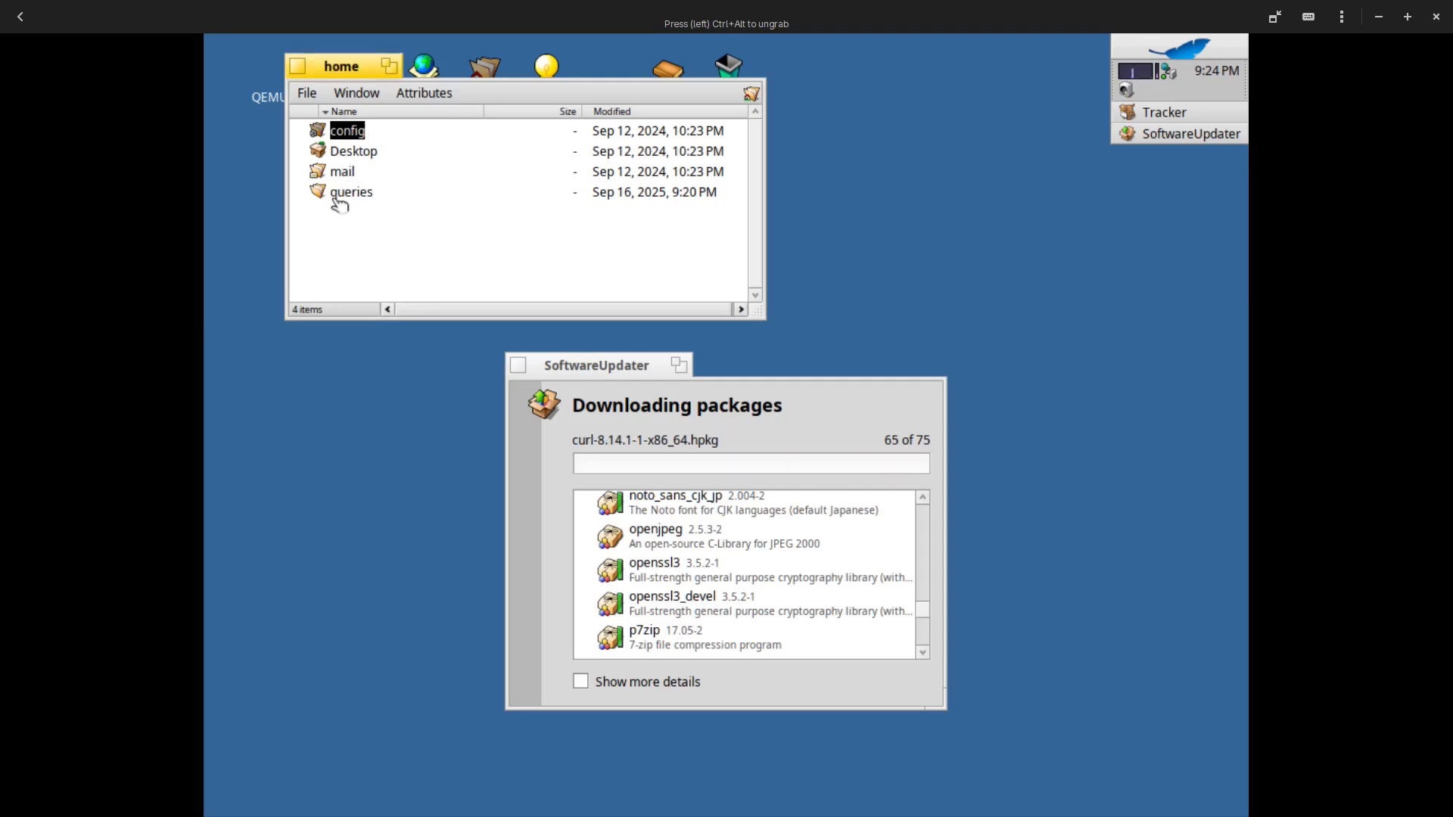
double_click(346, 131)
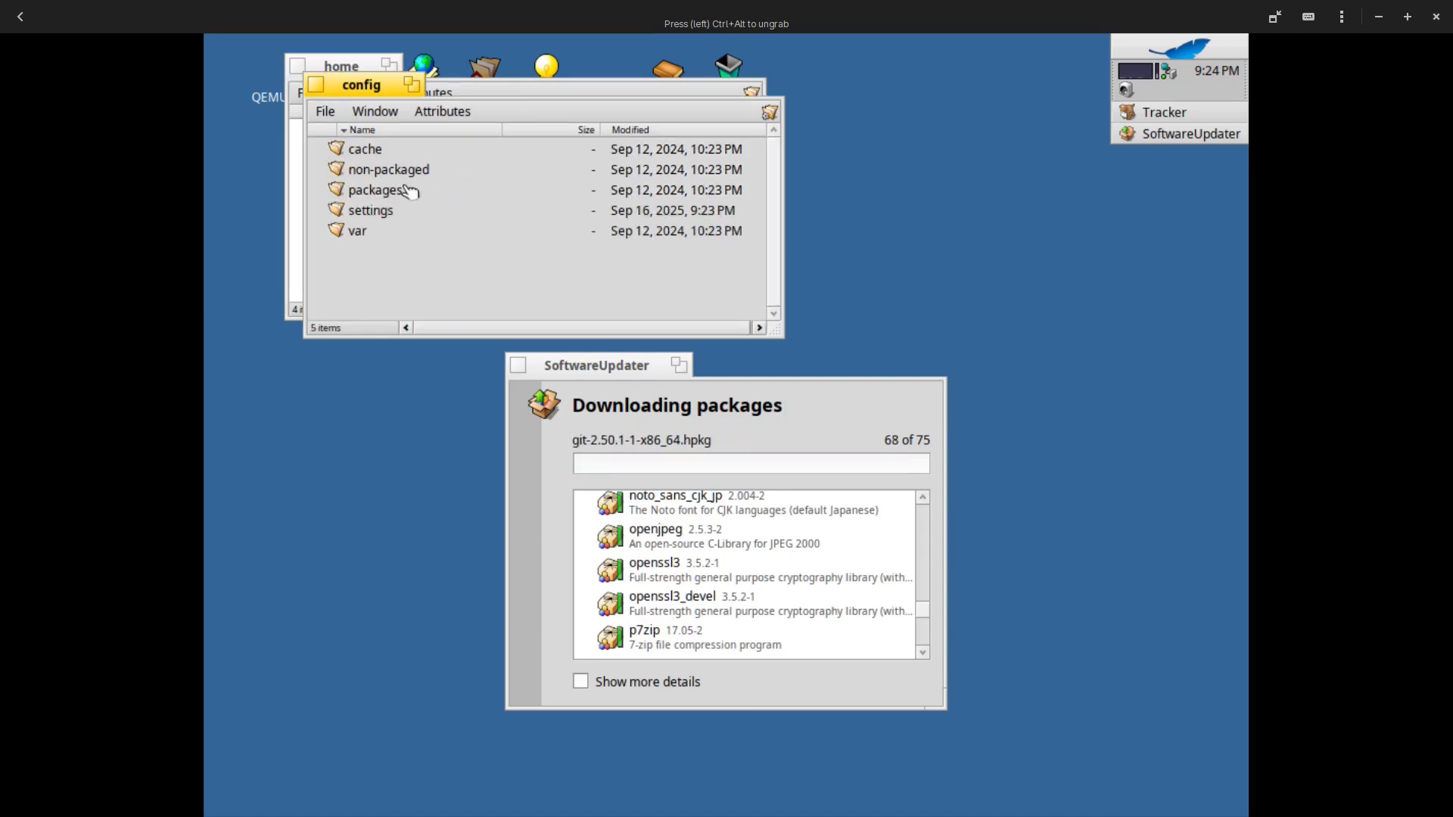
double_click(377, 189)
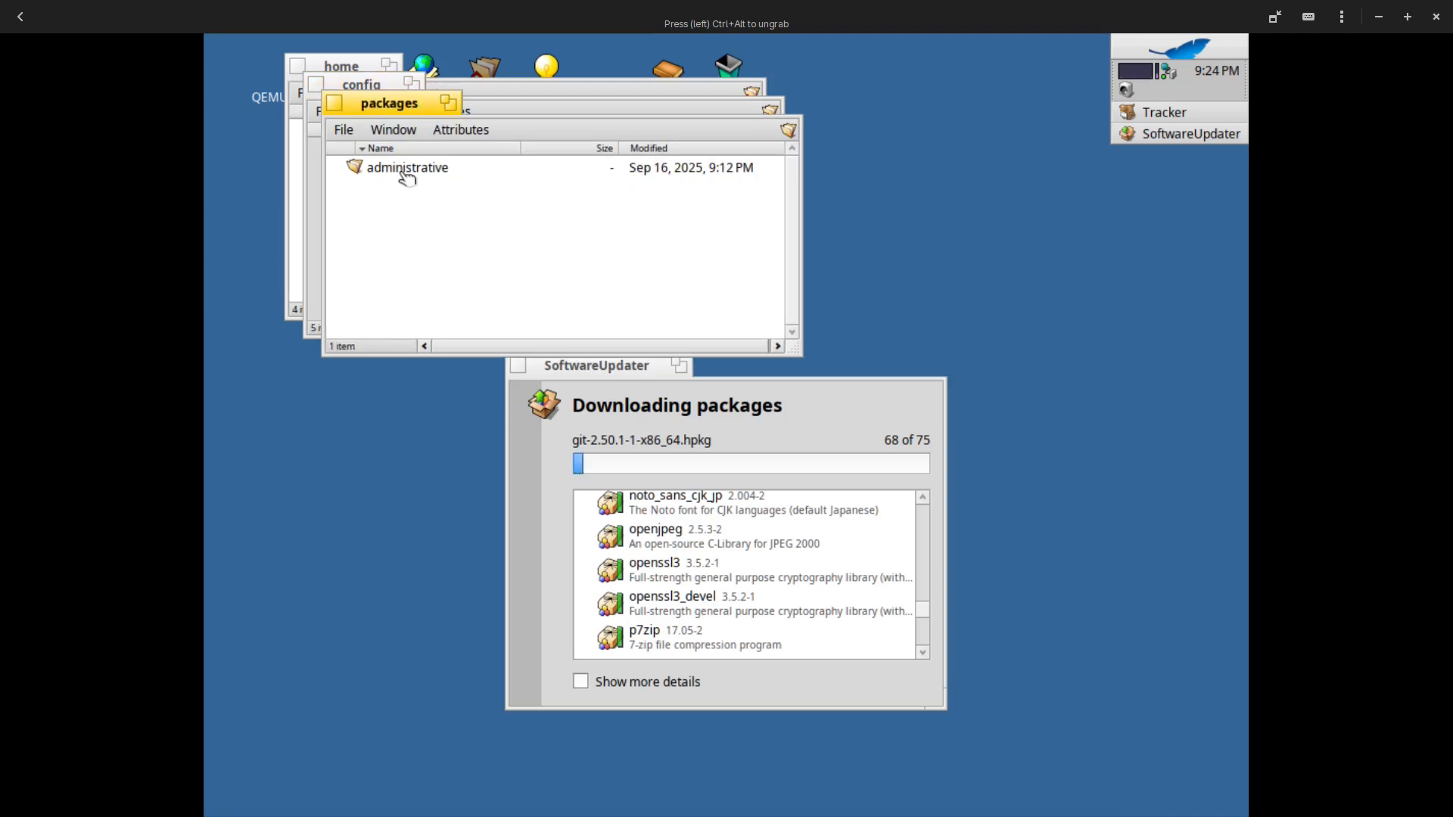
double_click(406, 167)
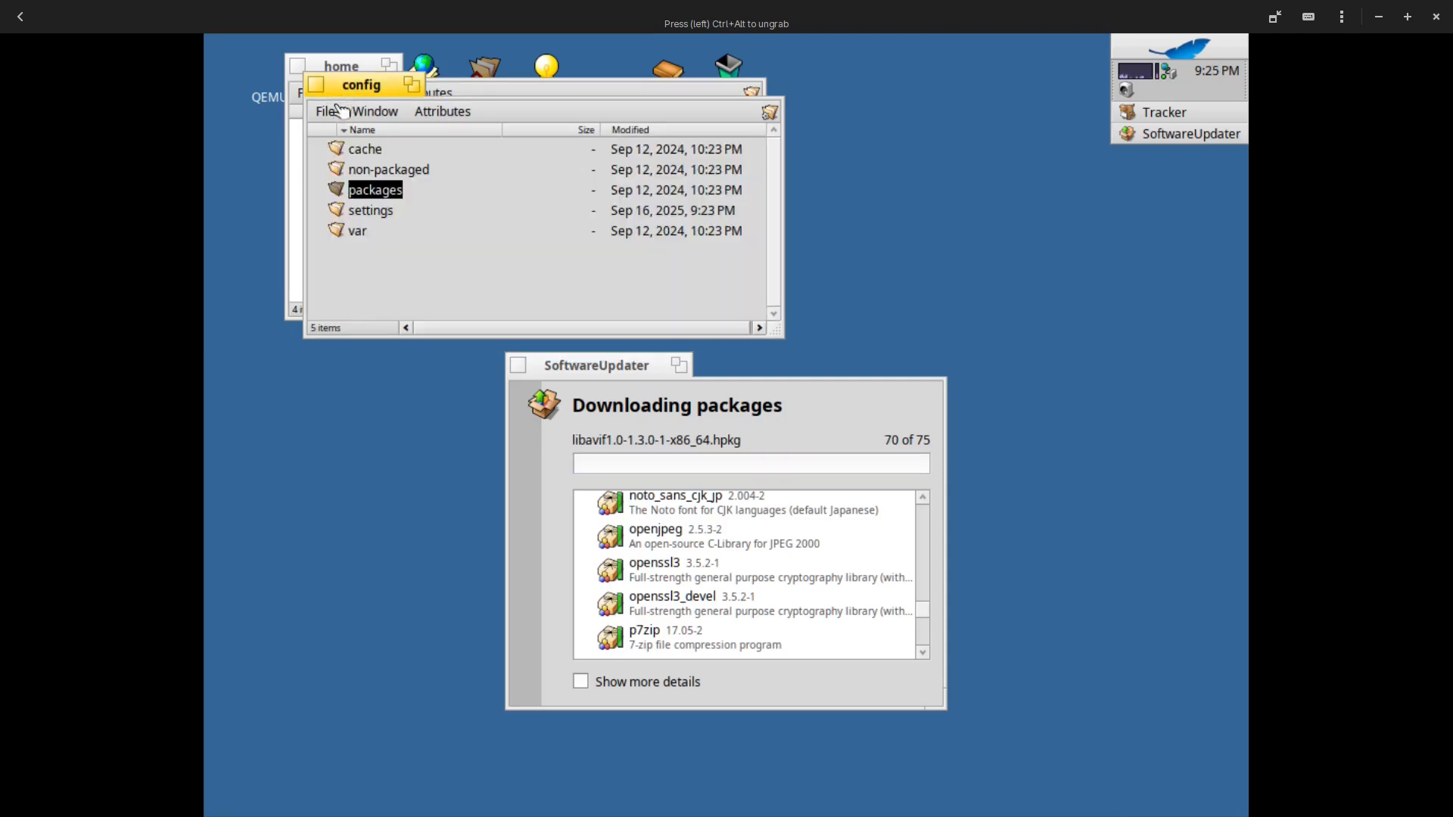
mouse_move(372, 218)
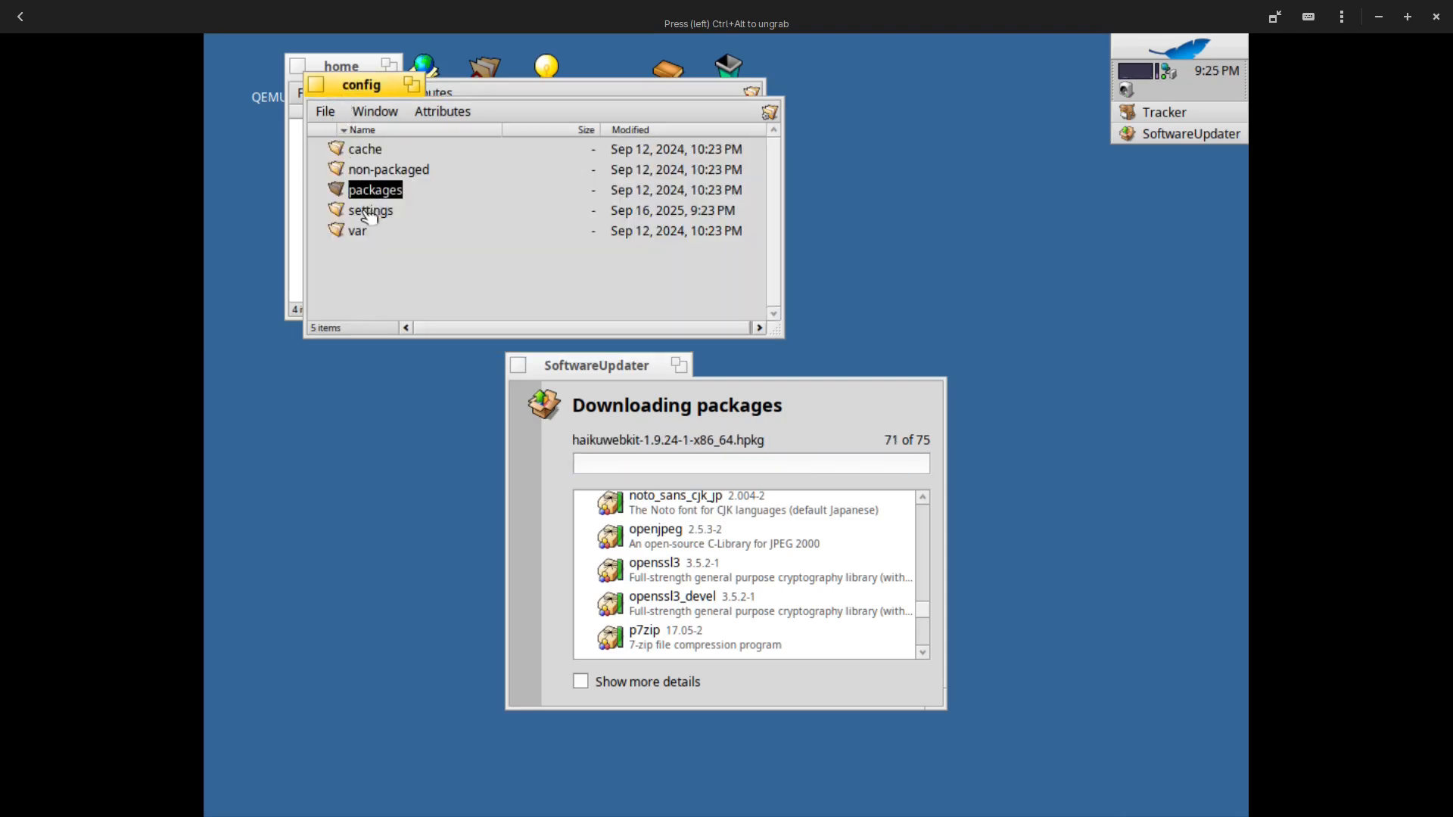
double_click(370, 210)
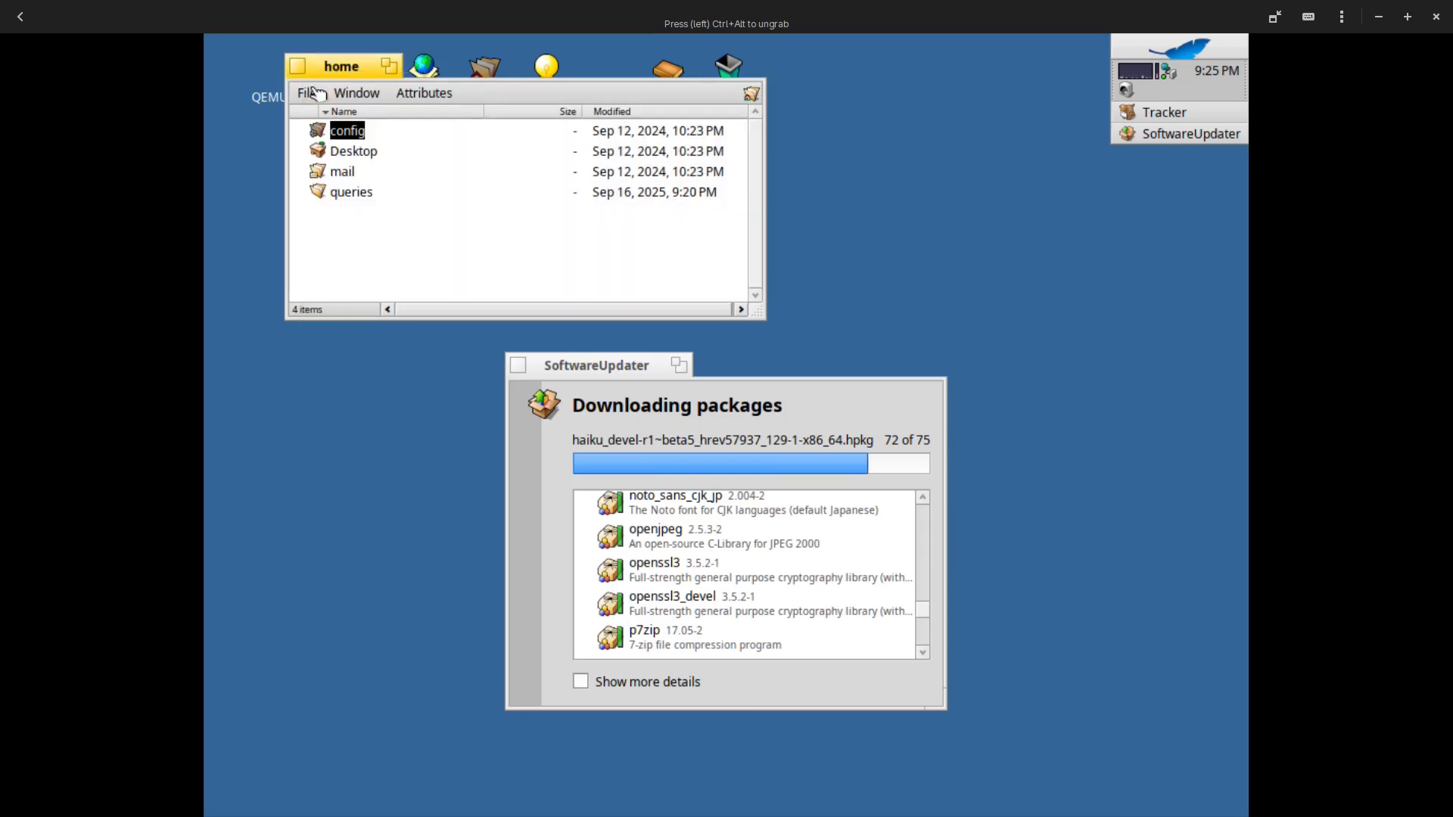
left_click(353, 151)
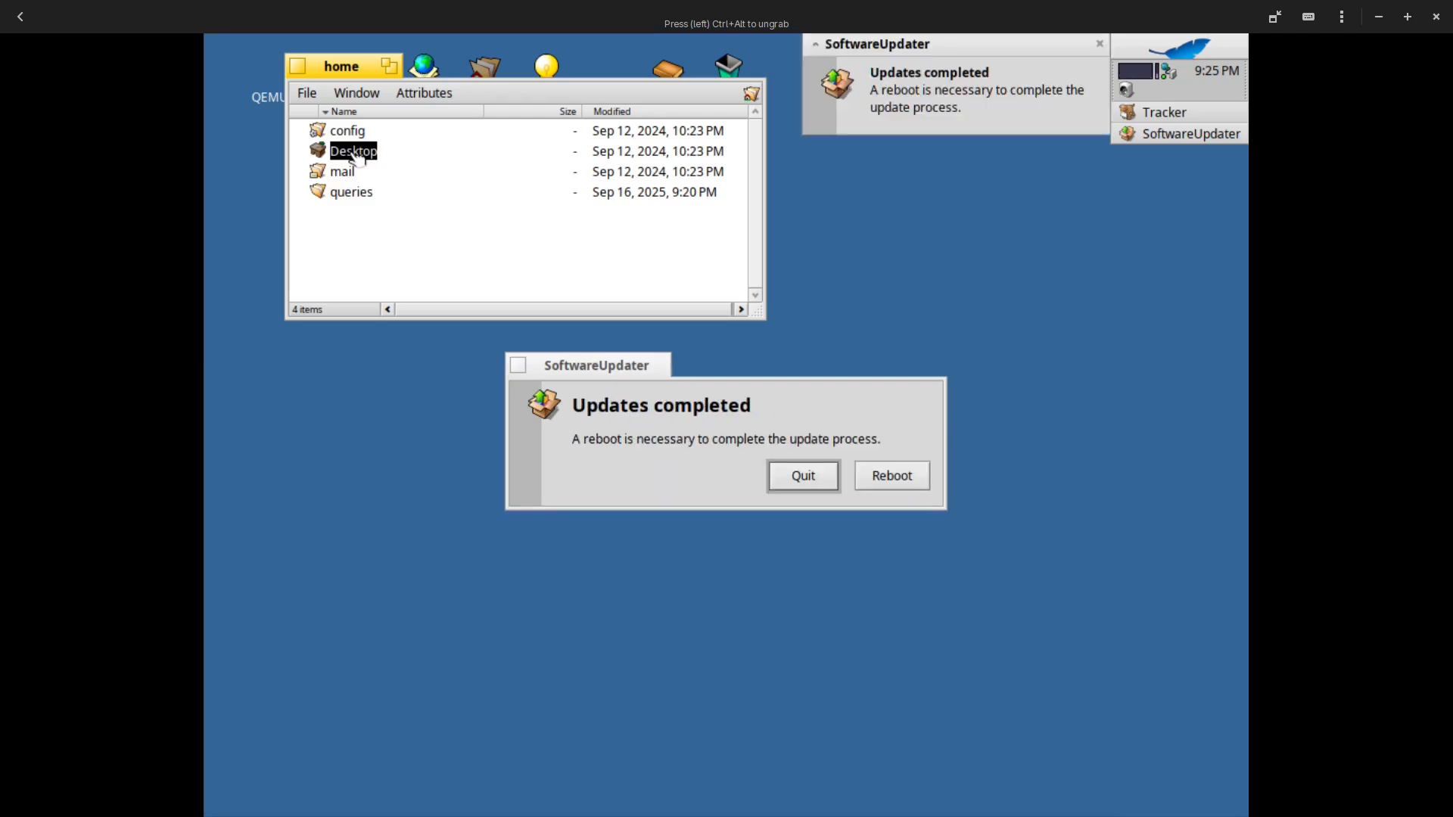
mouse_move(888, 589)
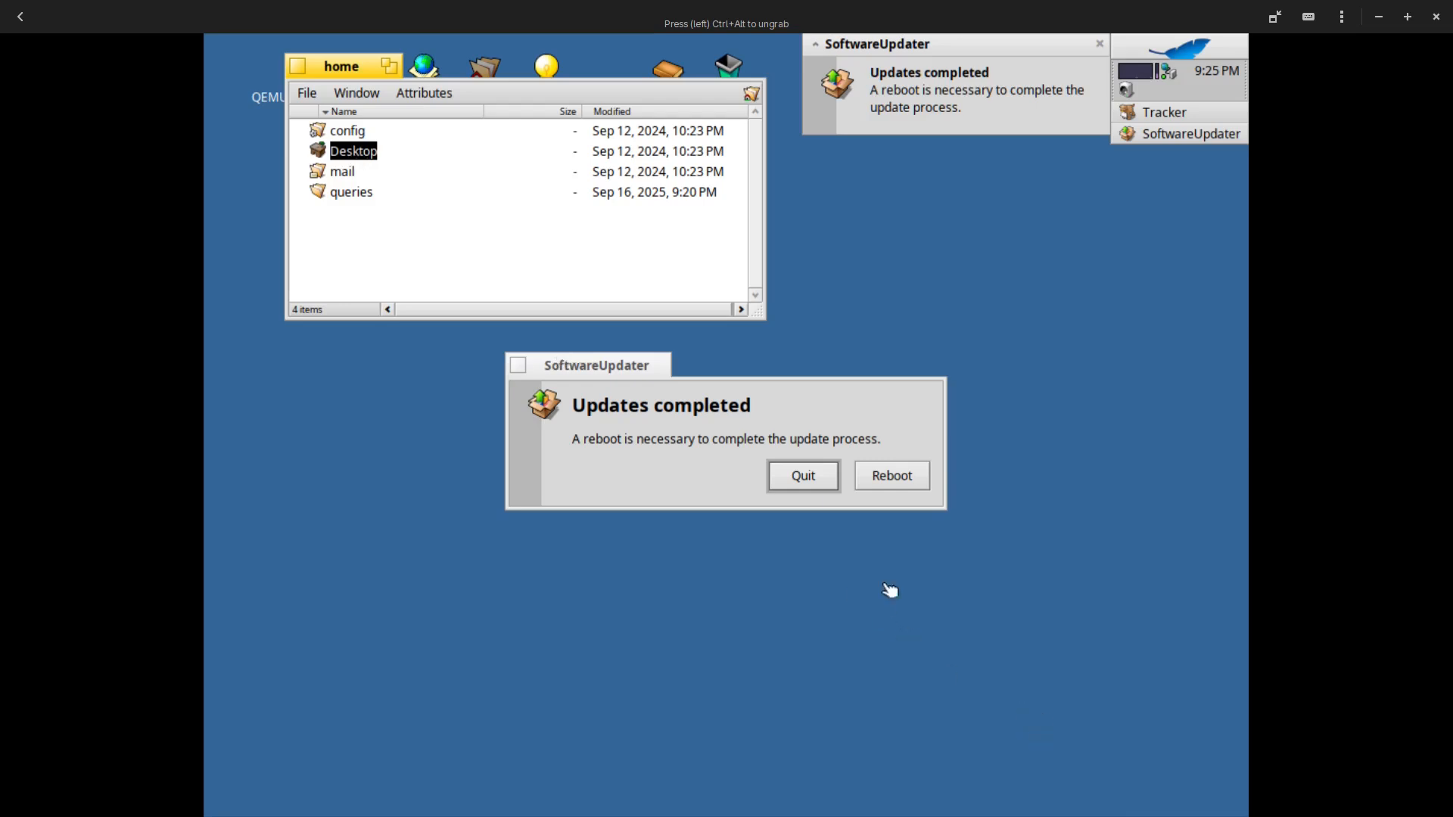
Quit the finished SoftwareUpdater, try Quick Tour, and dismiss its missing-libraries error
left_click(803, 476)
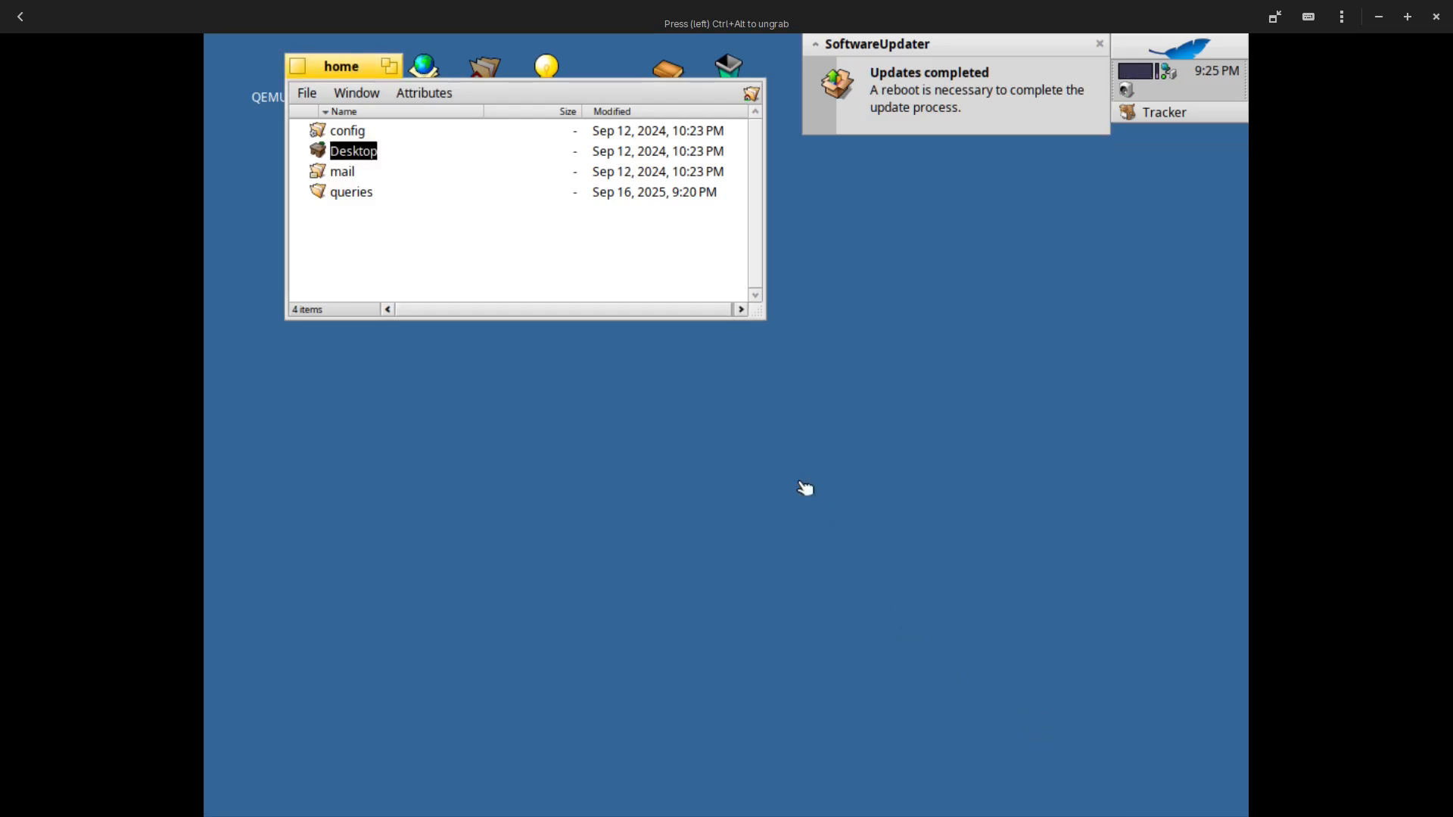
mouse_move(958, 36)
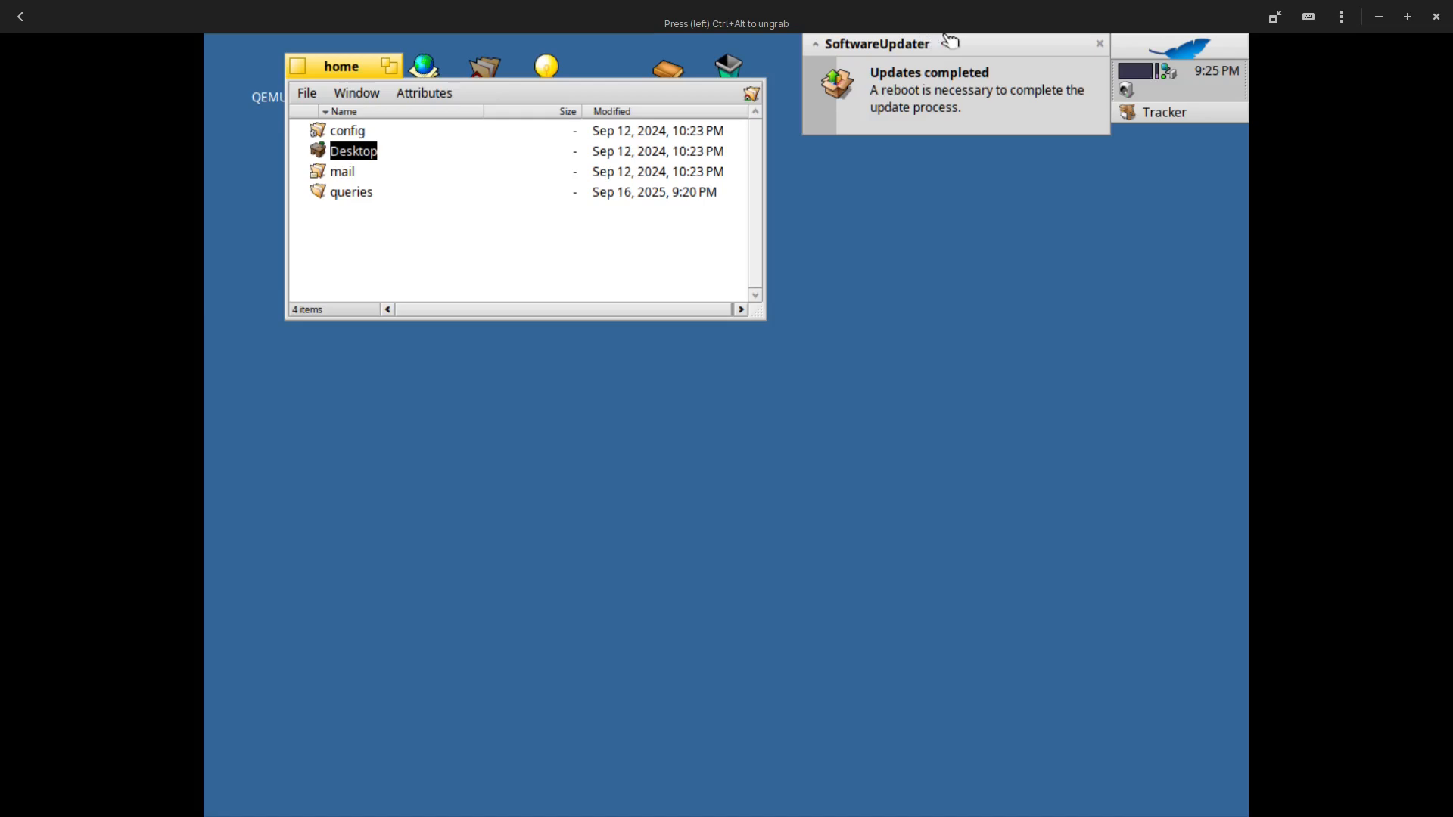
left_click(1100, 43)
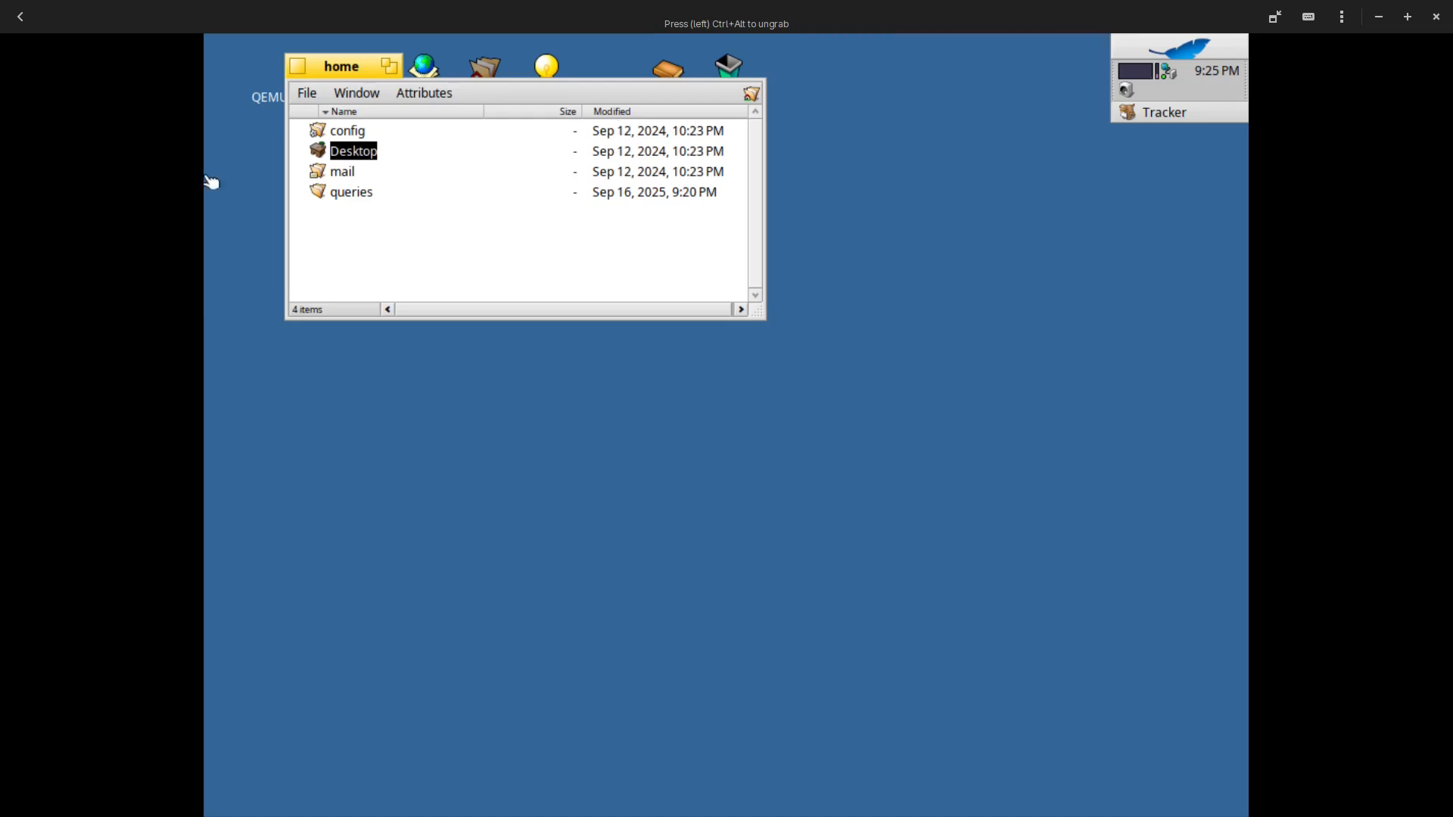
mouse_move(303, 72)
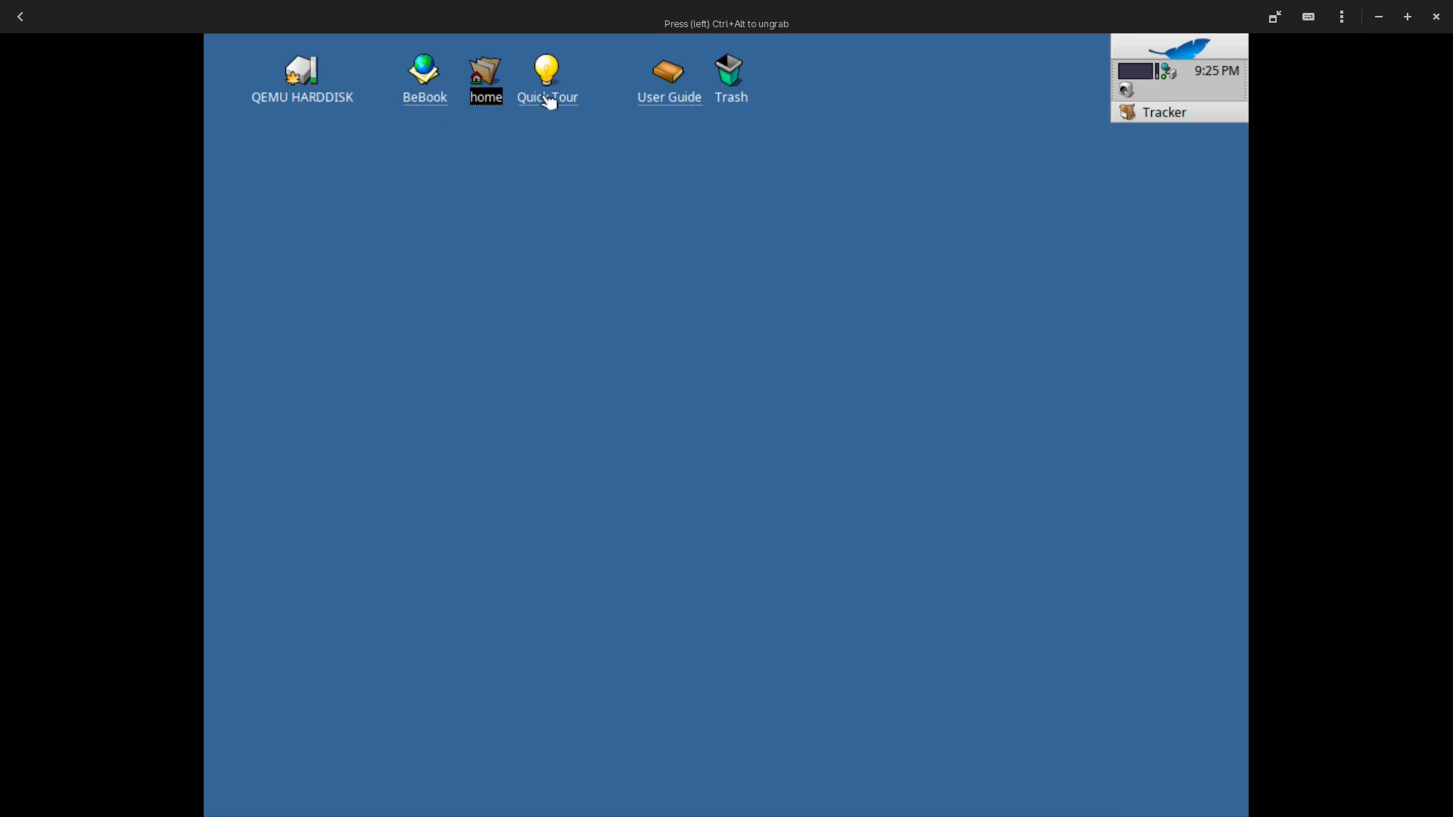
left_click(548, 72)
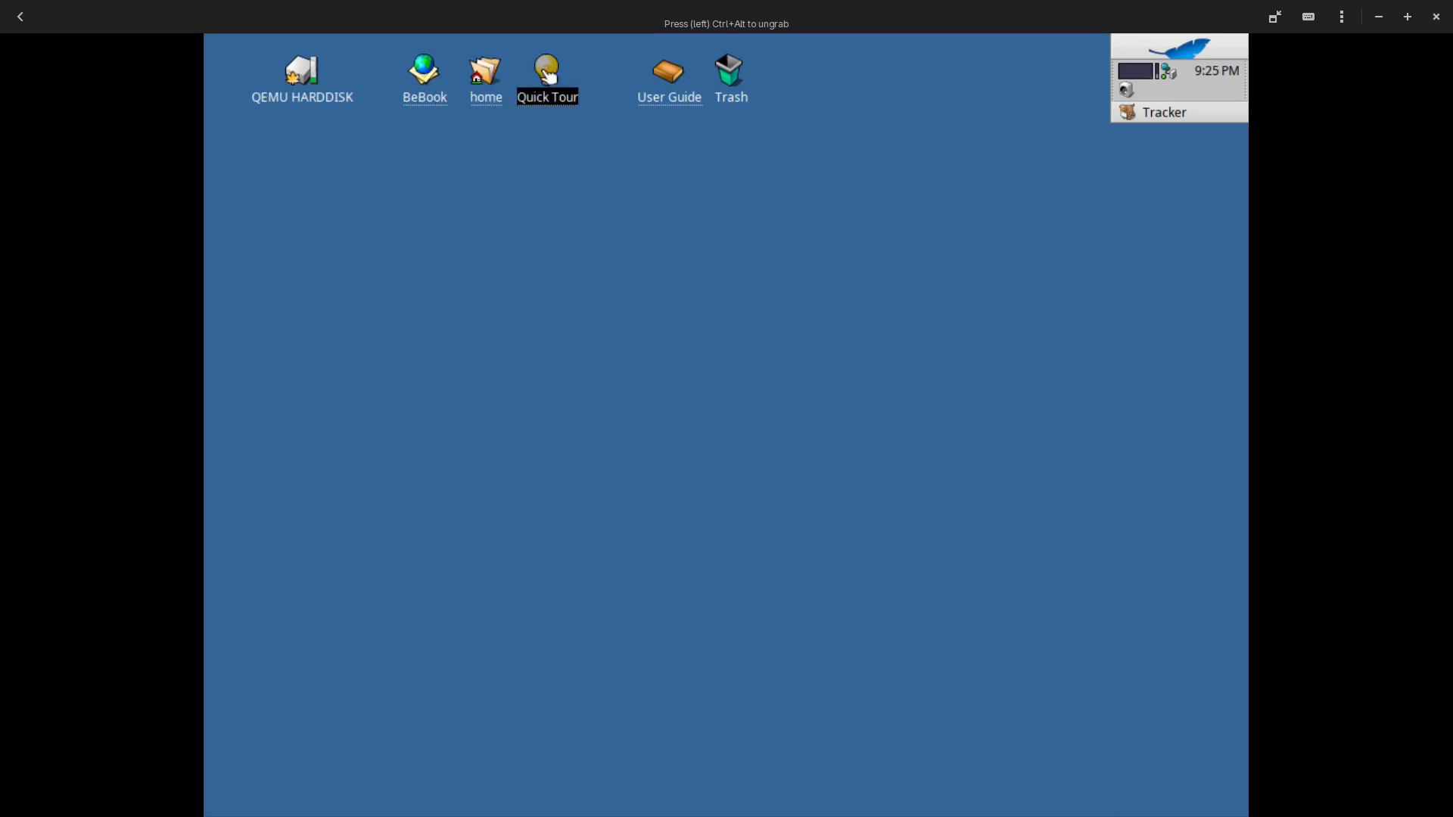
double_click(547, 68)
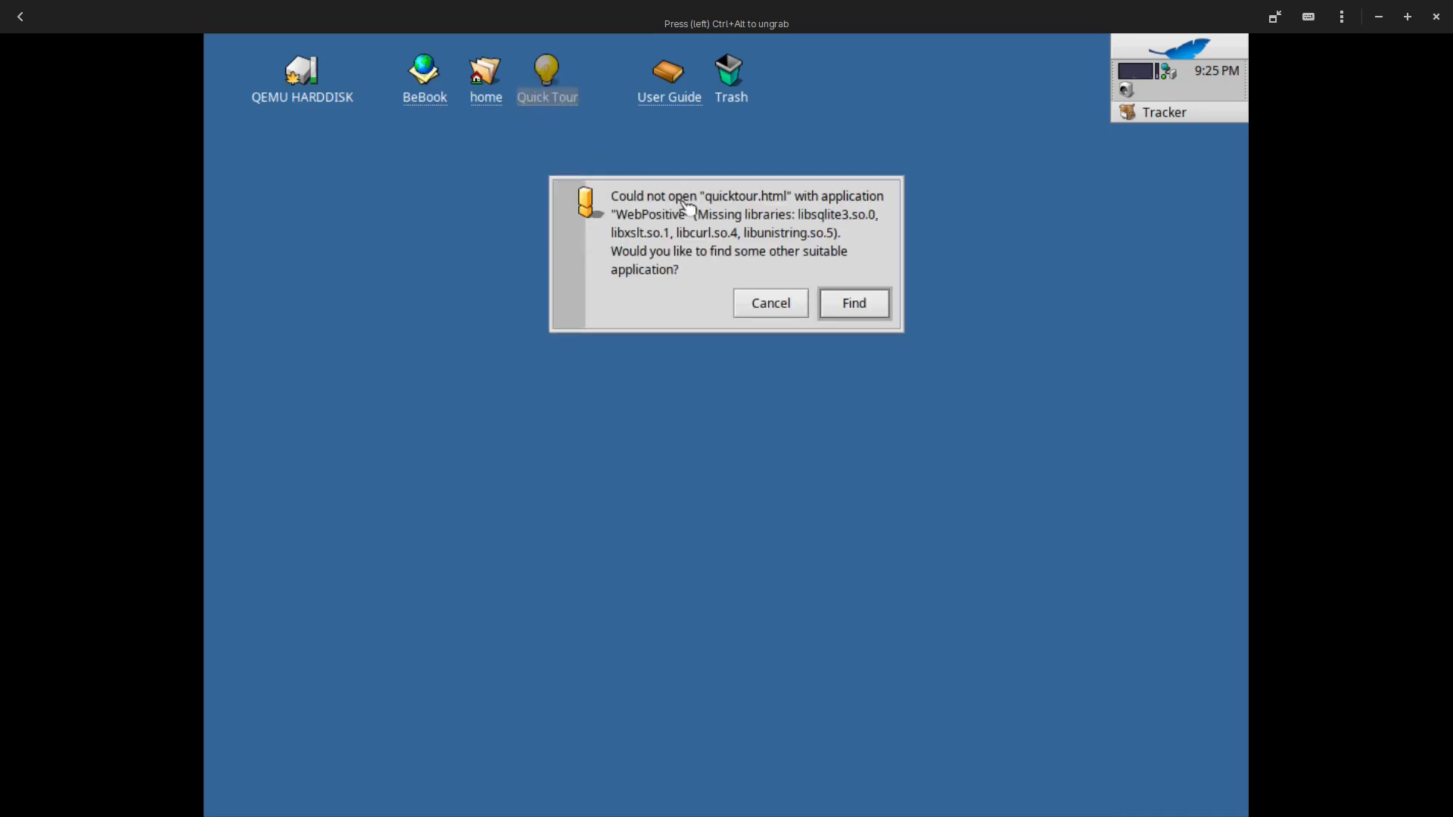
mouse_move(837, 231)
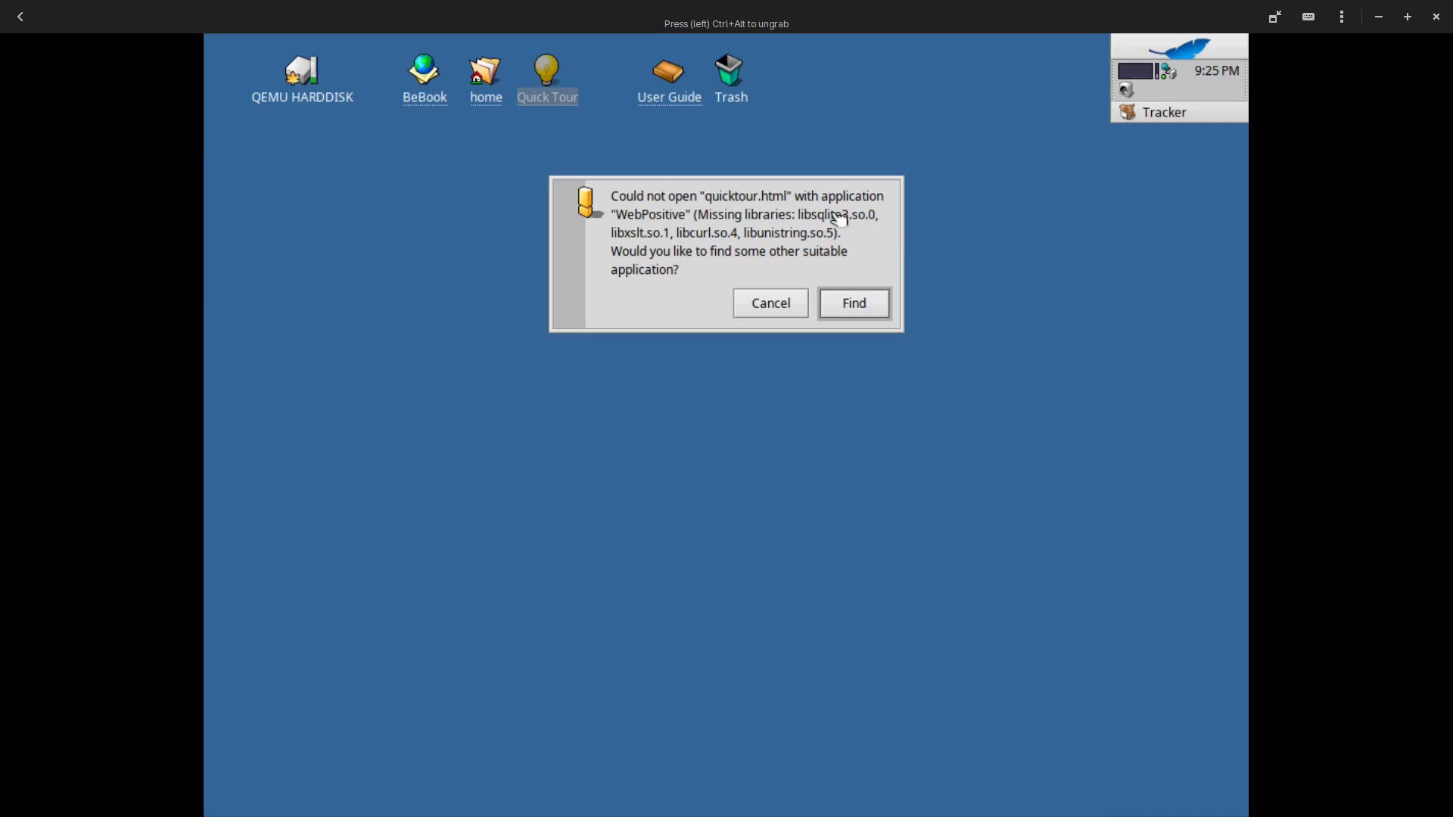
mouse_move(805, 225)
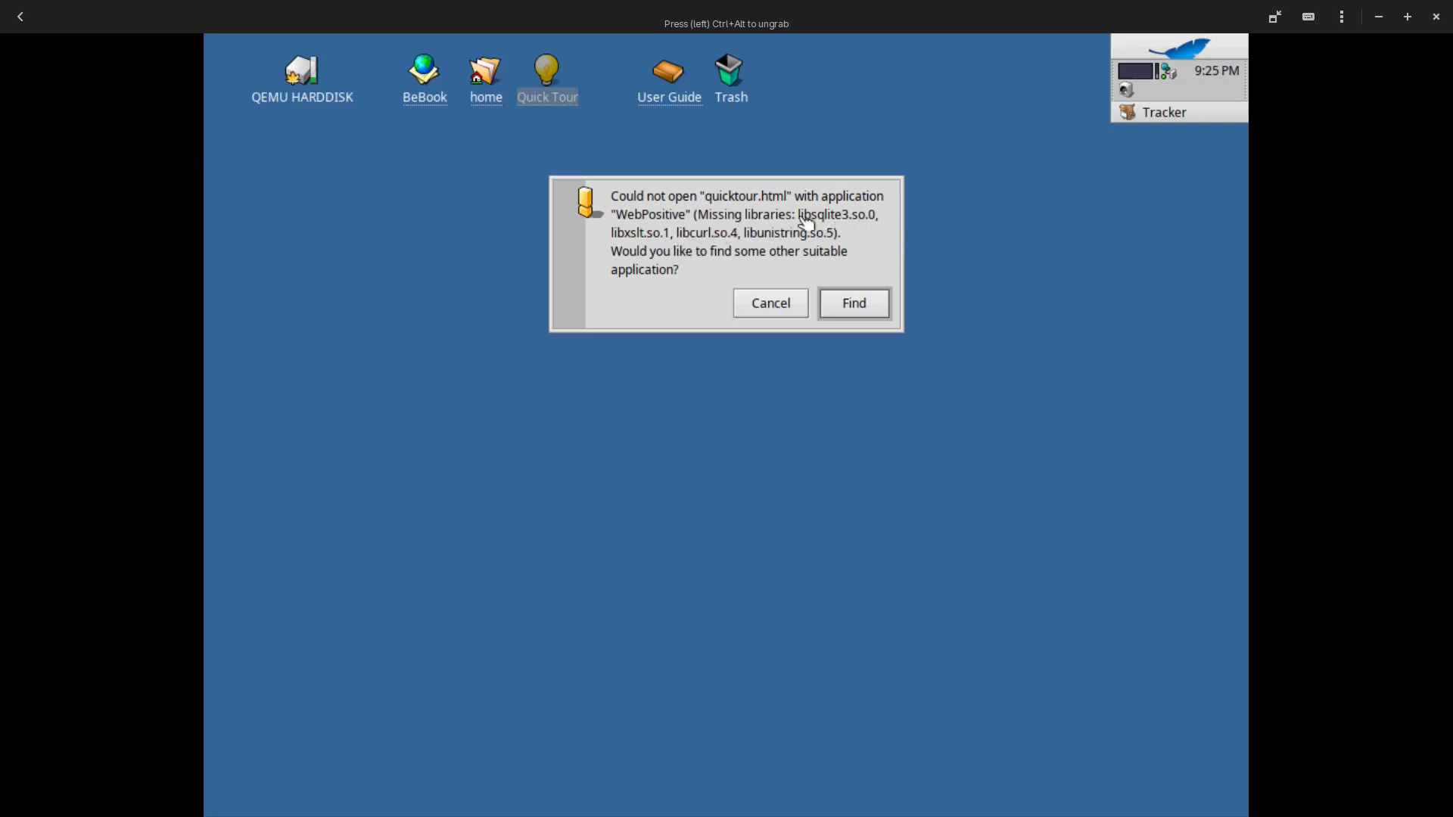
mouse_move(748, 304)
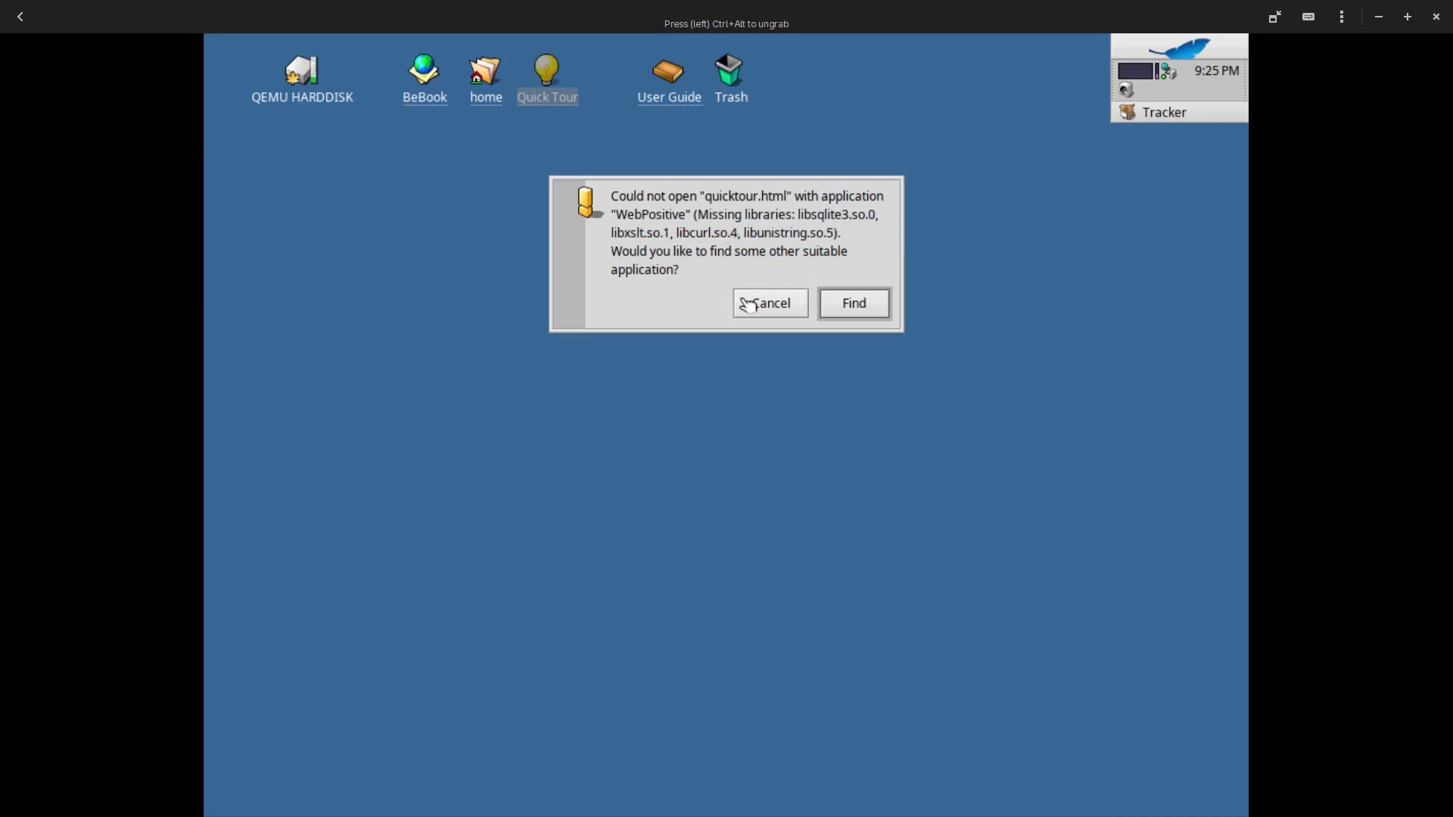
left_click(770, 303)
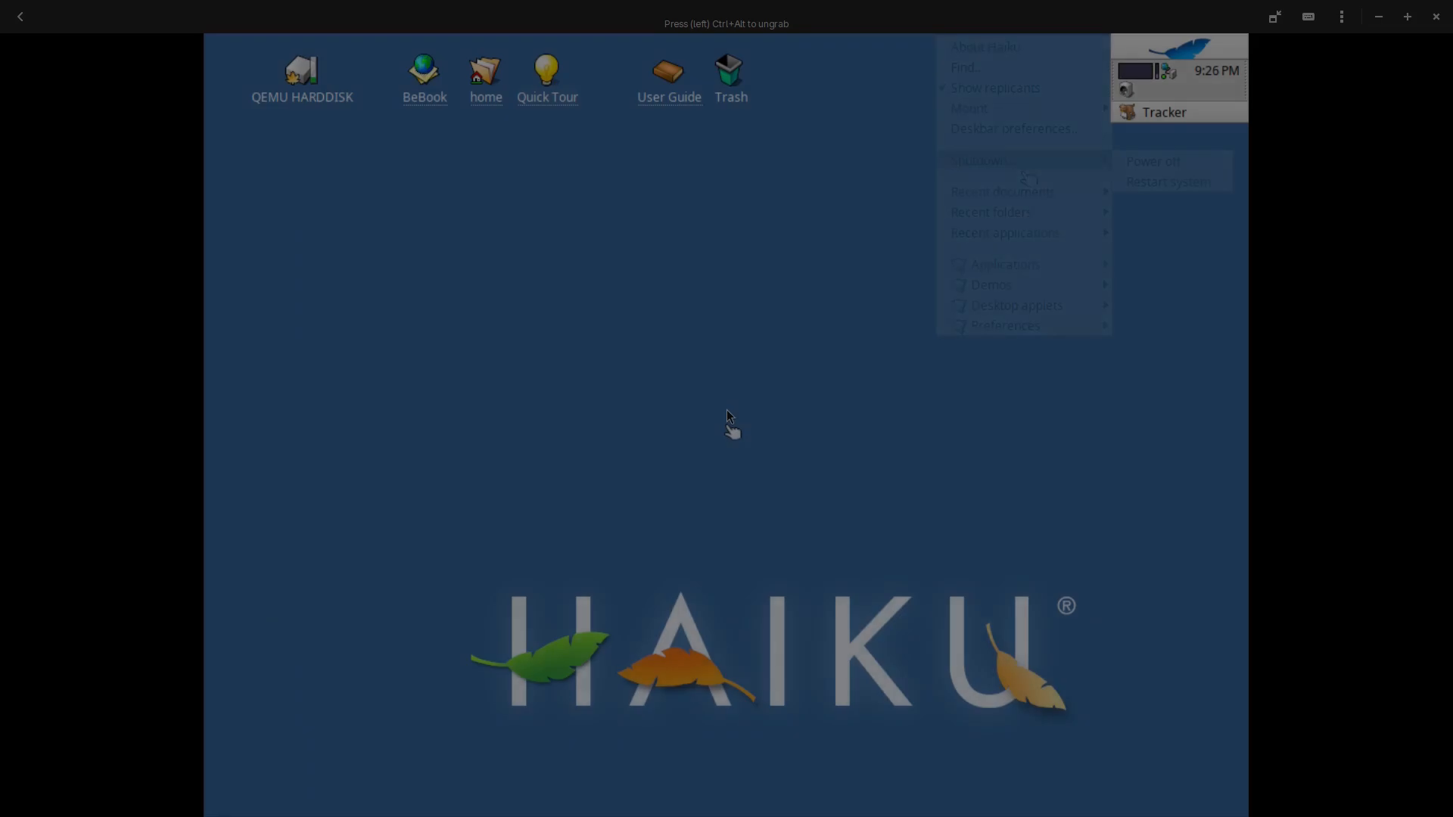
left_click(728, 417)
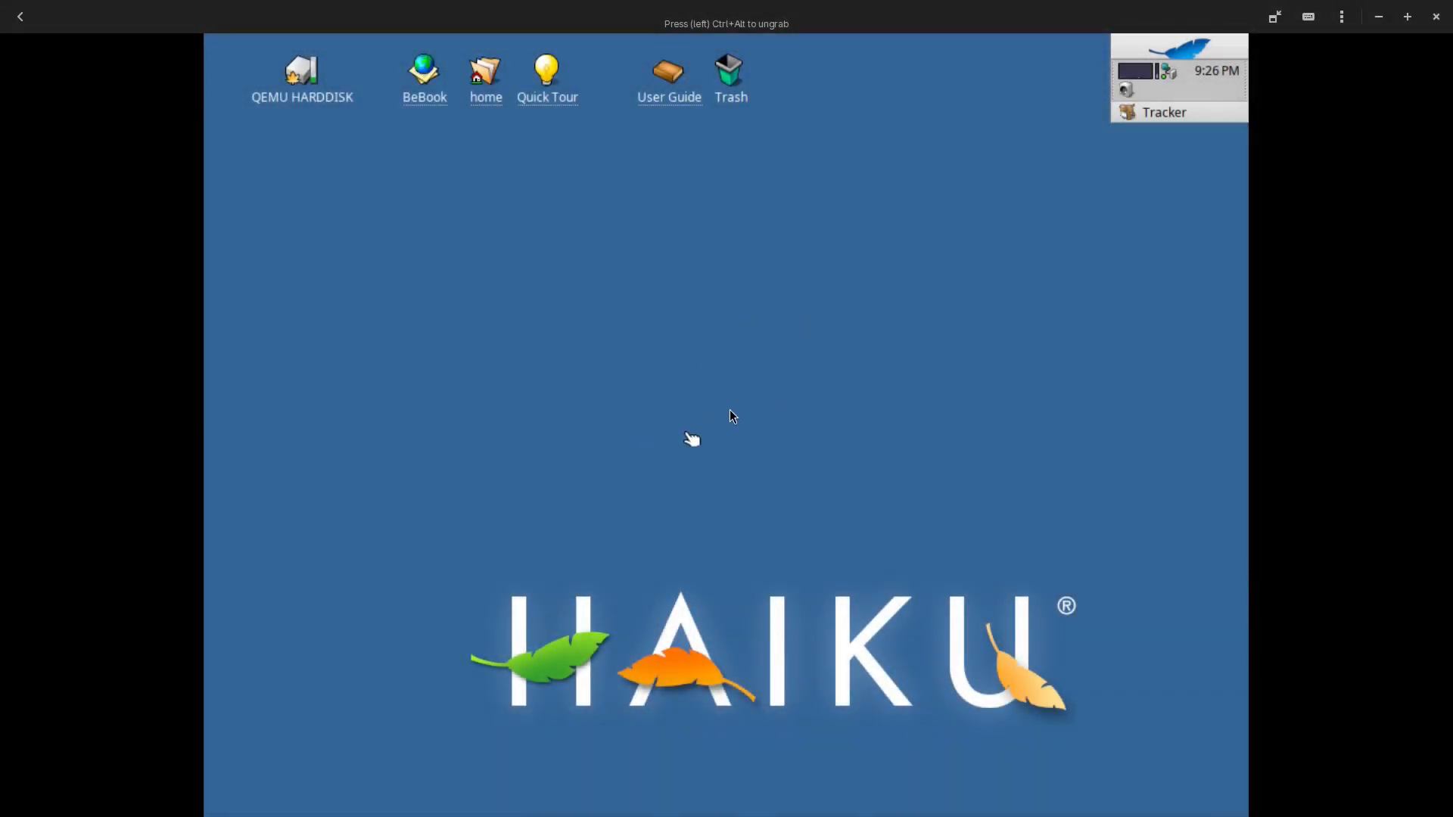
mouse_move(726, 416)
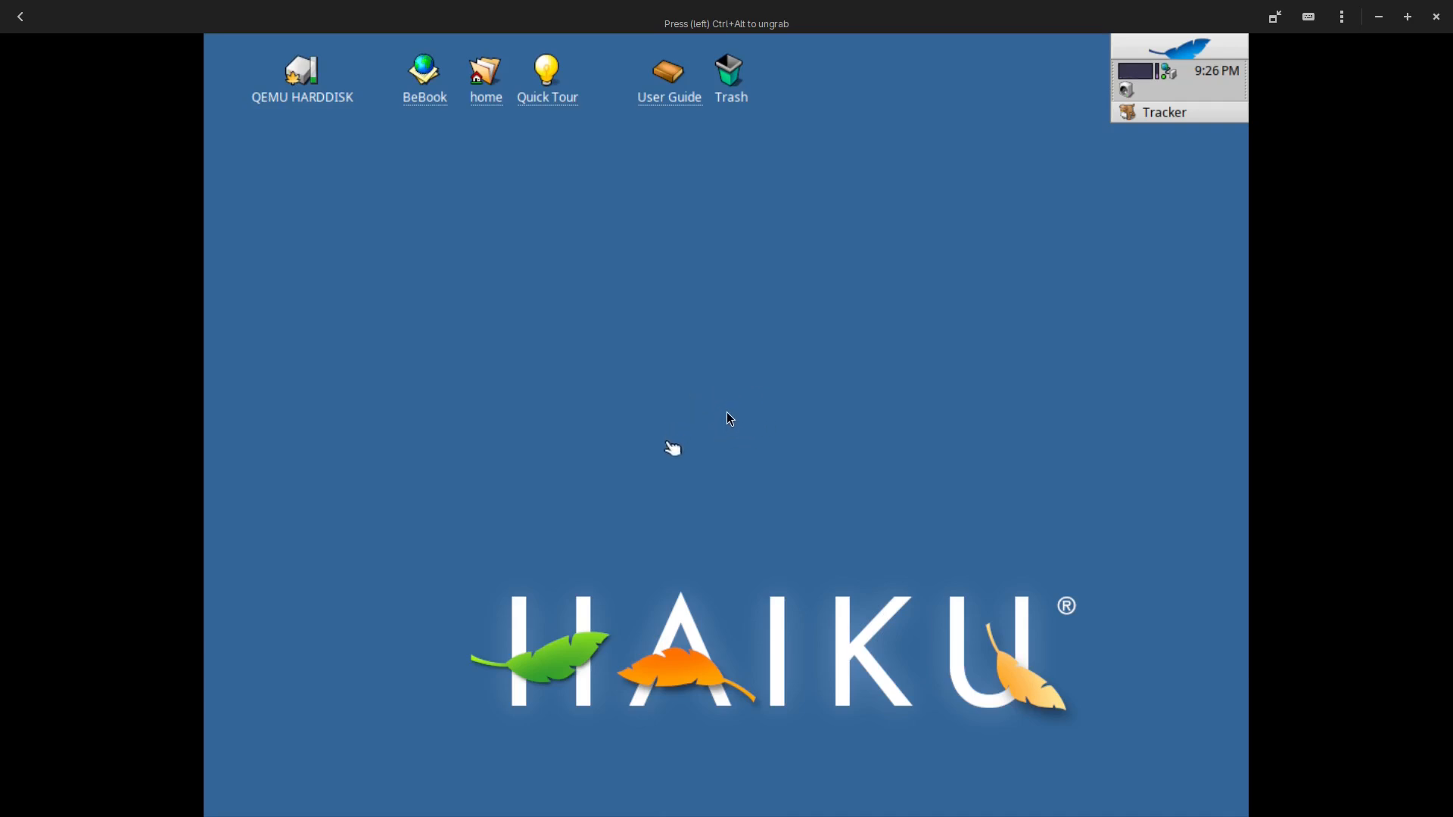
mouse_move(732, 422)
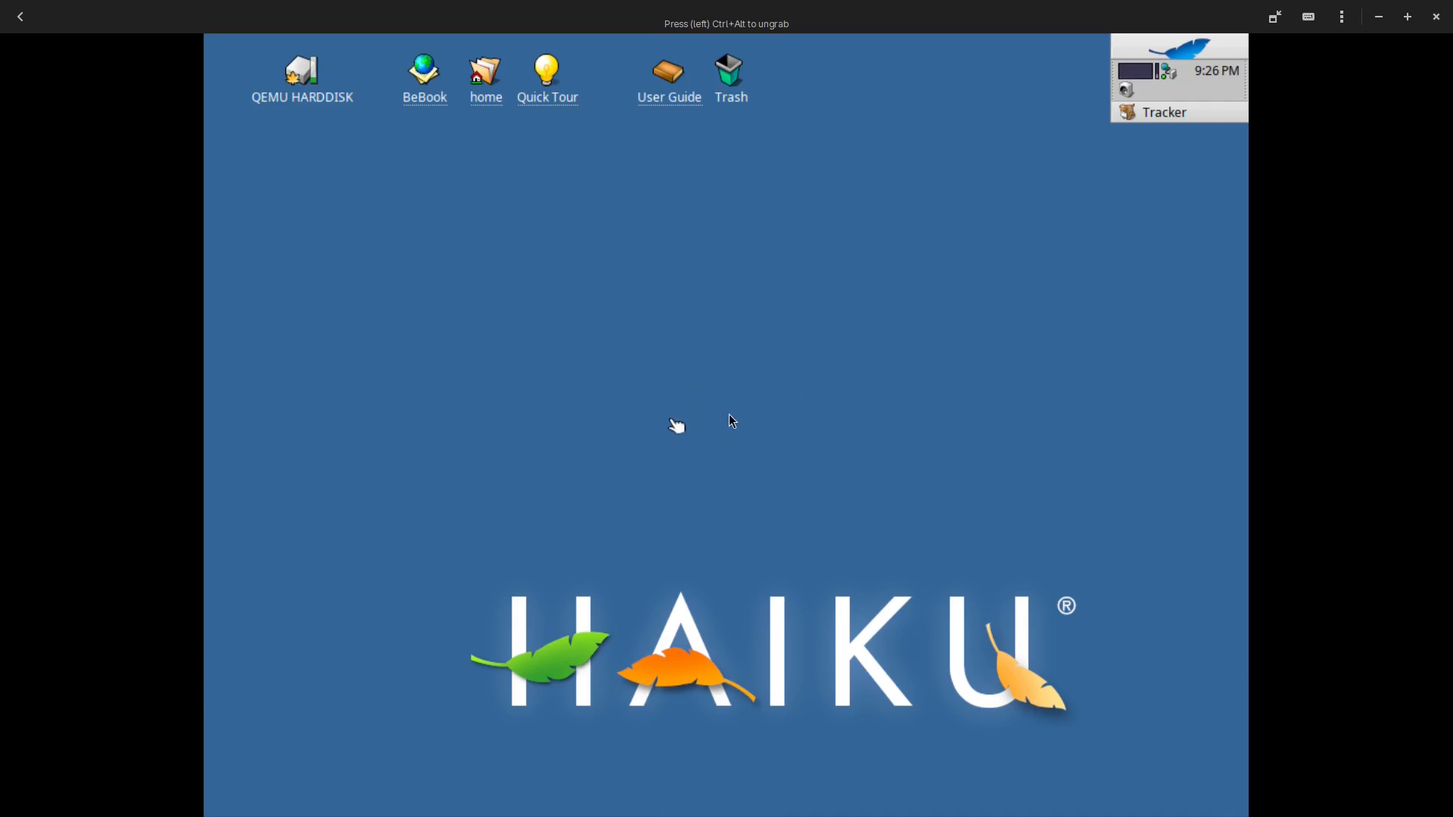
mouse_move(729, 415)
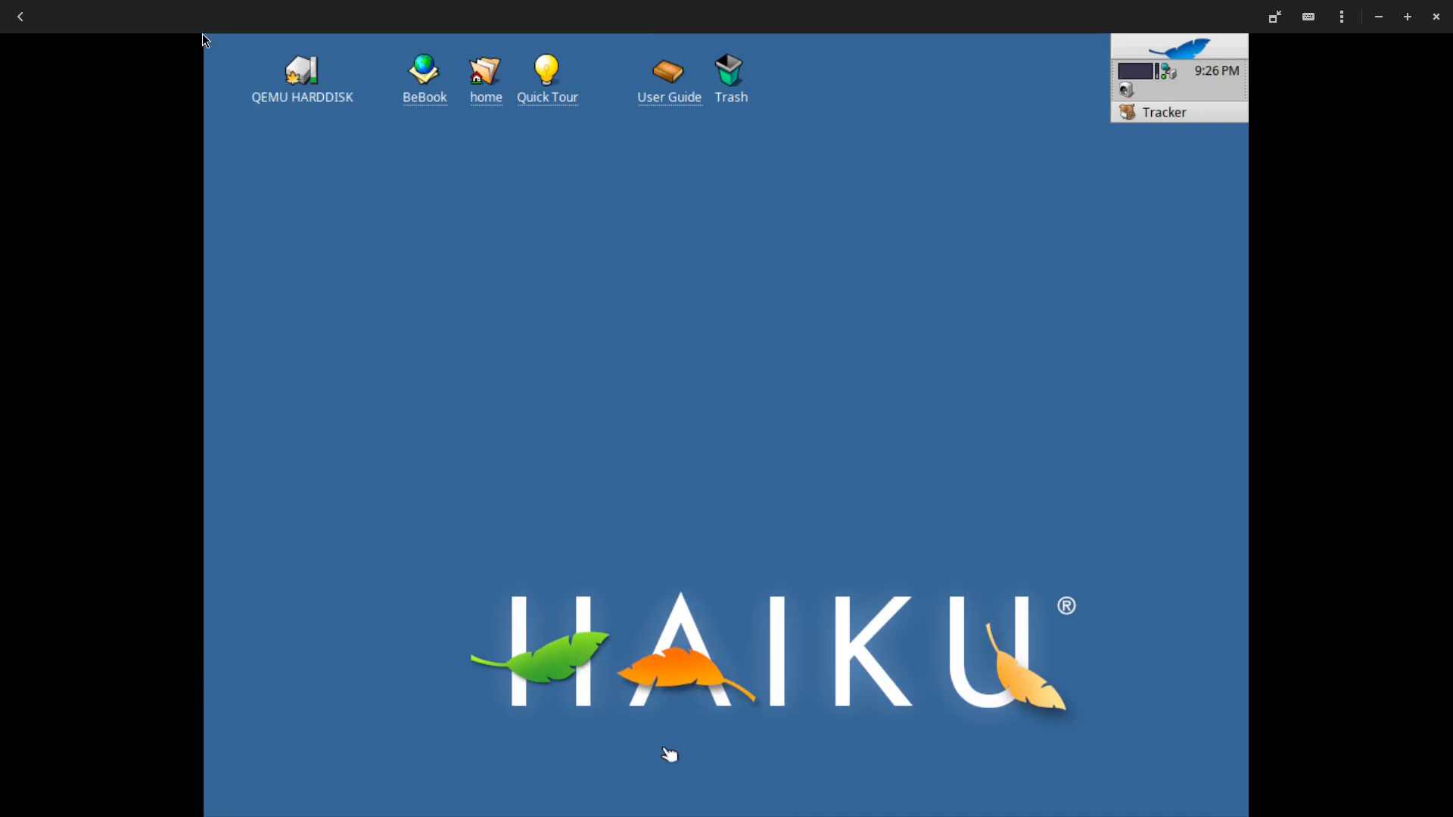
mouse_move(668, 320)
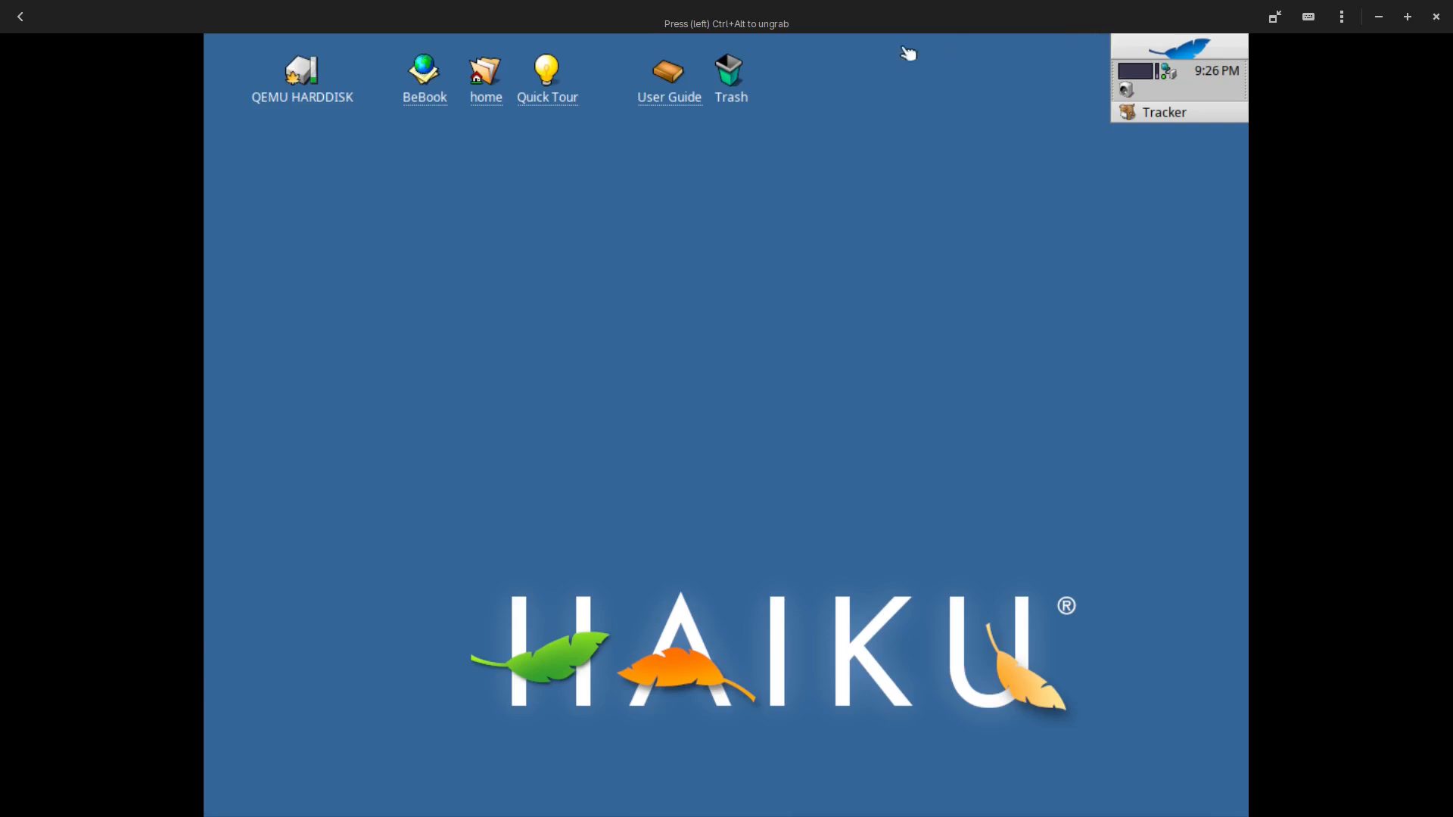
mouse_move(642, 283)
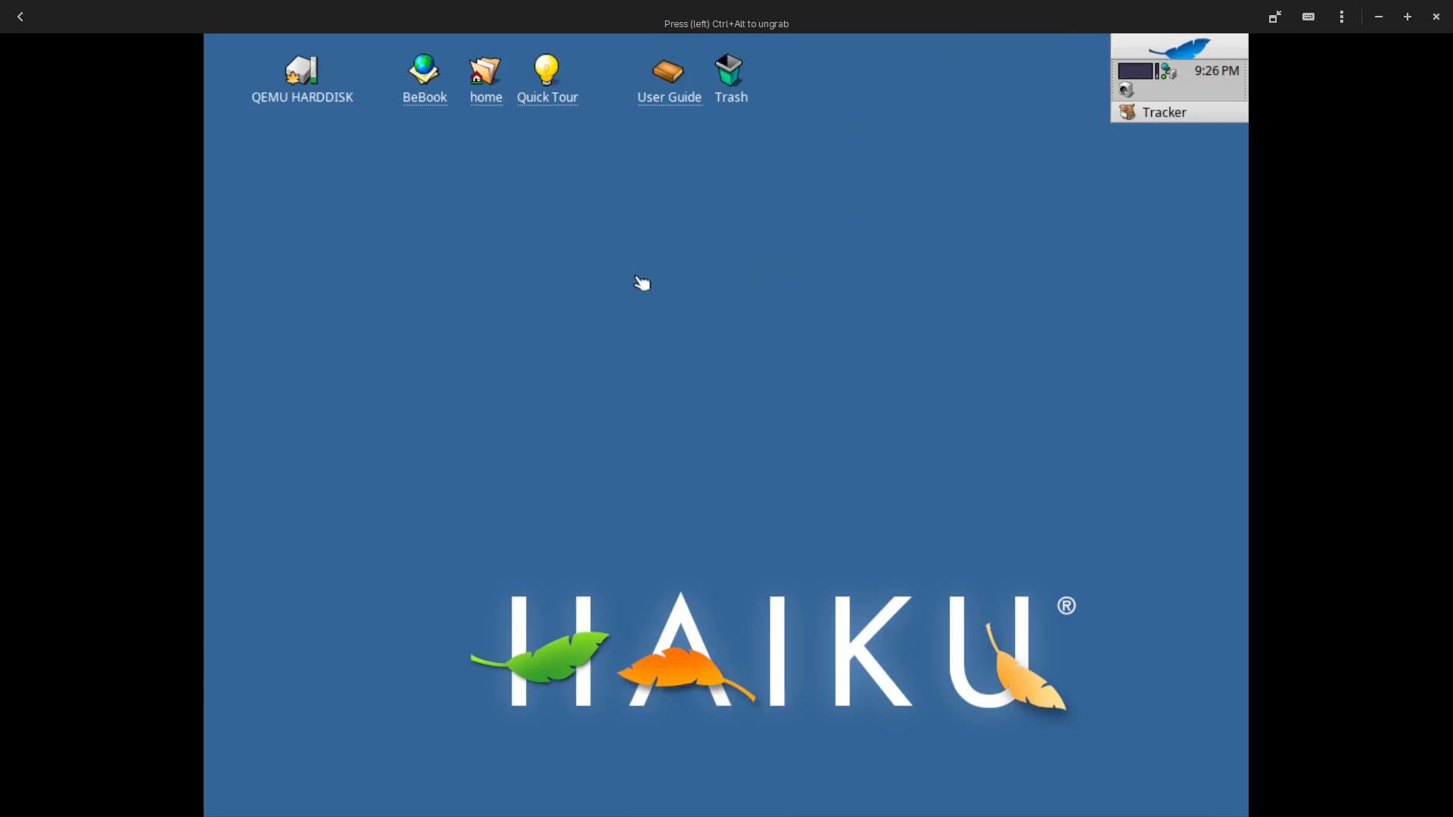
mouse_move(548, 72)
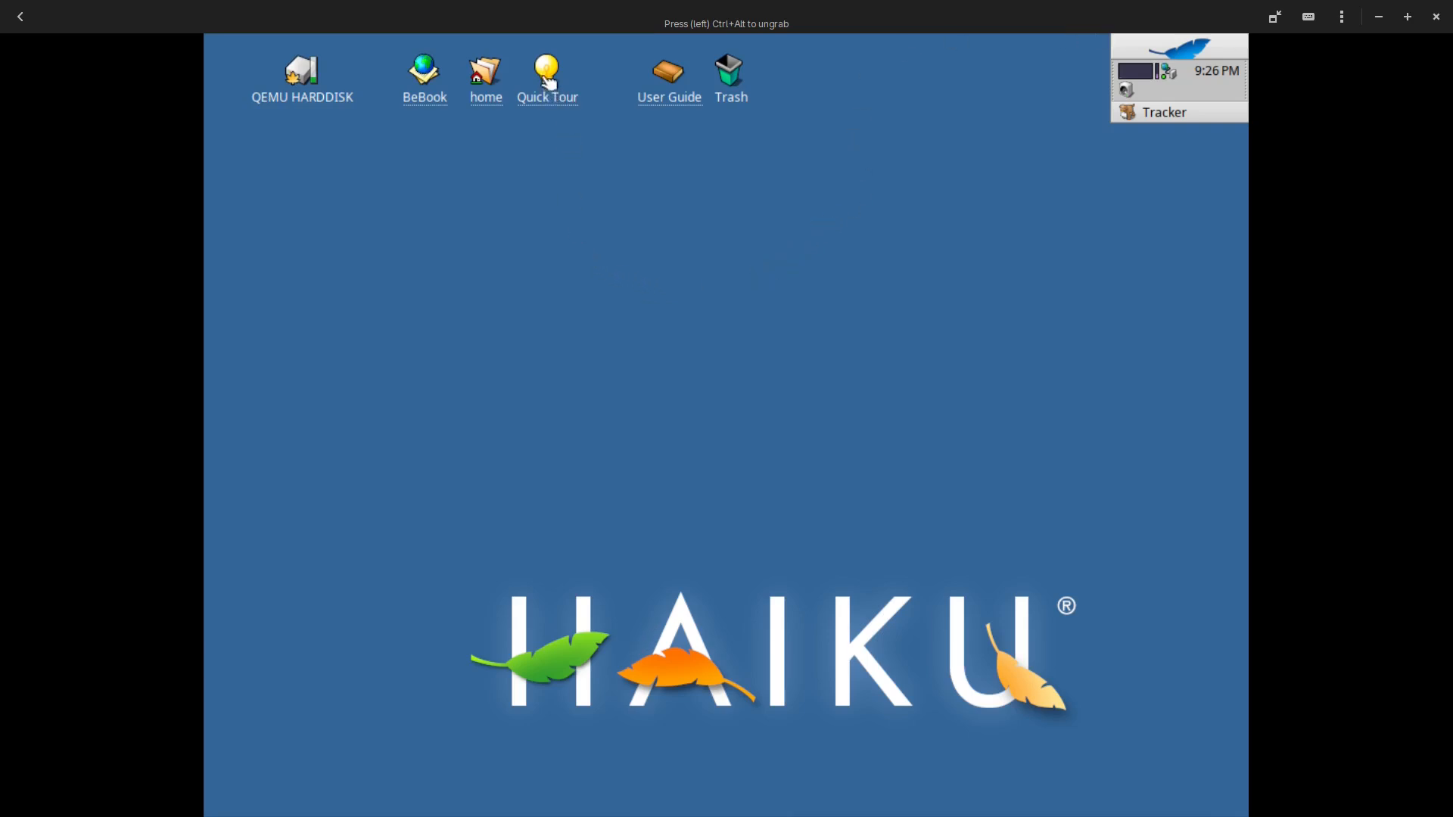
Open the Quick Tour desktop icon in WebPositive, showing its welcome page and 19-topic index
left_click(547, 71)
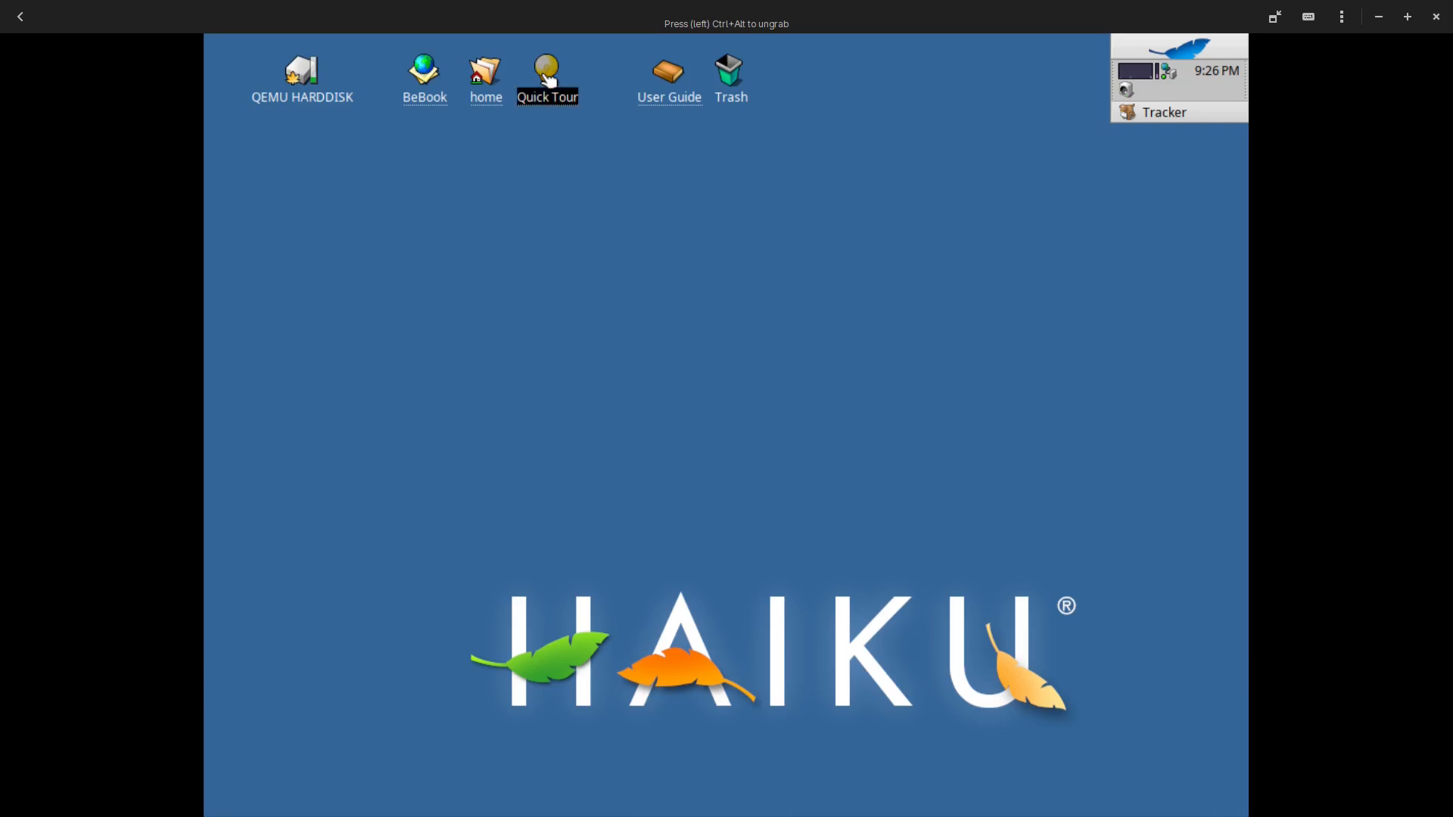
double_click(549, 66)
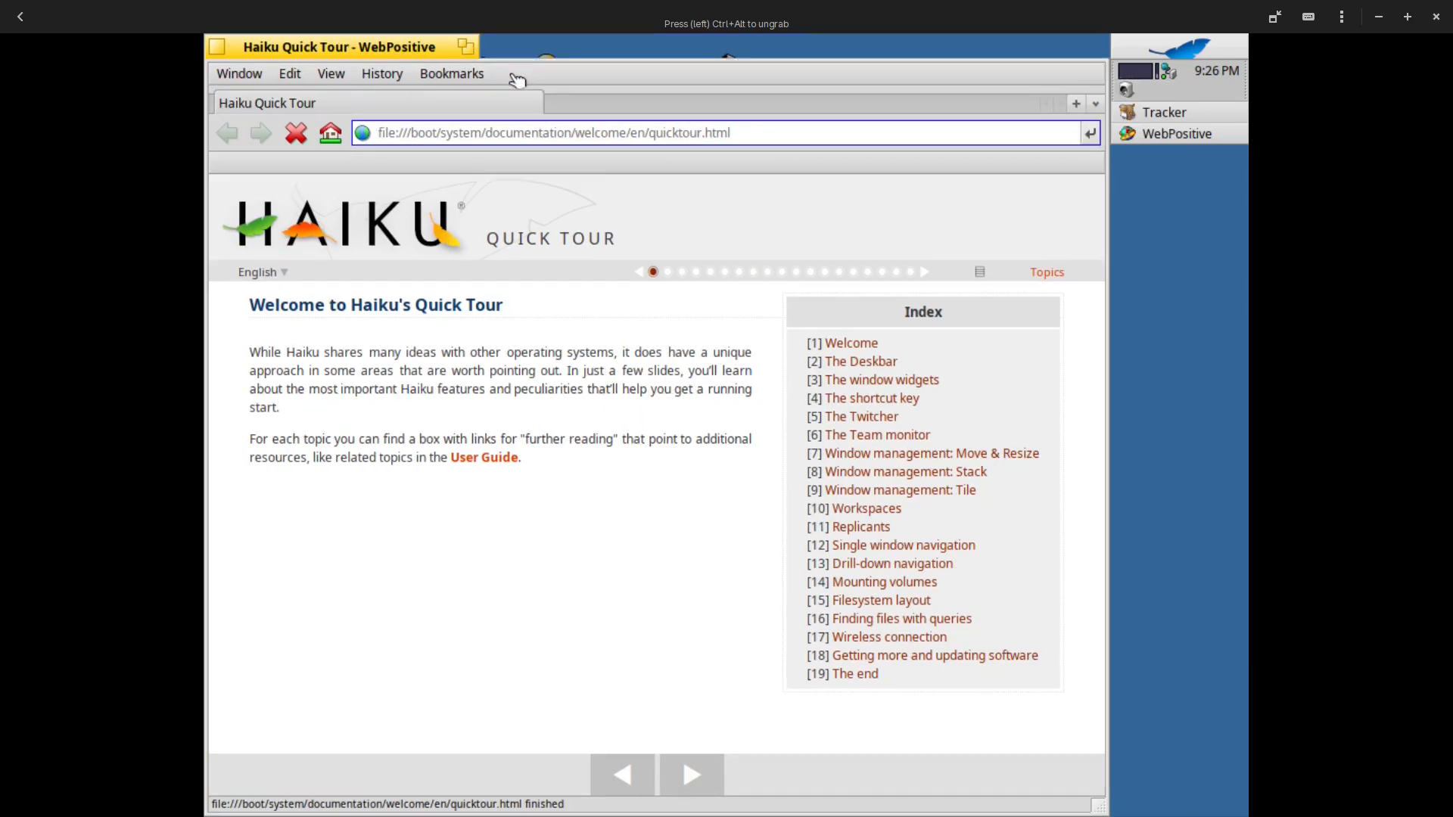
mouse_move(597, 485)
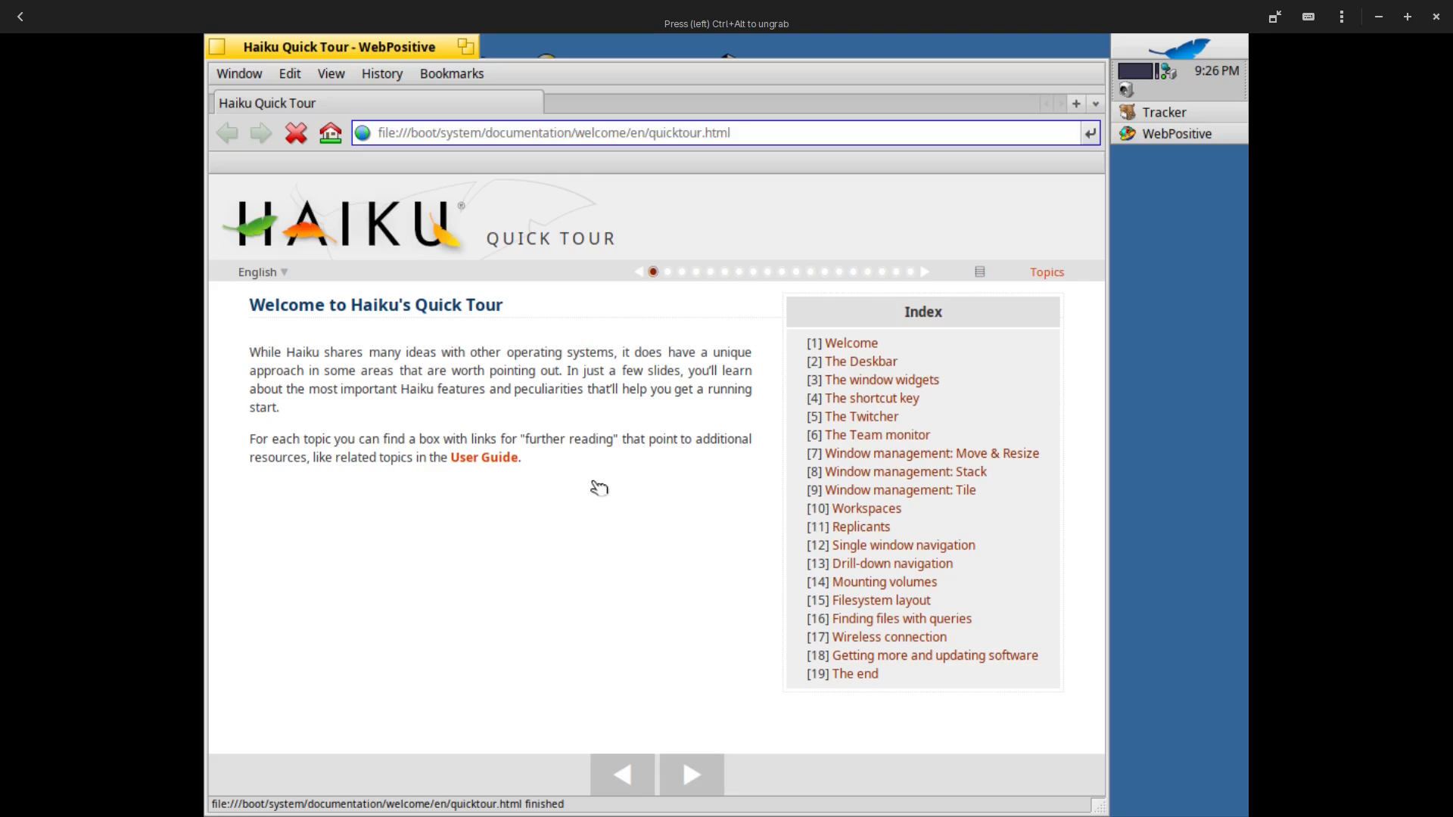
mouse_move(463, 324)
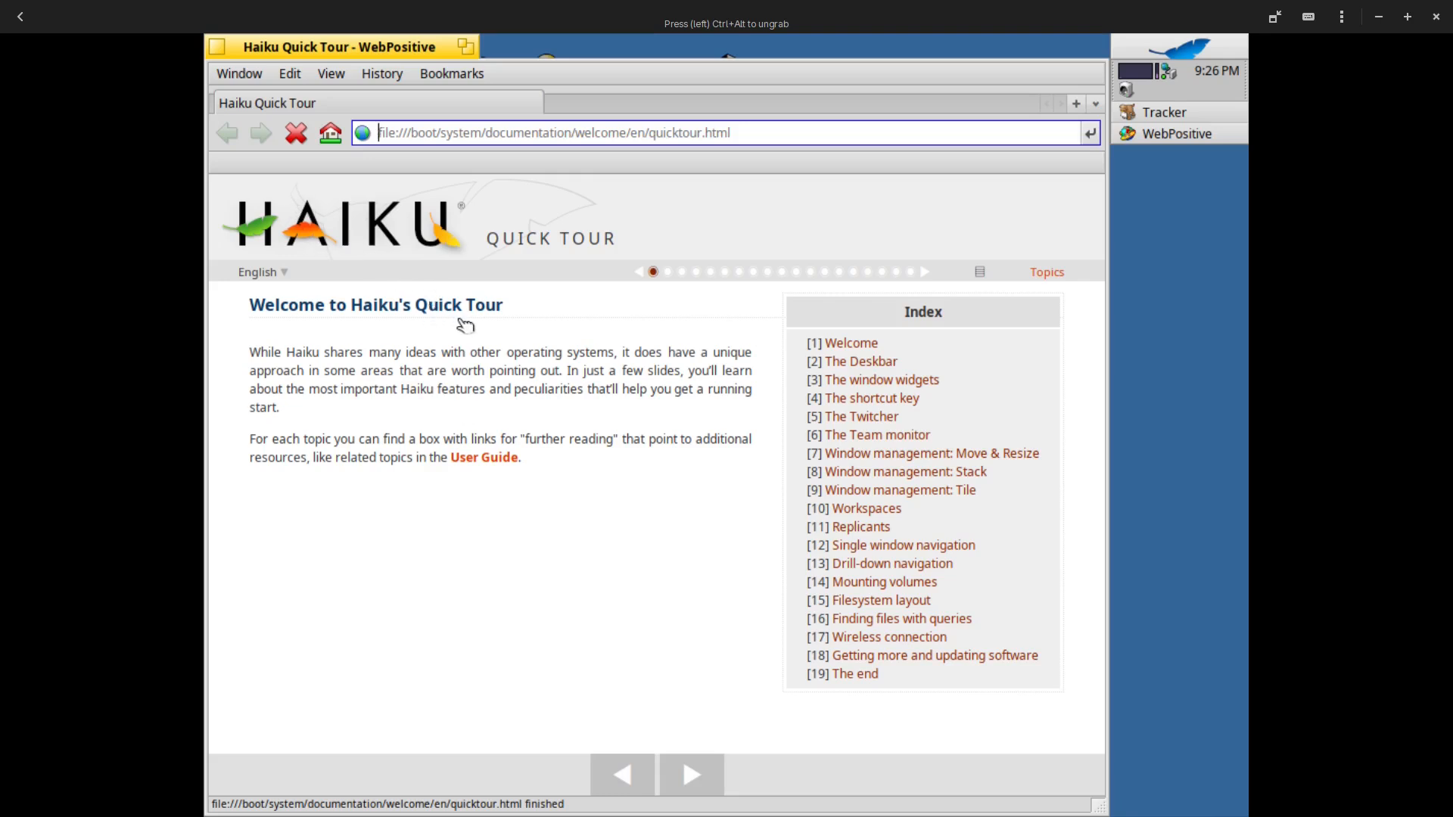
mouse_move(422, 397)
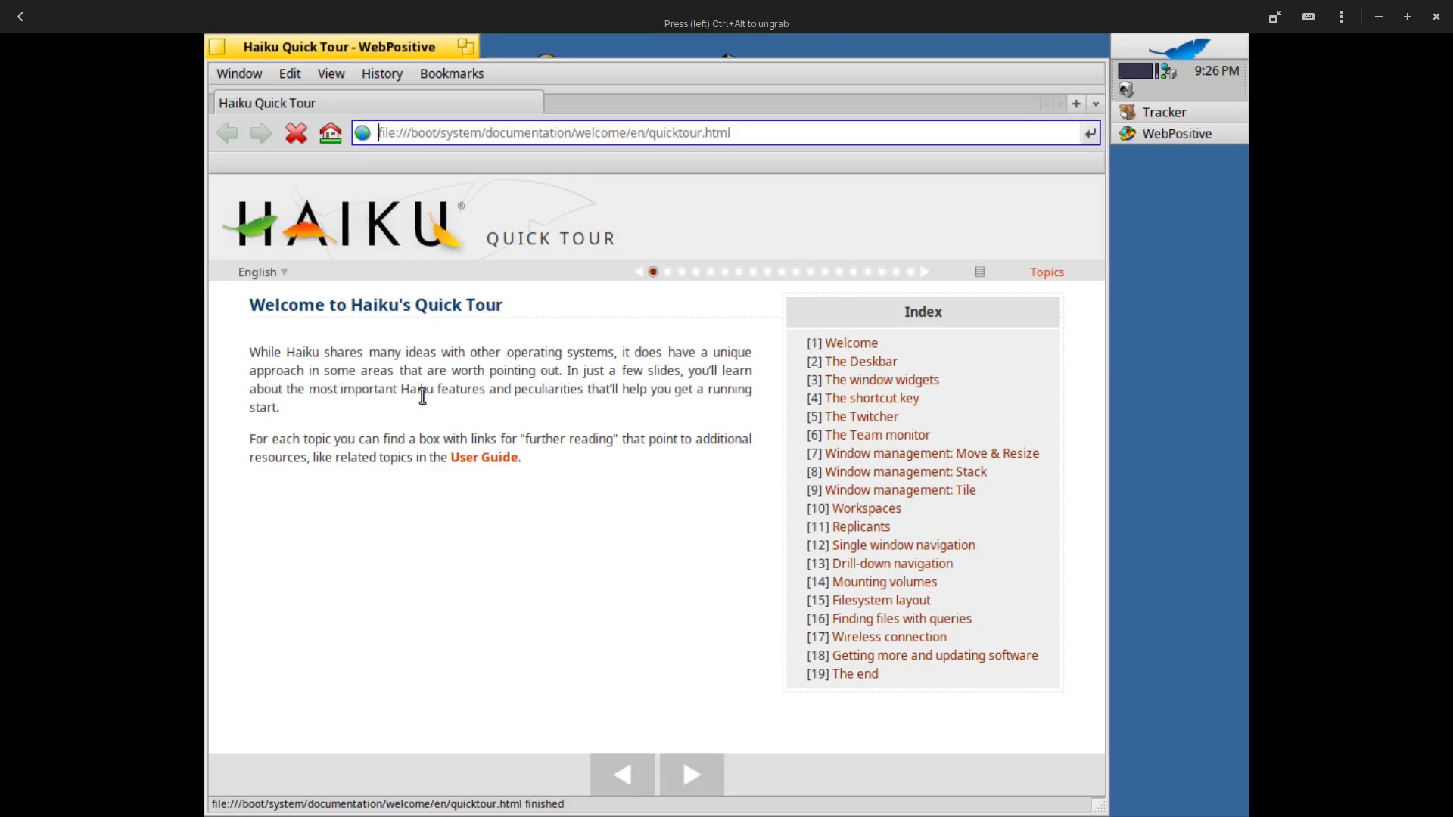
mouse_move(661, 372)
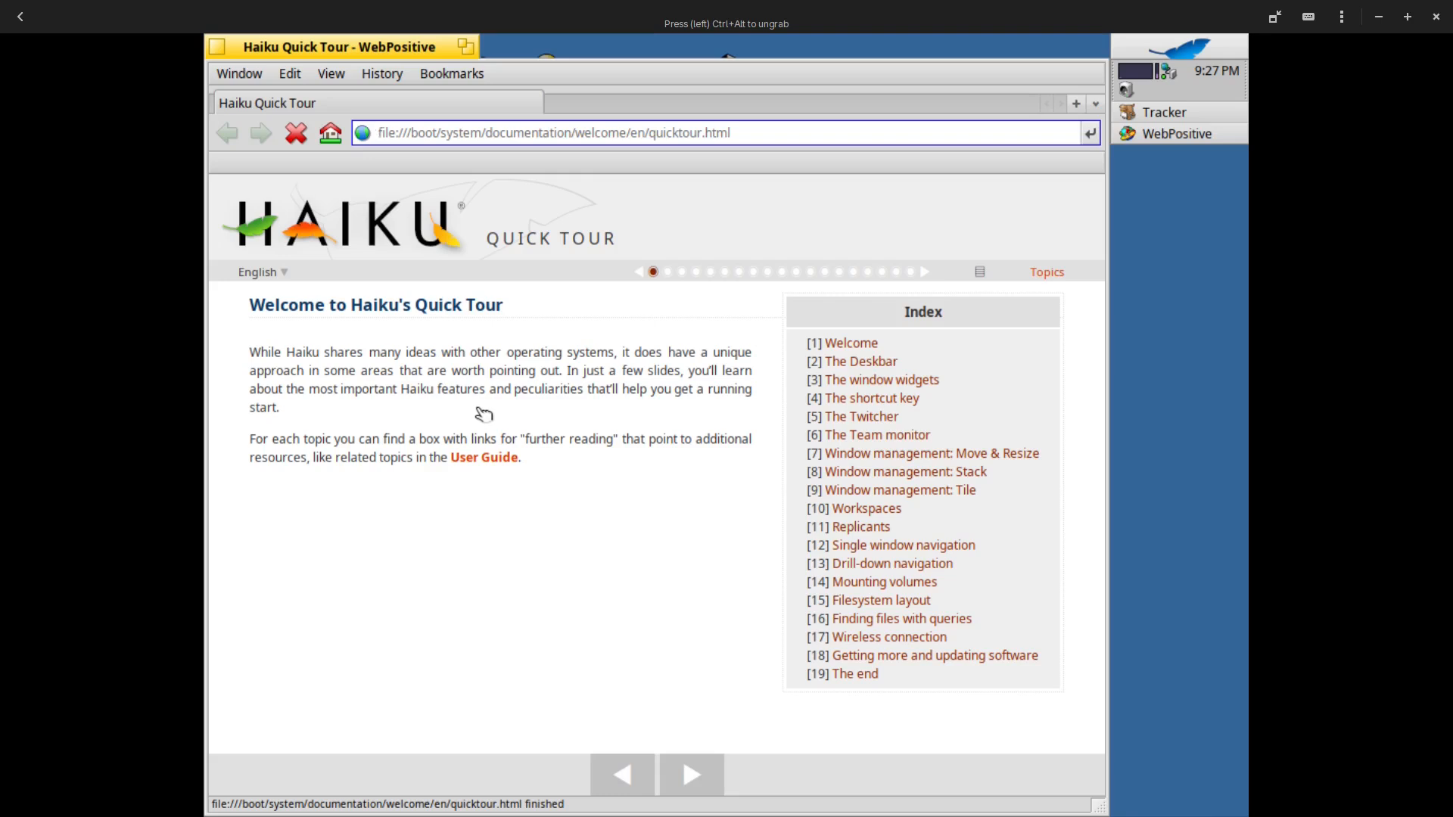
mouse_move(442, 406)
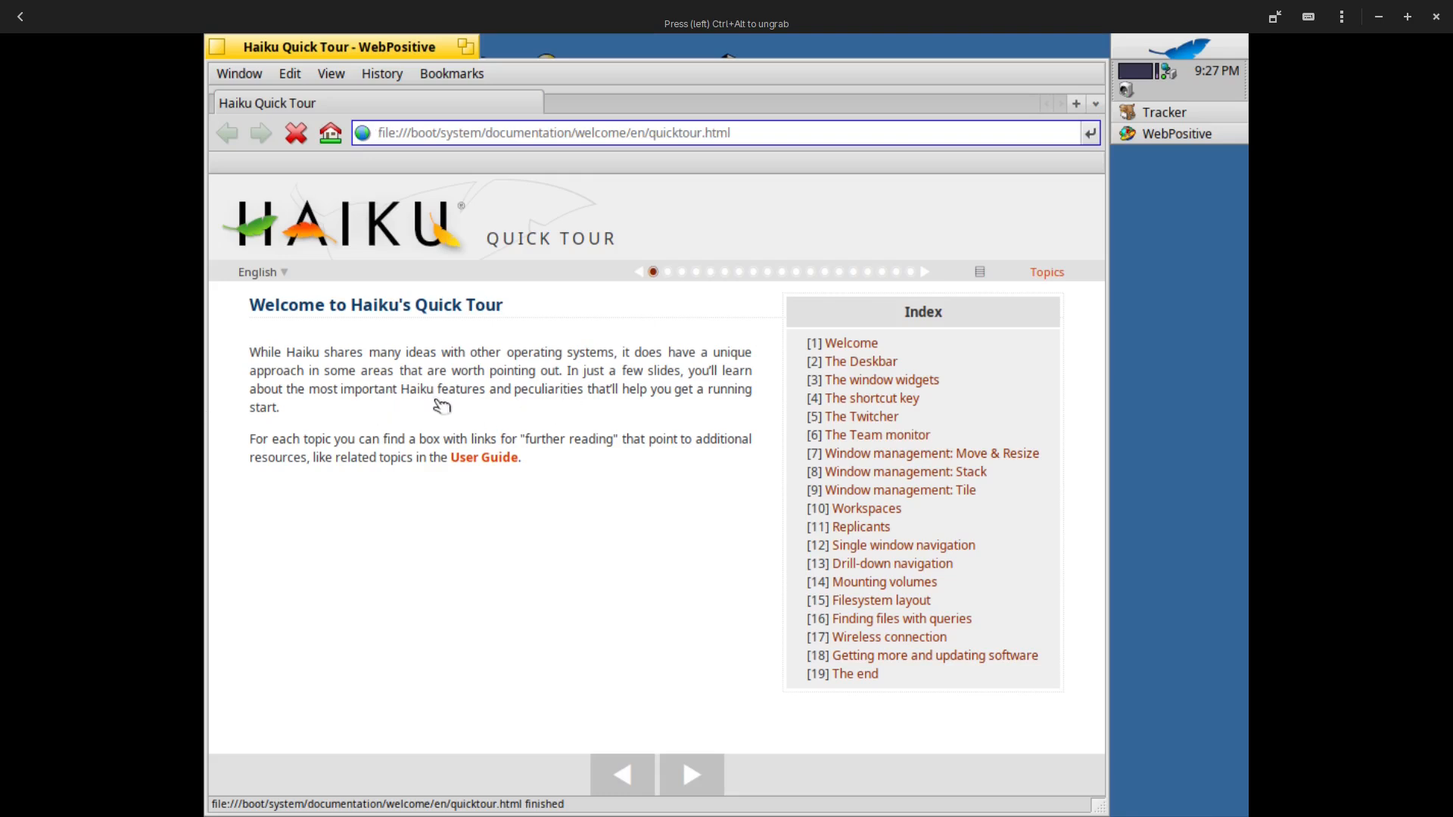
mouse_move(605, 408)
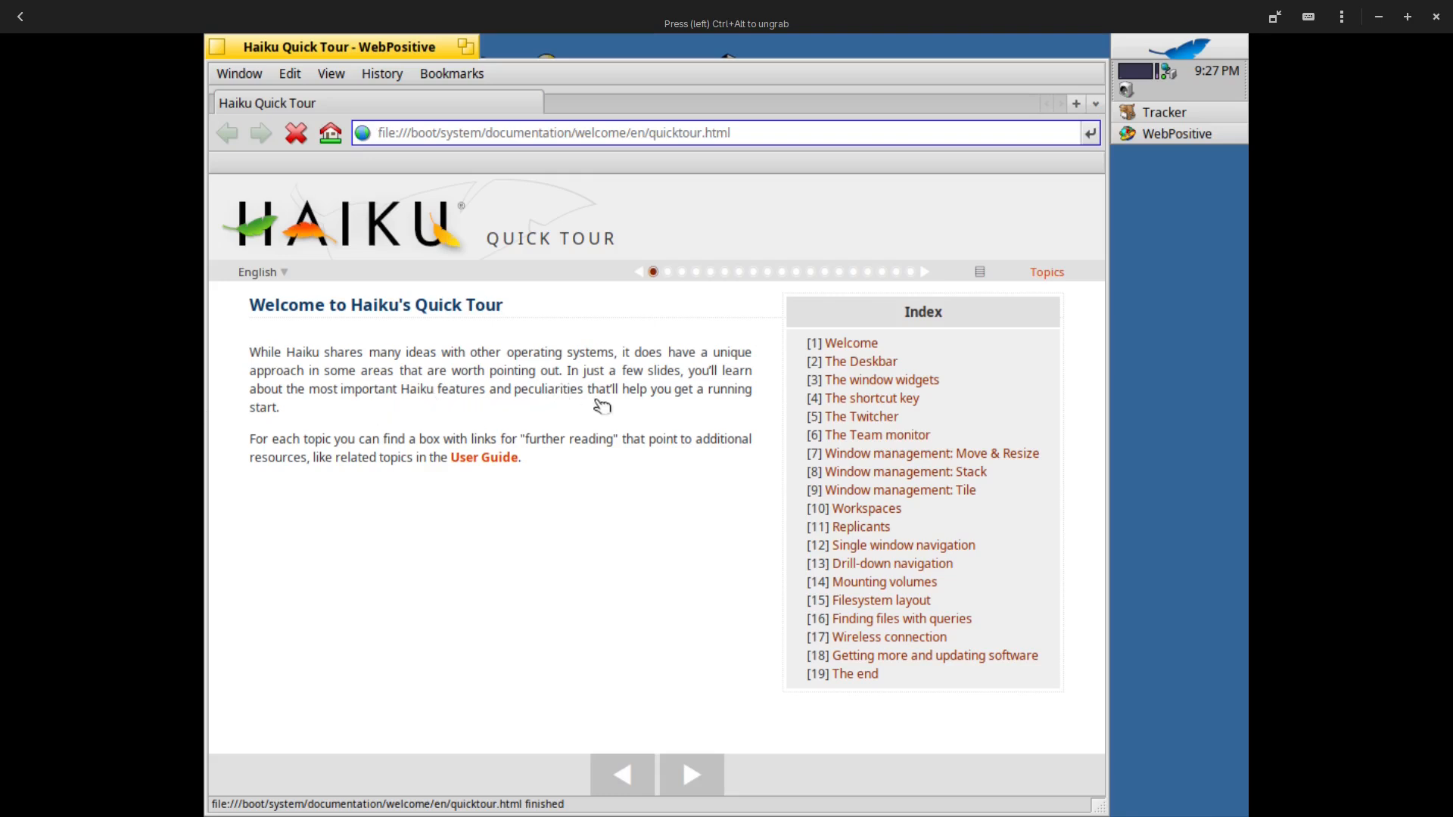
mouse_move(694, 407)
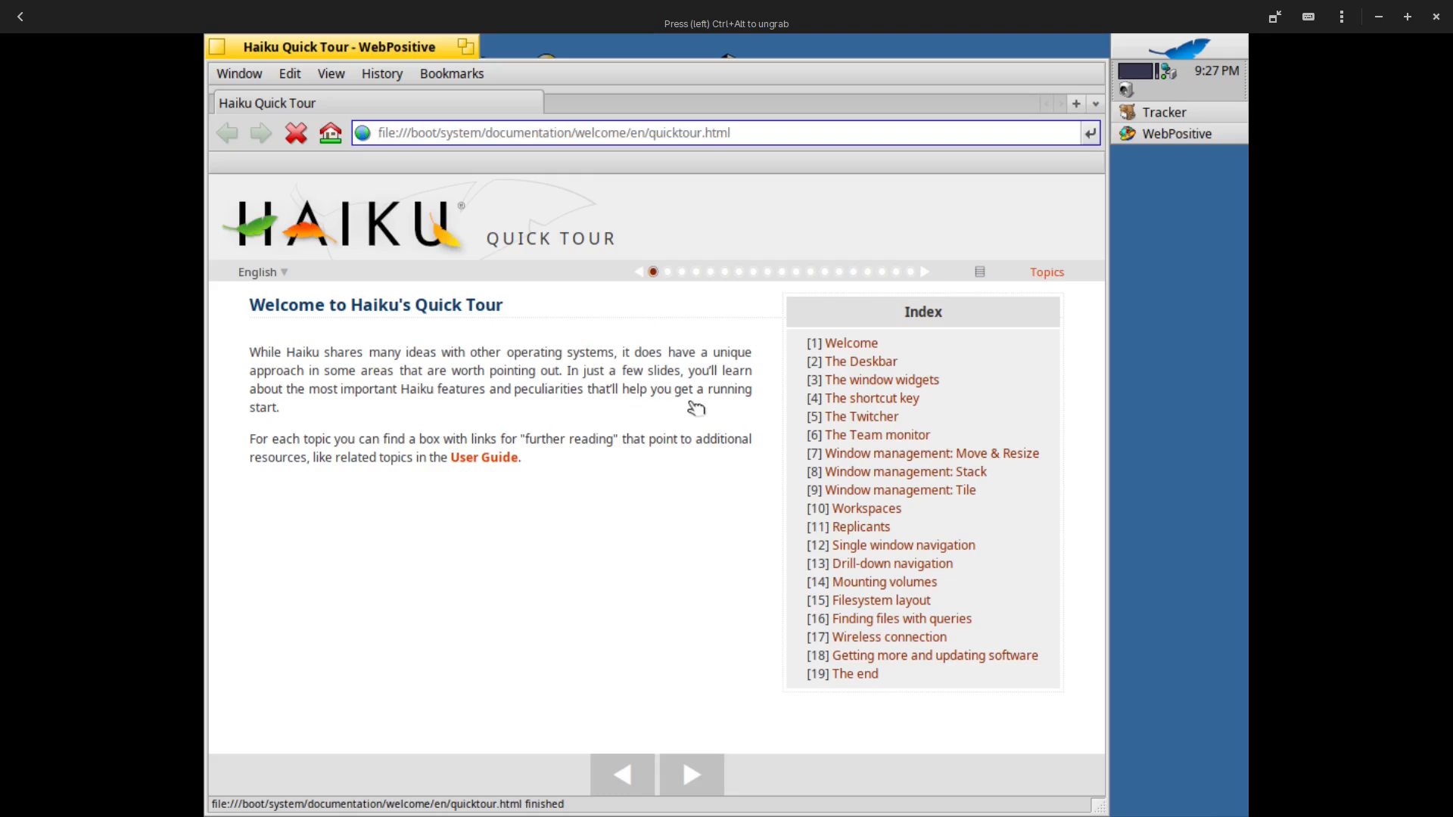
mouse_move(272, 436)
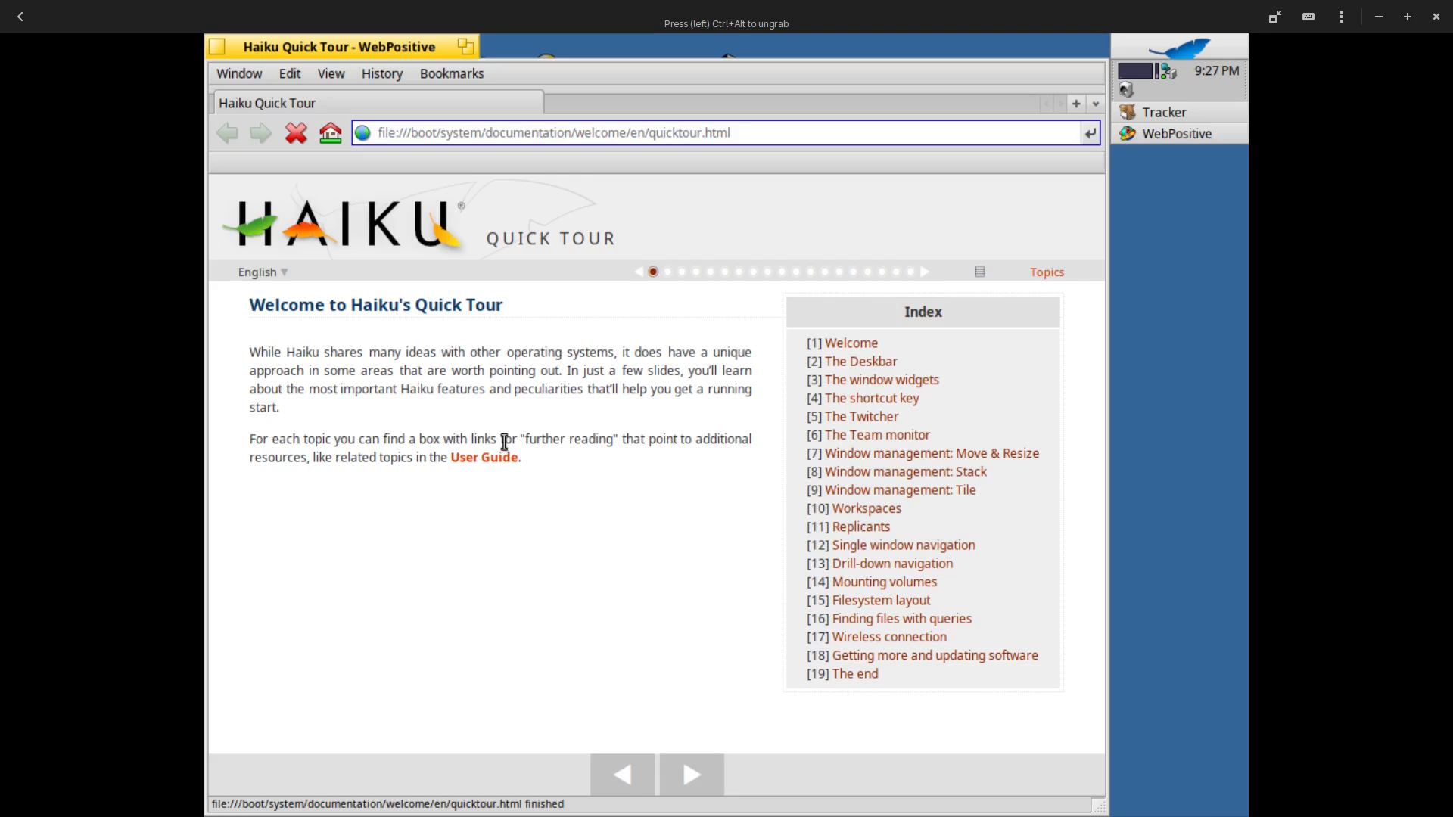
mouse_move(655, 460)
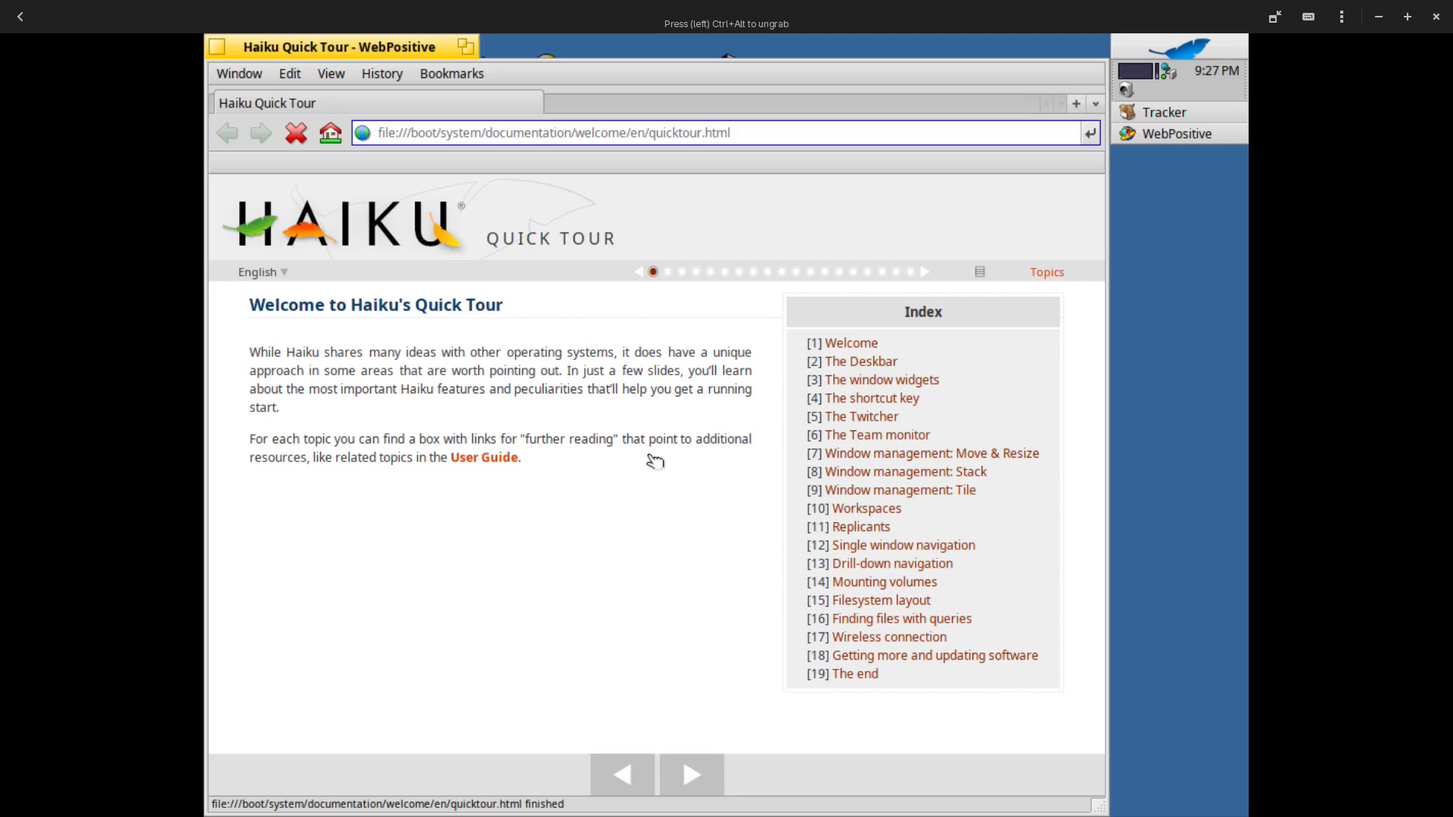
mouse_move(400, 489)
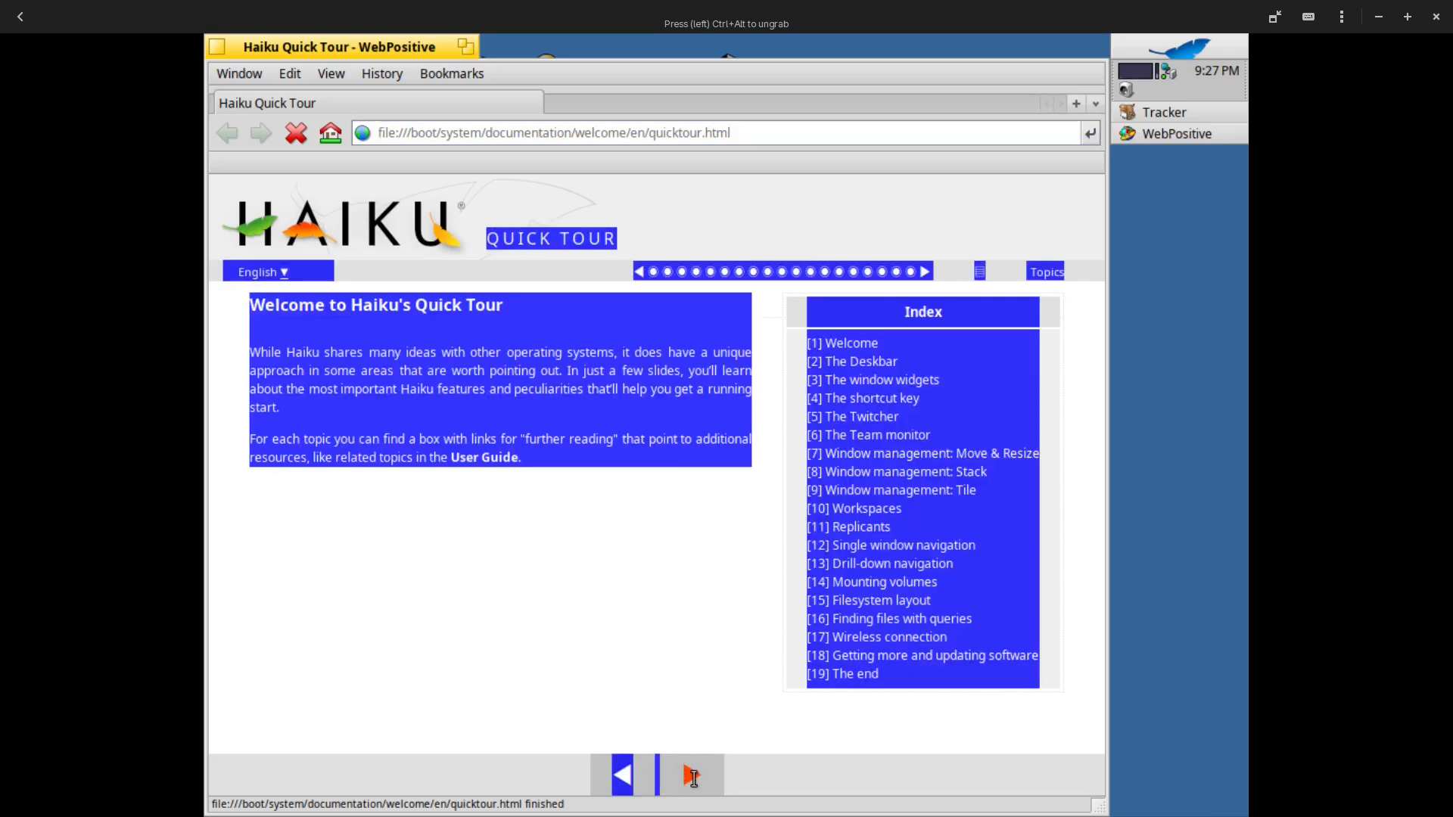
Advance the Quick Tour past the Deskbar slide to 'The window widgets'
left_click(689, 776)
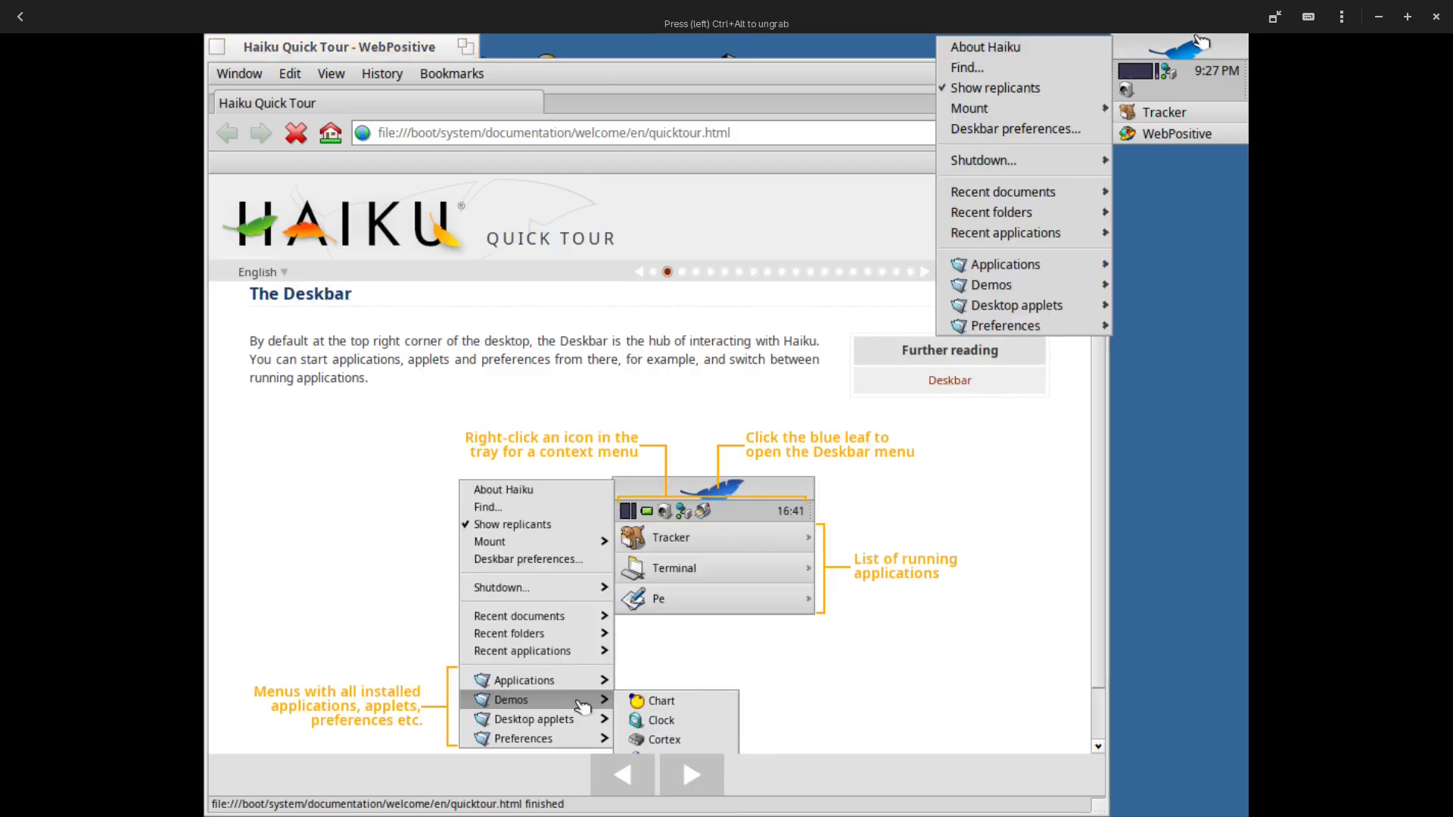
mouse_move(1113, 112)
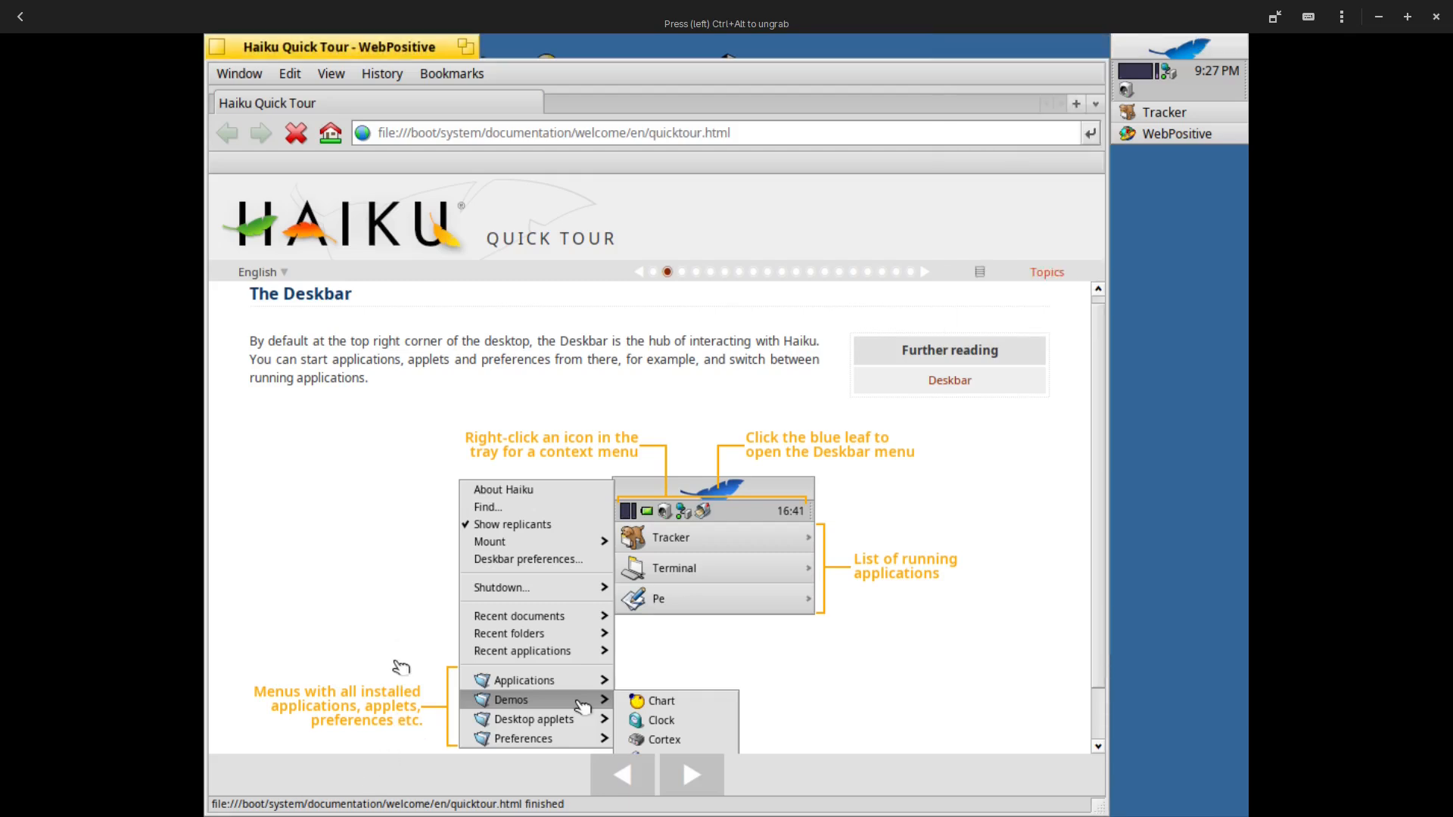
scroll("down", 3)
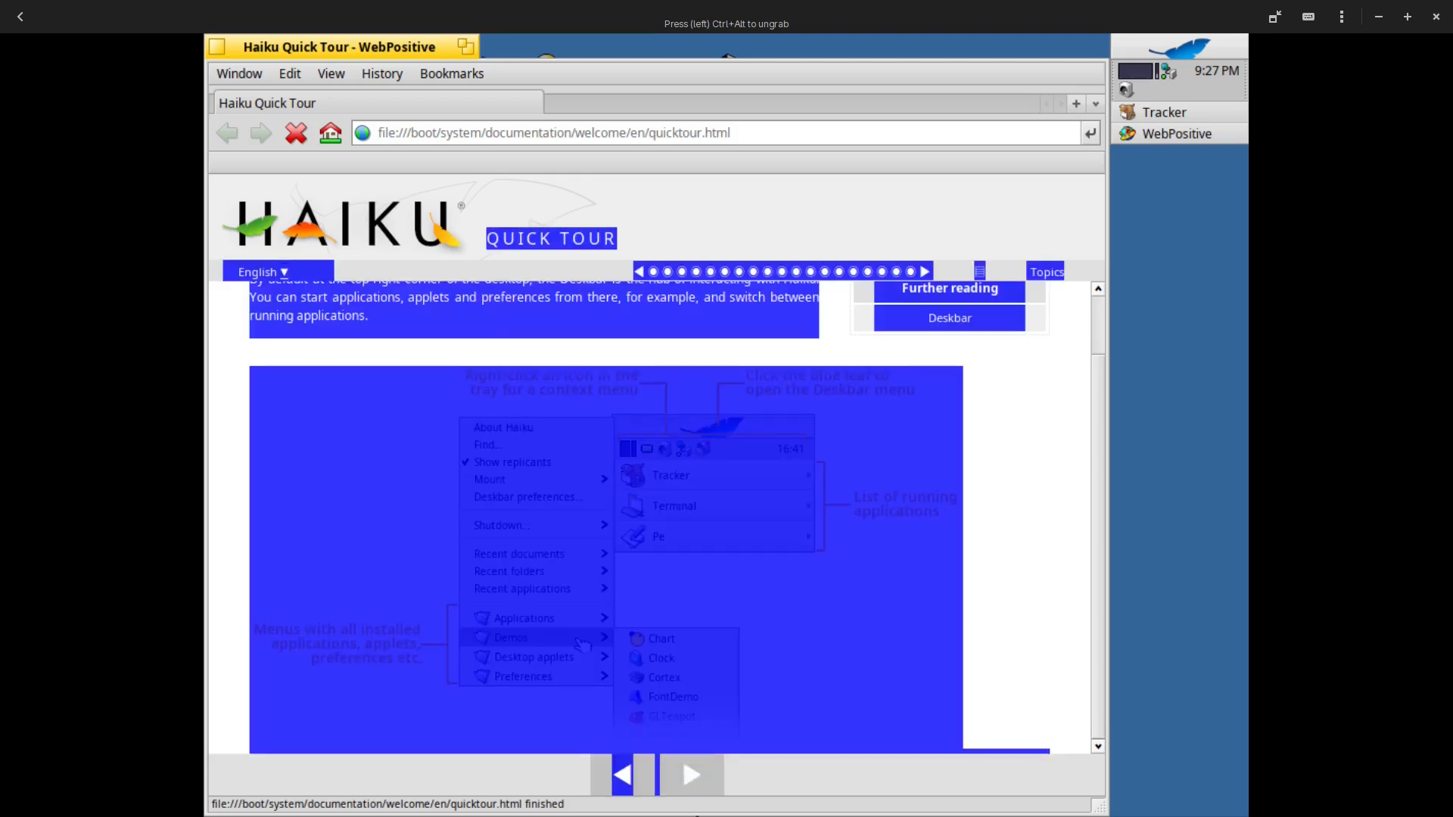
left_click(691, 774)
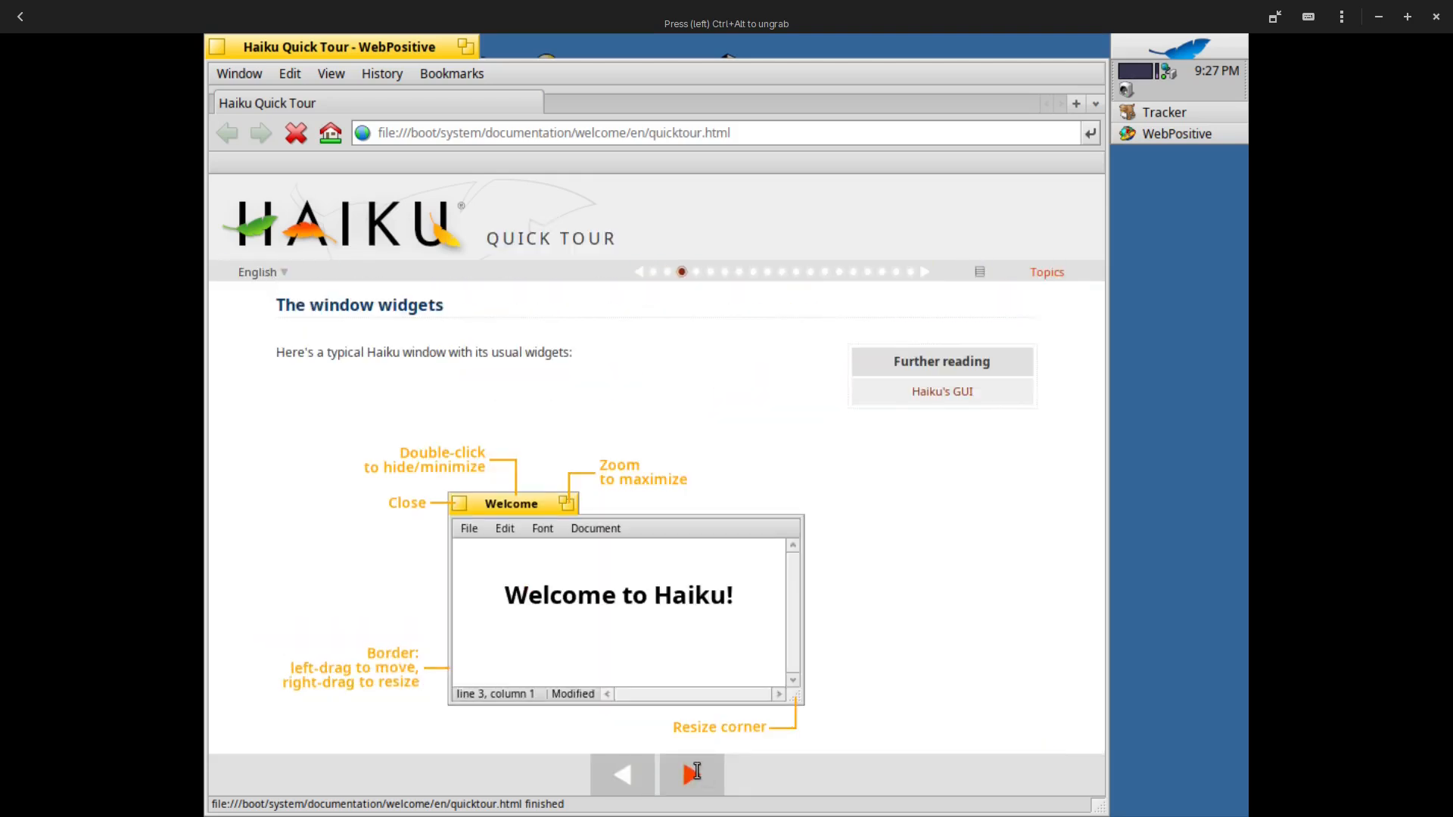
mouse_move(696, 775)
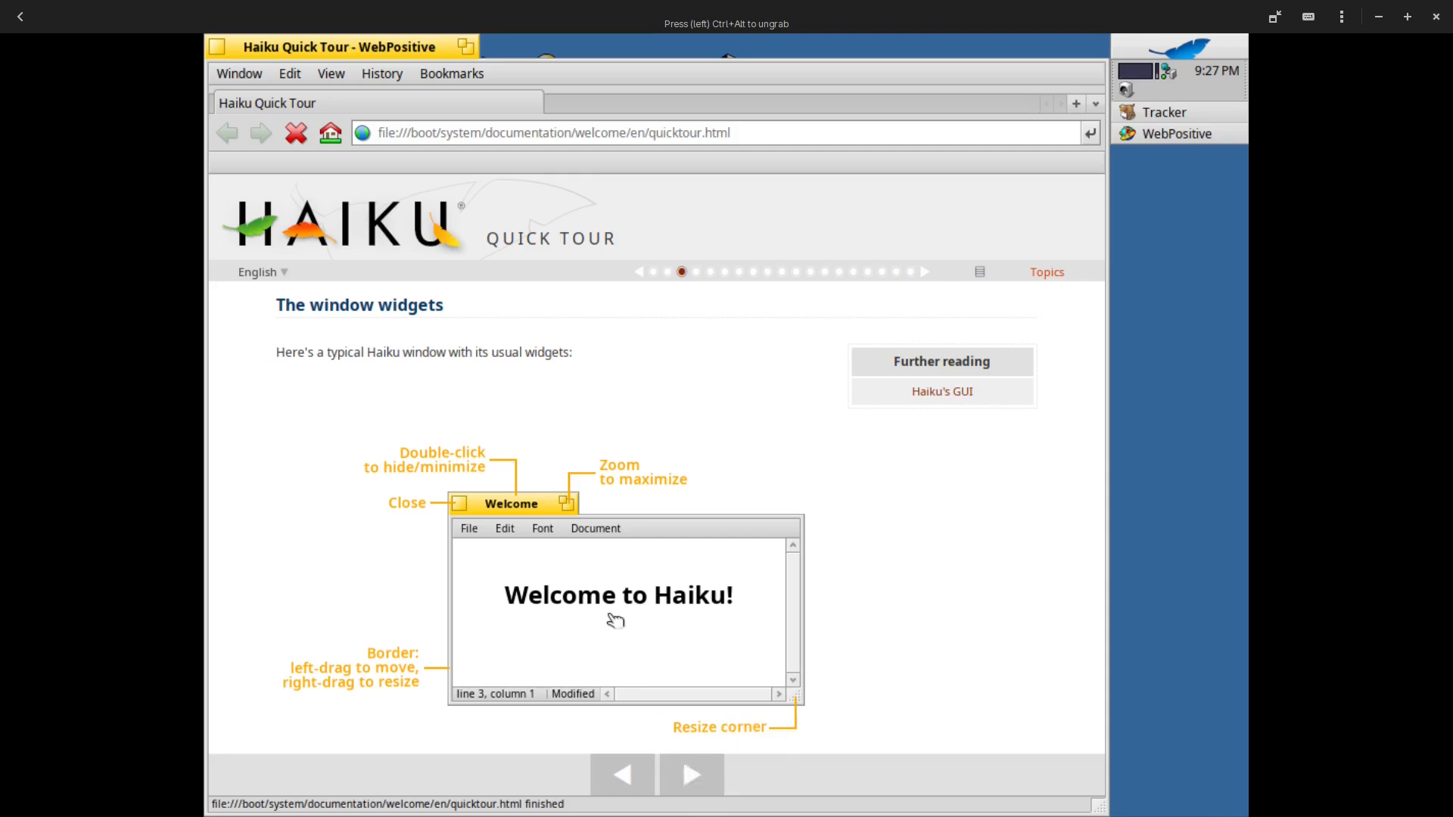
mouse_move(523, 507)
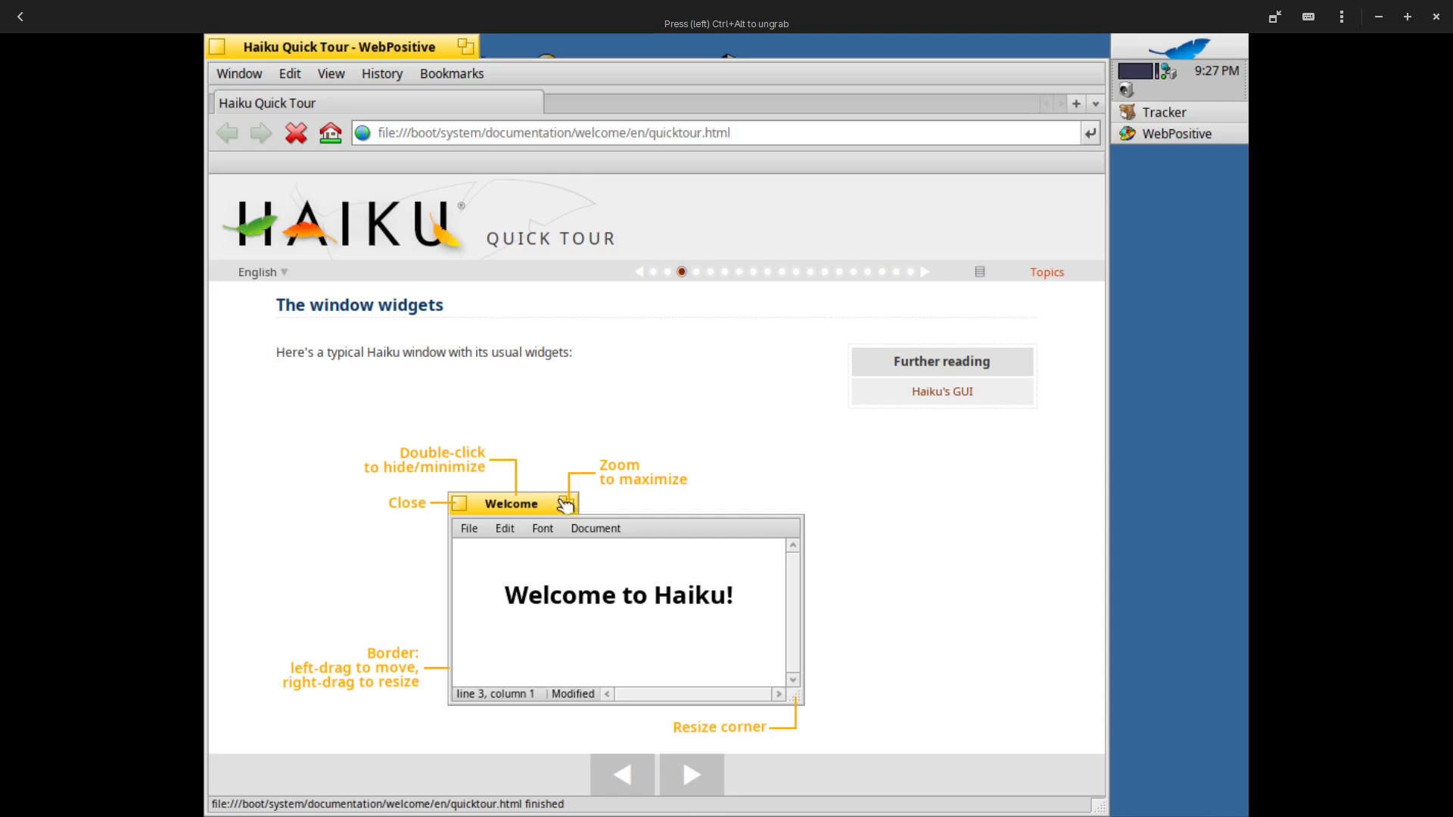
mouse_move(465, 816)
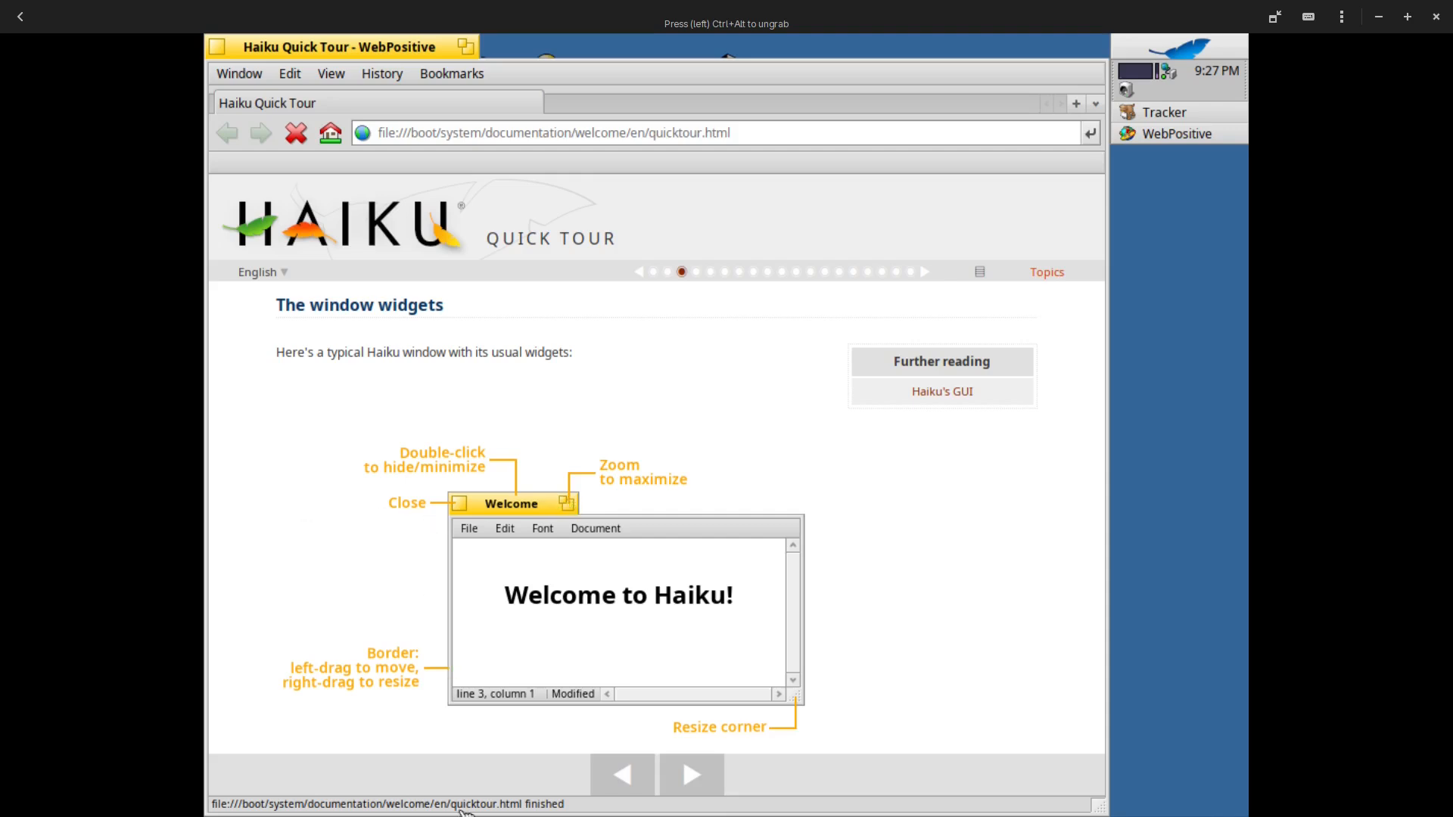
mouse_move(802, 798)
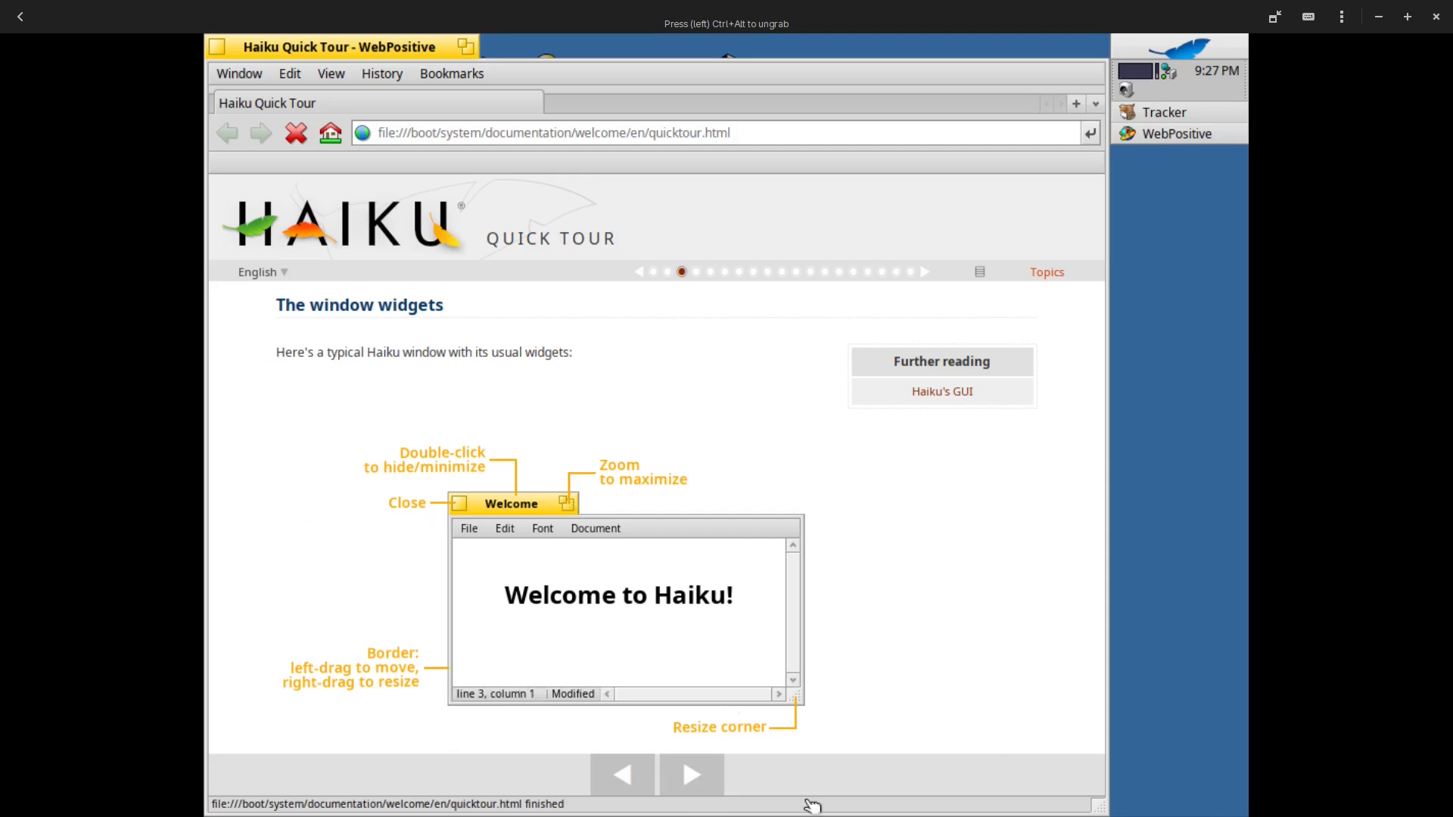
Page through the shortcut key, Twitcher, Team monitor and Stack and Tile slides to Workspaces
left_click(690, 774)
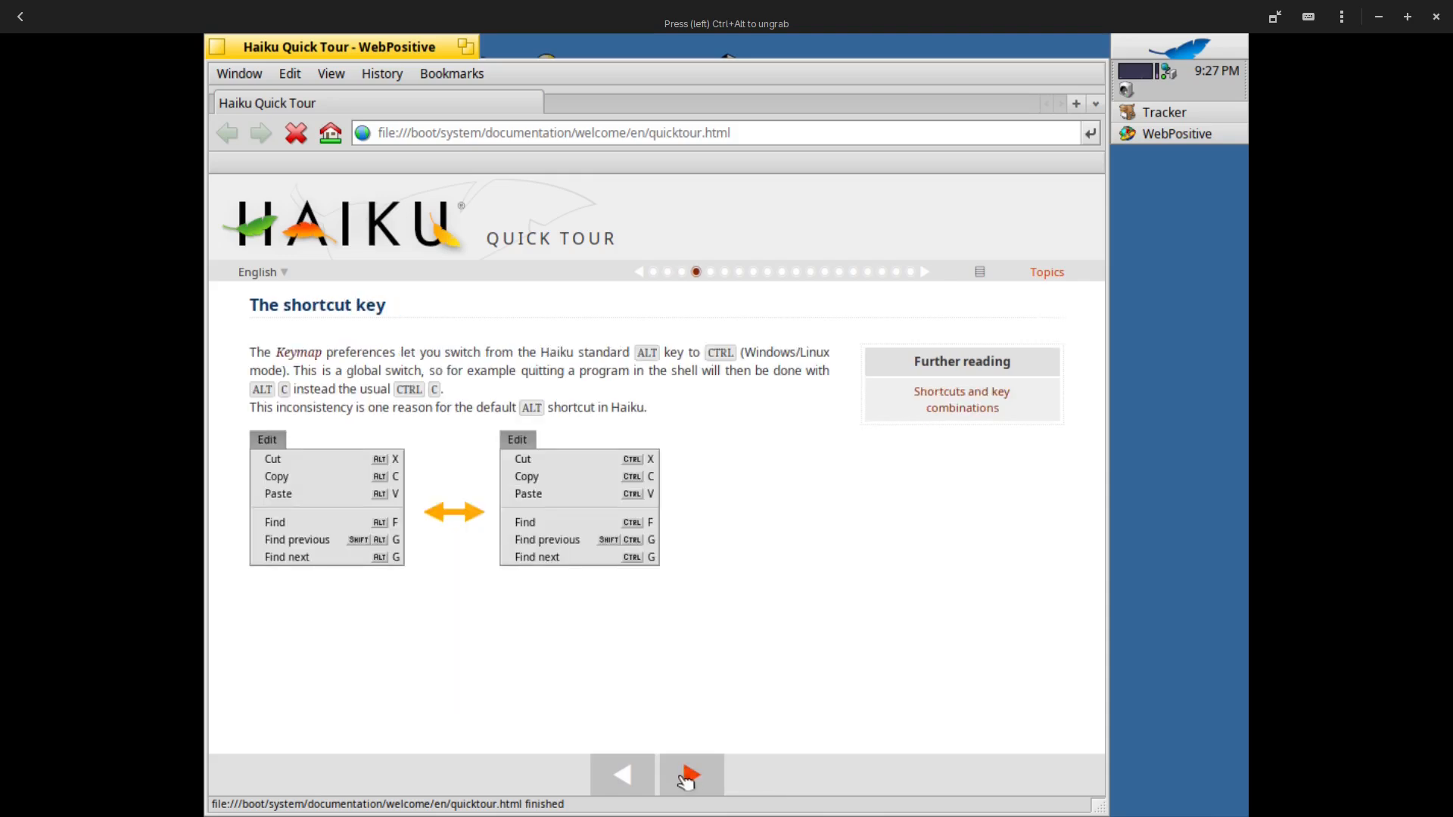
mouse_move(686, 776)
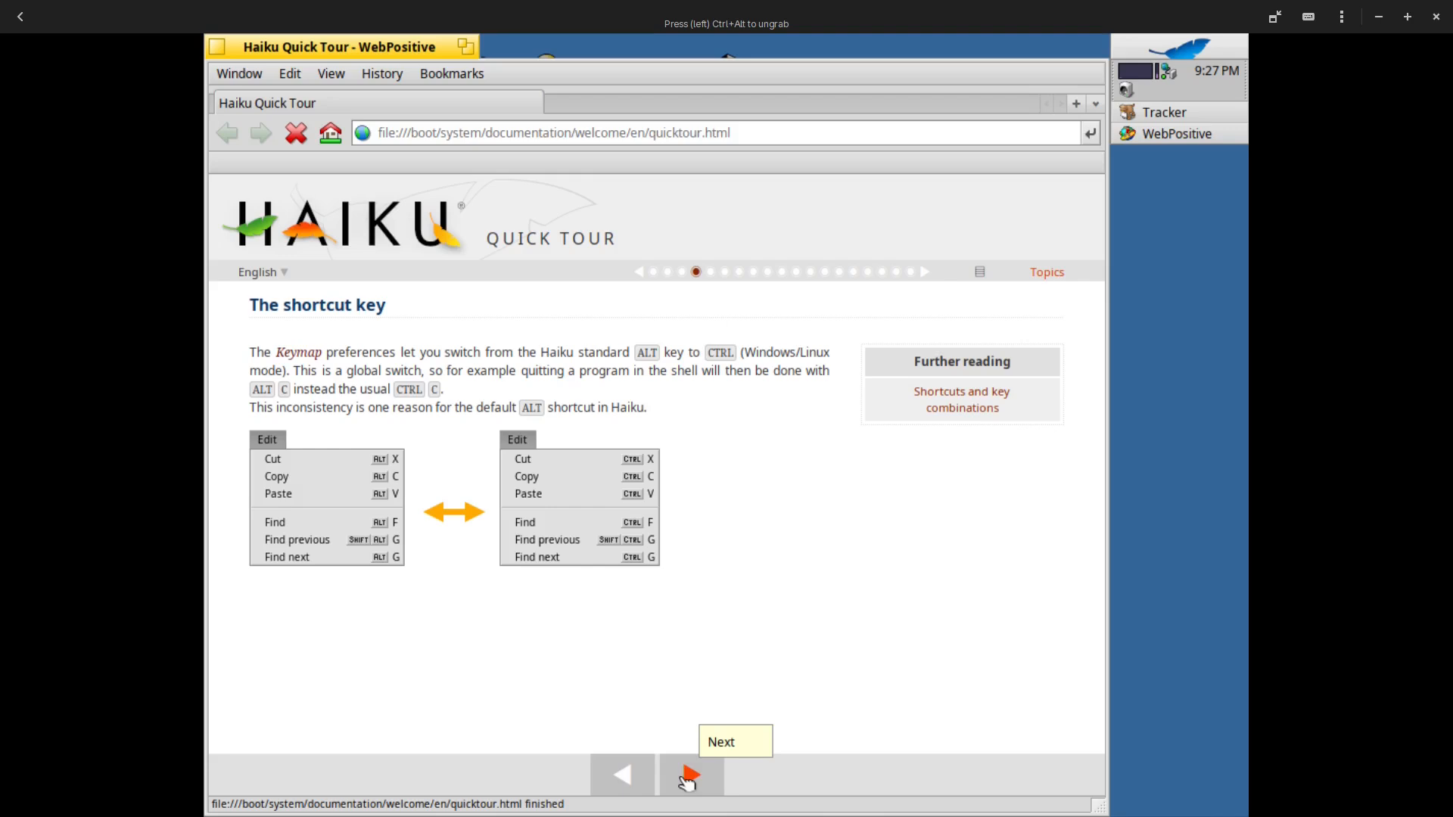
left_click(686, 776)
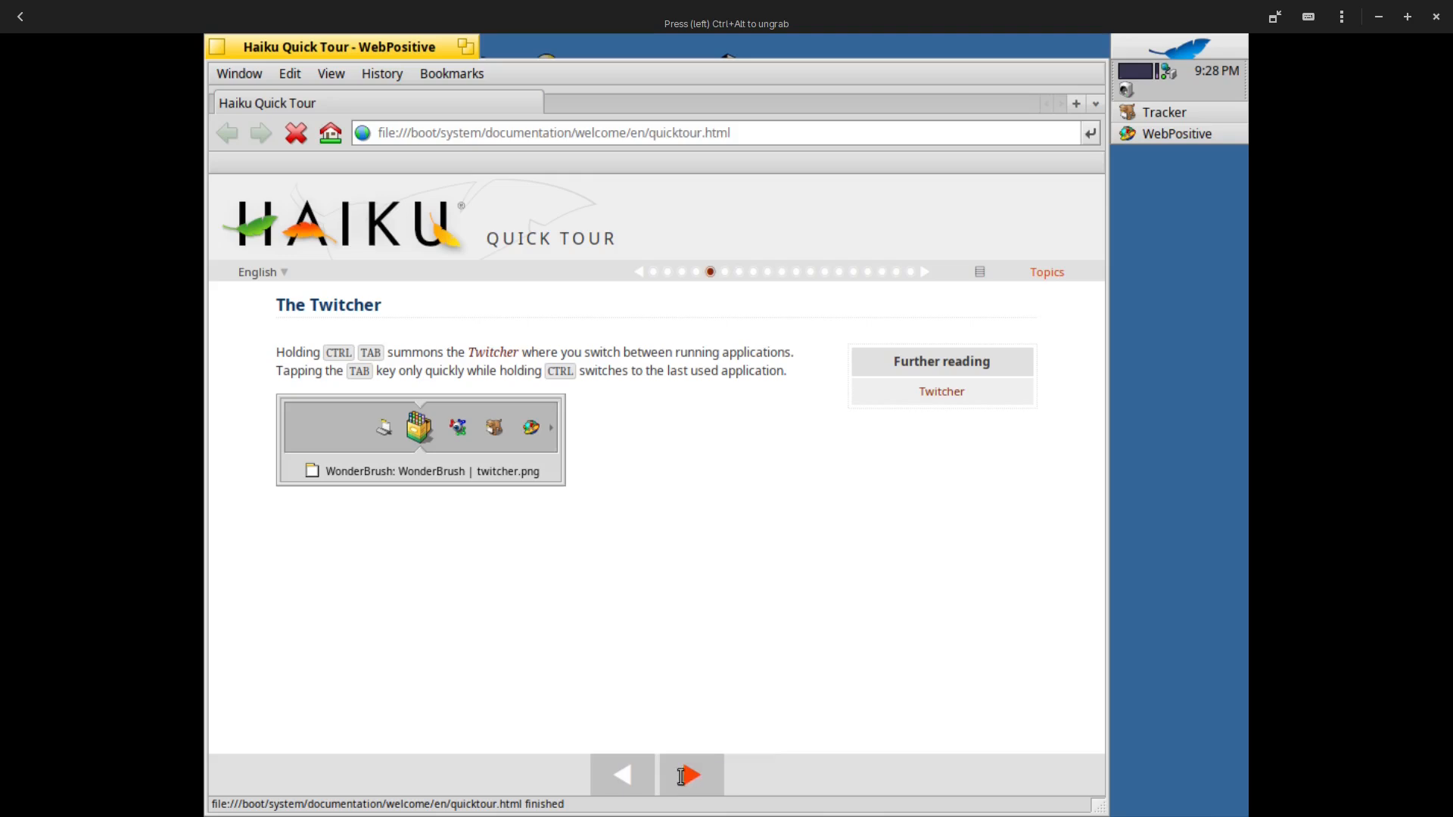
mouse_move(686, 782)
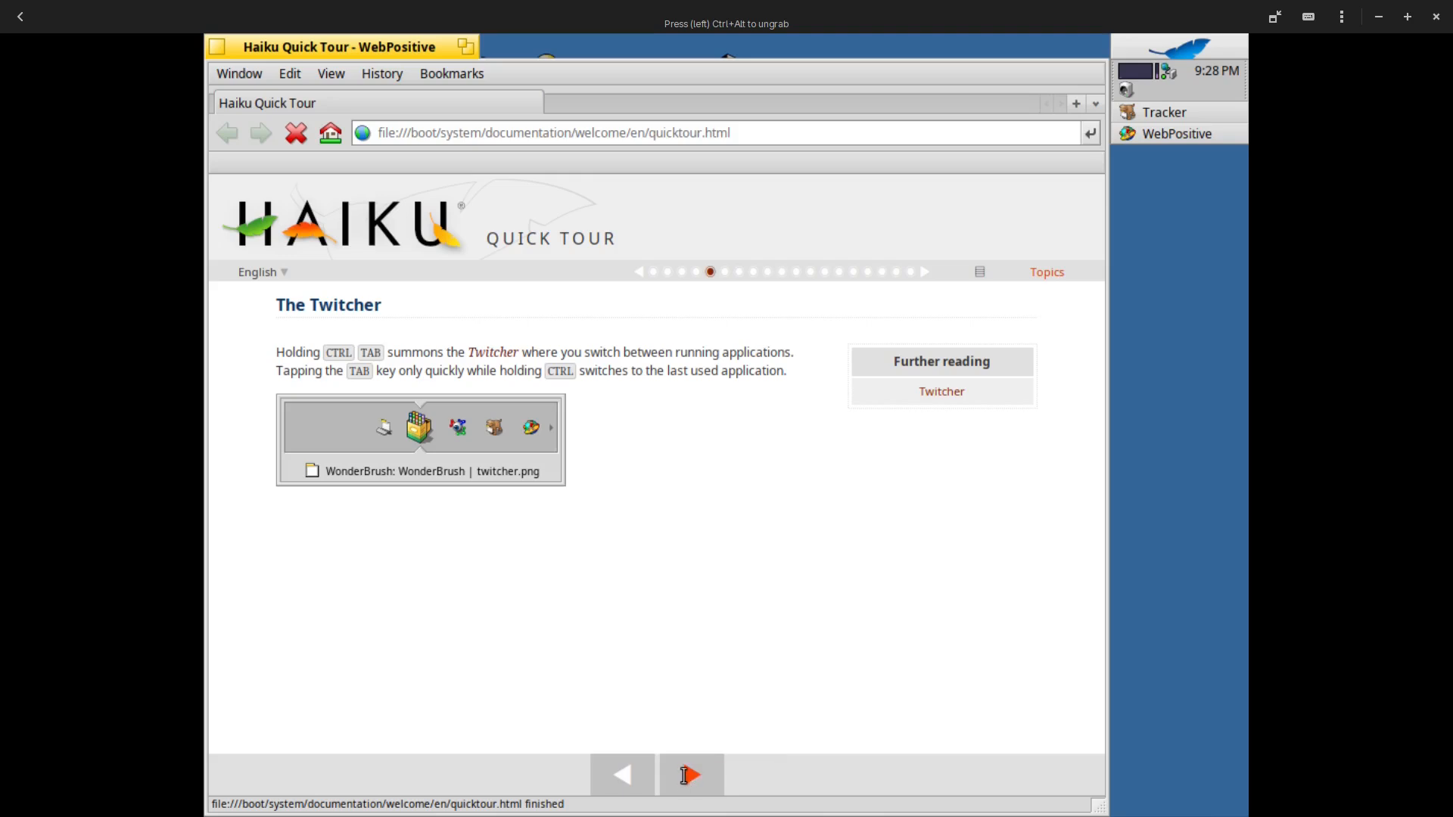
left_click(694, 776)
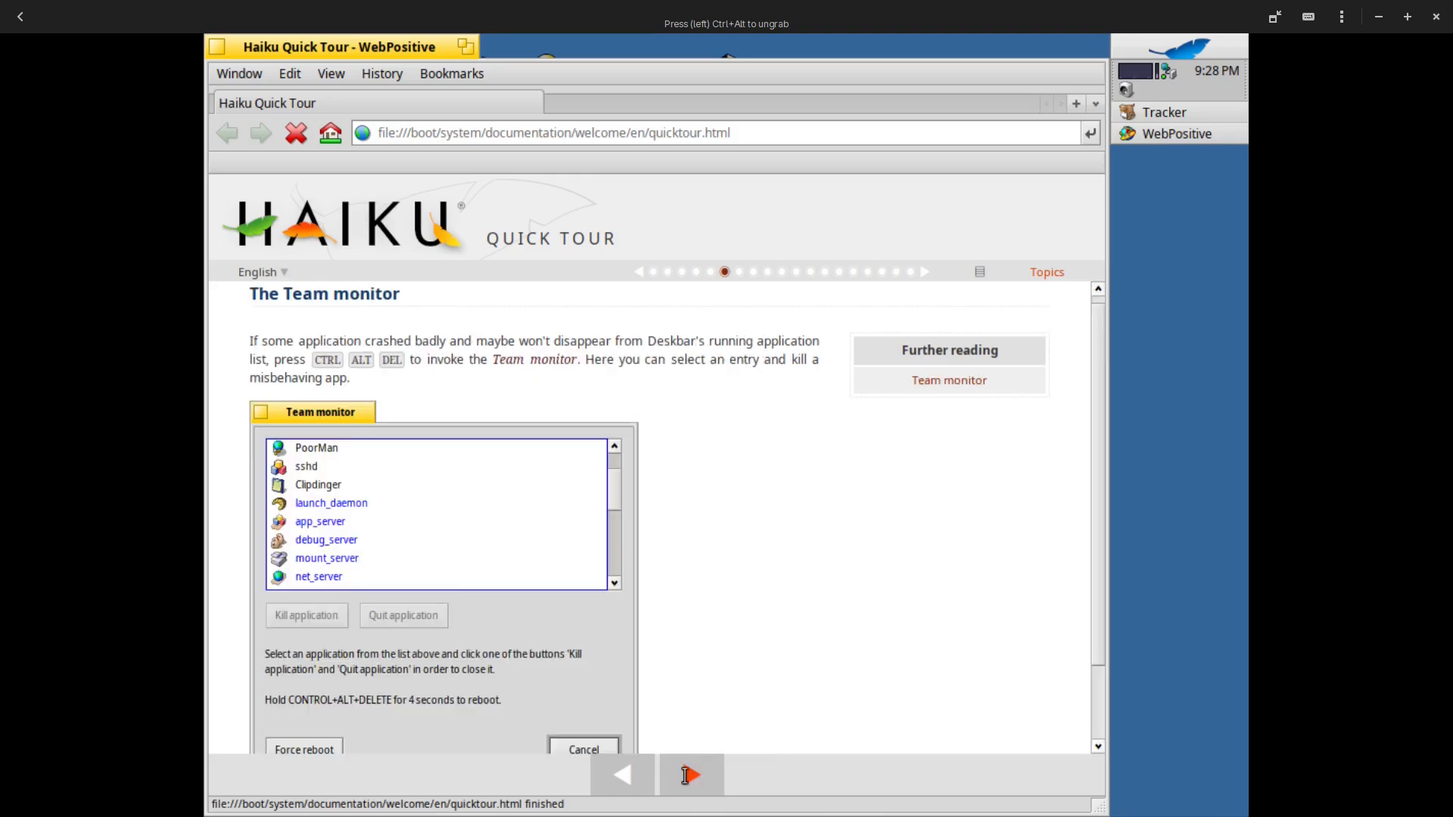
mouse_move(690, 781)
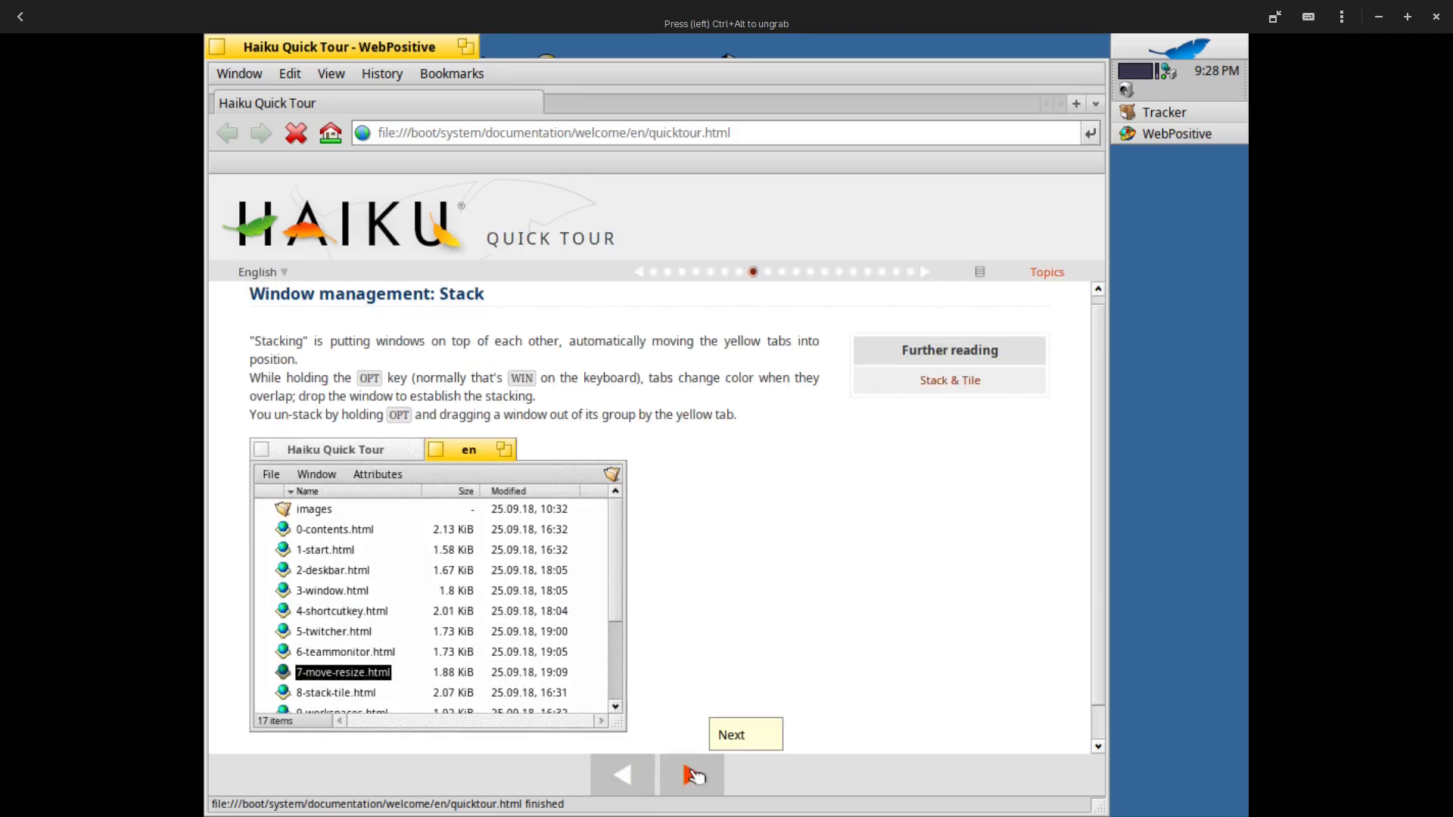
left_click(691, 775)
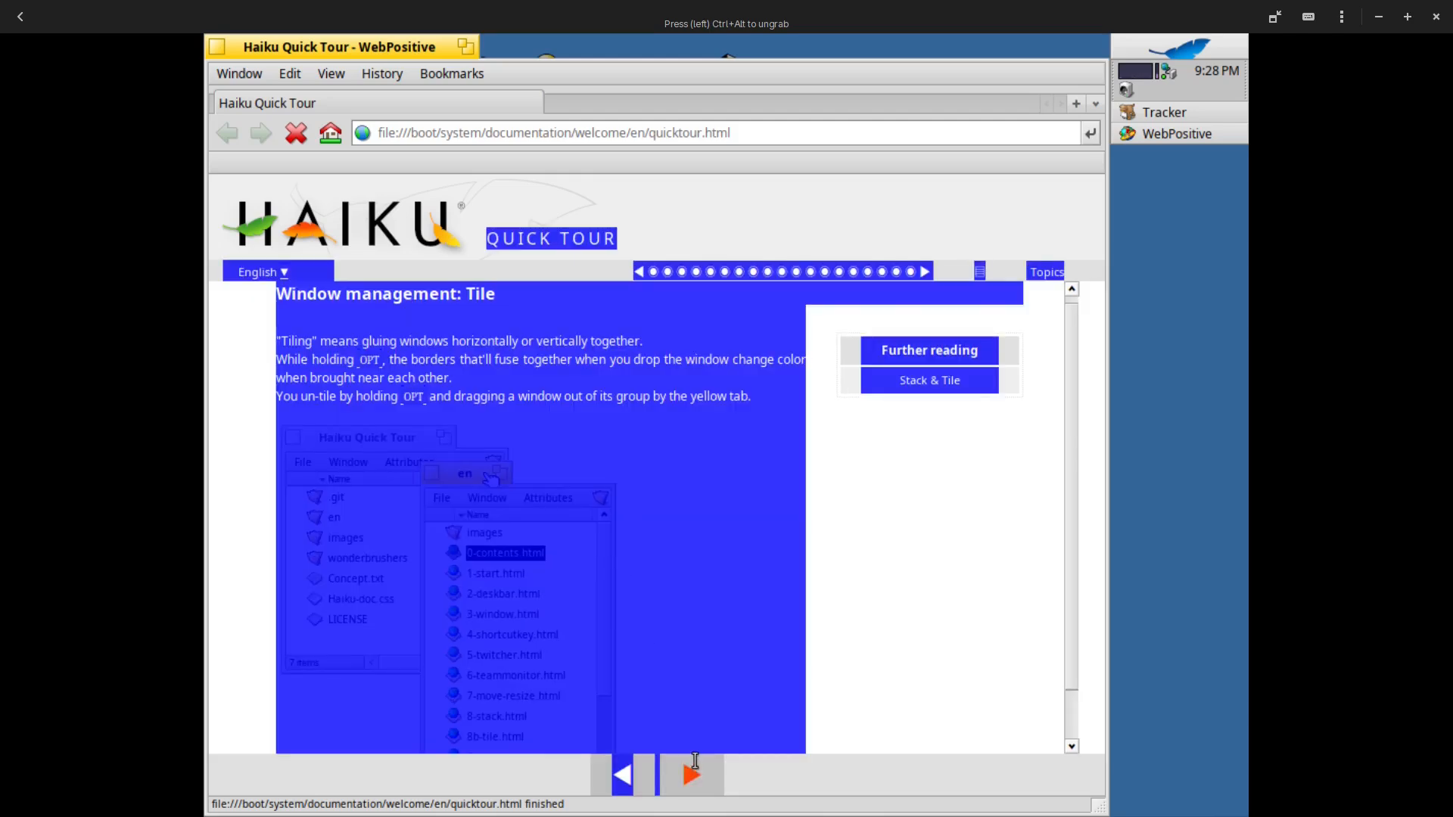
left_click(690, 779)
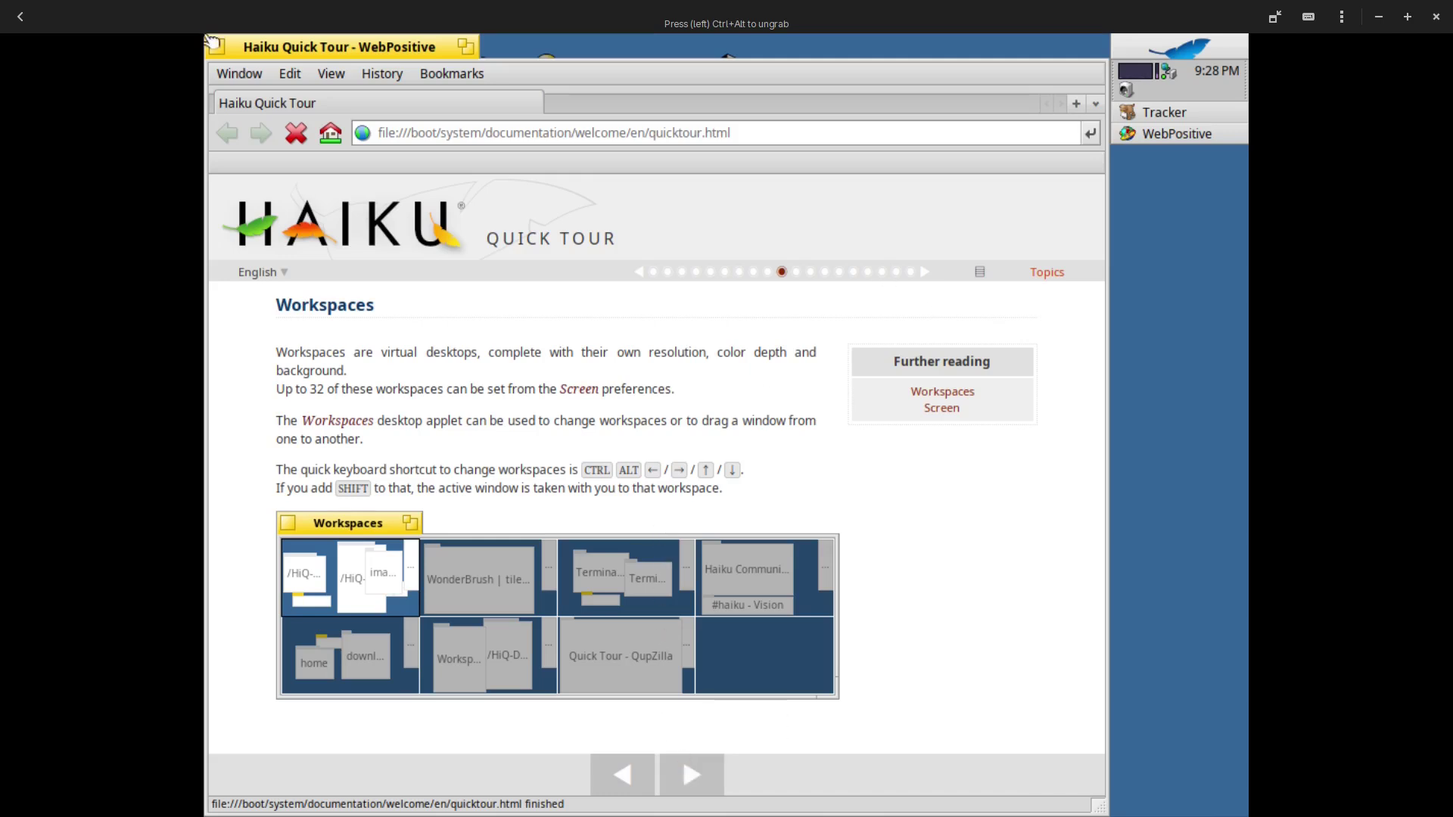
mouse_move(225, 54)
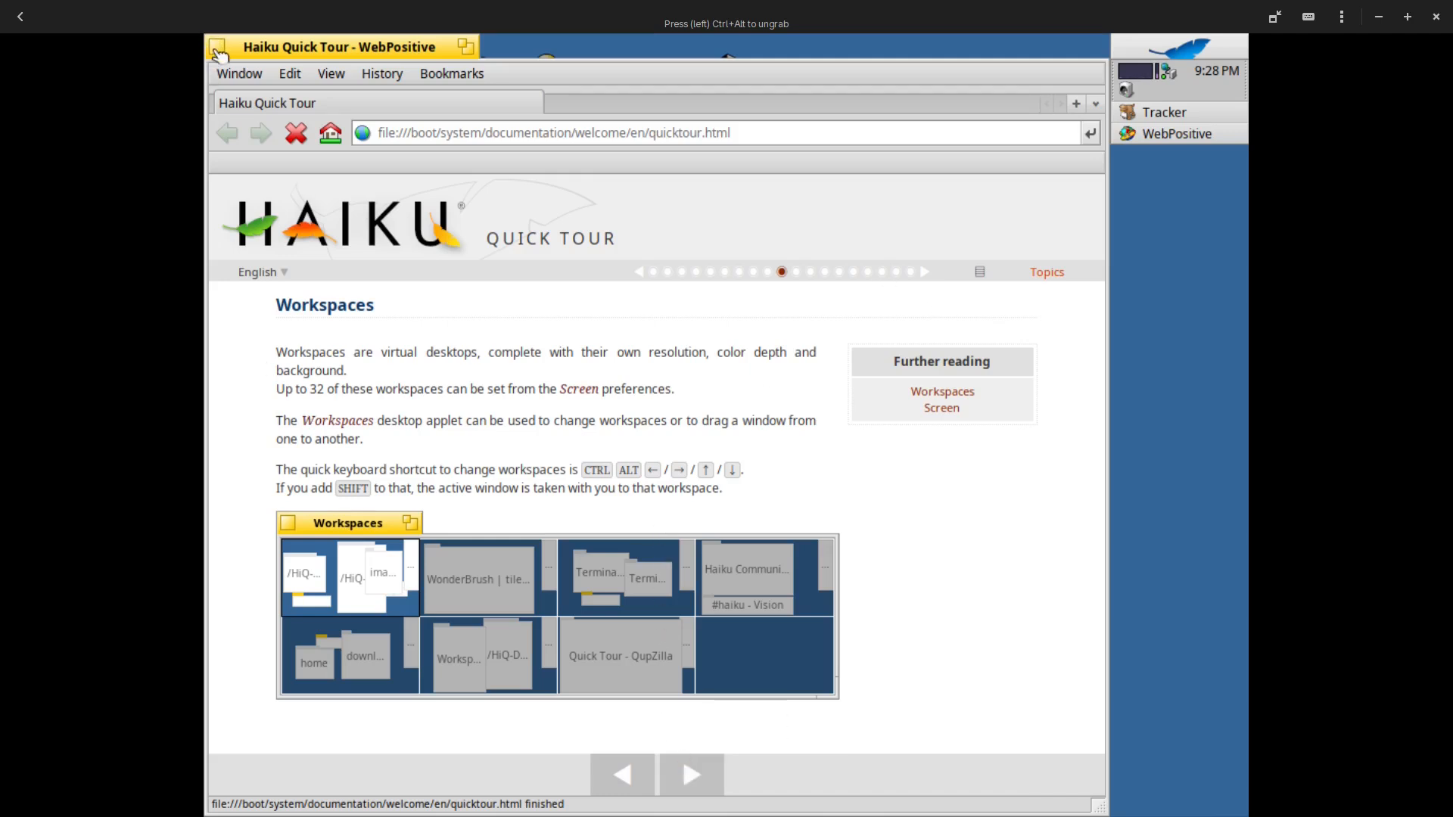
left_click(218, 46)
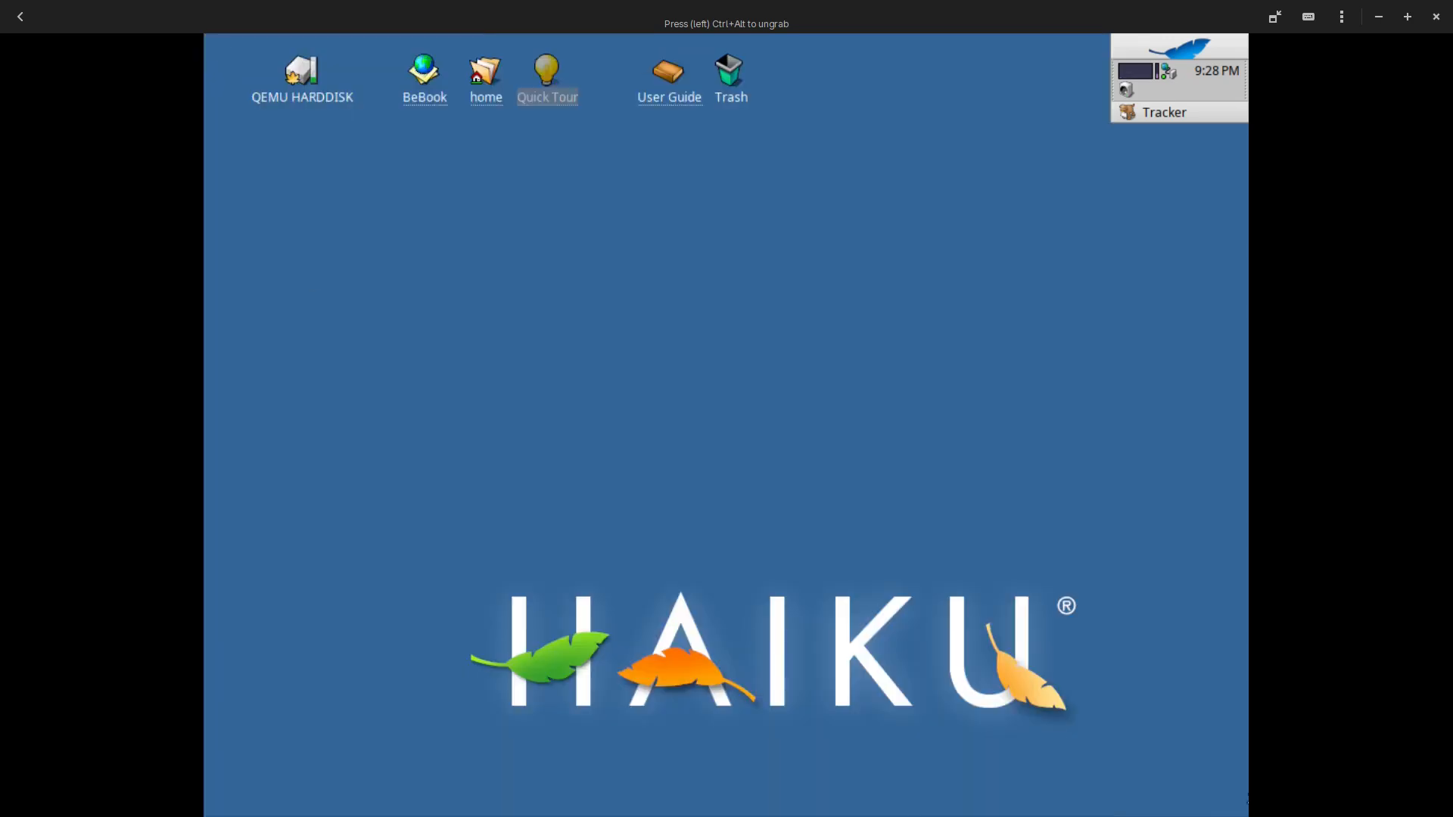
mouse_move(662, 472)
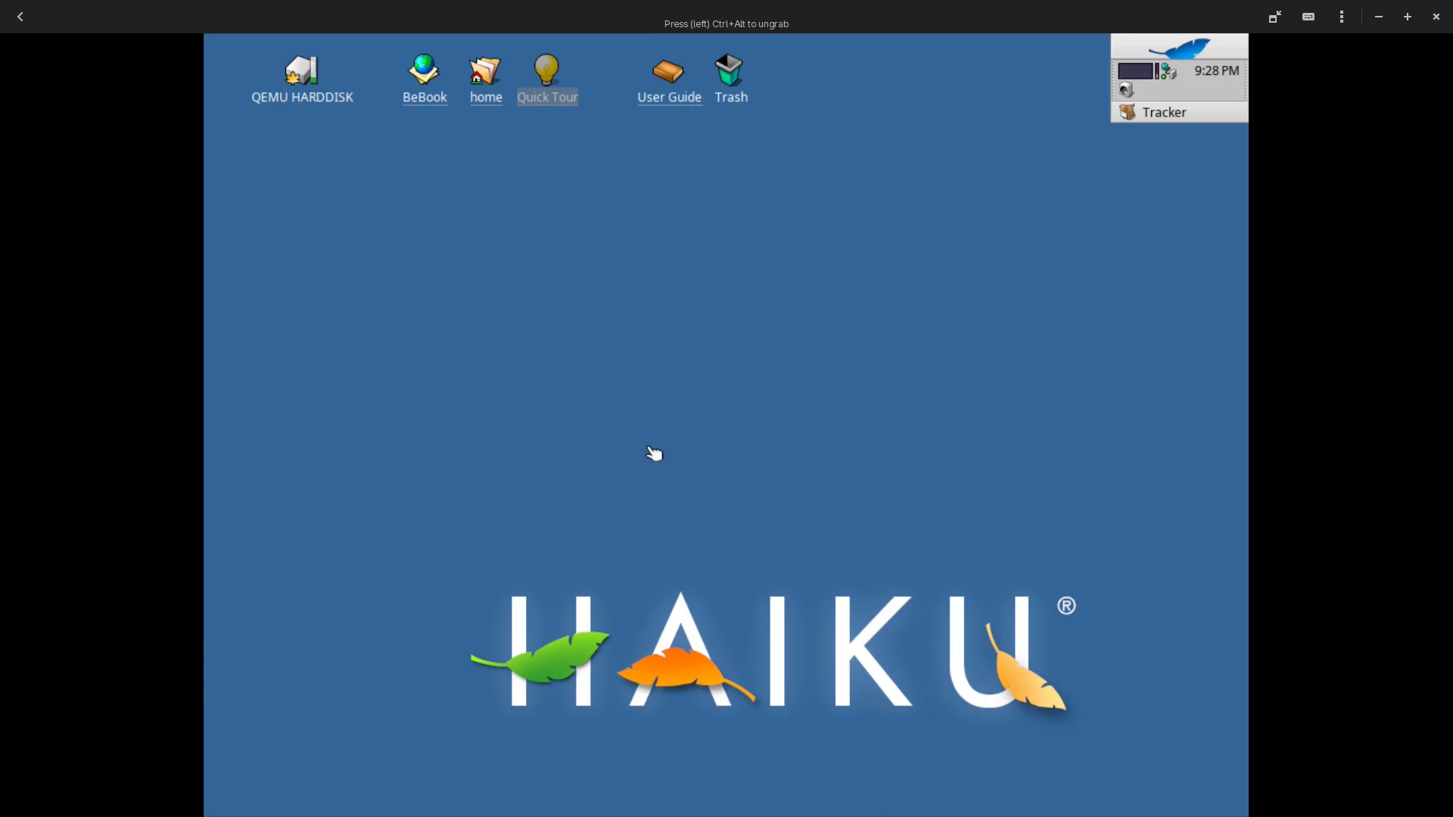
mouse_move(649, 447)
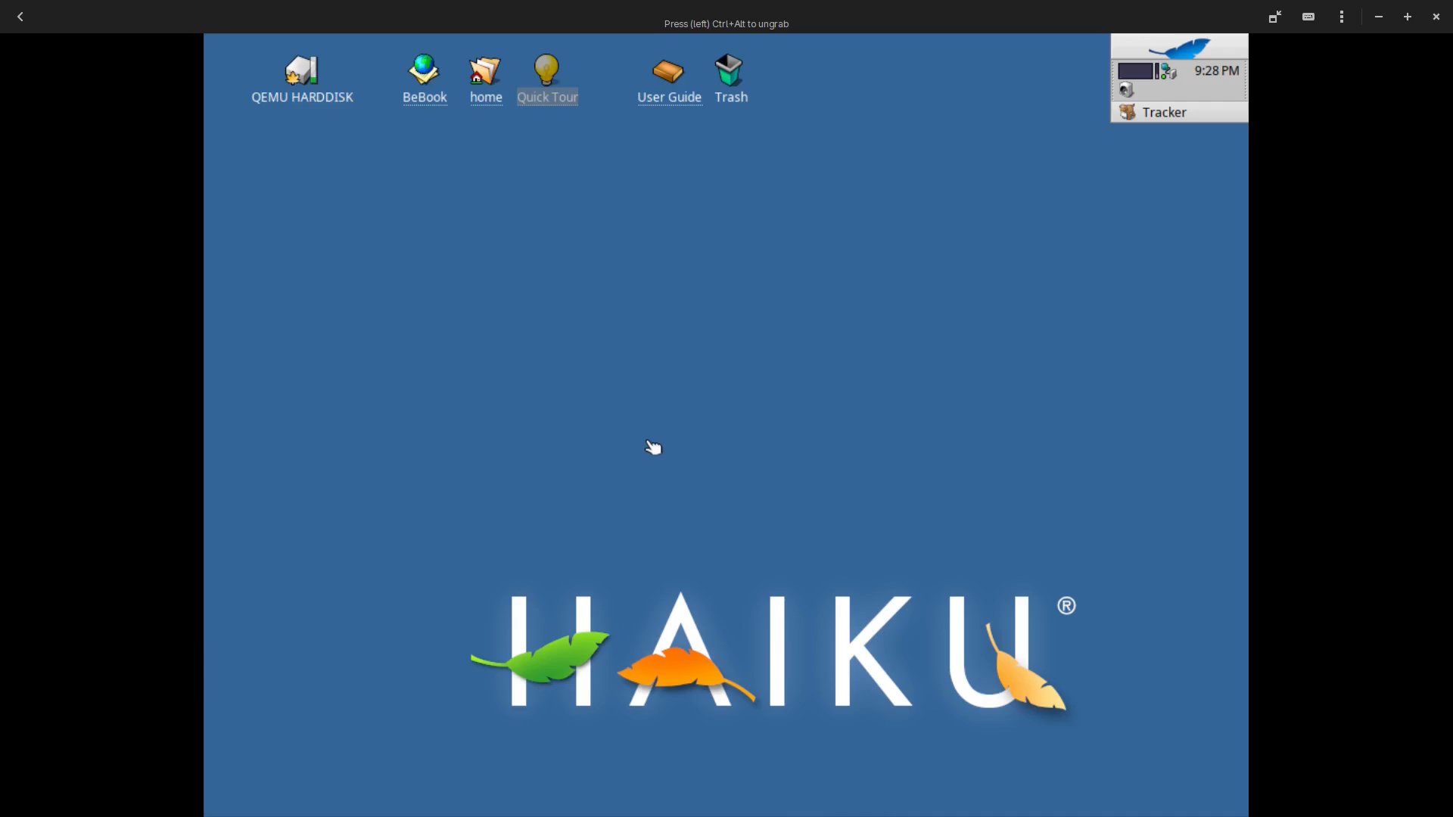
mouse_move(965, 336)
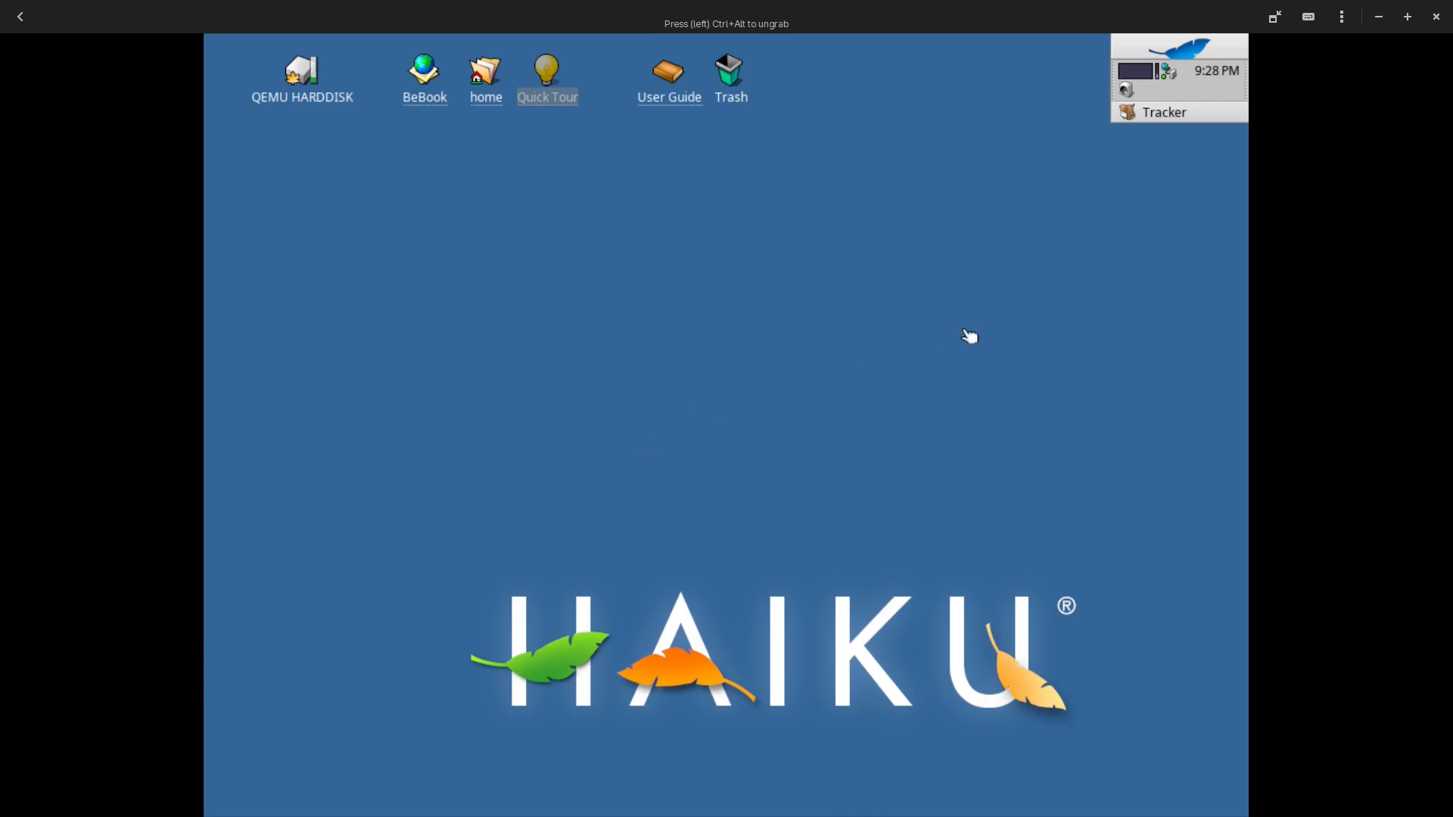
mouse_move(617, 421)
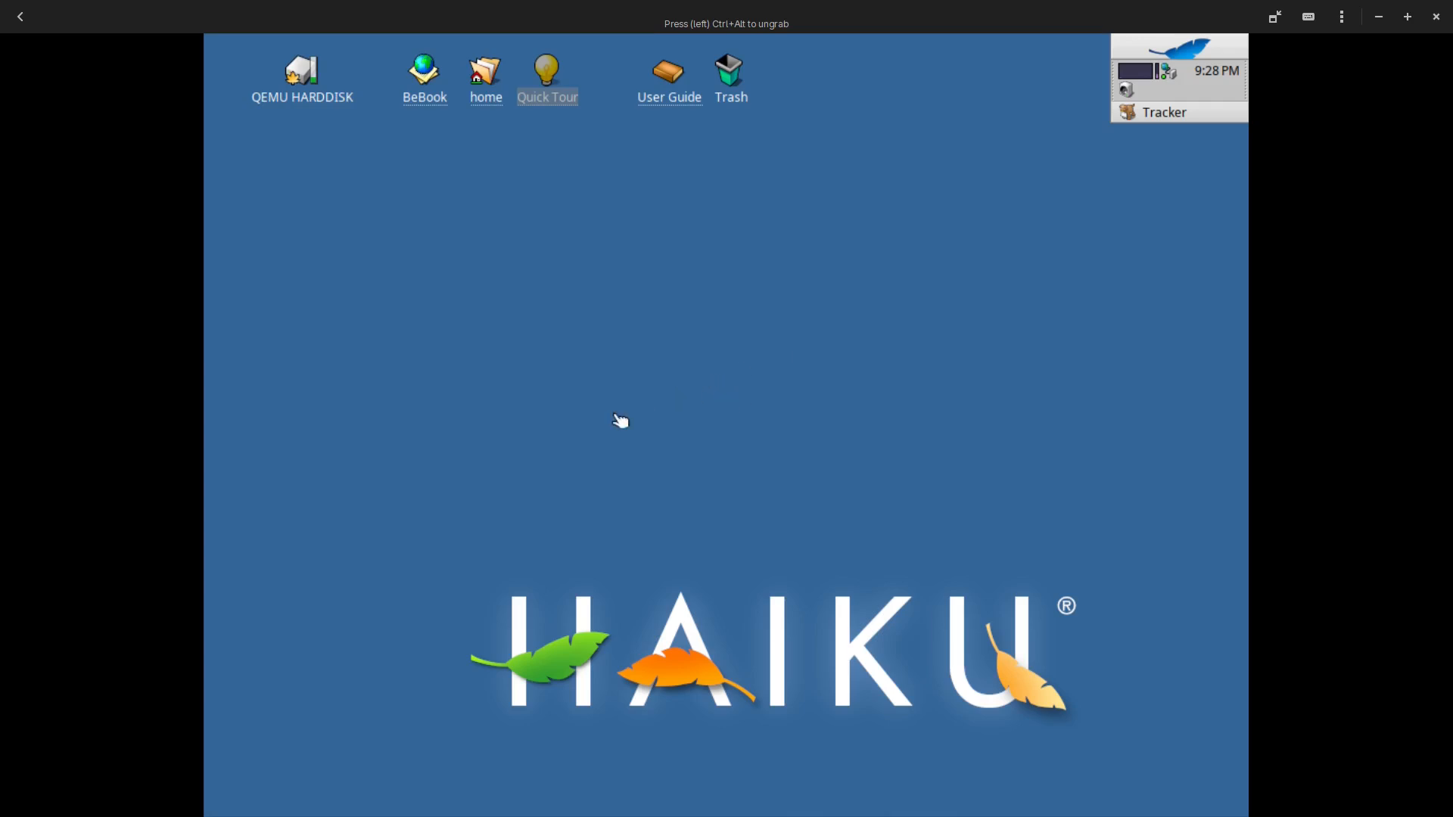
mouse_move(684, 416)
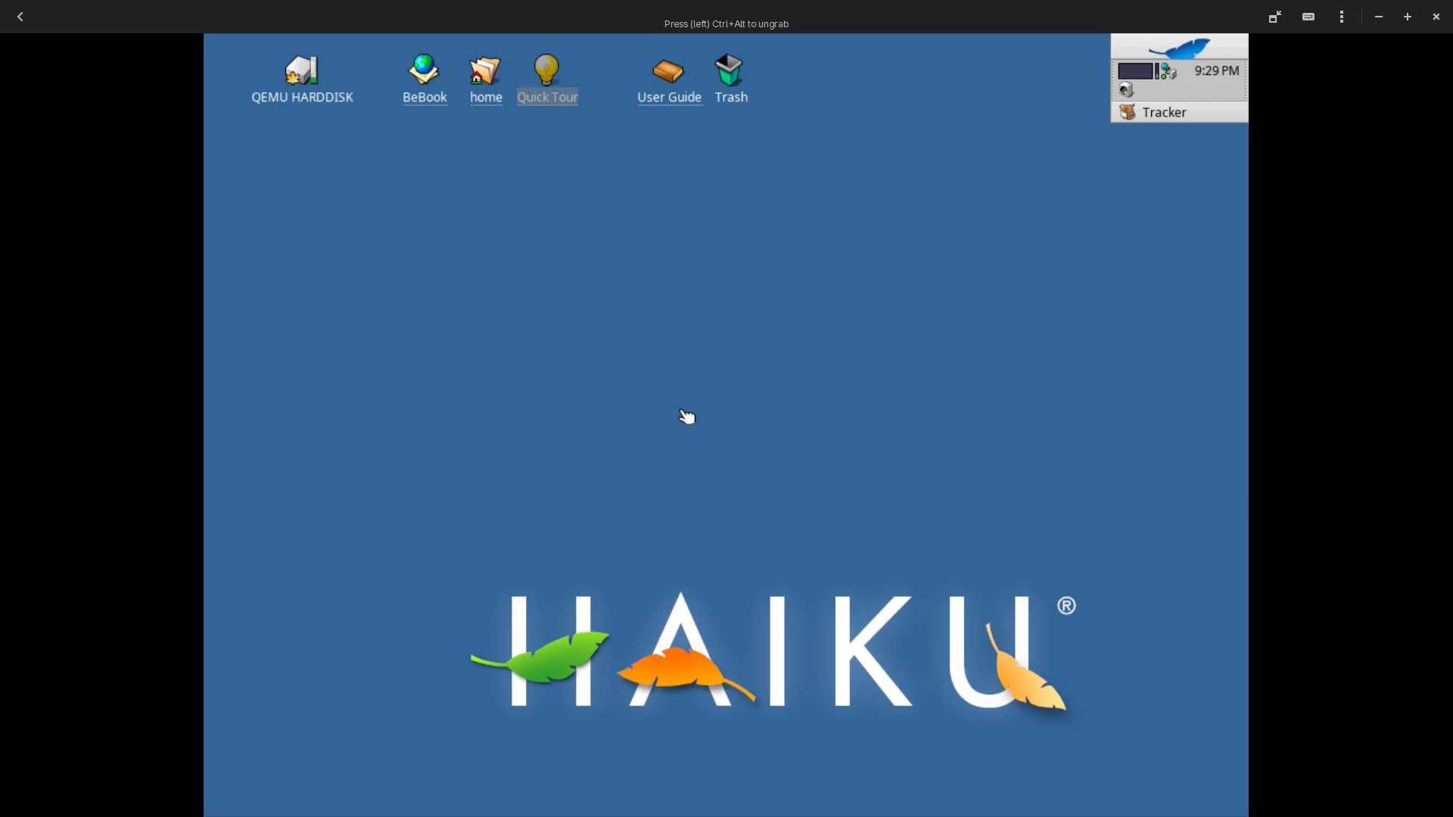
mouse_move(648, 420)
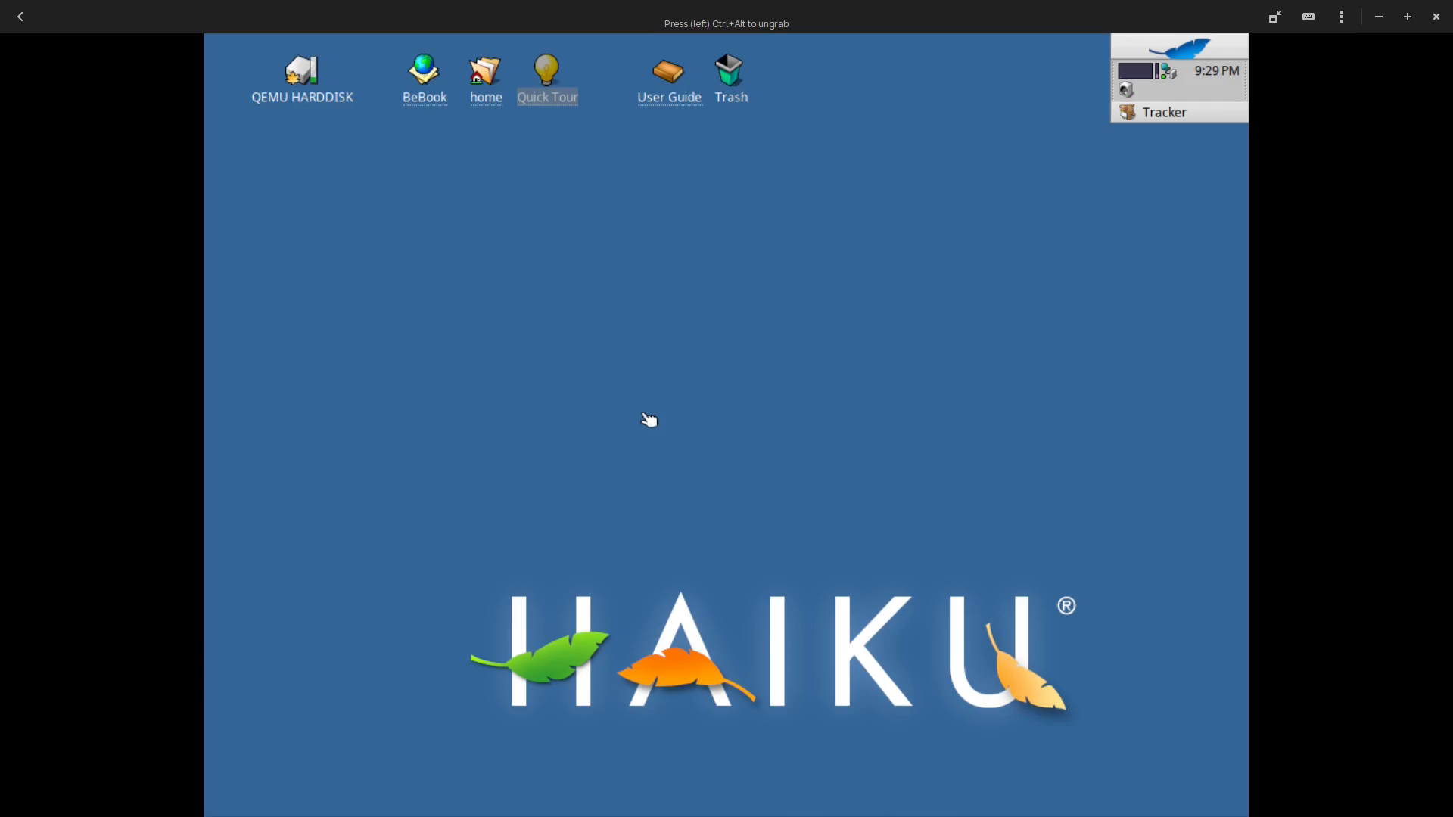
mouse_move(639, 423)
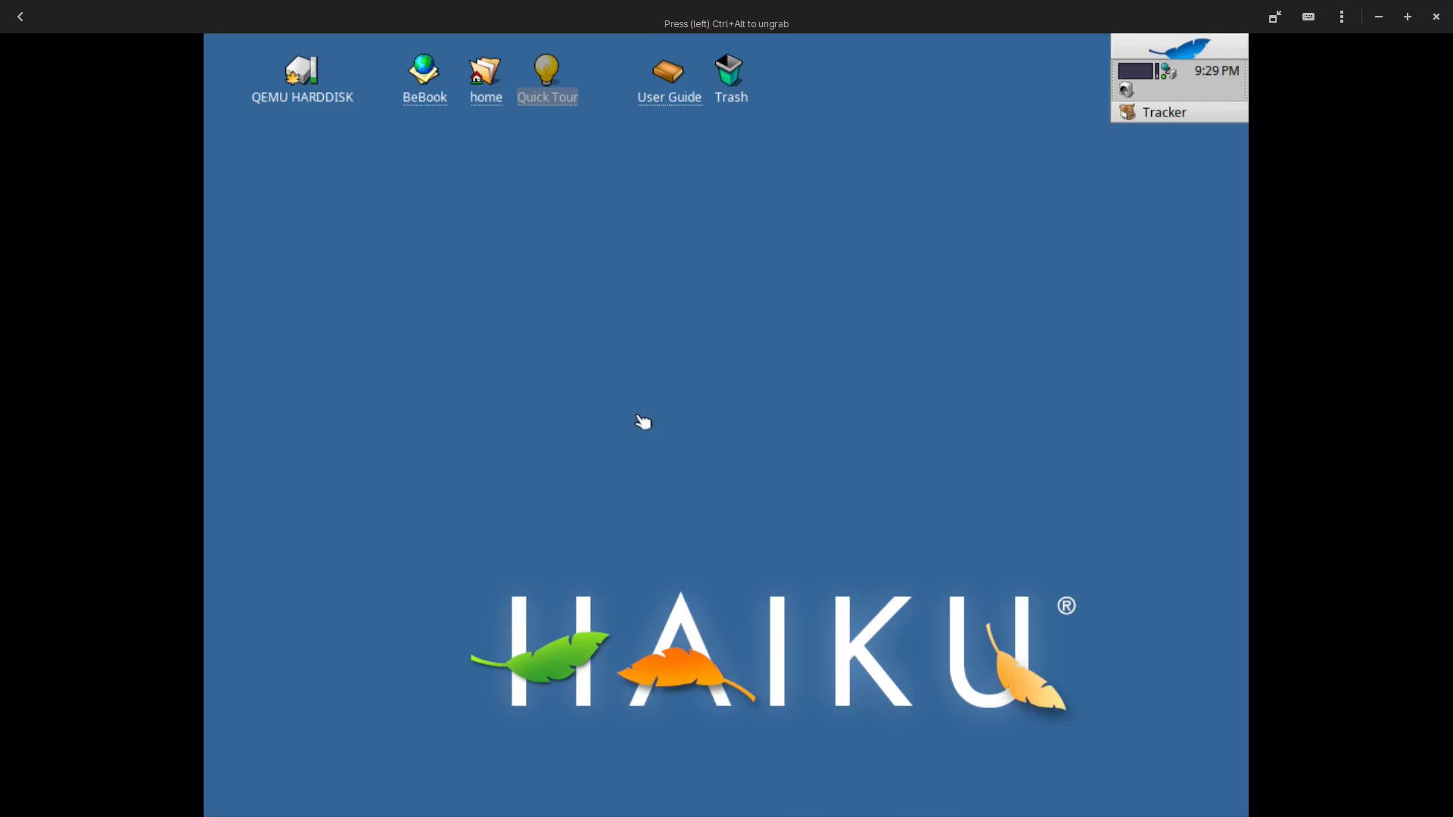
mouse_move(679, 389)
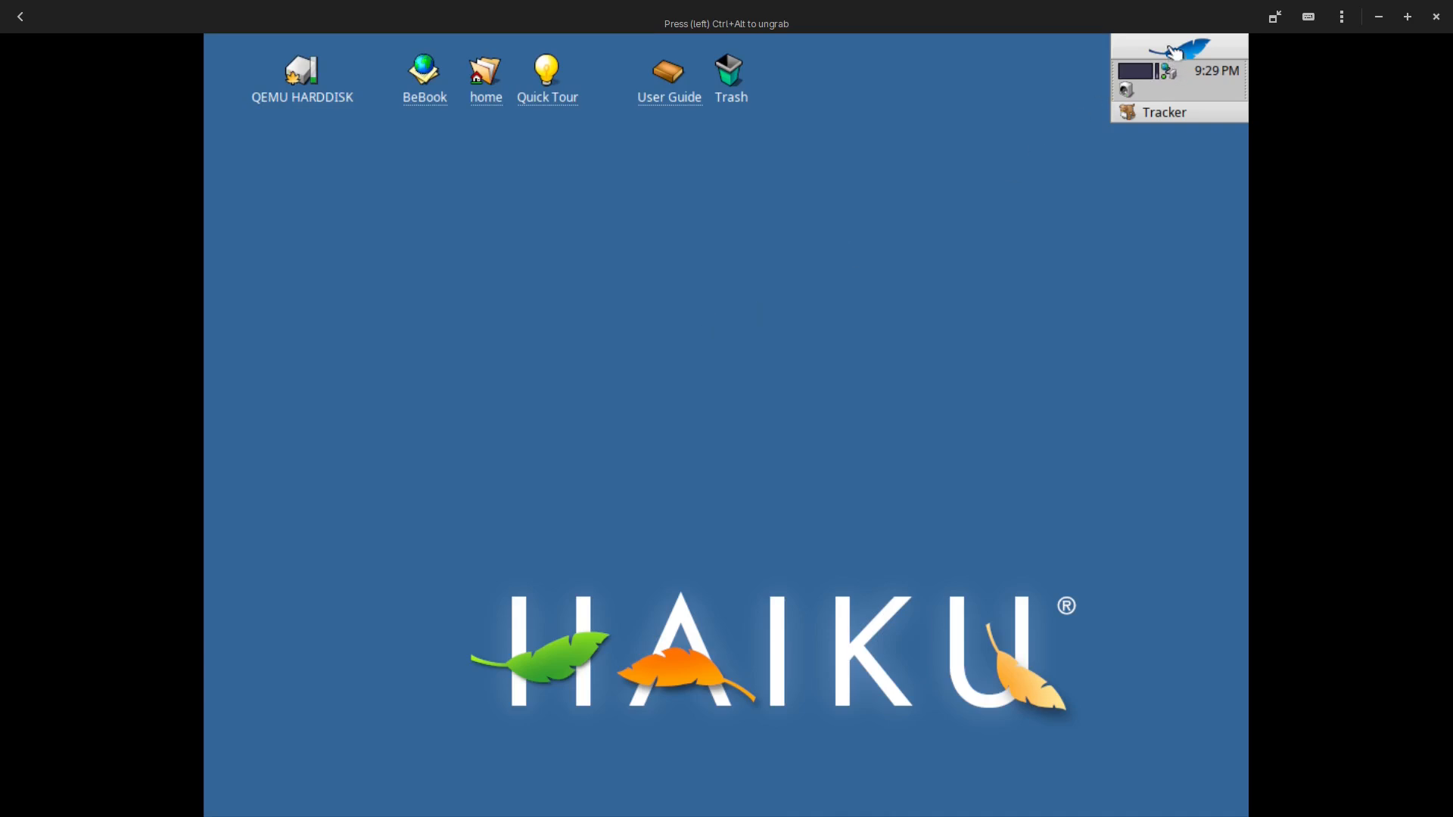
Open the Deskbar leaf menu listing Applications, Demos and Preferences
left_click(1177, 47)
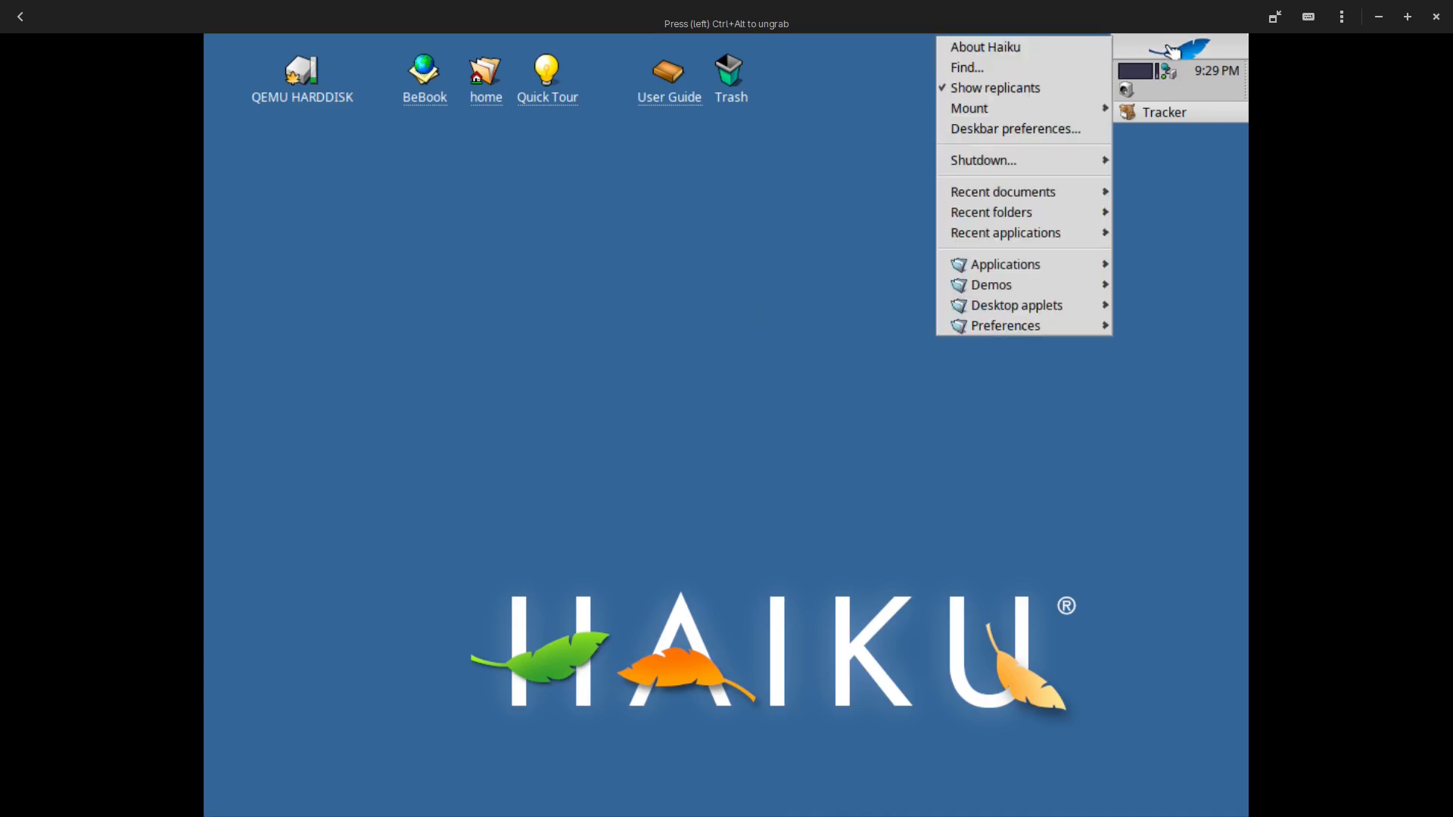
mouse_move(996, 217)
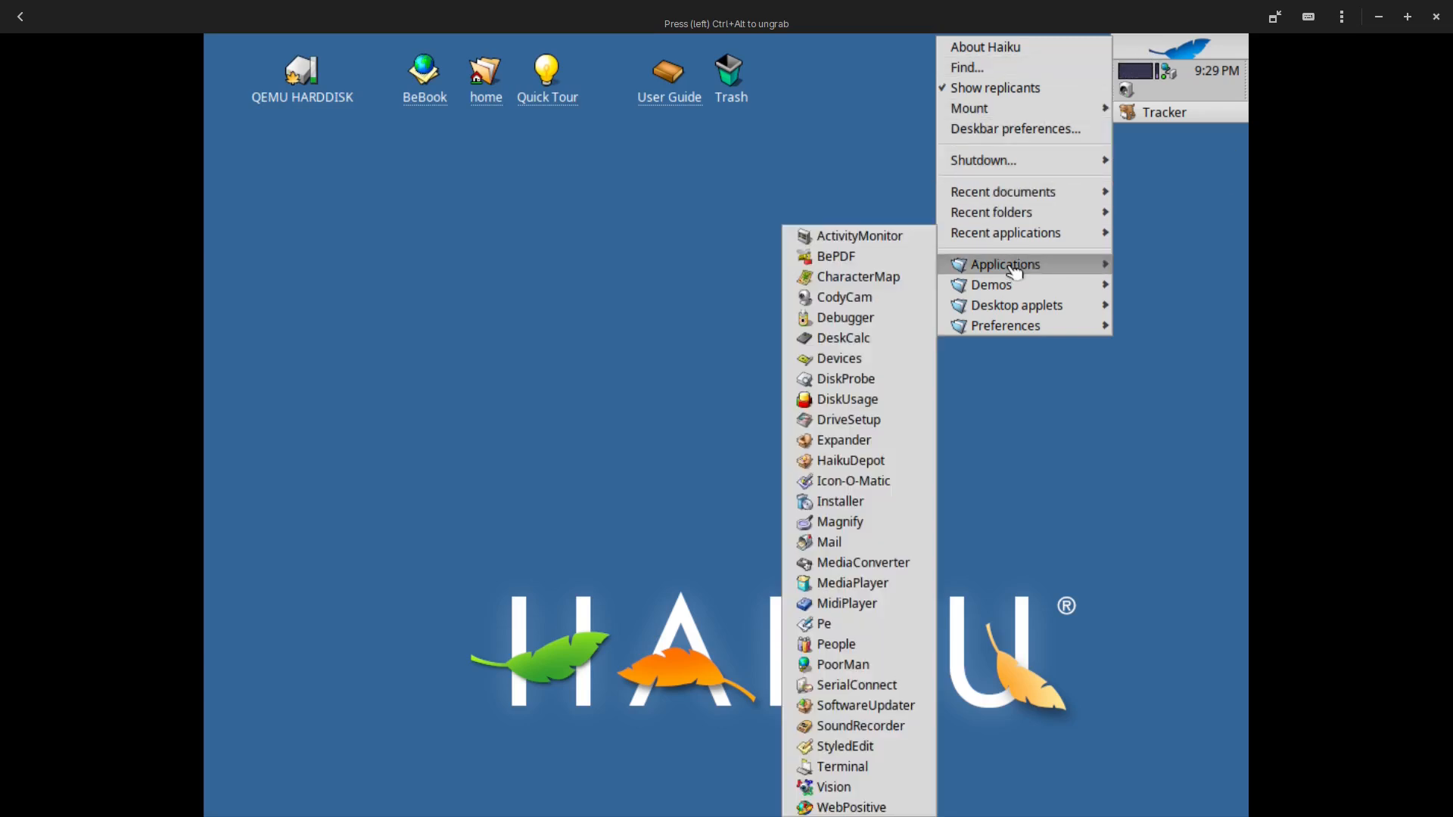
mouse_move(891, 443)
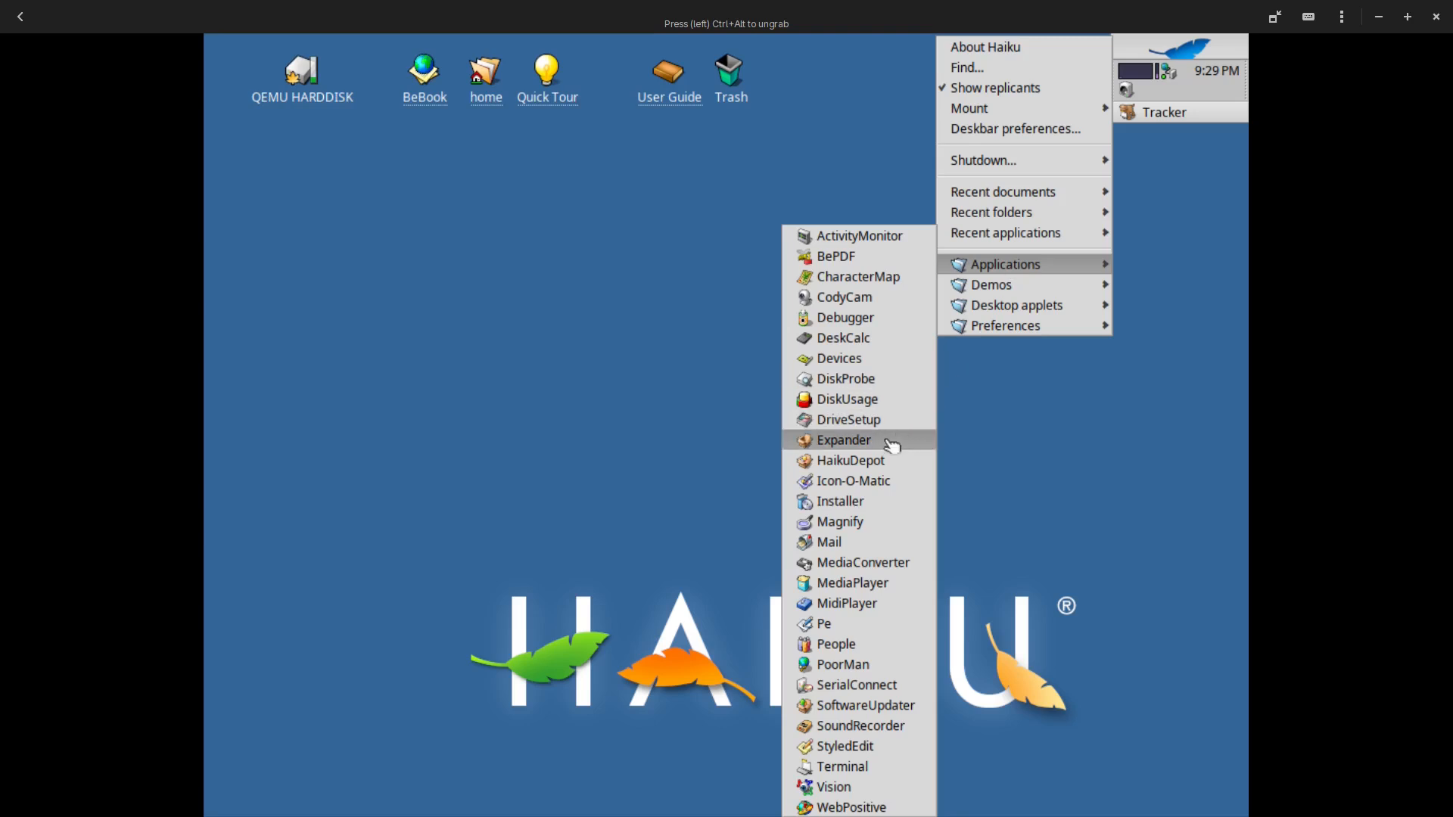
mouse_move(850, 480)
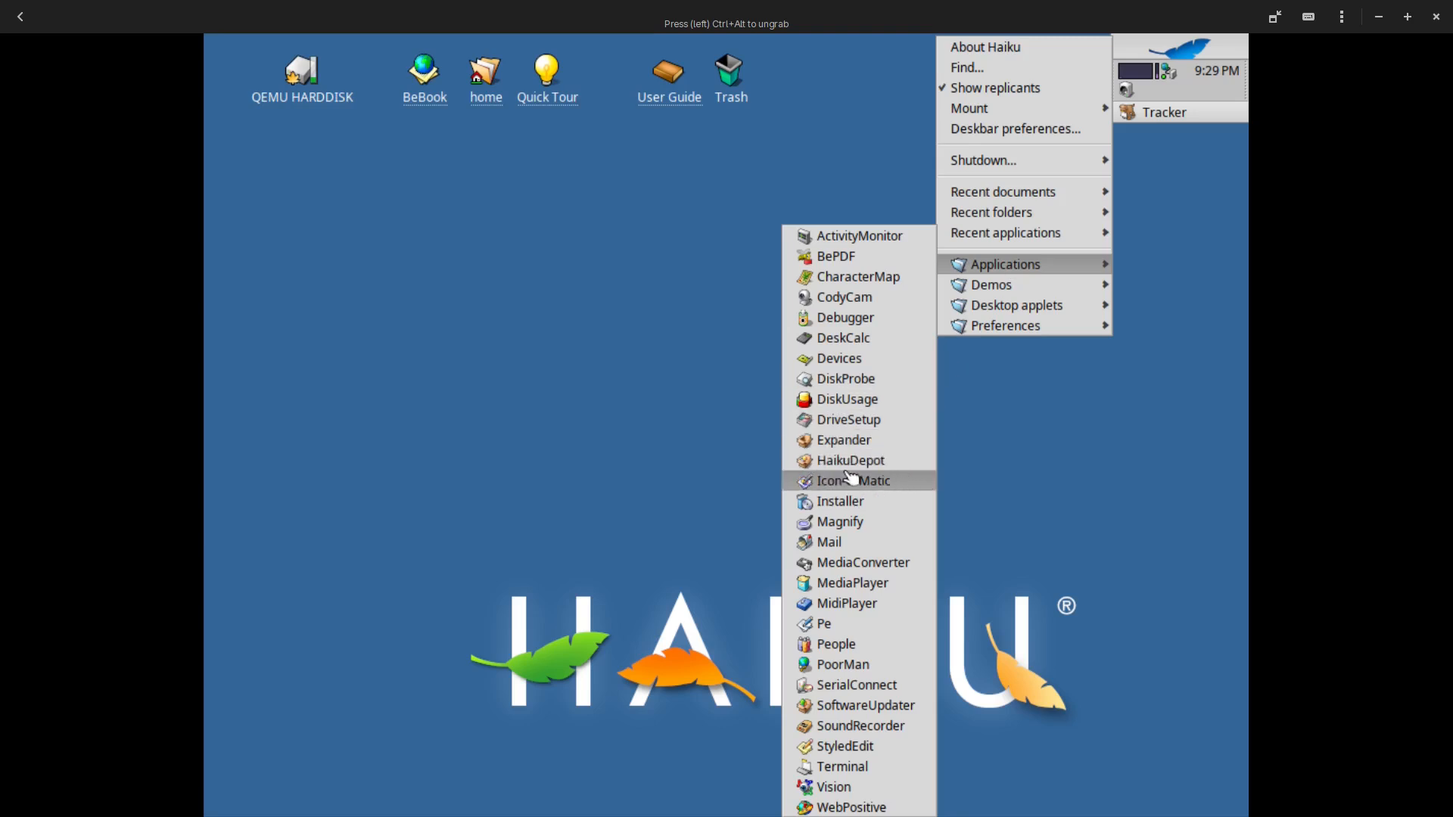
mouse_move(838, 501)
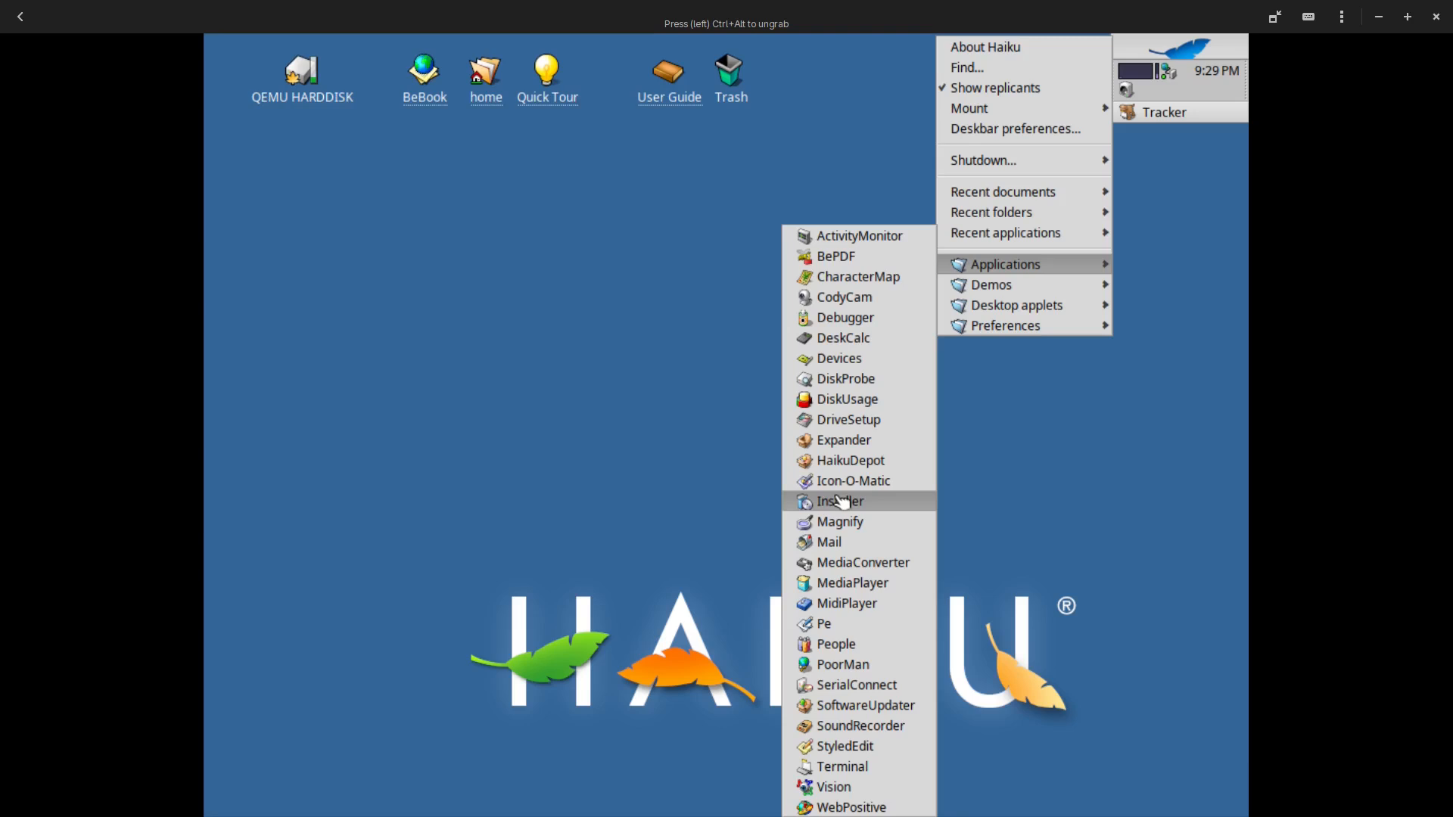
mouse_move(836, 461)
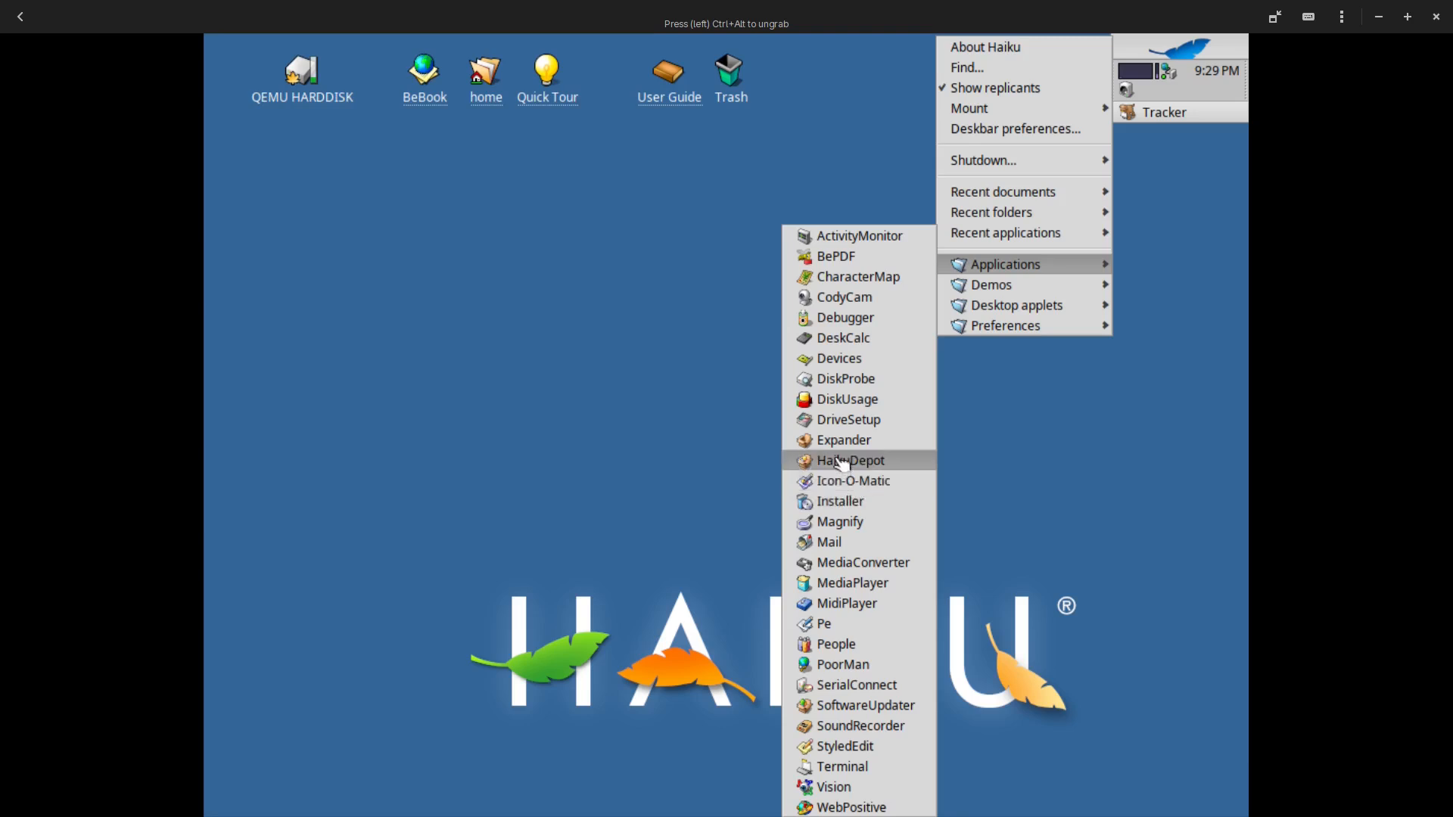
Launch HaikuDepot, answer the usage-data prompt, and return Category to All categories
left_click(849, 461)
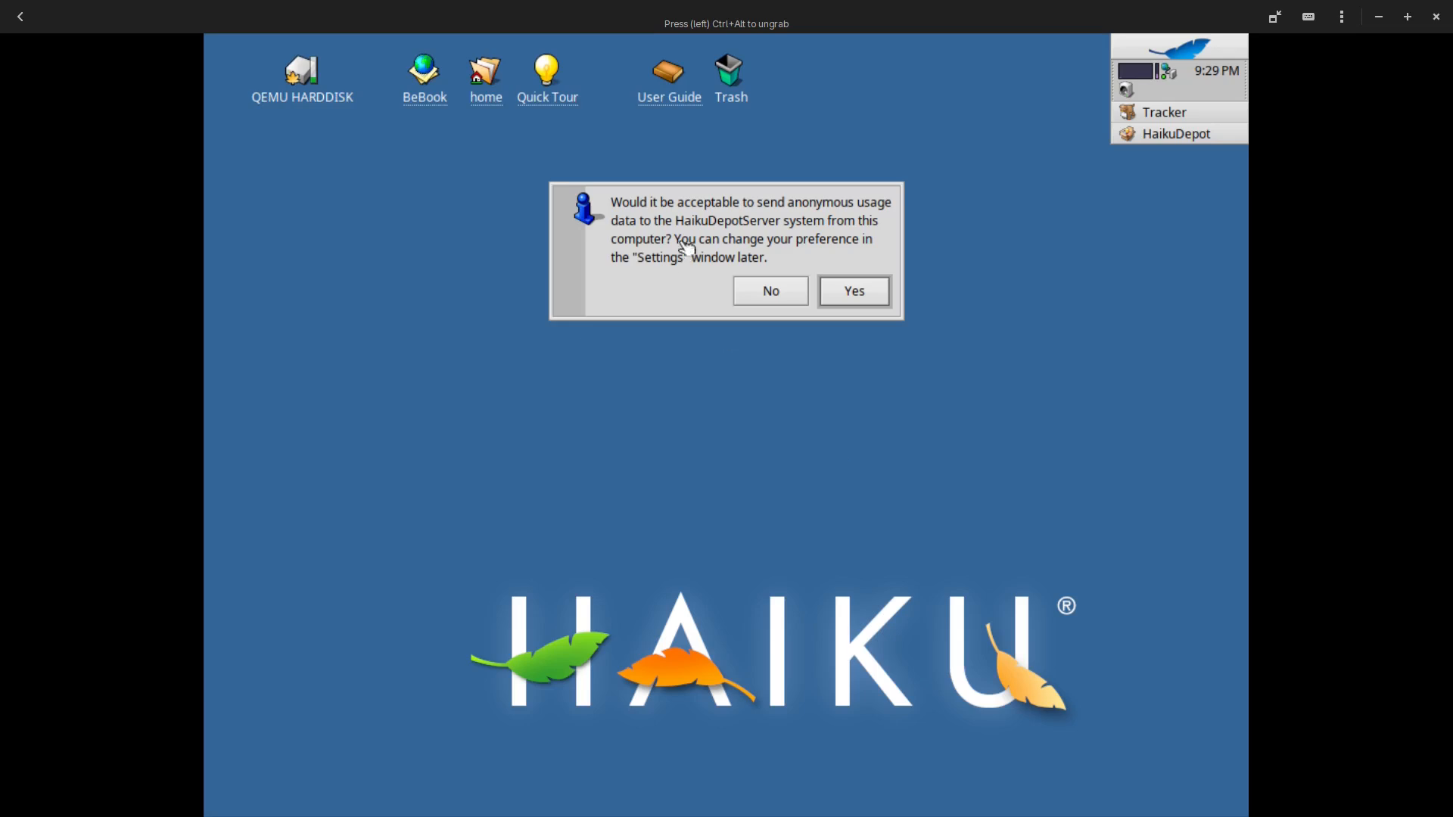
mouse_move(713, 279)
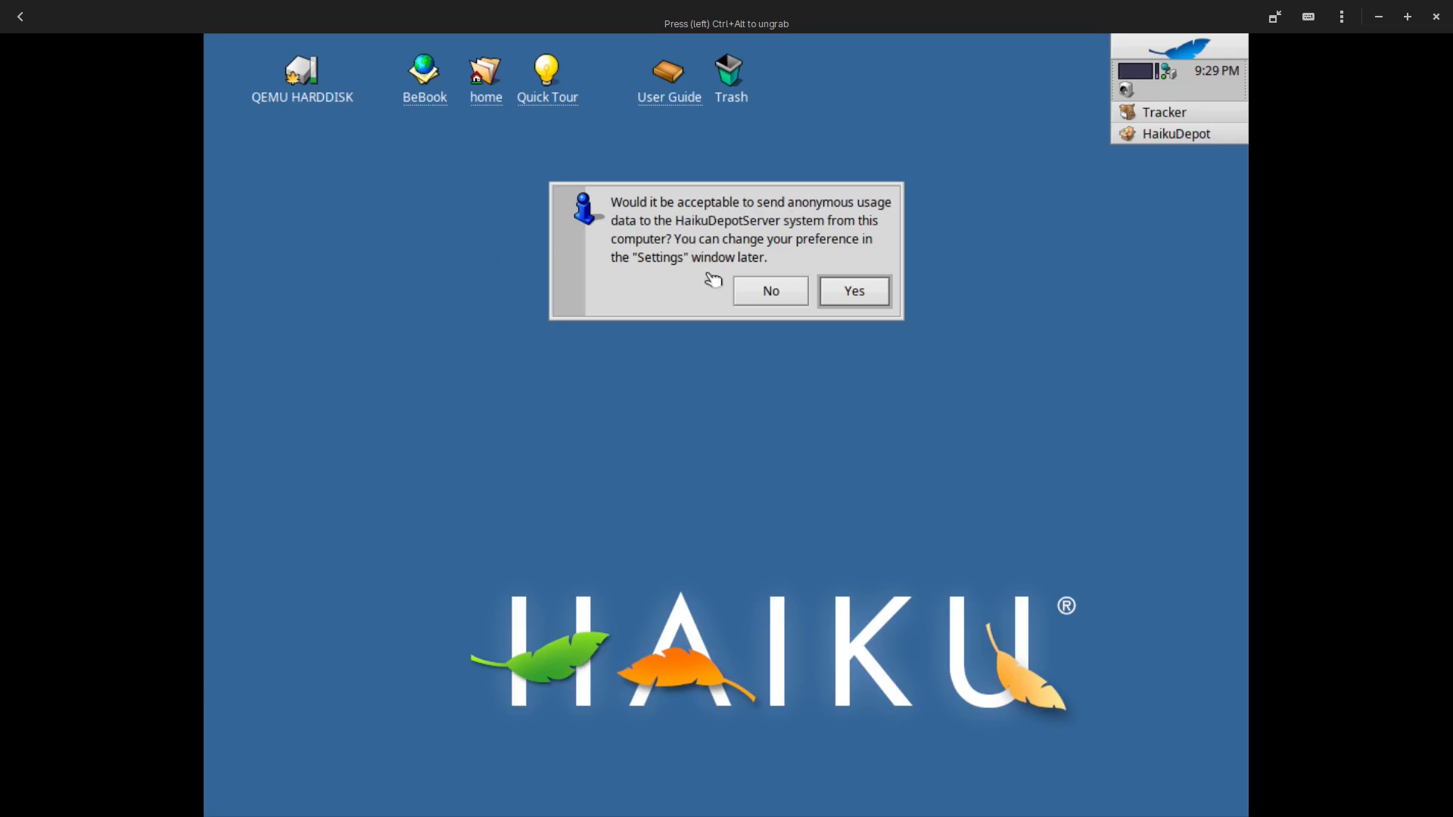
left_click(853, 291)
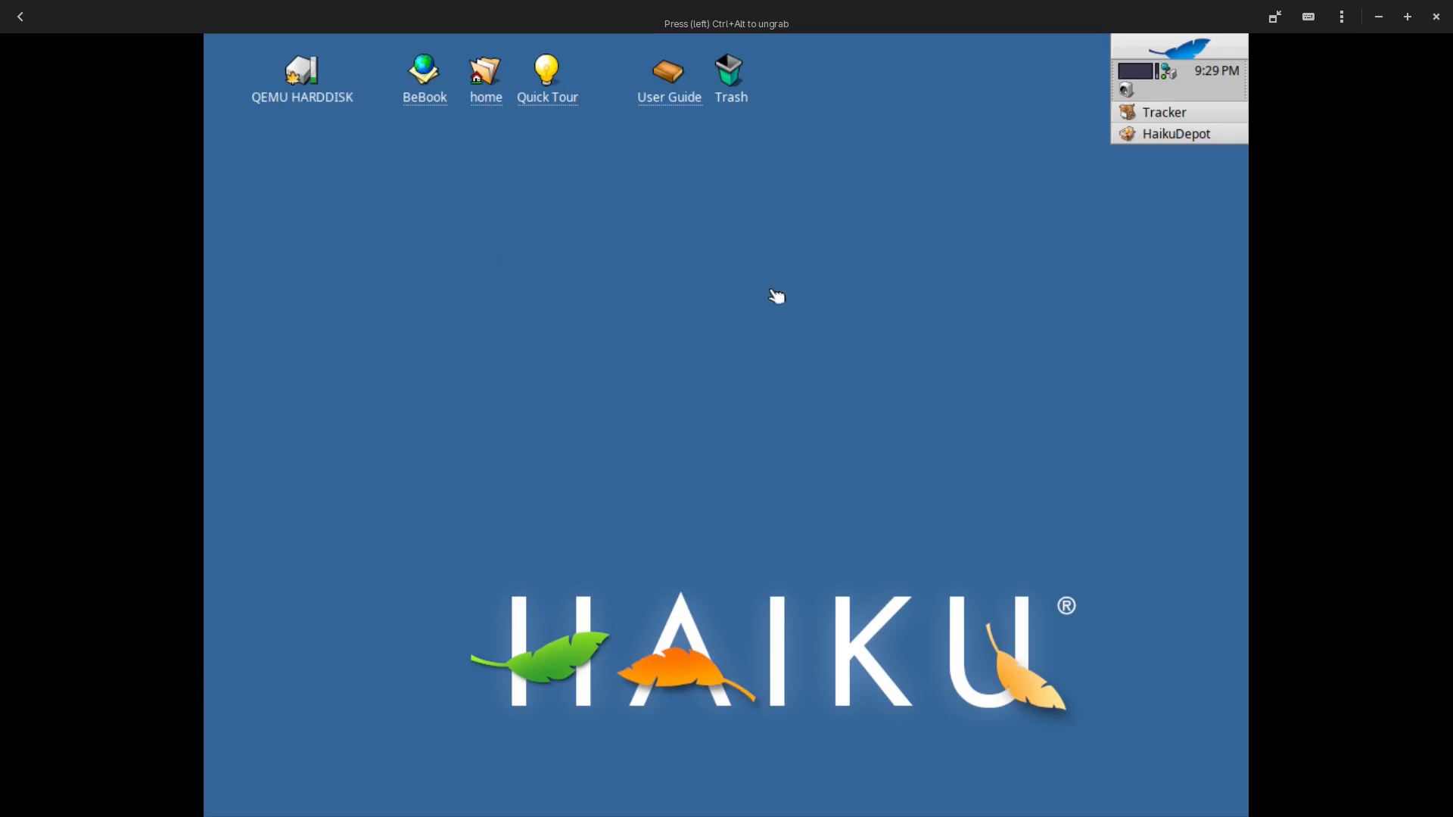
left_click(1175, 133)
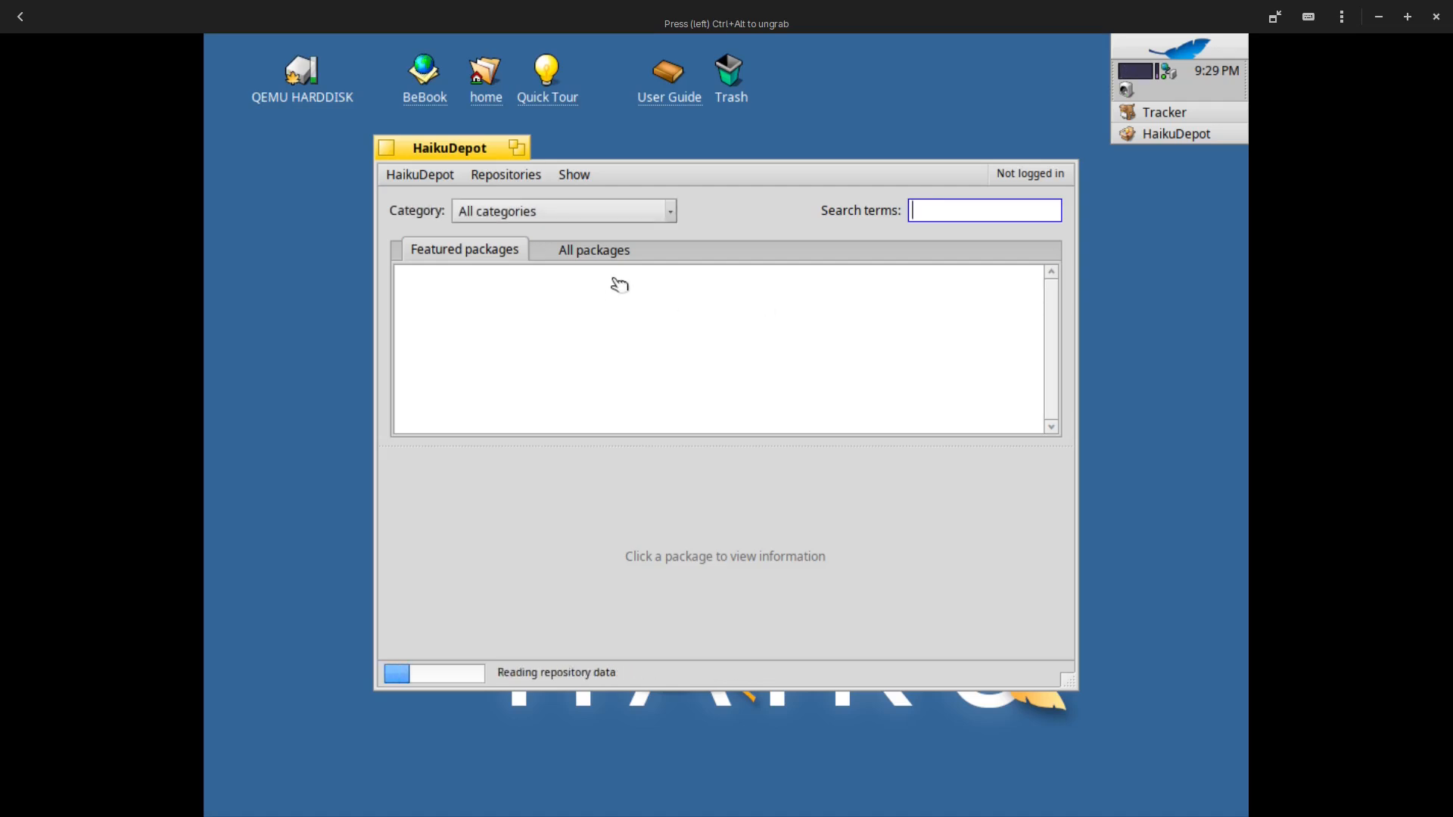
left_click(564, 211)
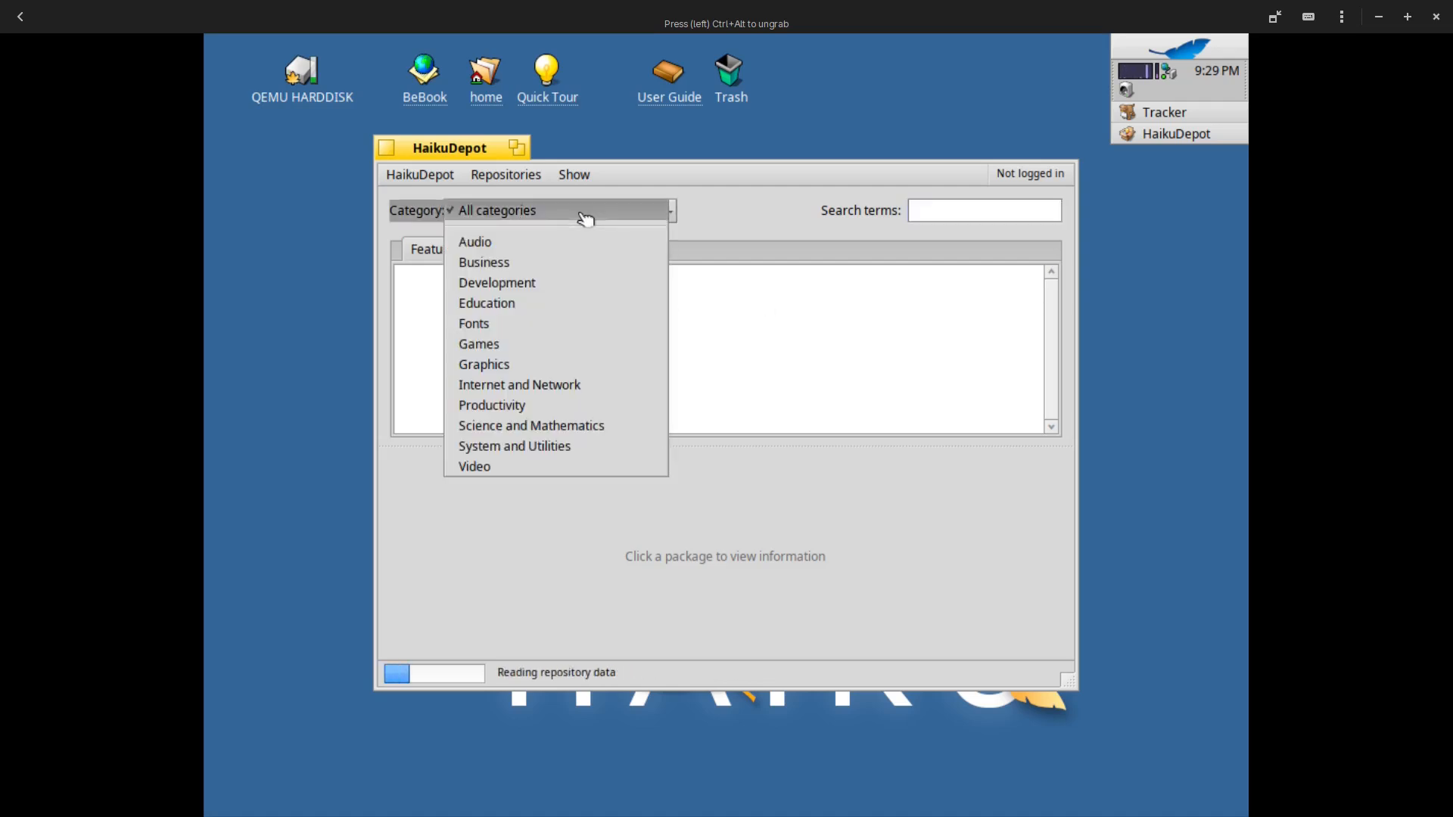
mouse_move(530, 242)
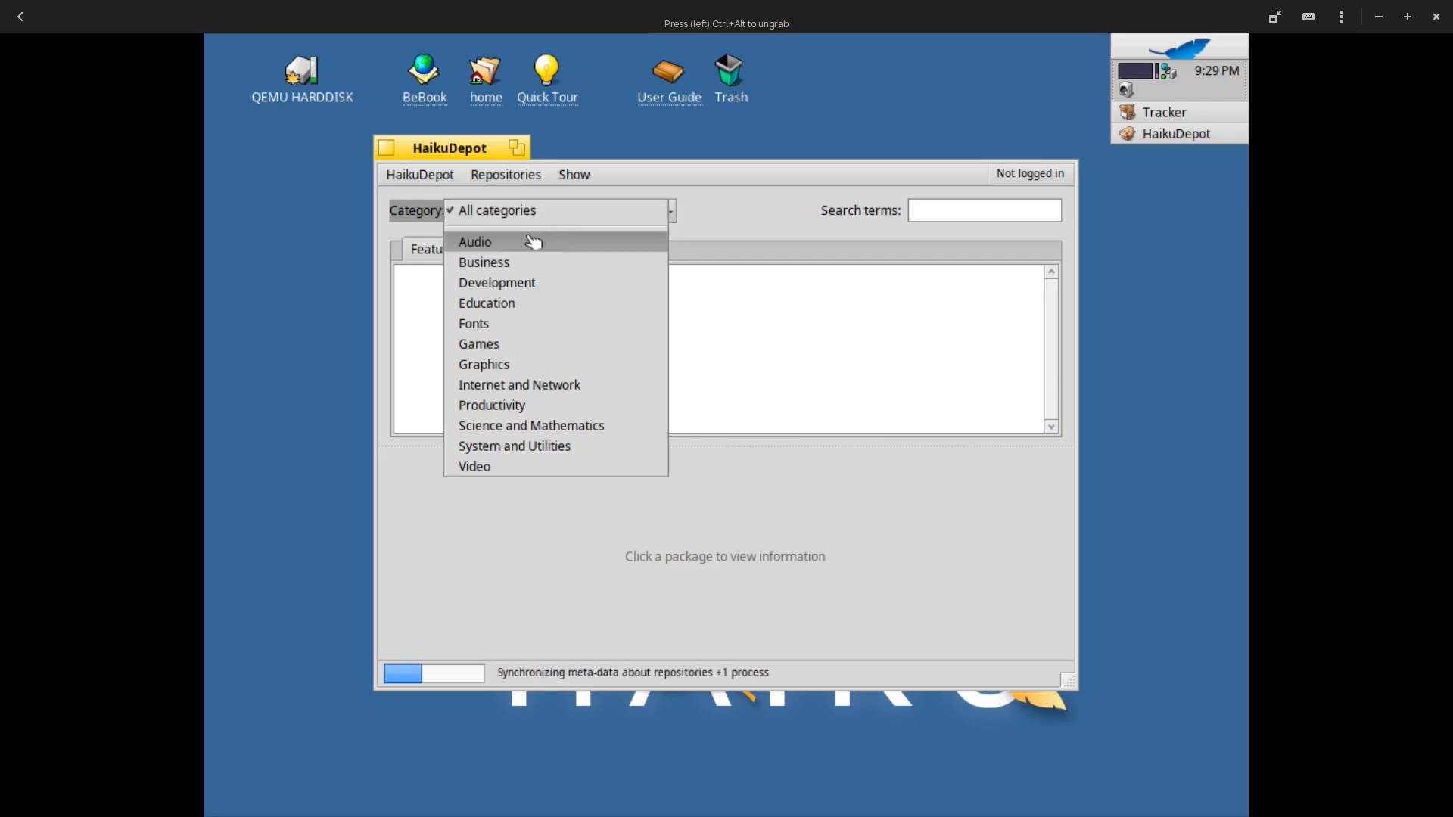
left_click(475, 242)
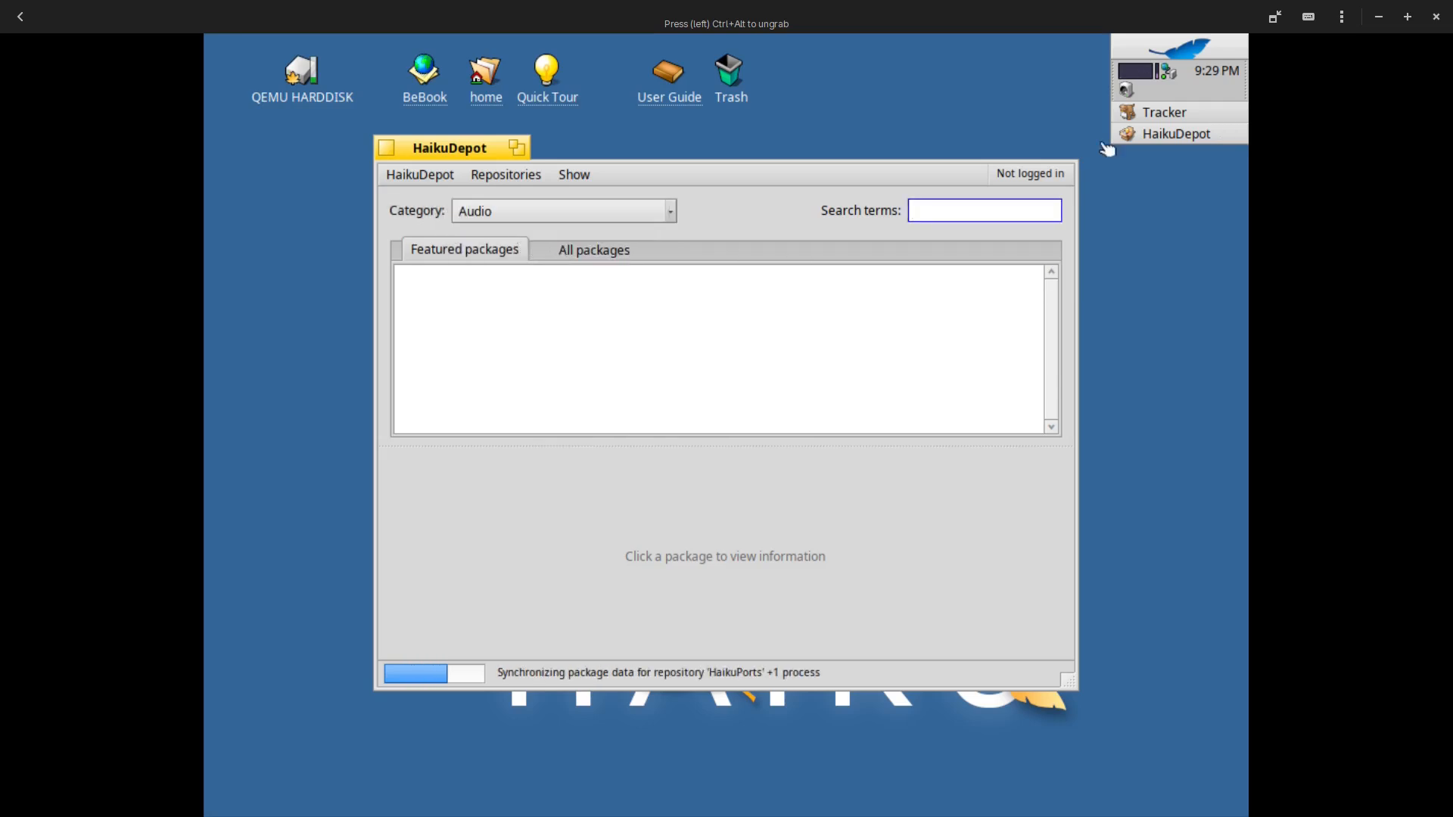
mouse_move(952, 269)
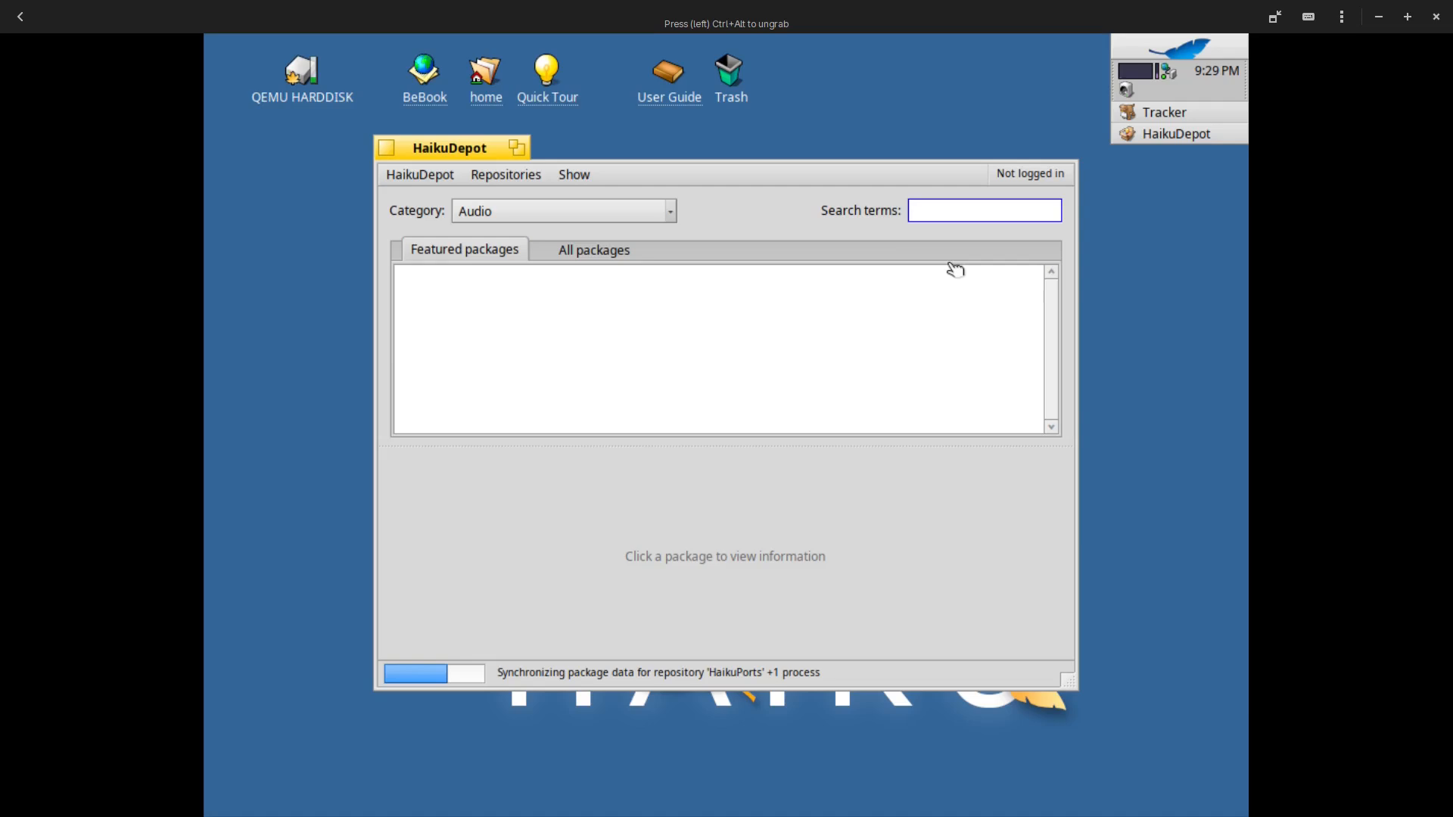
left_click(562, 211)
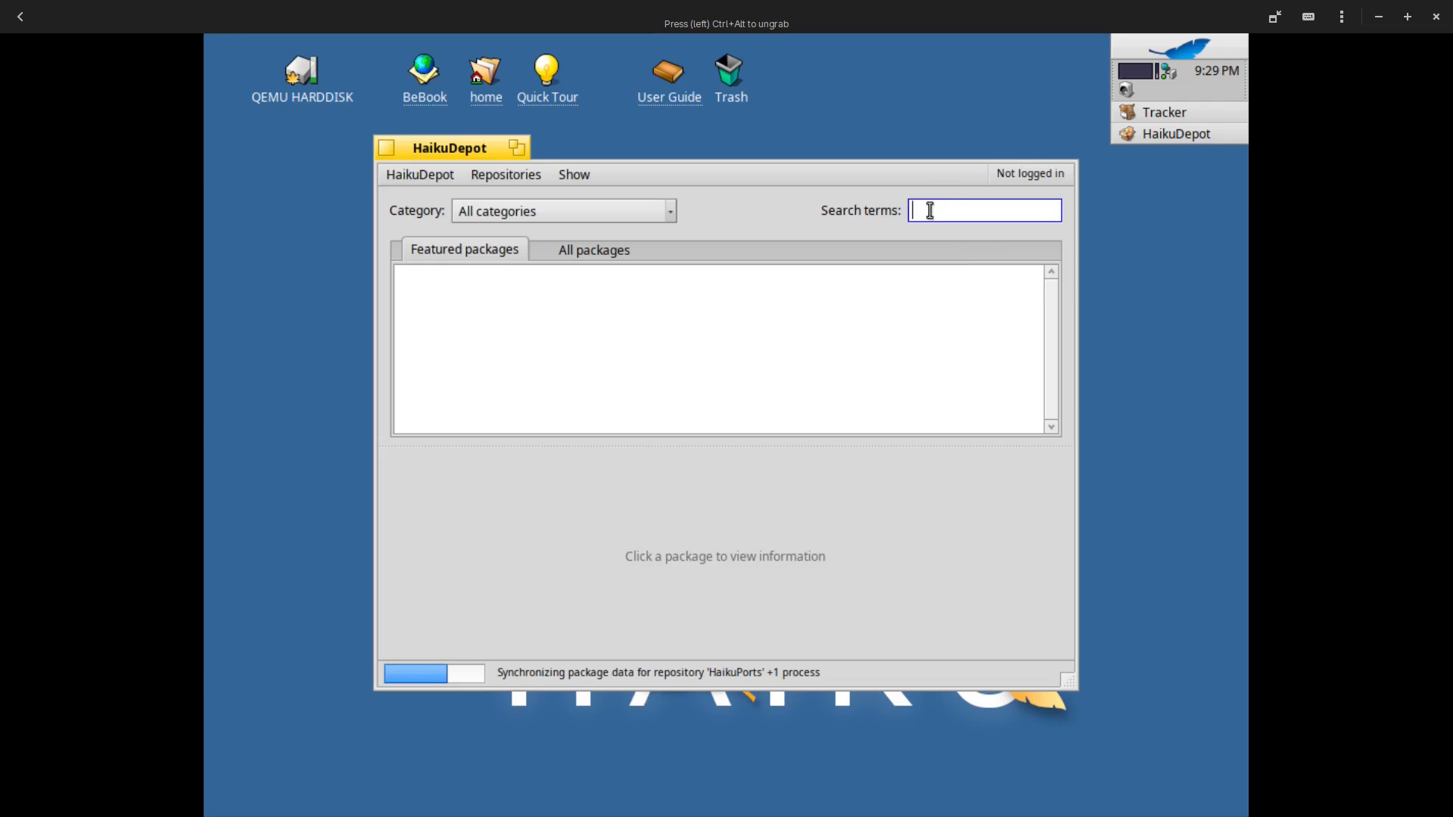
Search for vlc and install the VLC media player 3.0.21-5 package
type("vlc")
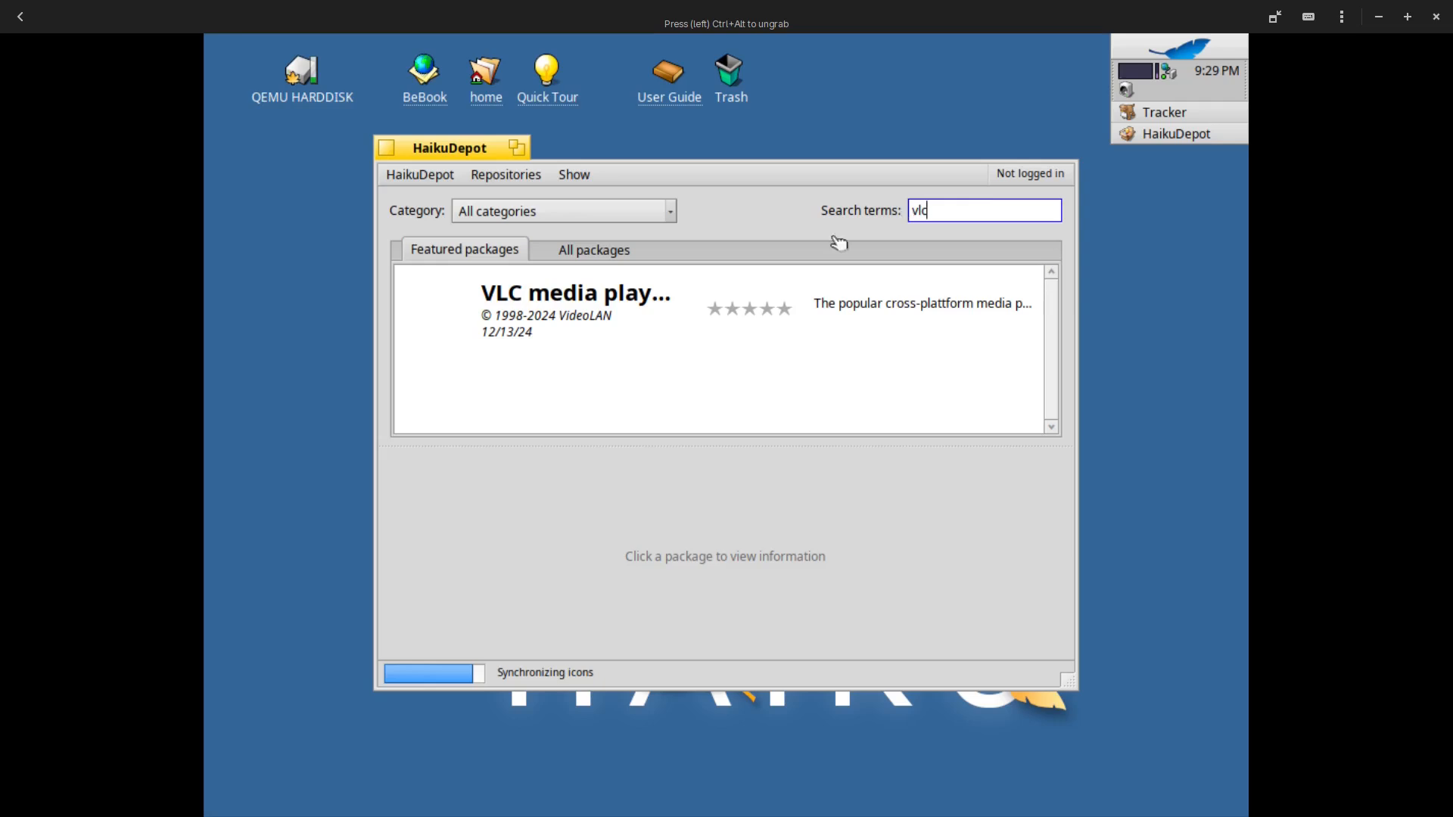
left_click(544, 306)
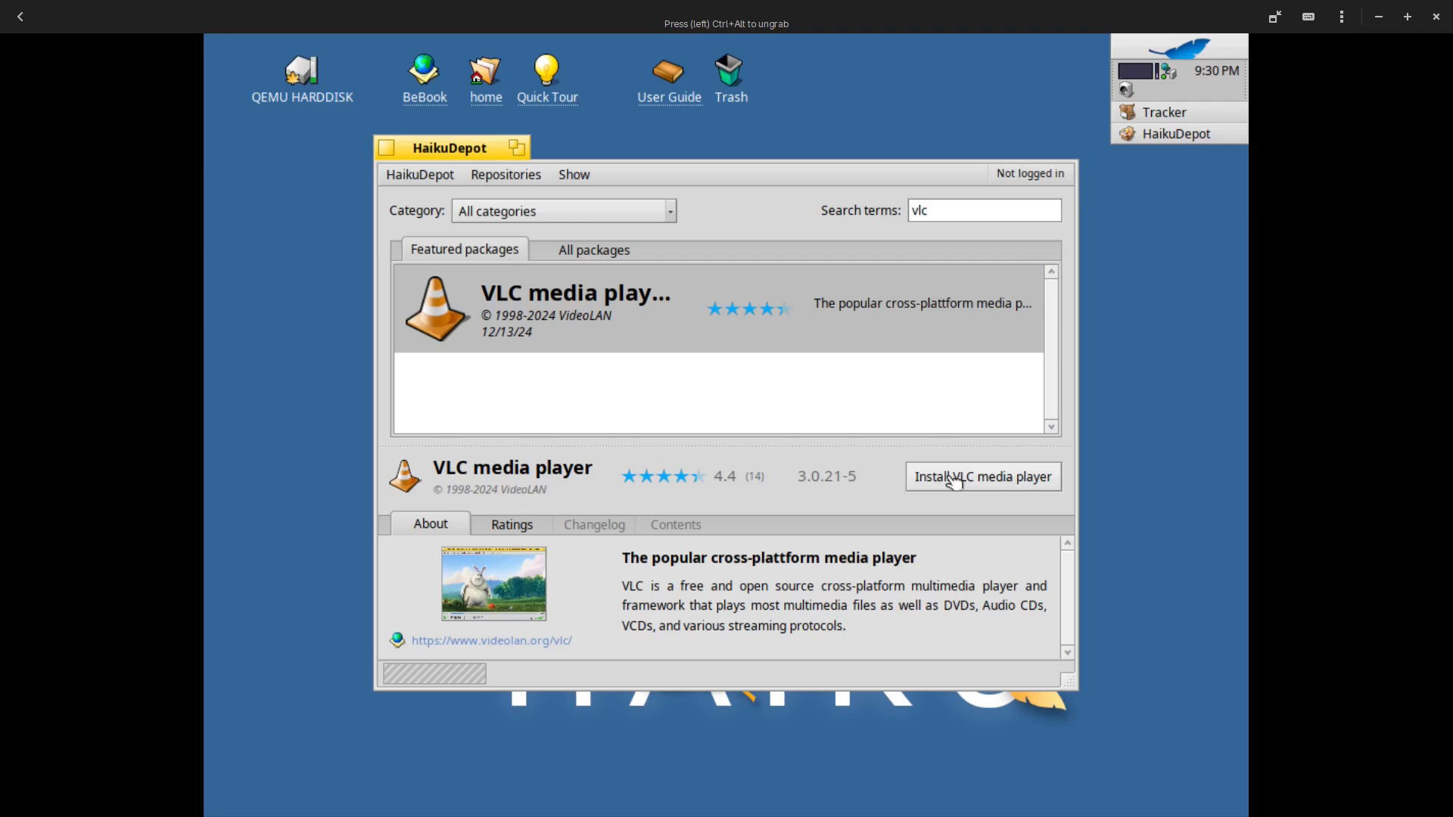
left_click(956, 477)
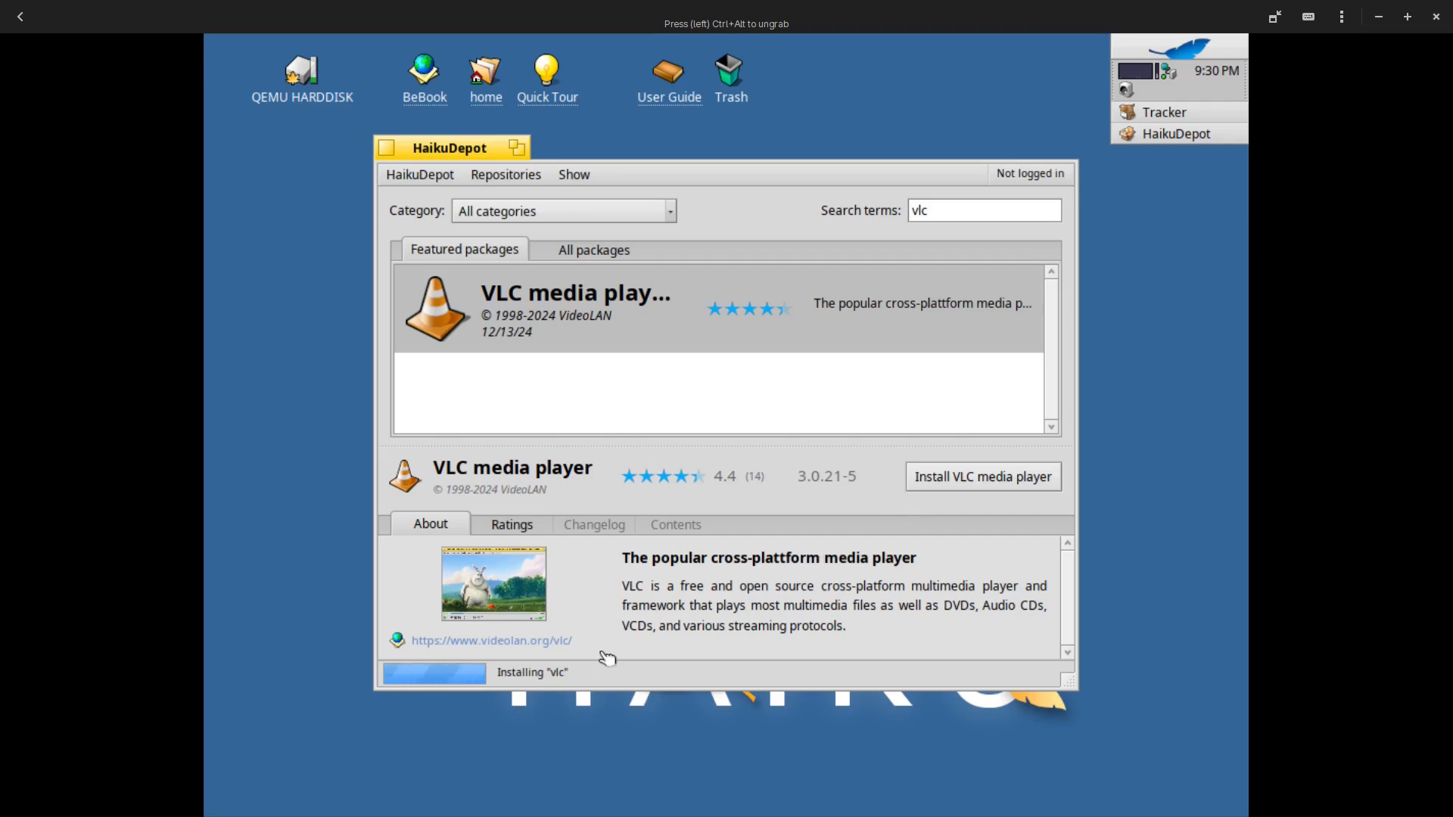
Apply the Package changes to add VLC's additional dependency packages
left_click(983, 476)
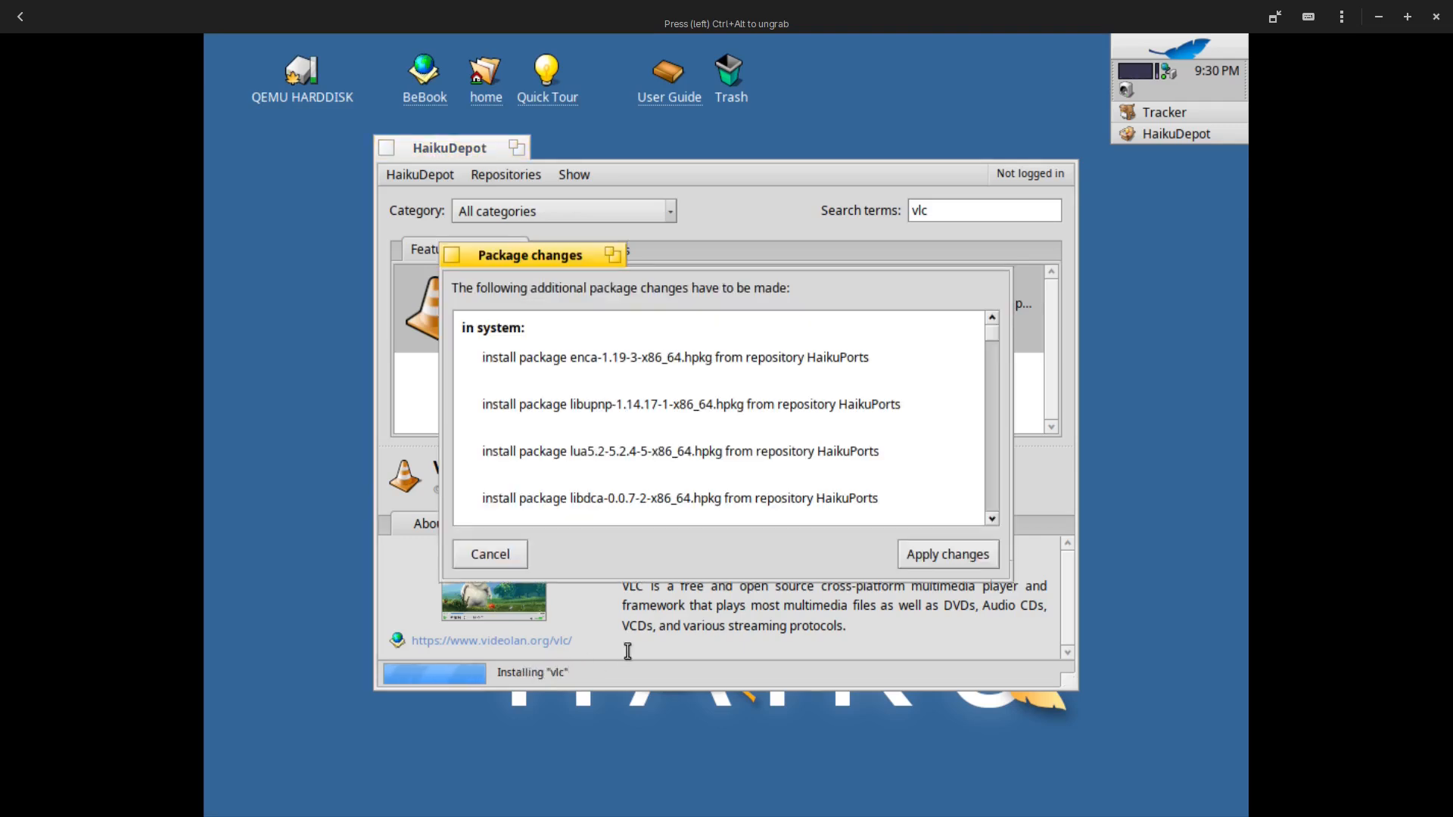
mouse_move(607, 311)
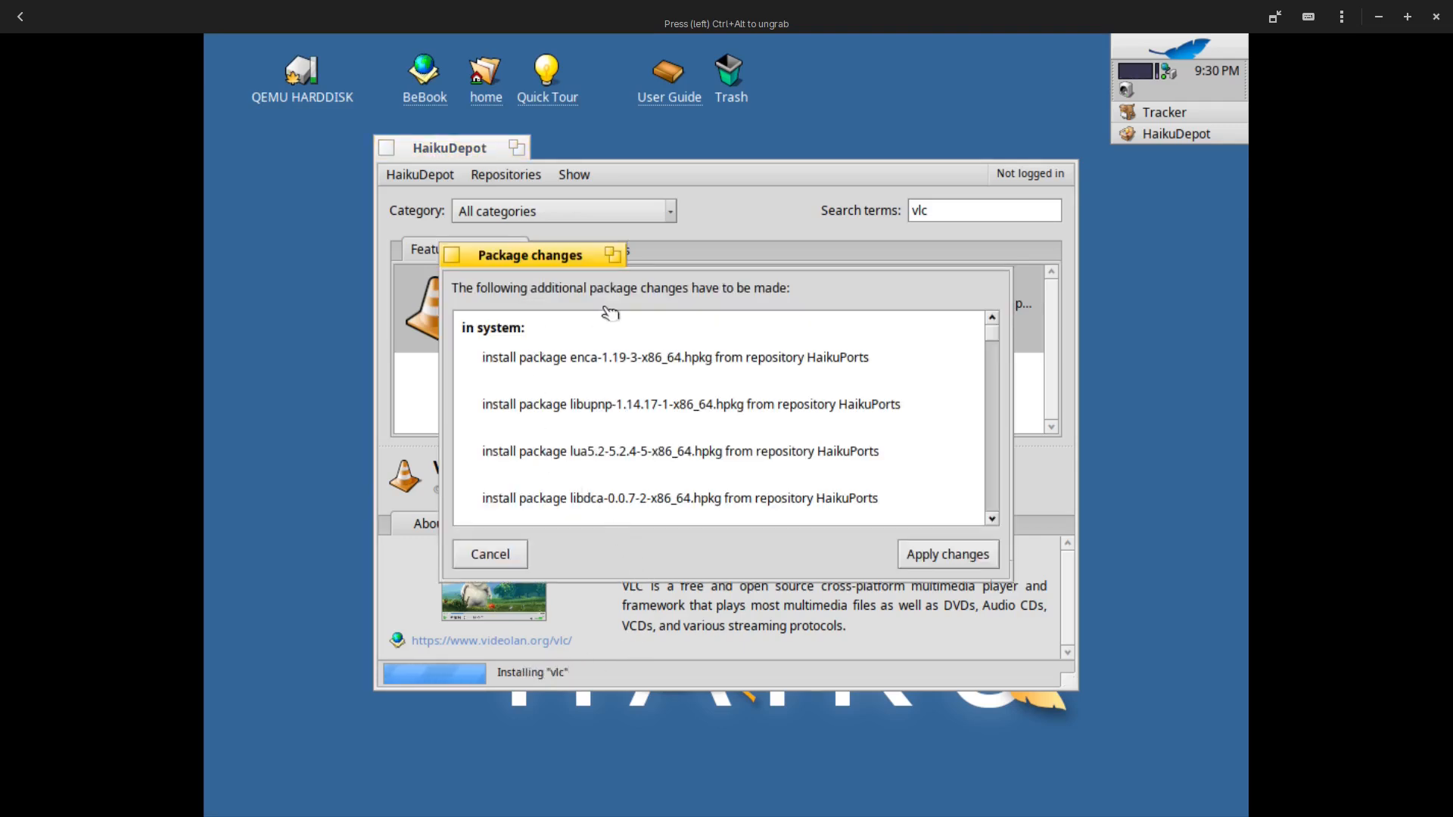
mouse_move(531, 533)
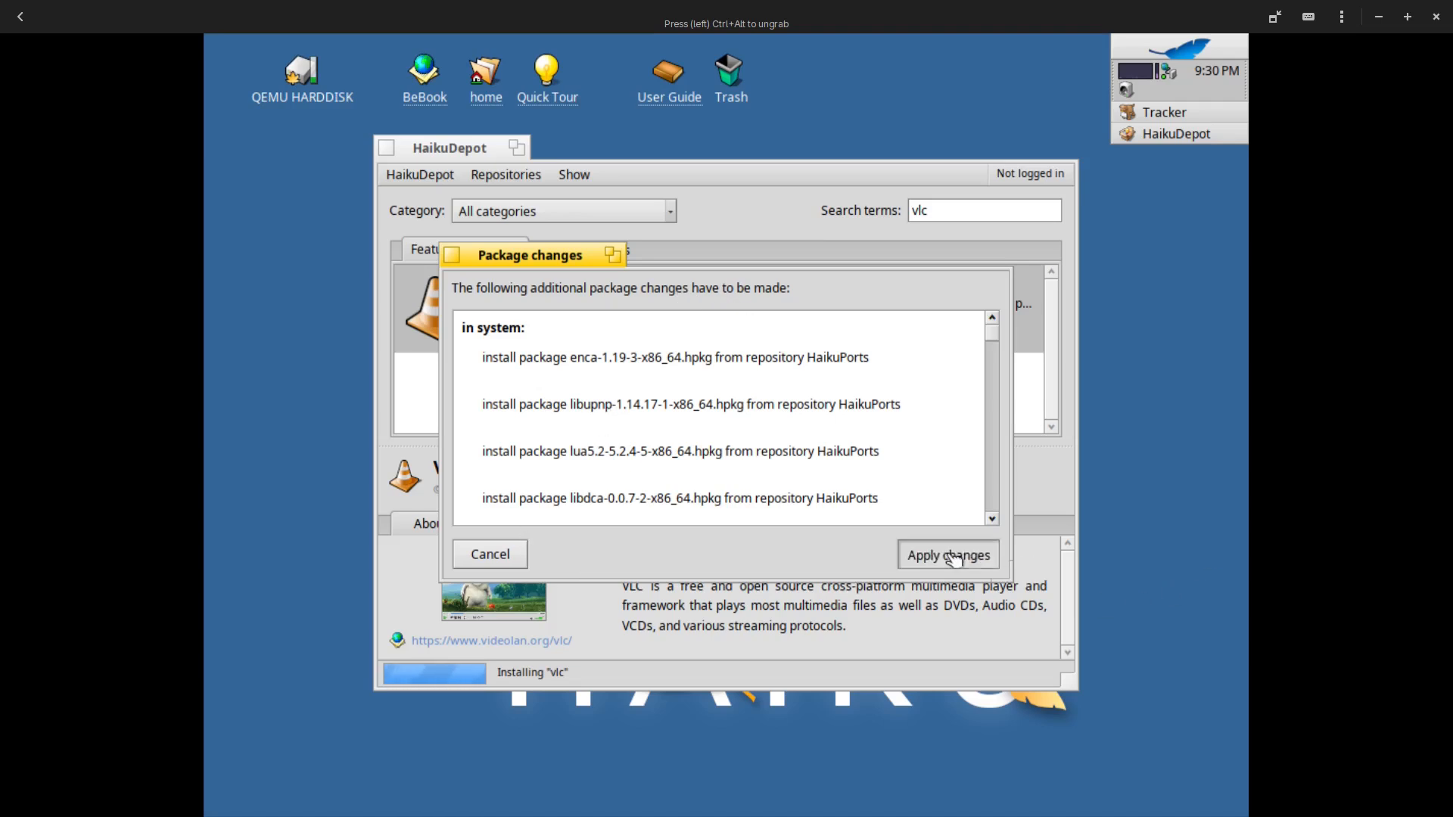
left_click(948, 555)
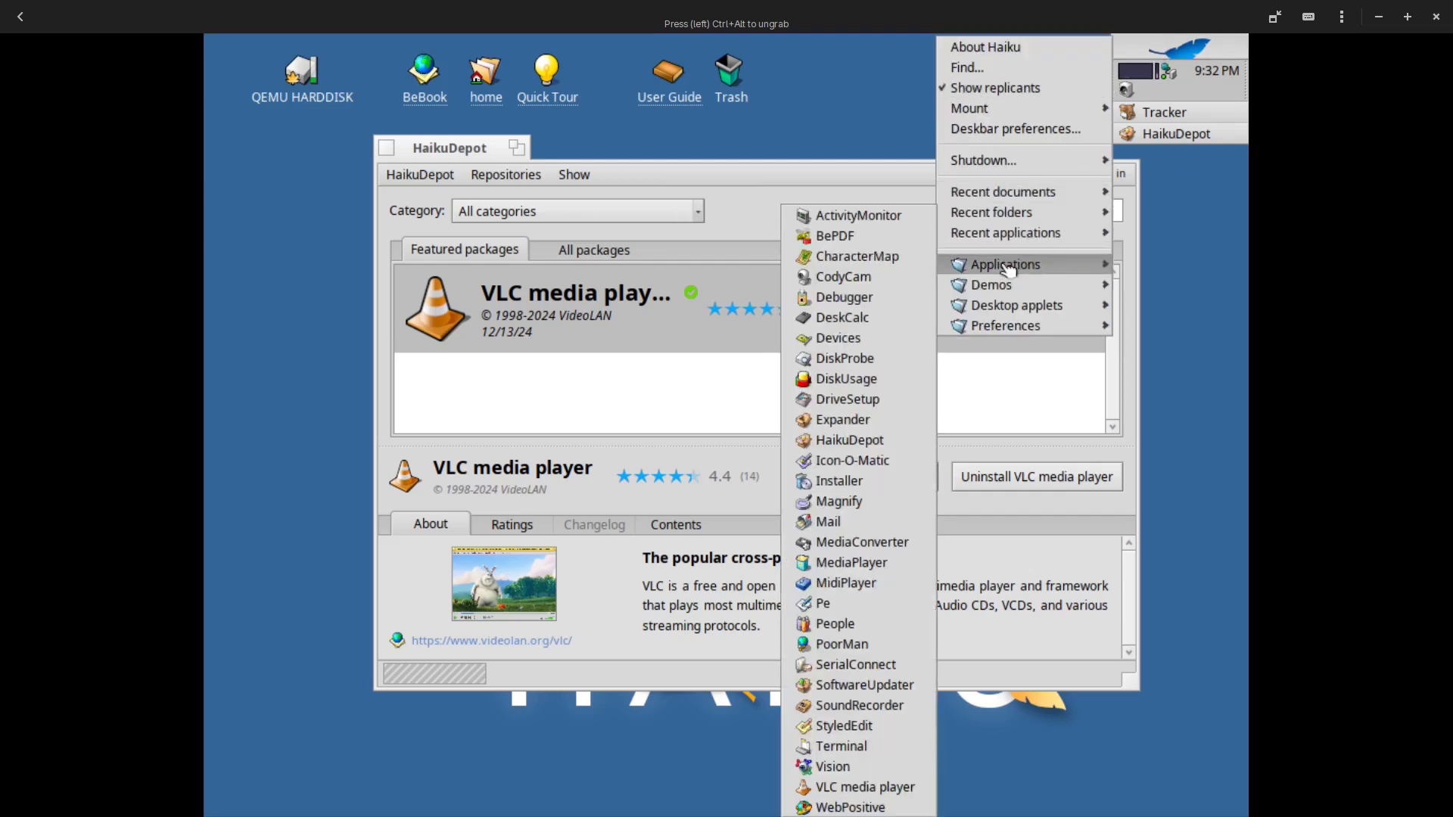
mouse_move(855, 787)
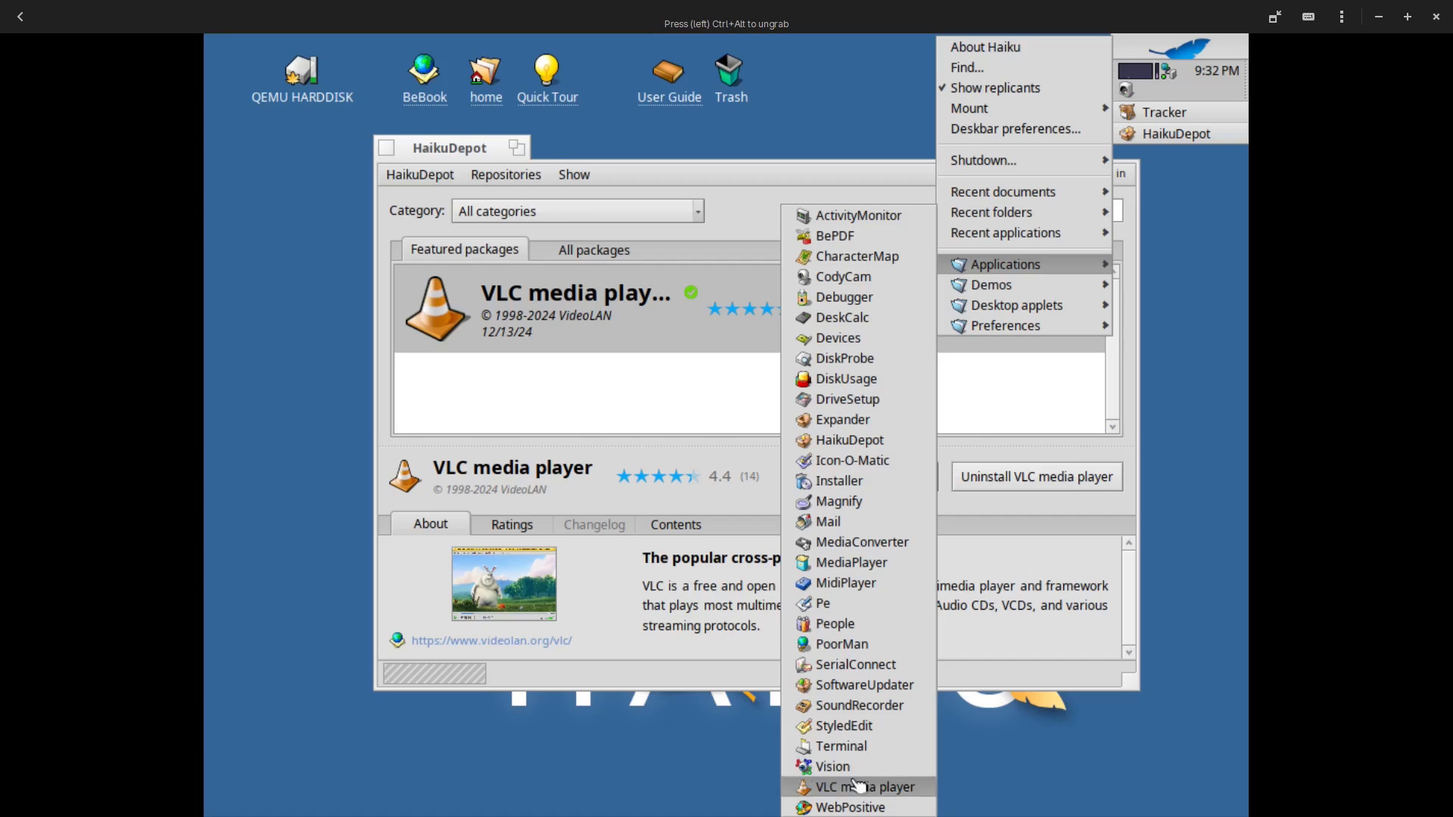
Launch VLC media player from HaikuDepot and accept its privacy and network access notice
left_click(859, 787)
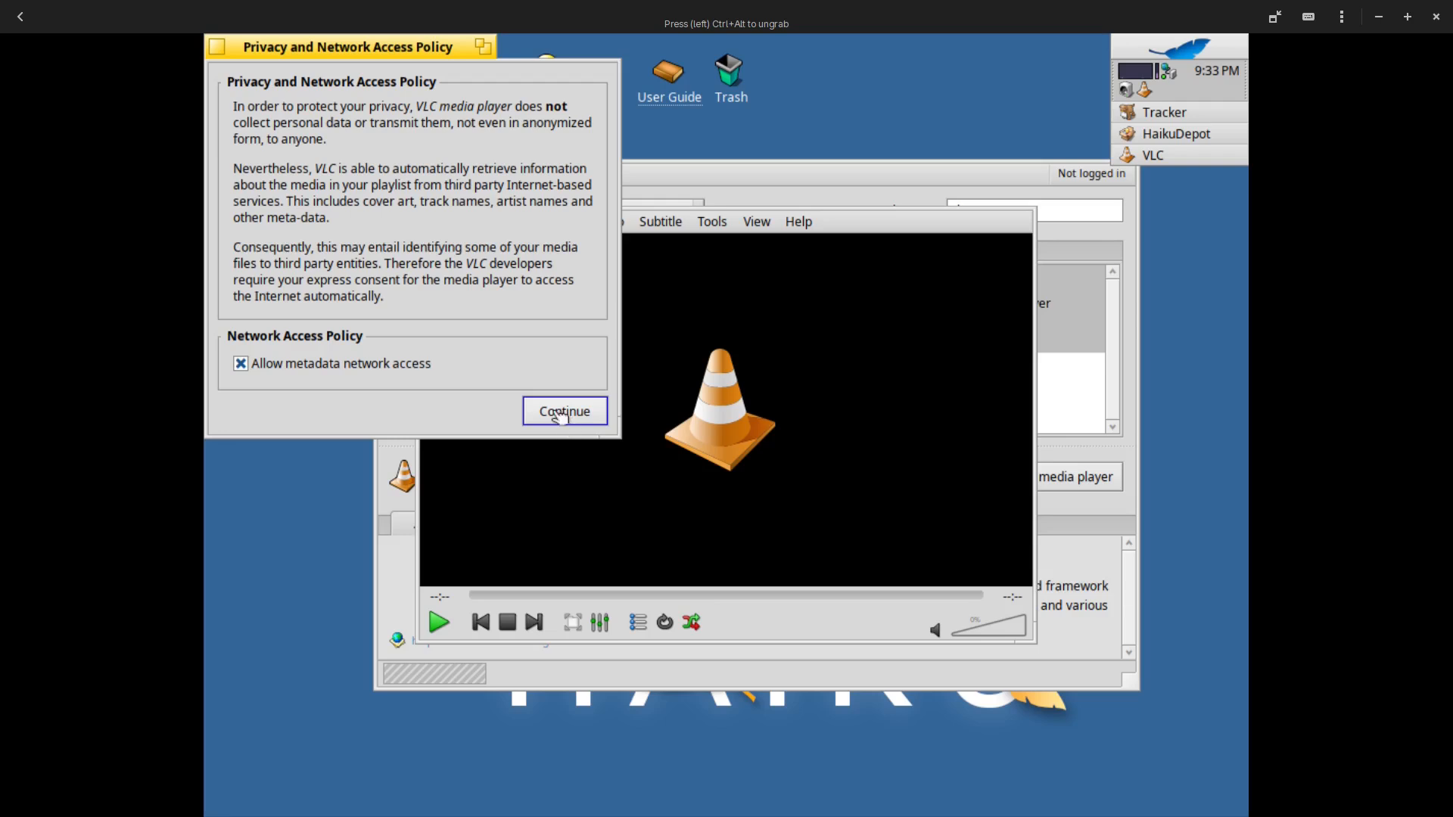
left_click(564, 411)
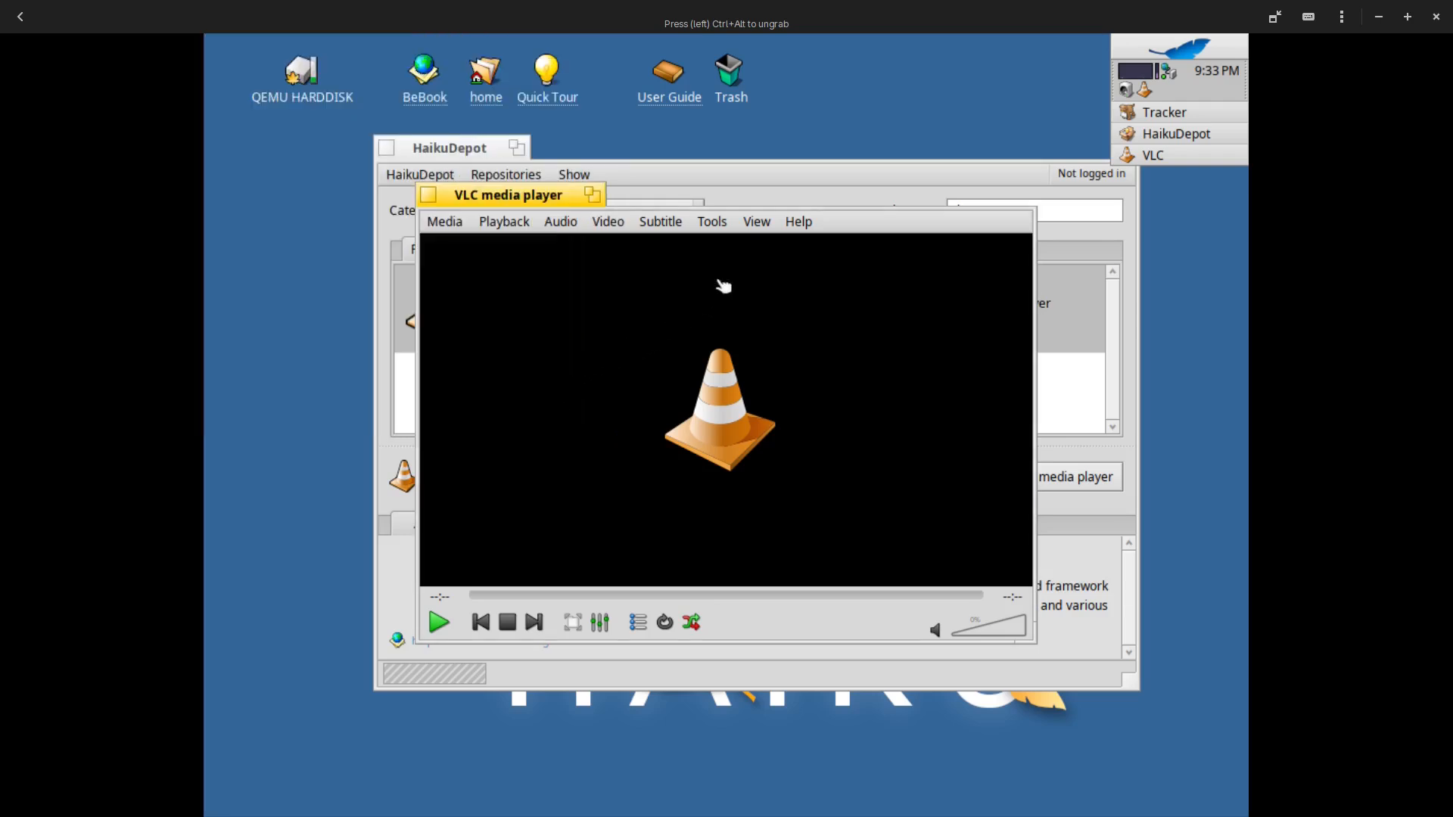
Show VLC's Help > About window, identifying version 3.0.21 Vetinari
left_click(798, 221)
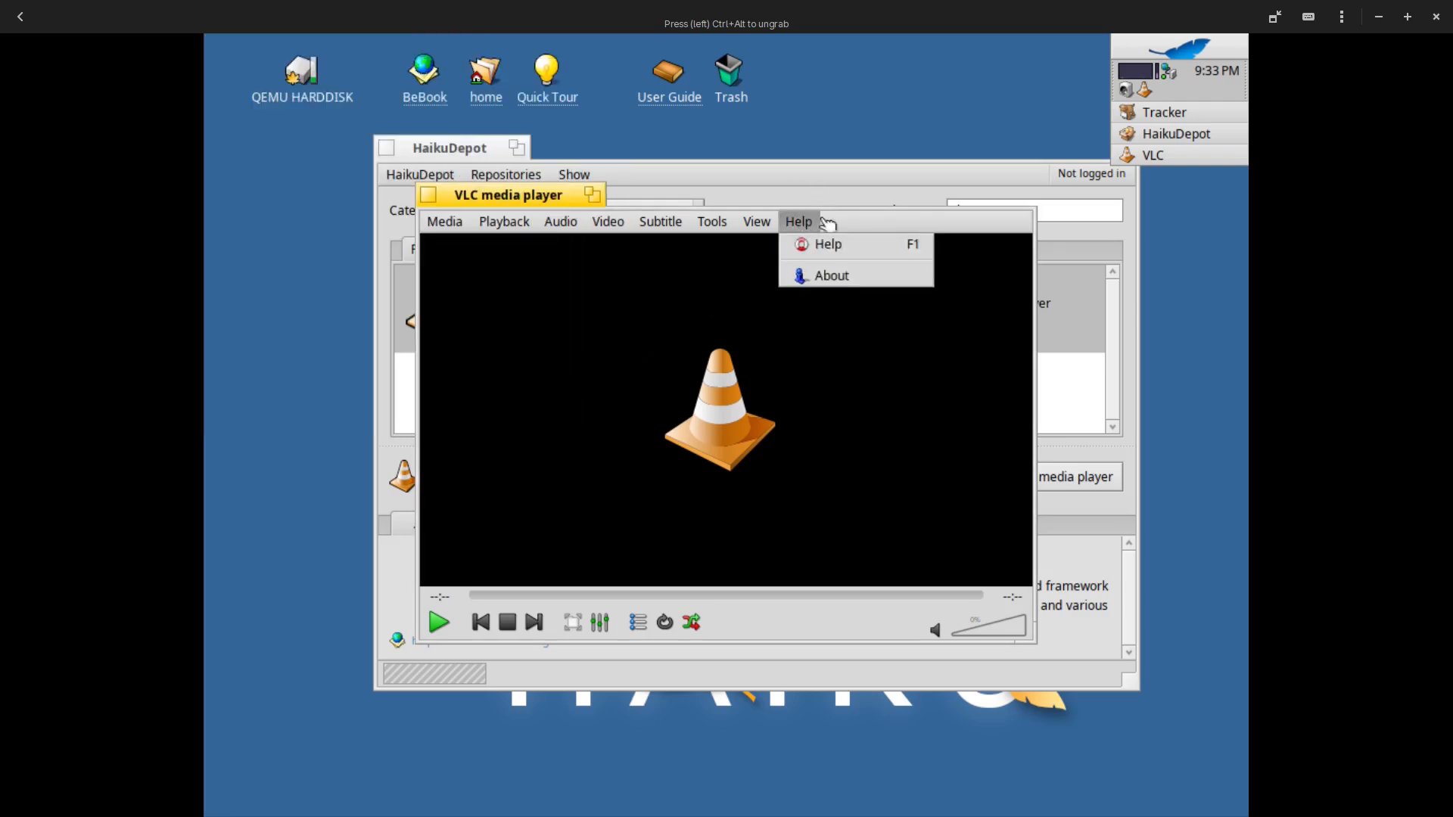
left_click(831, 276)
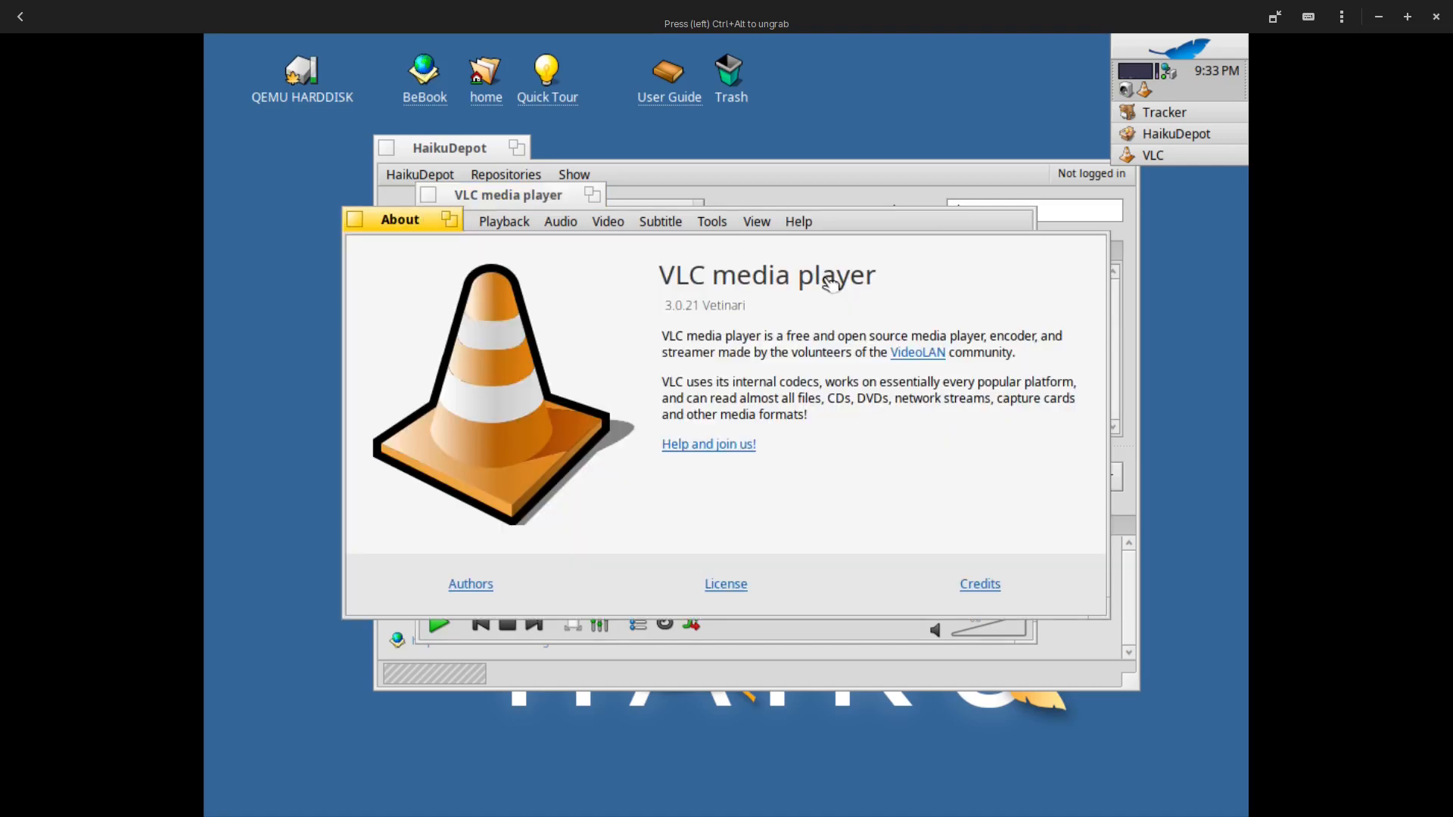
mouse_move(770, 311)
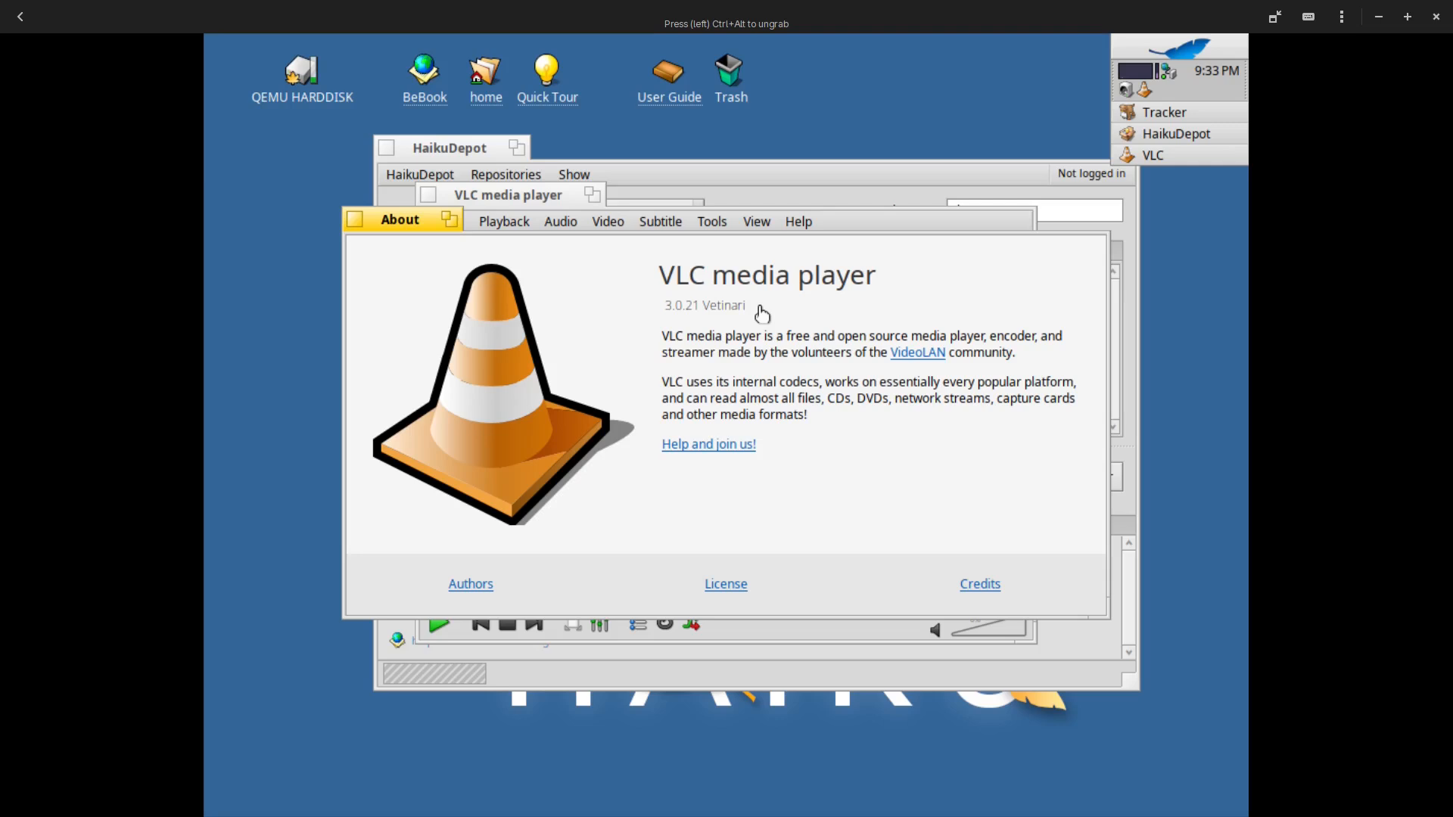
mouse_move(749, 319)
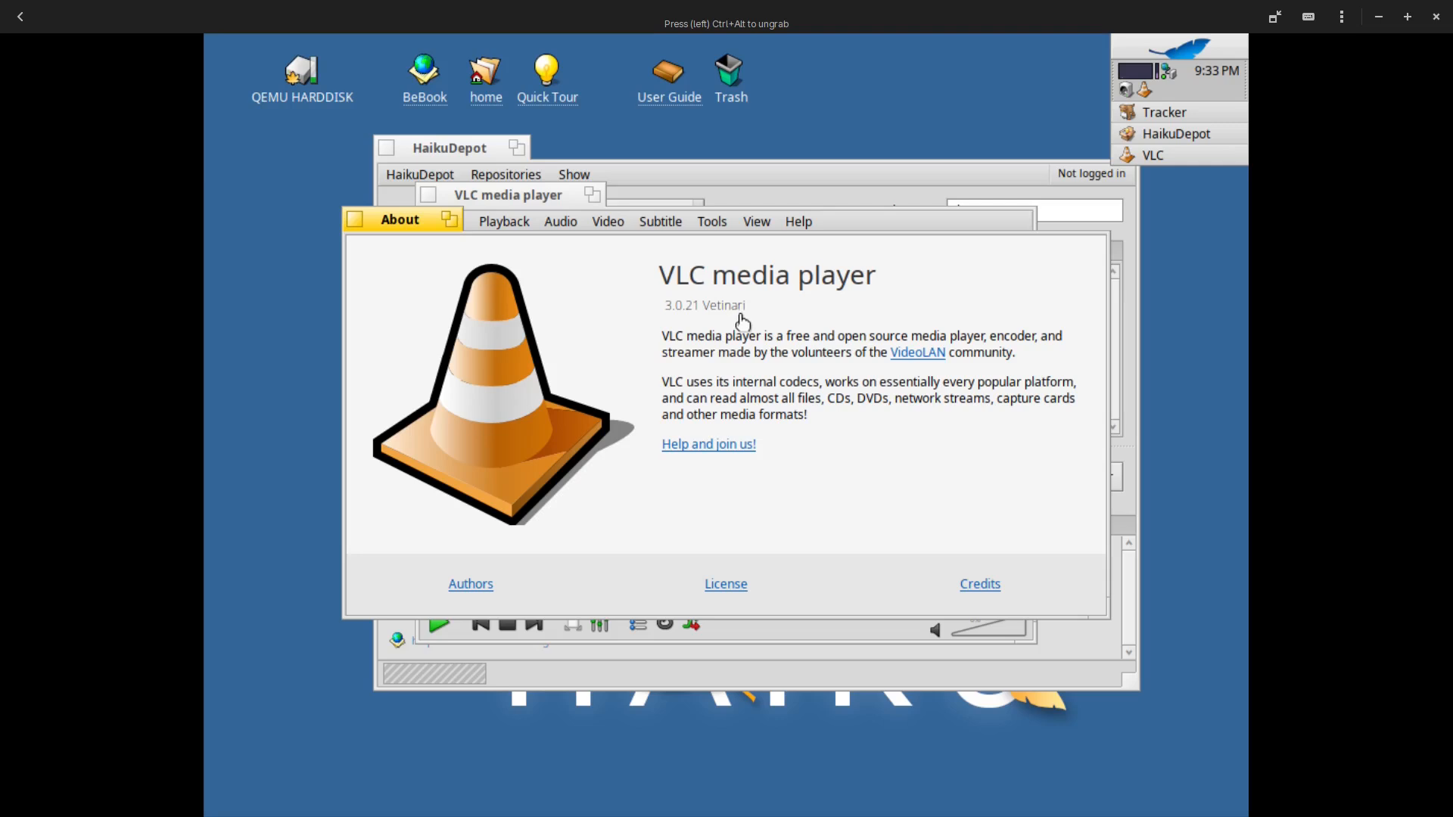
mouse_move(673, 297)
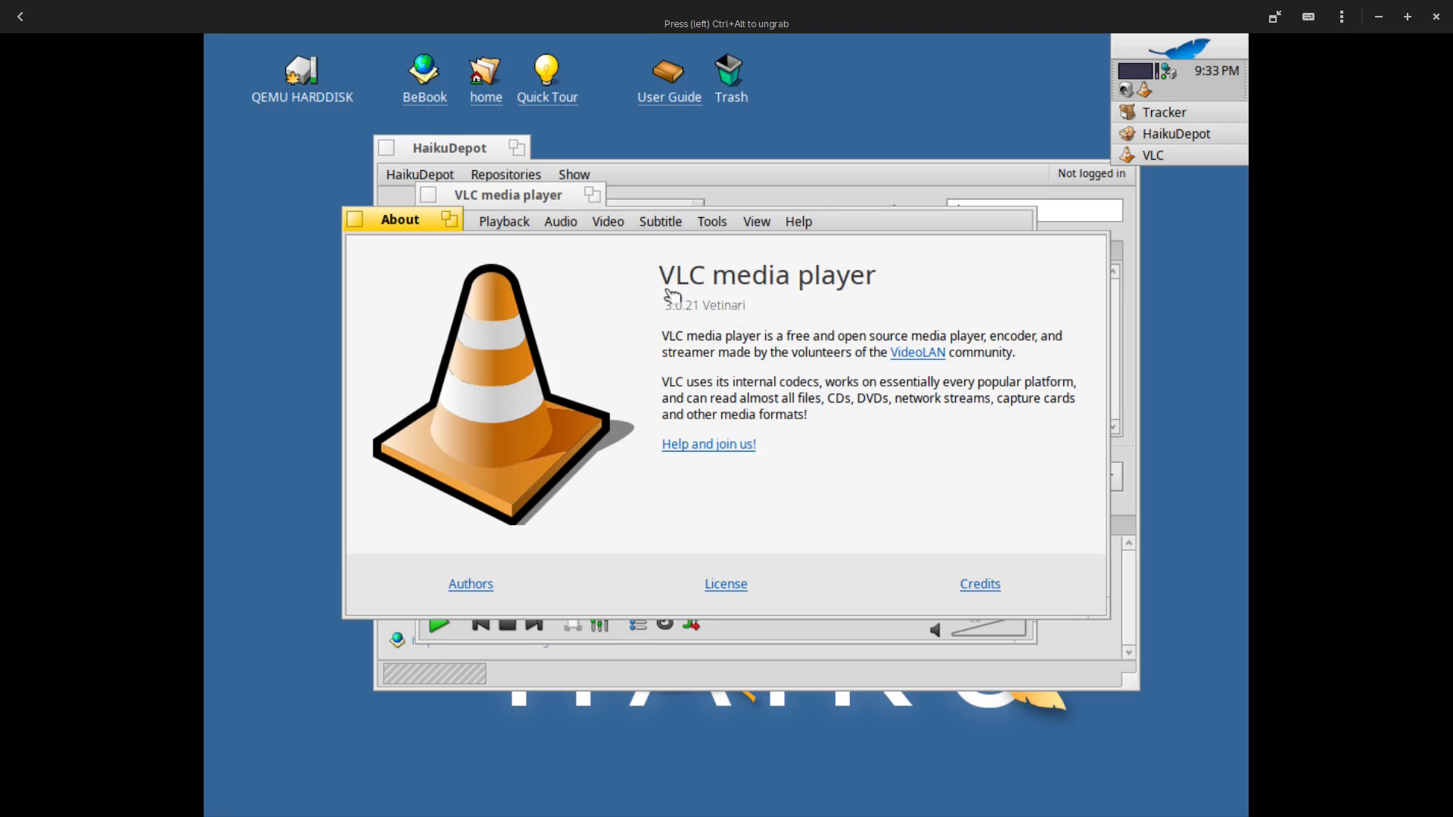
mouse_move(692, 322)
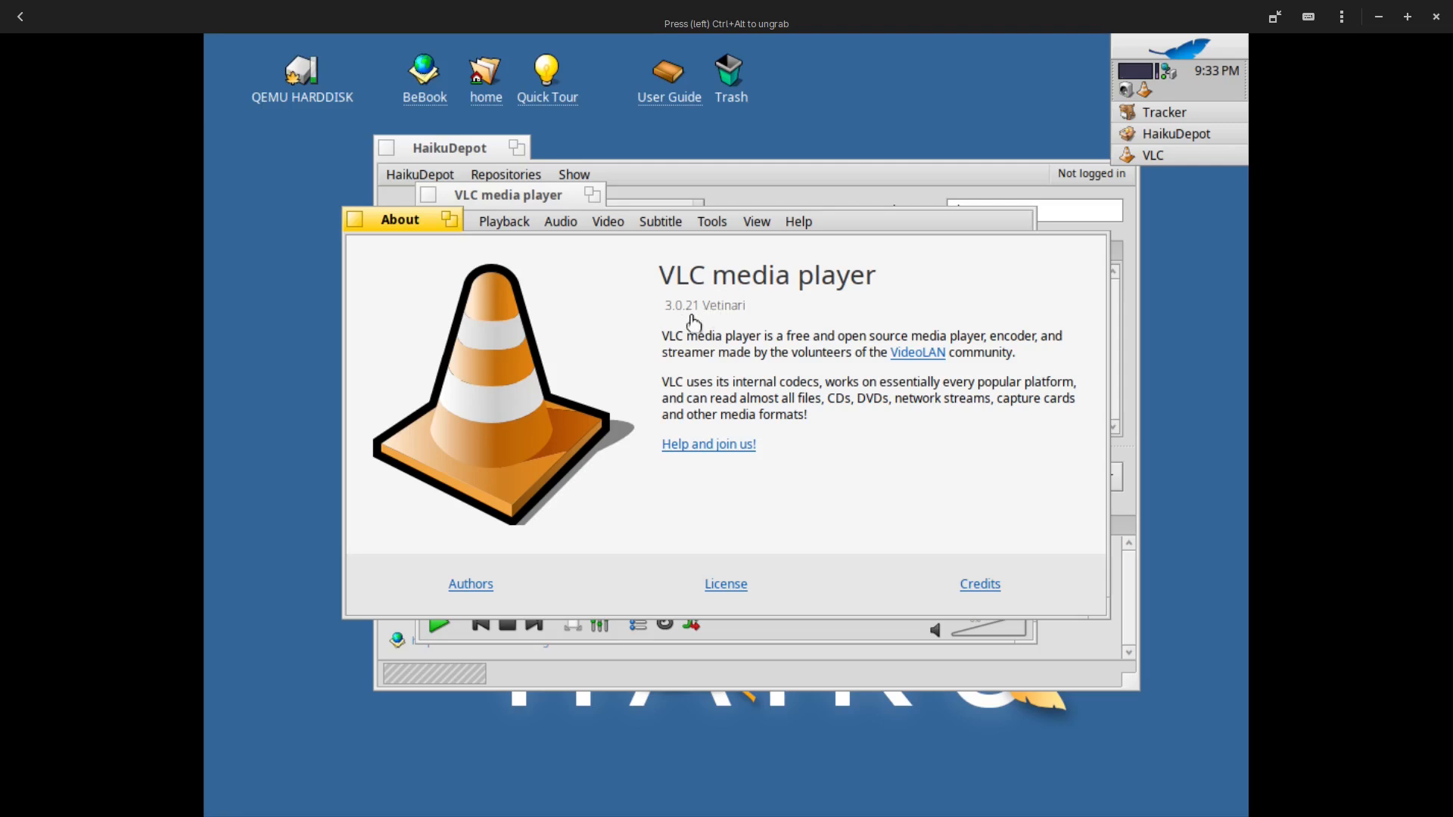
mouse_move(702, 313)
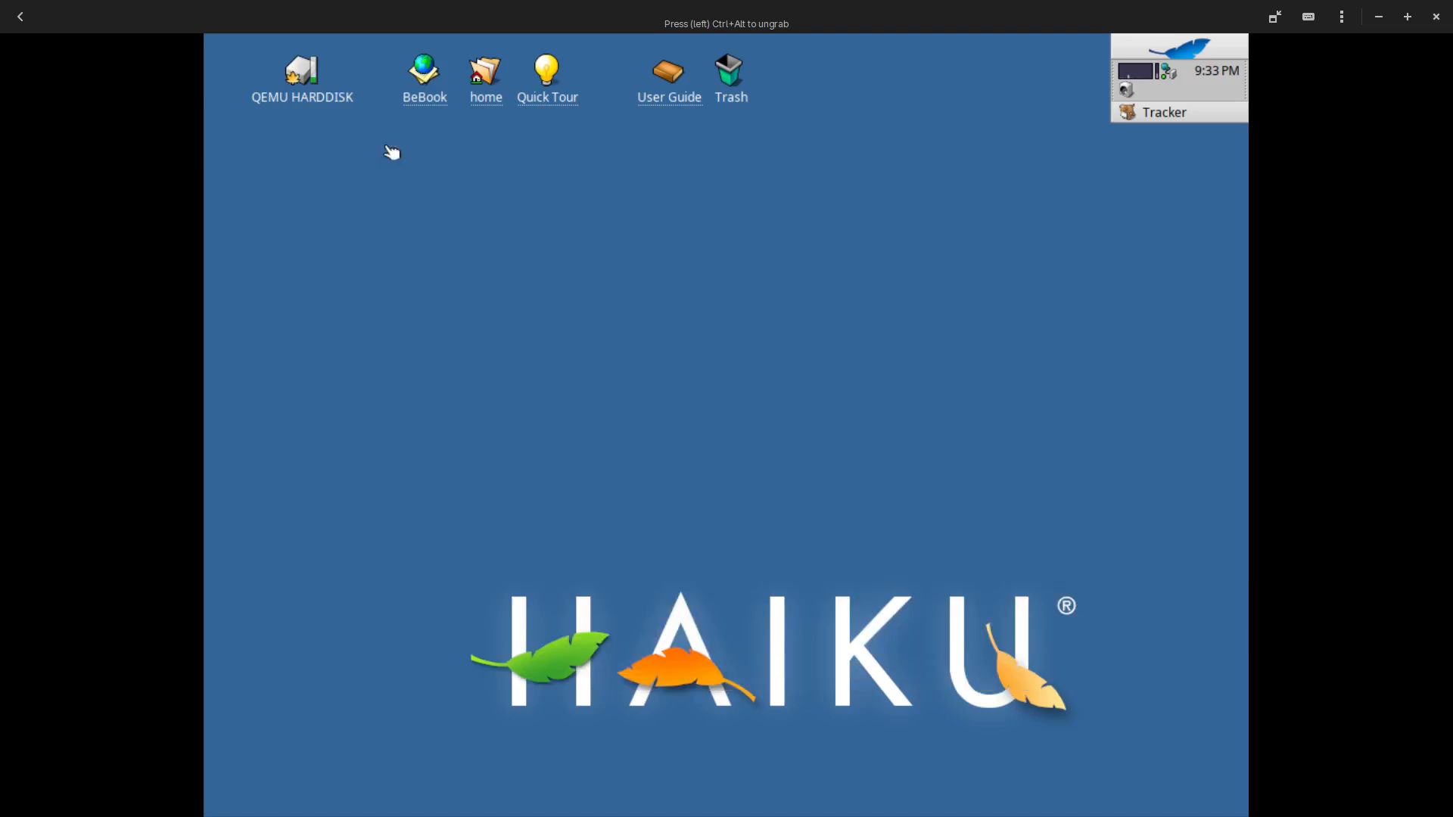
mouse_move(548, 338)
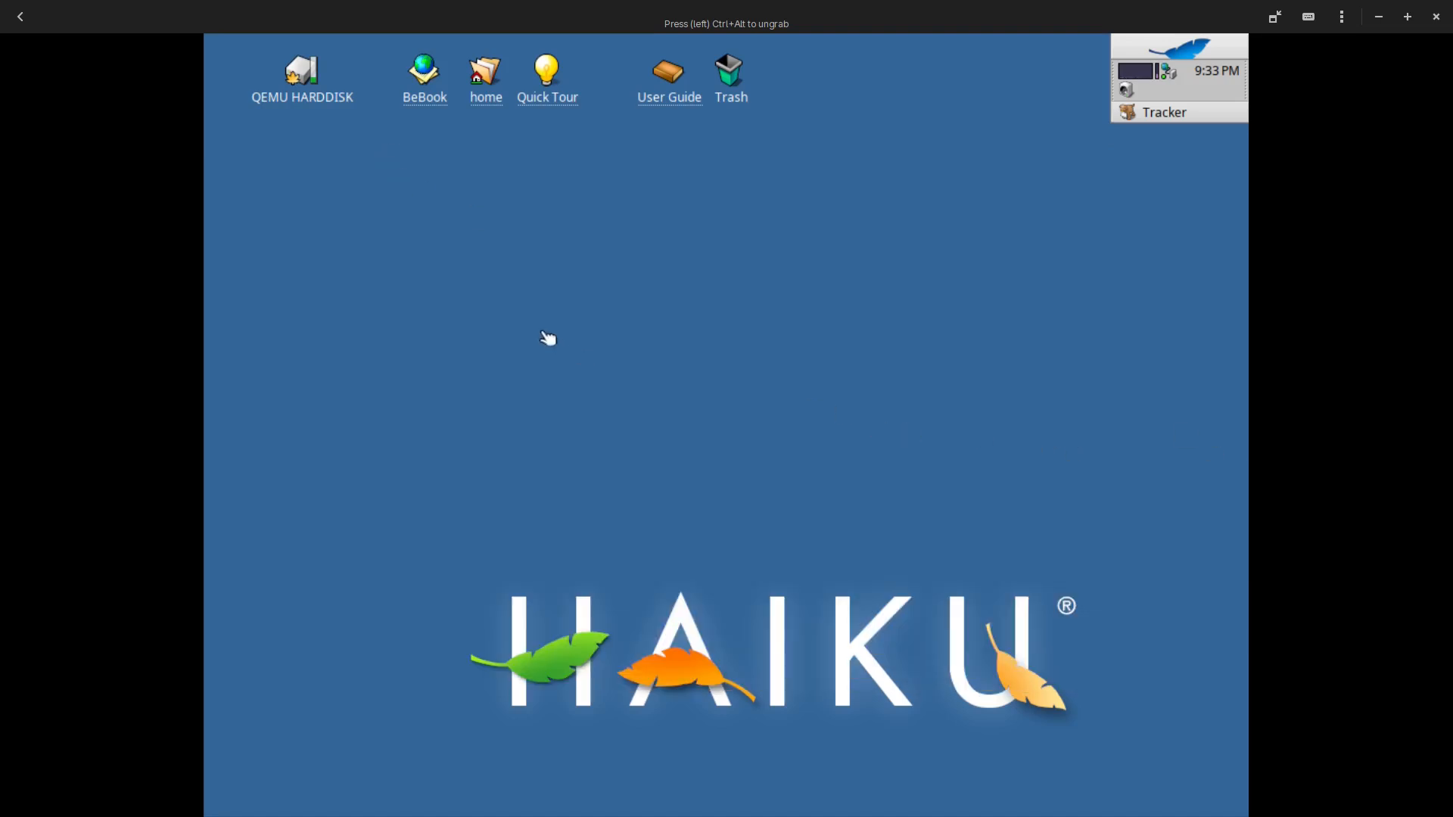
mouse_move(673, 360)
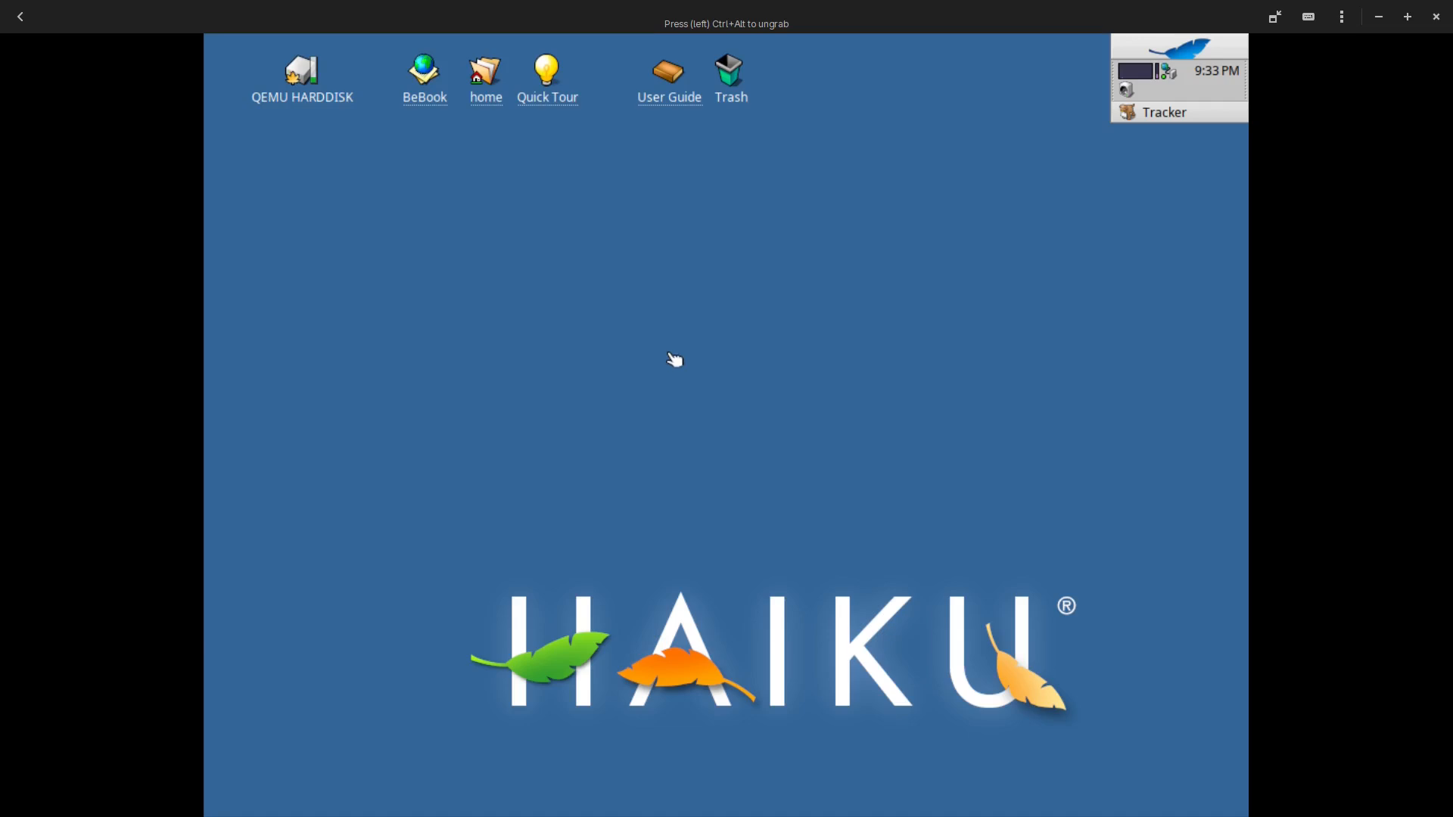
mouse_move(689, 366)
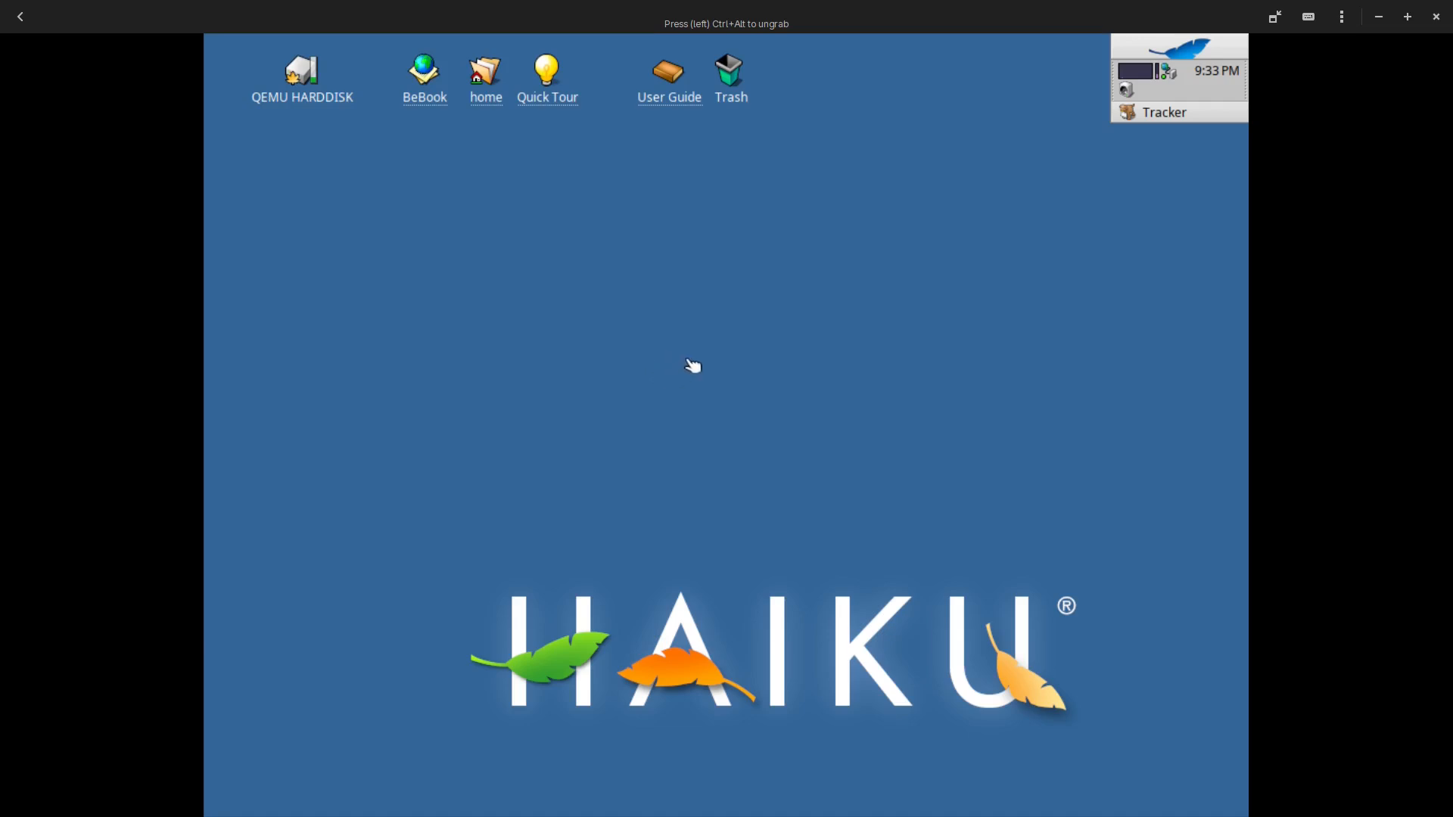
mouse_move(654, 448)
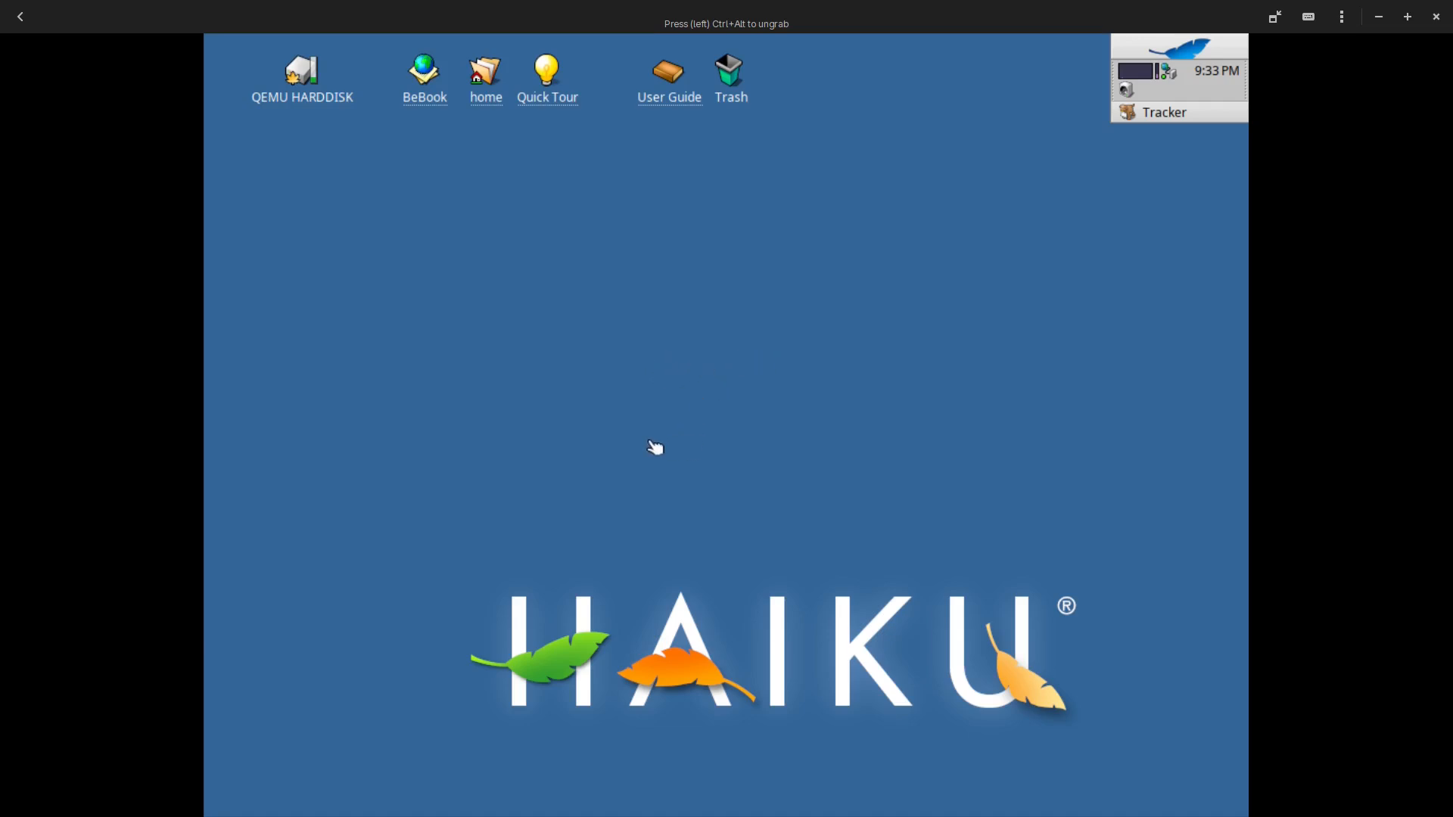
mouse_move(639, 385)
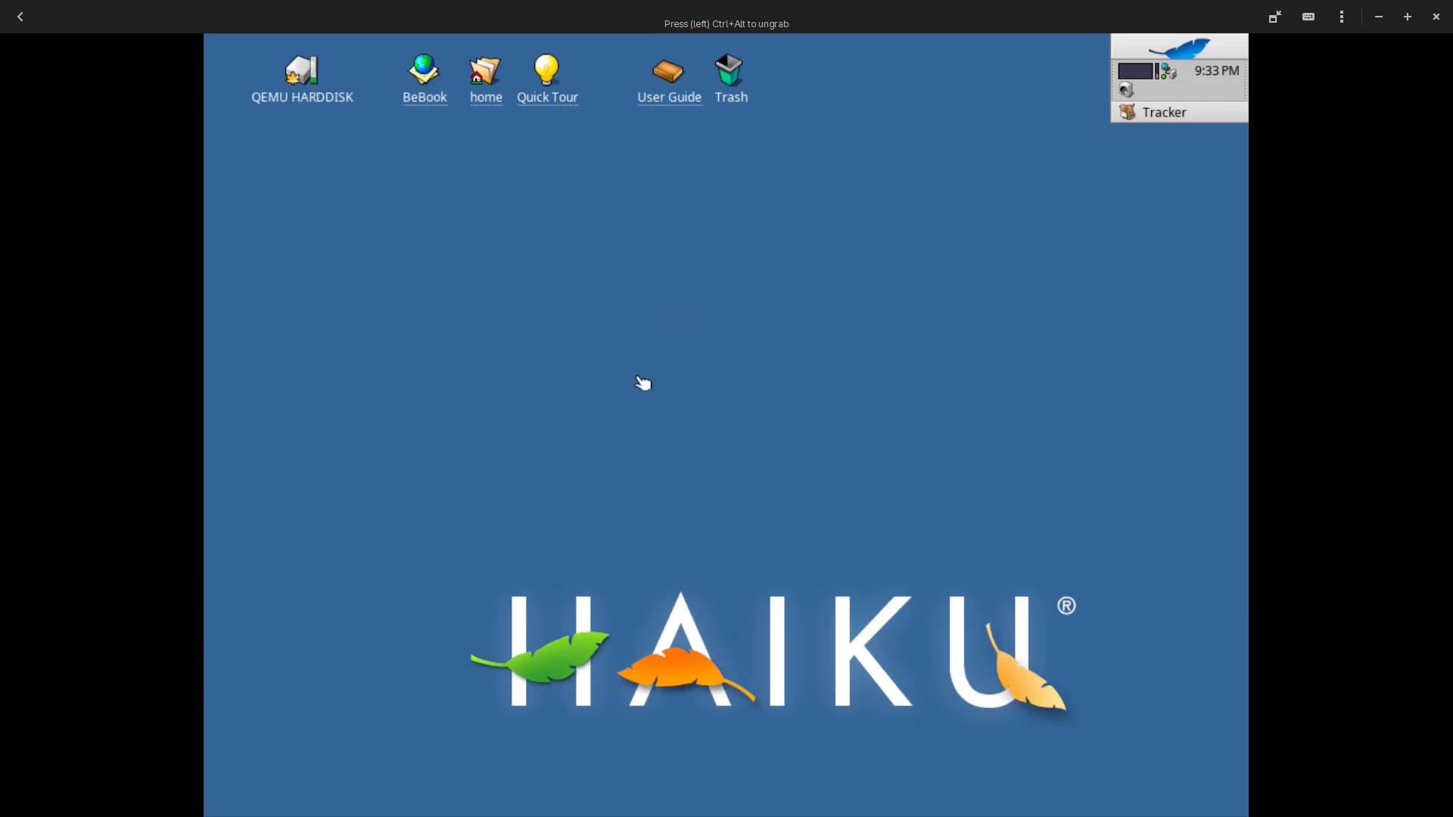
mouse_move(793, 466)
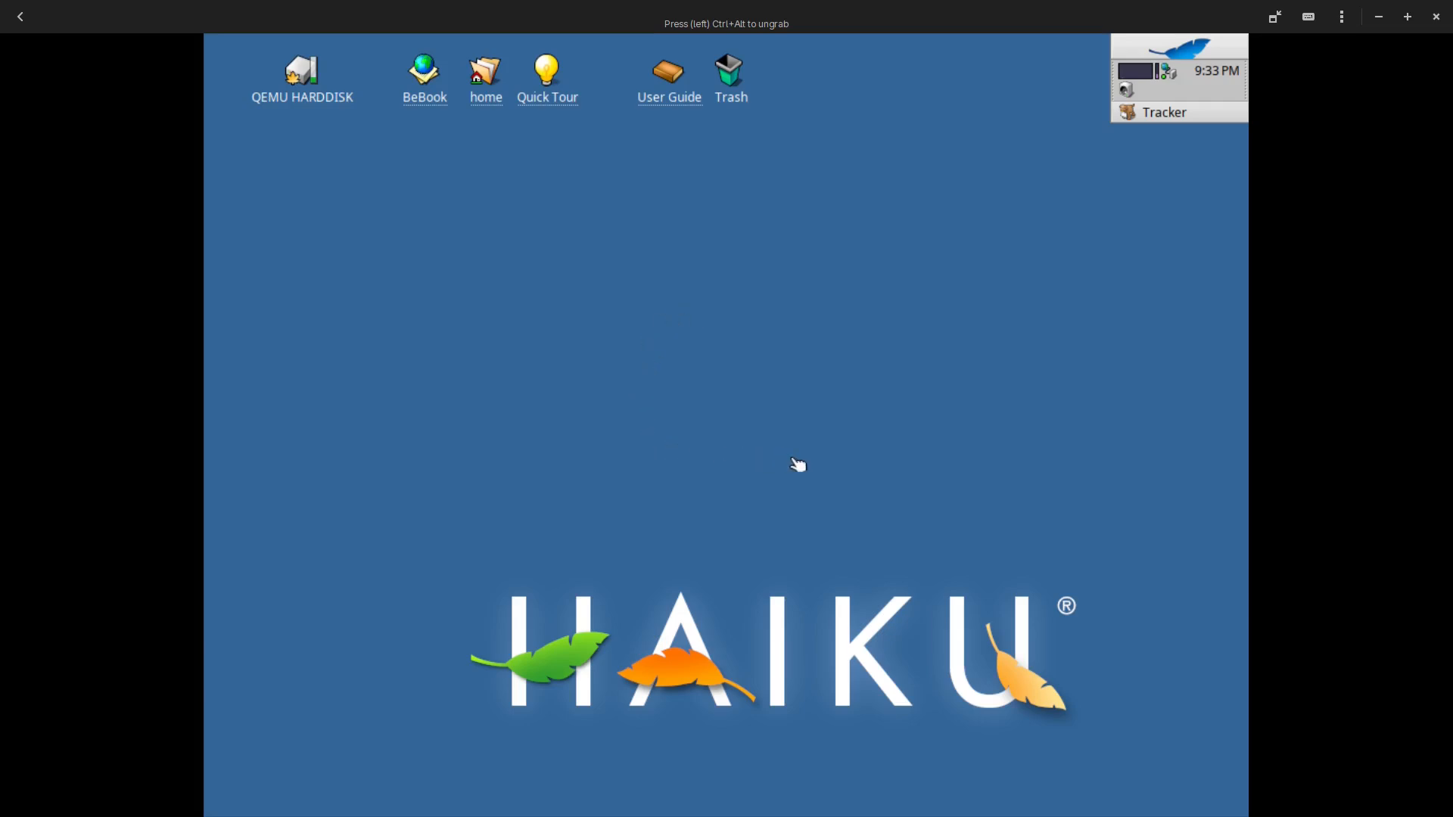
mouse_move(825, 464)
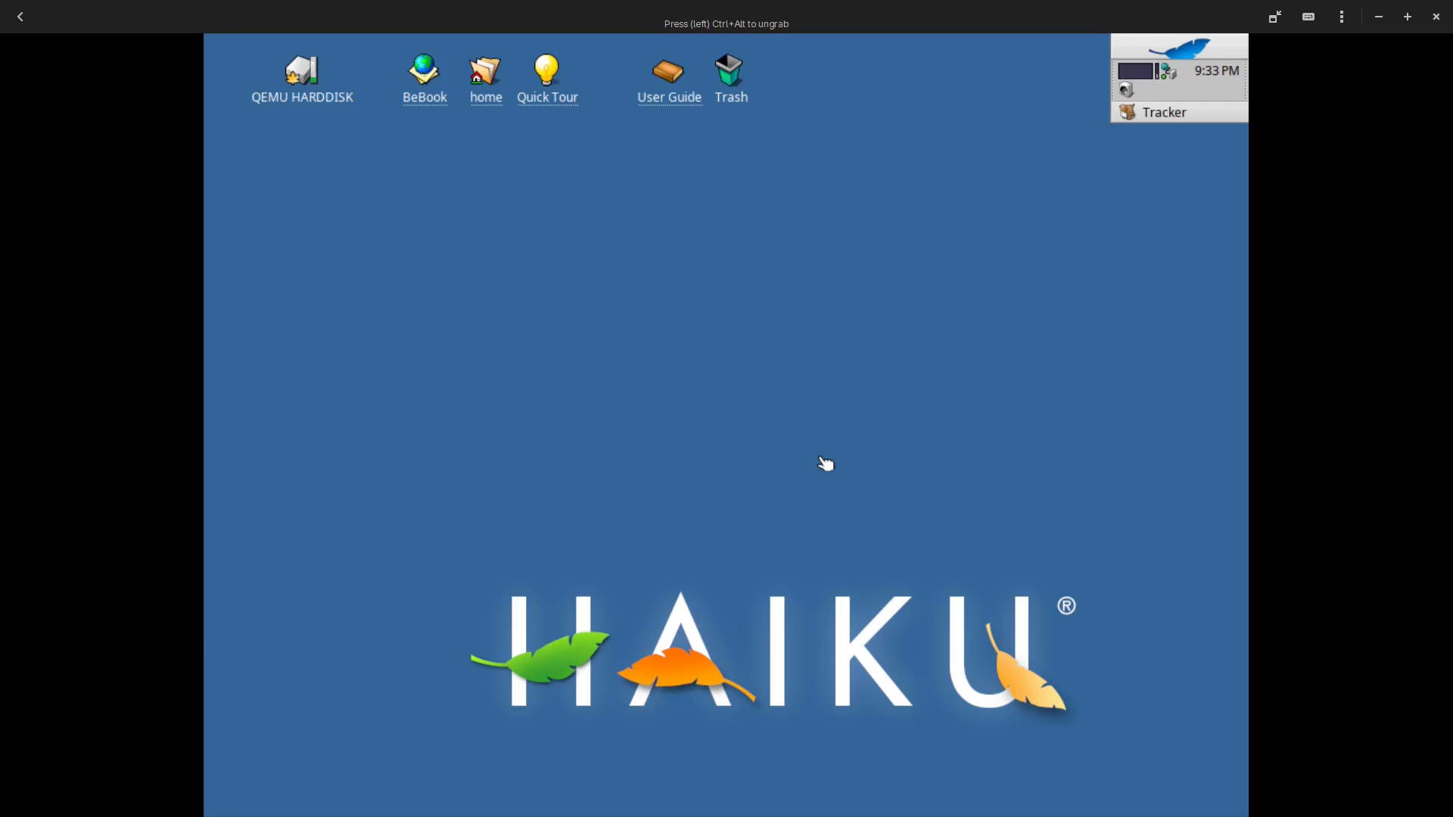
mouse_move(770, 494)
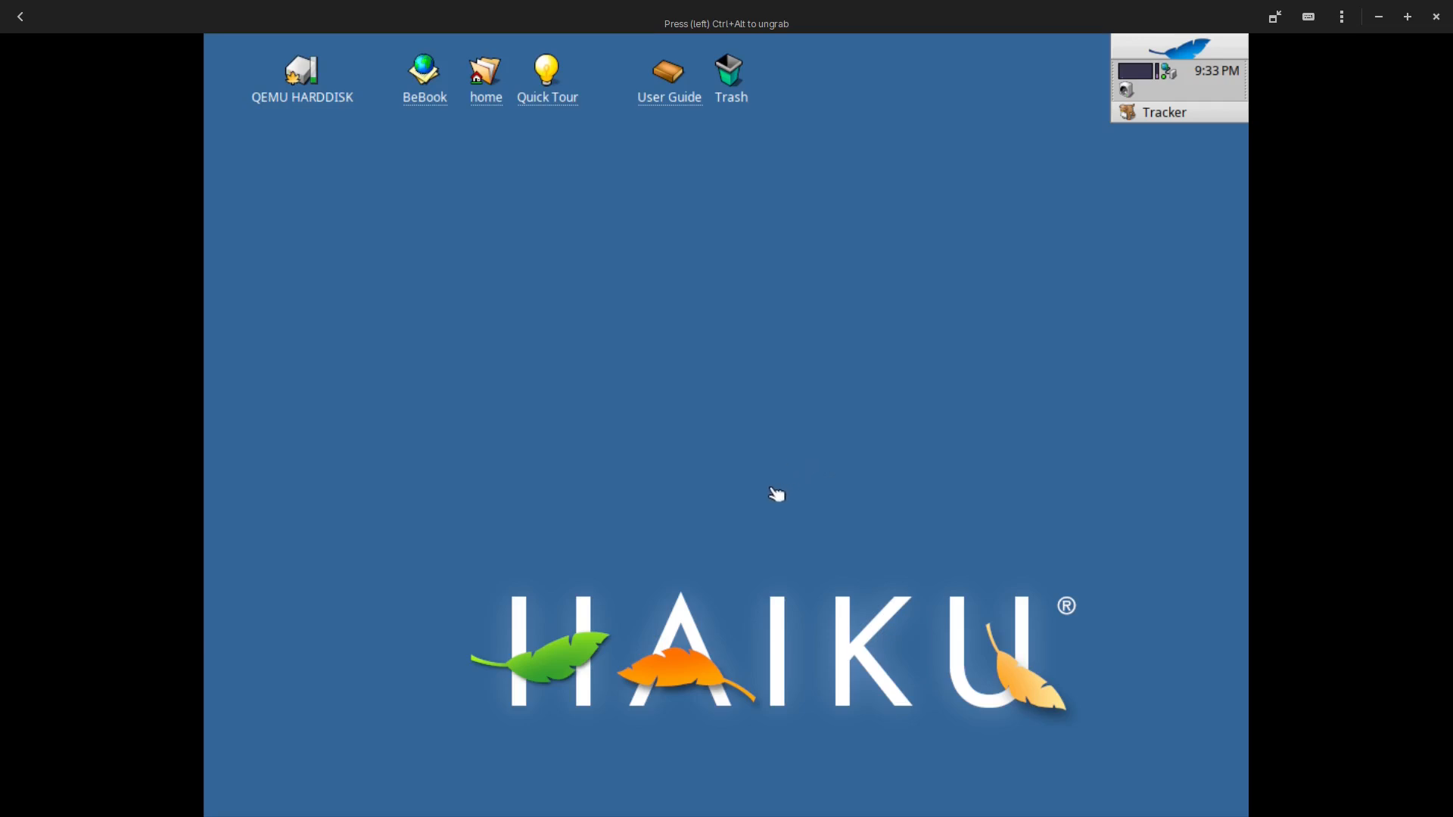
mouse_move(655, 302)
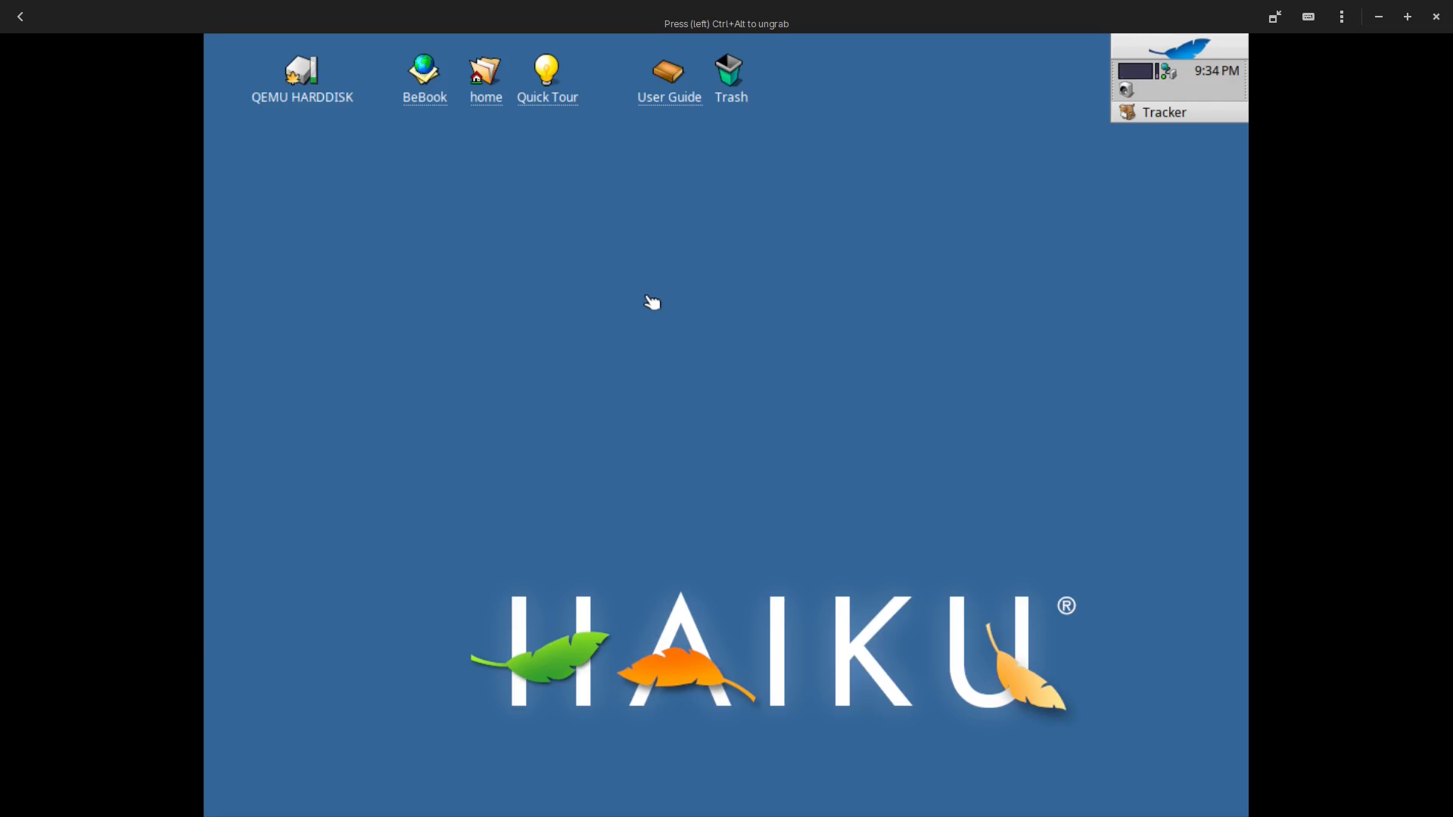
mouse_move(622, 302)
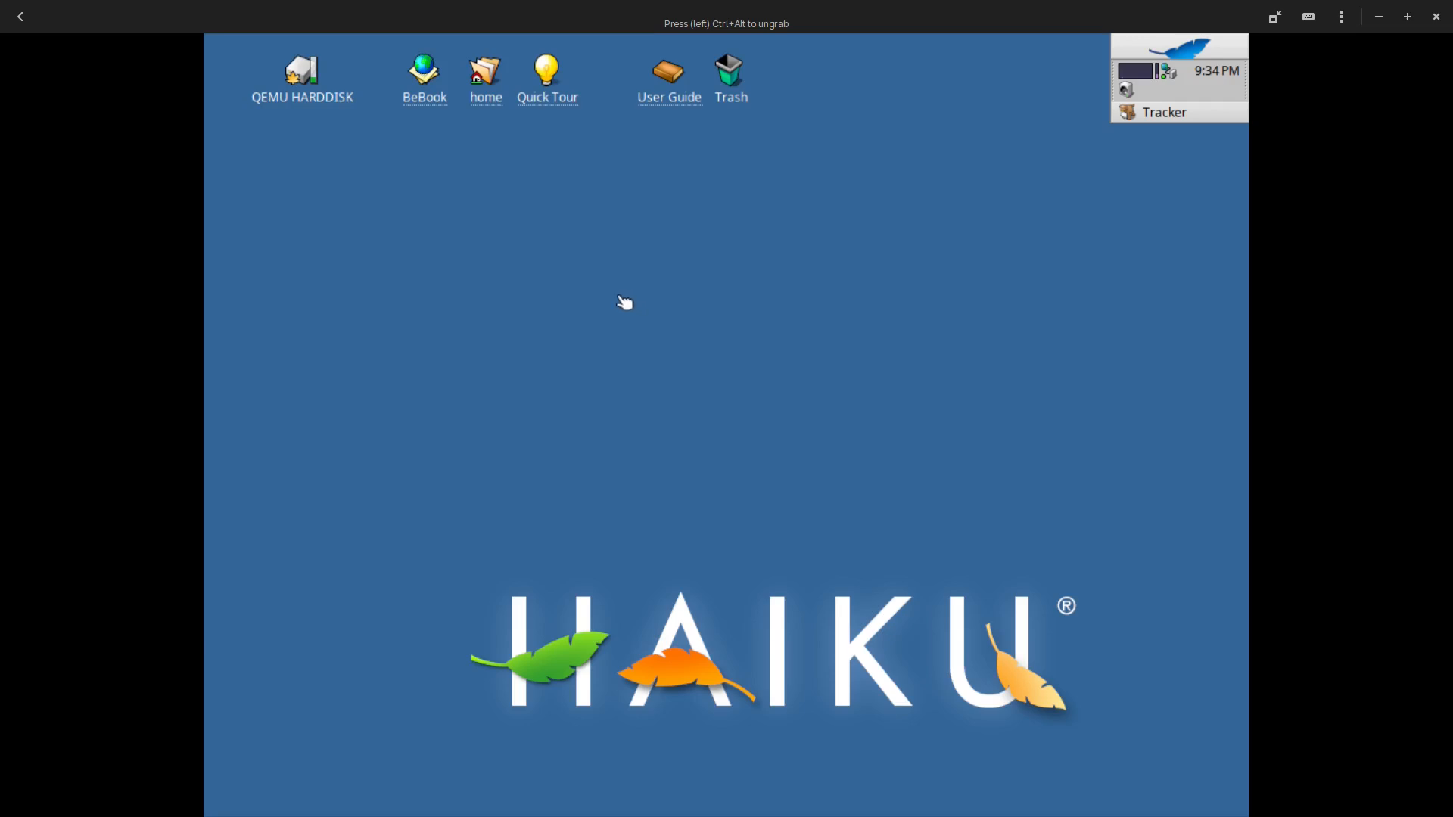
mouse_move(652, 292)
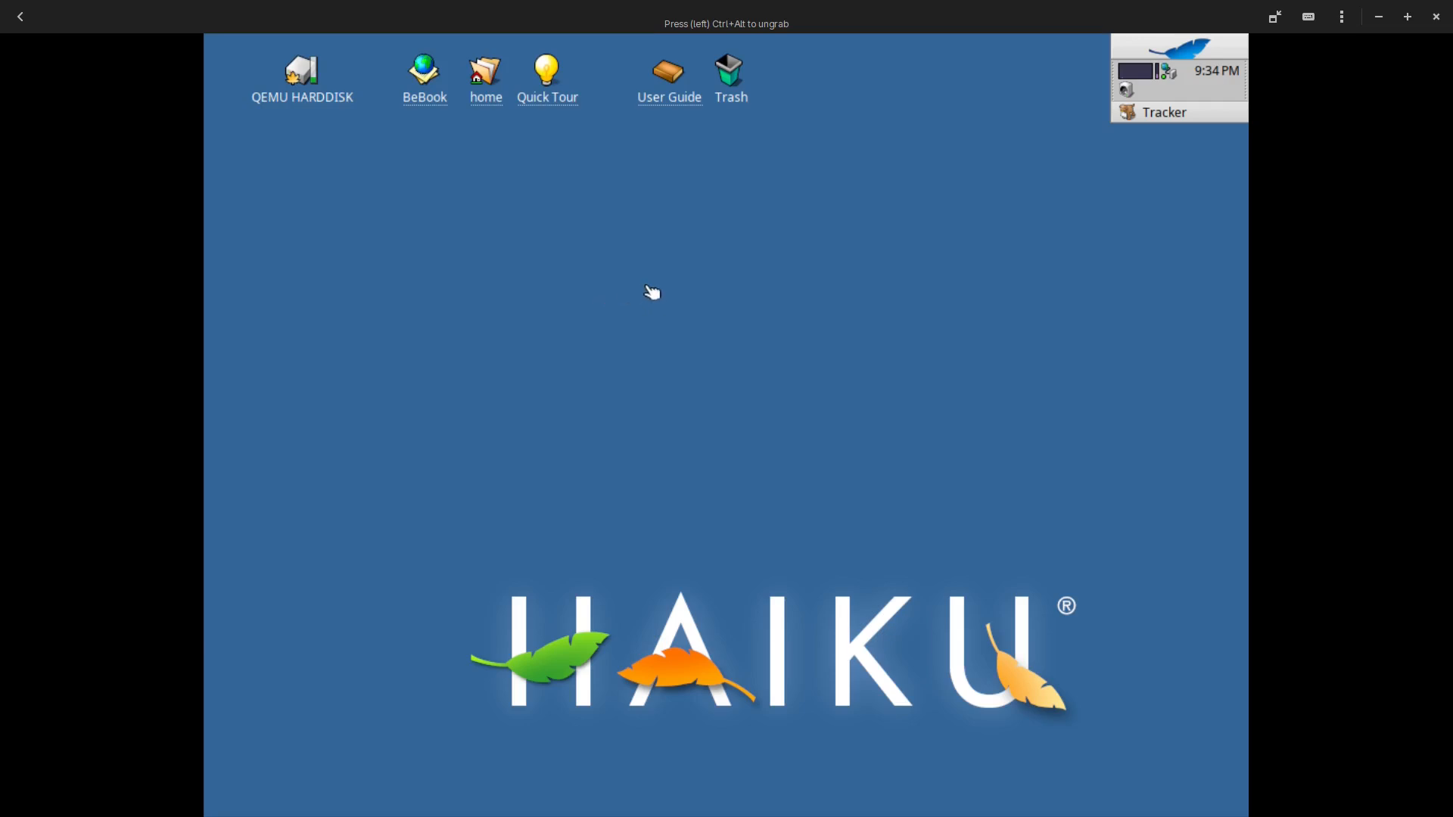
mouse_move(635, 292)
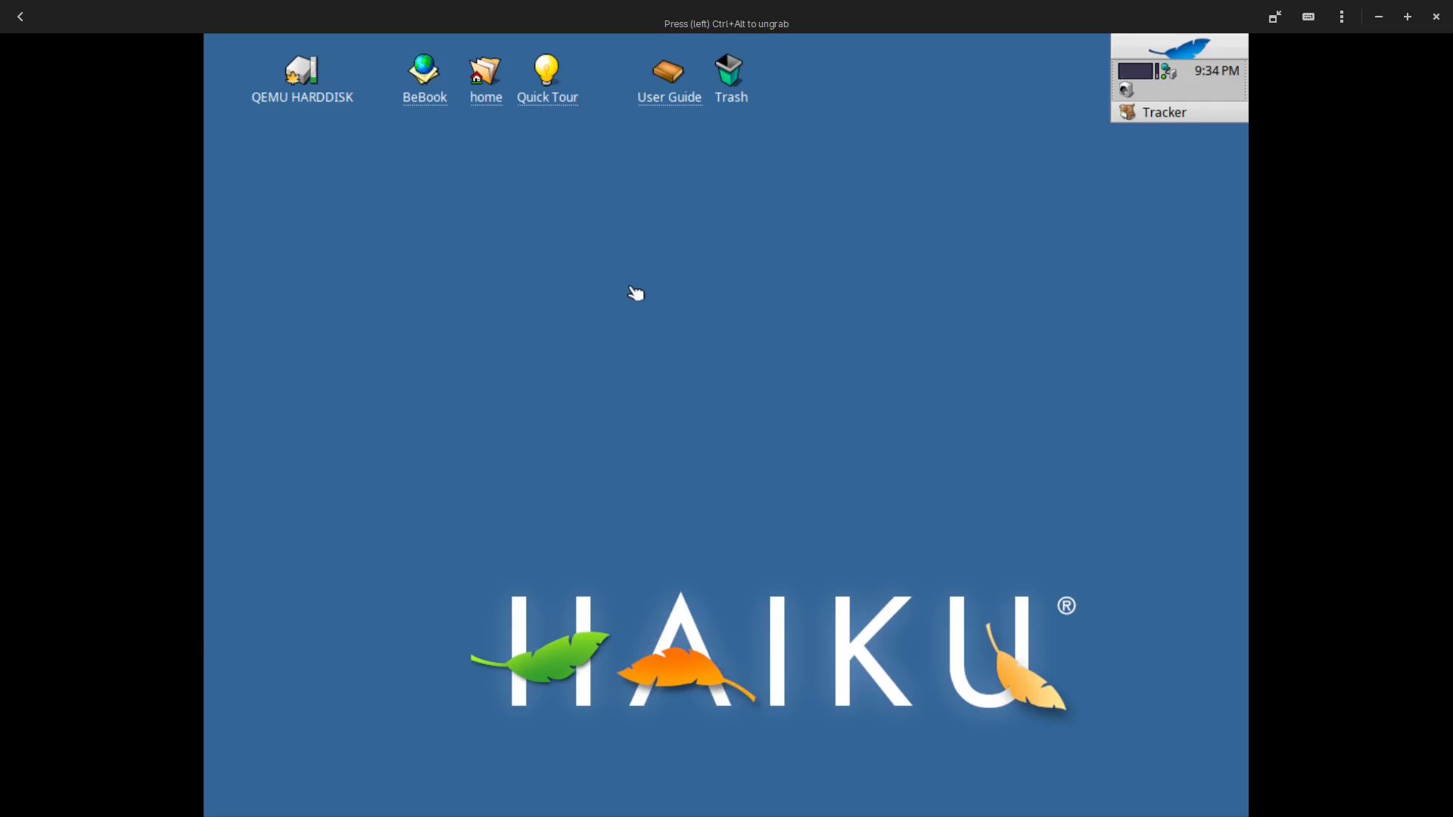
mouse_move(631, 297)
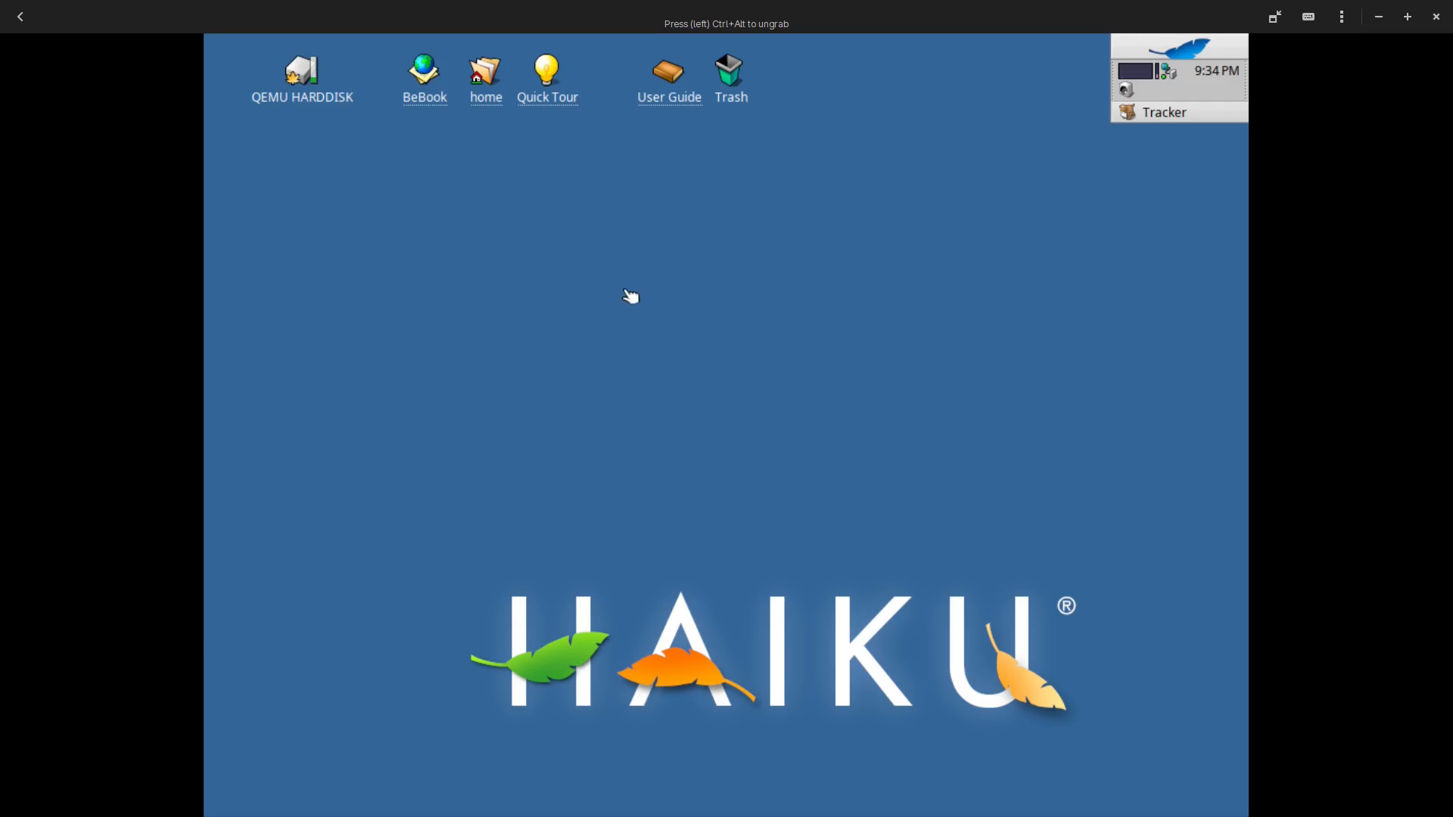
mouse_move(634, 322)
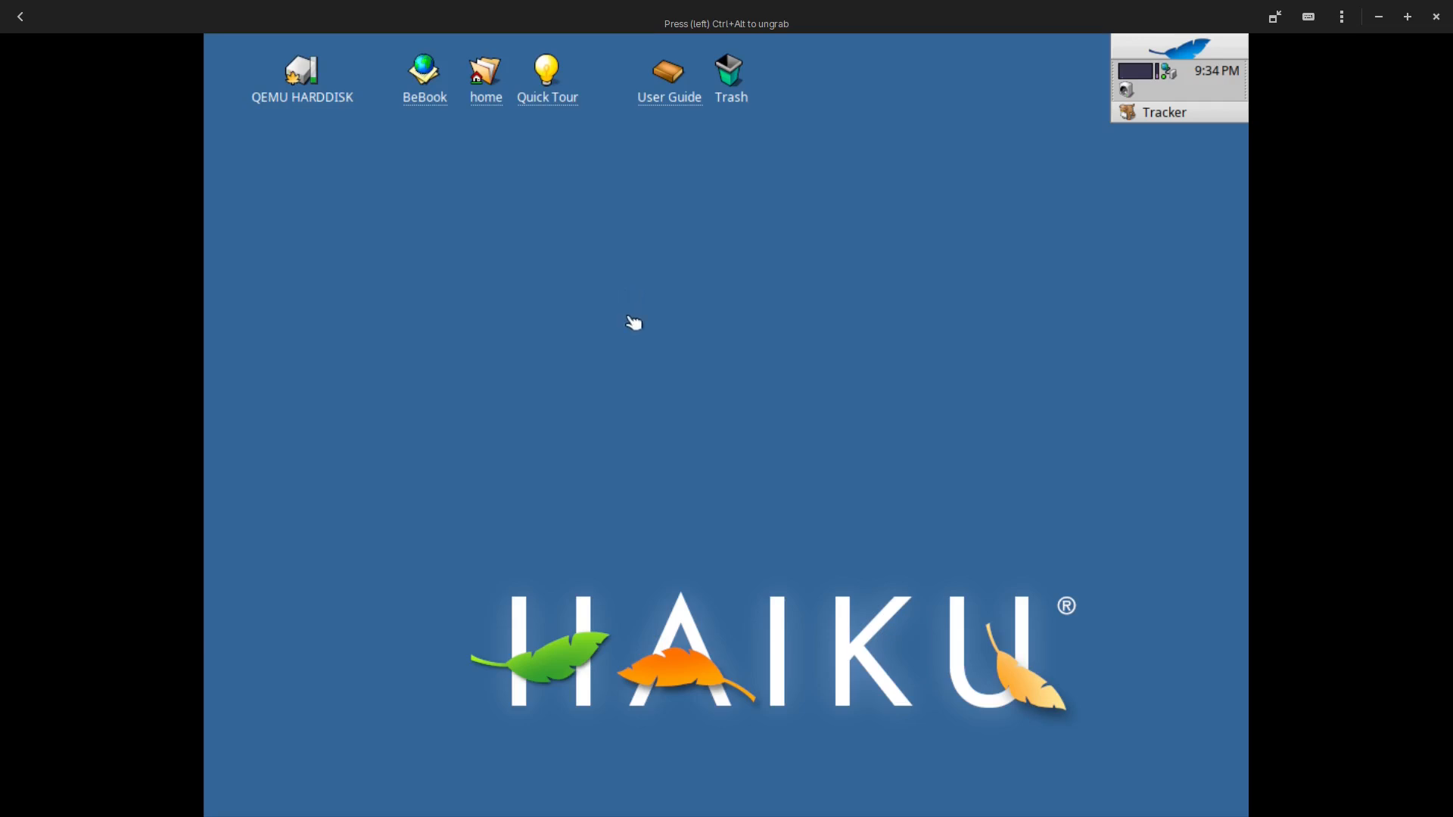
mouse_move(713, 380)
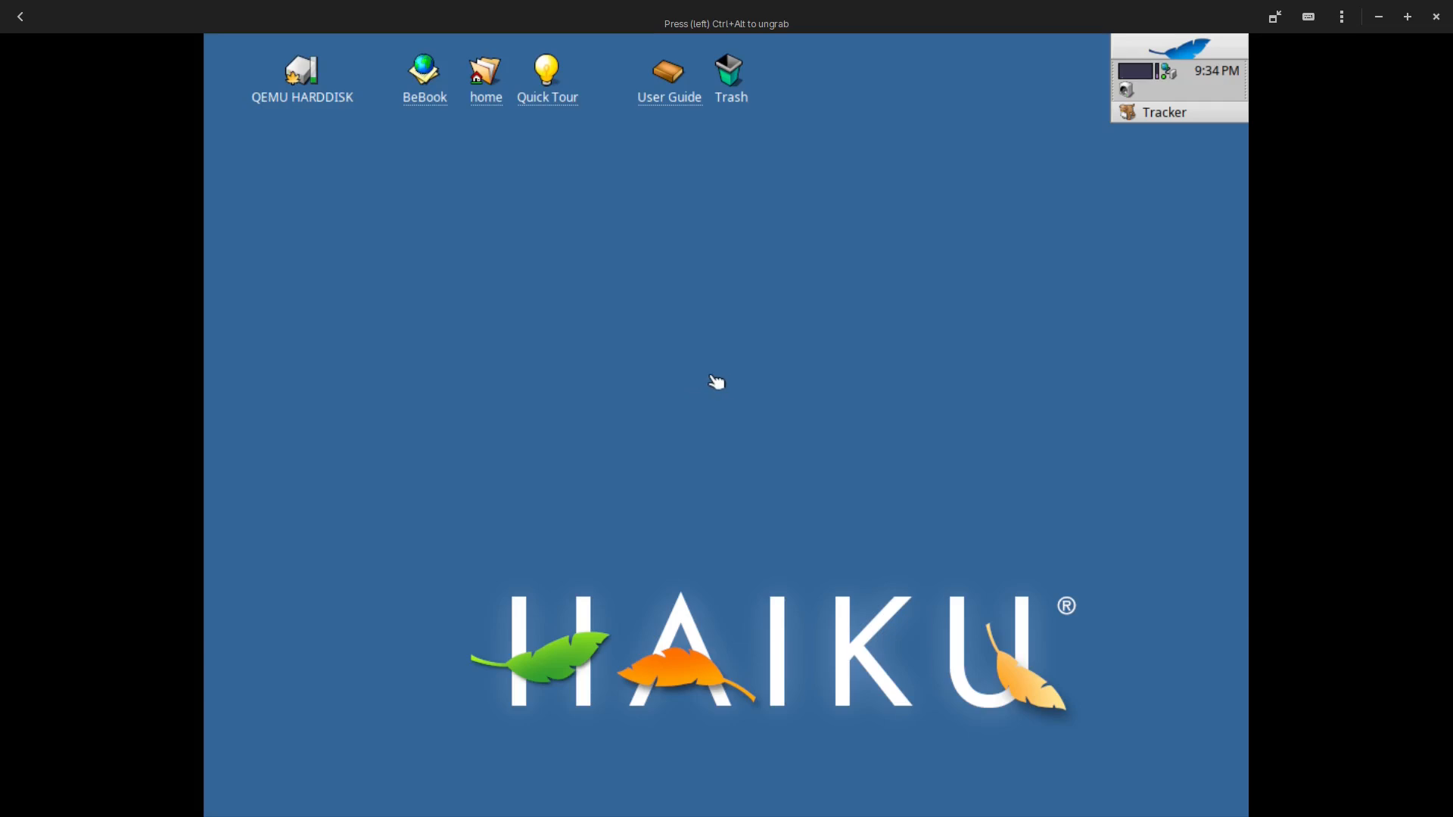
mouse_move(750, 373)
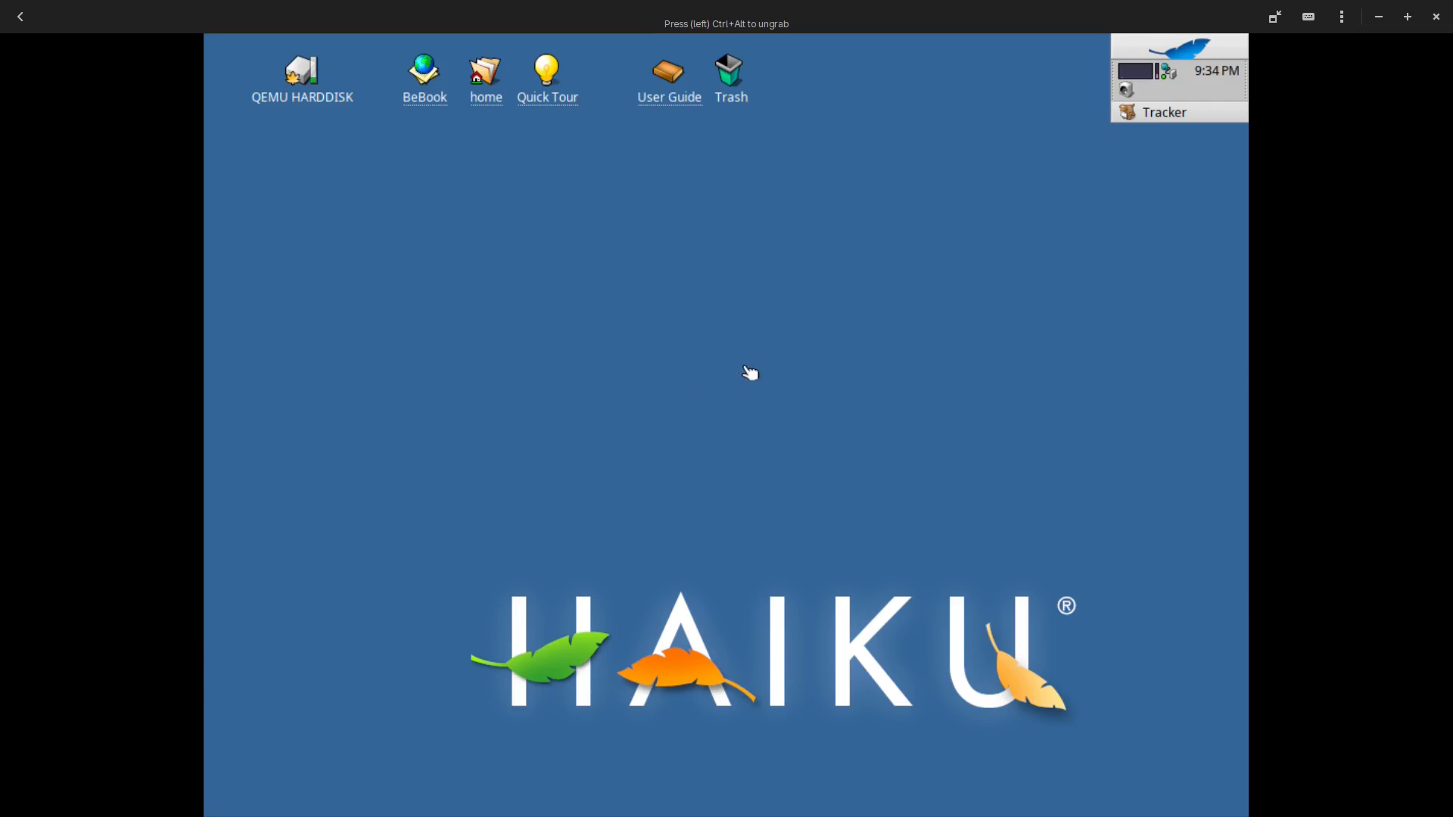
mouse_move(720, 376)
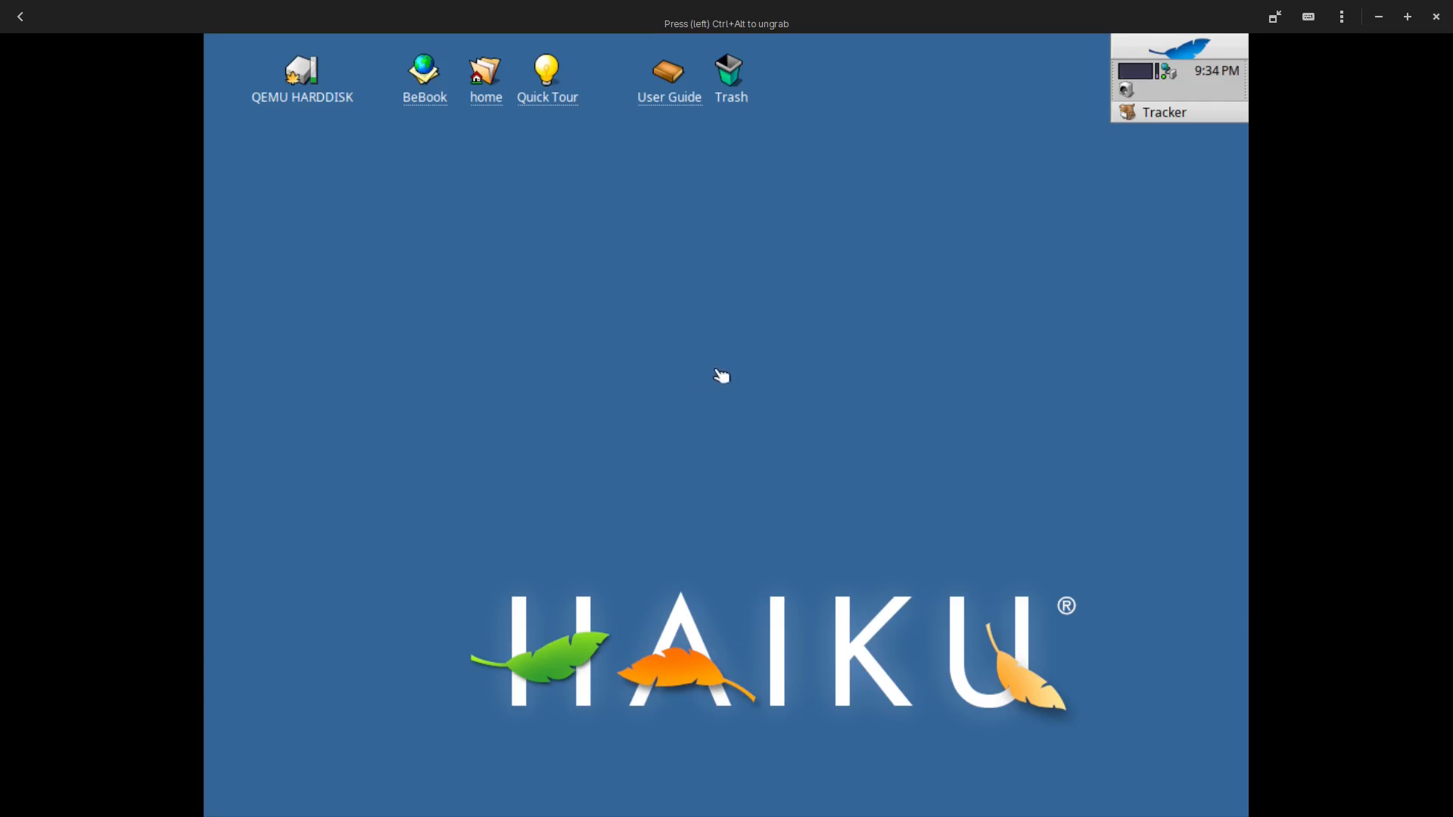
mouse_move(702, 377)
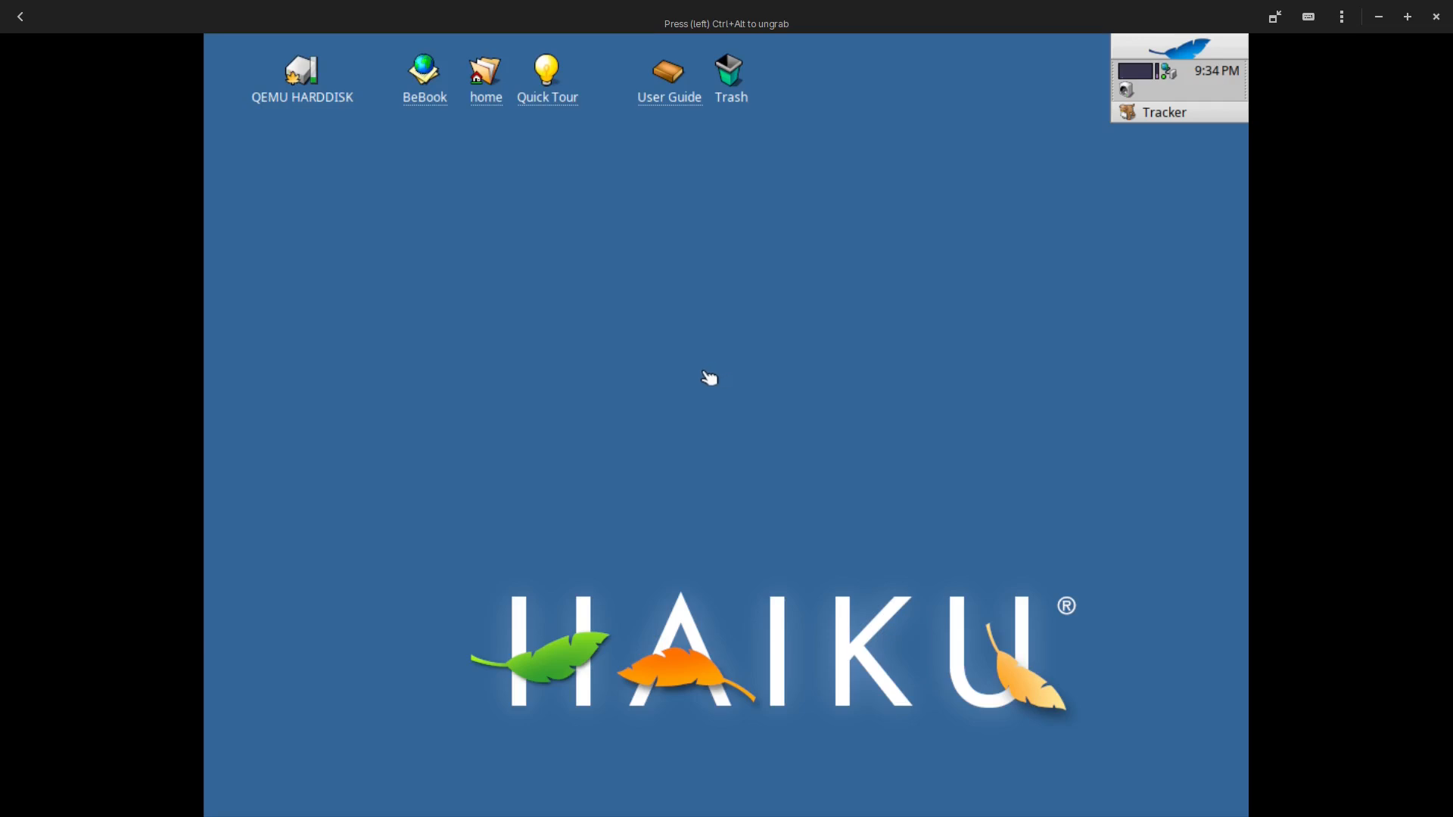
mouse_move(702, 434)
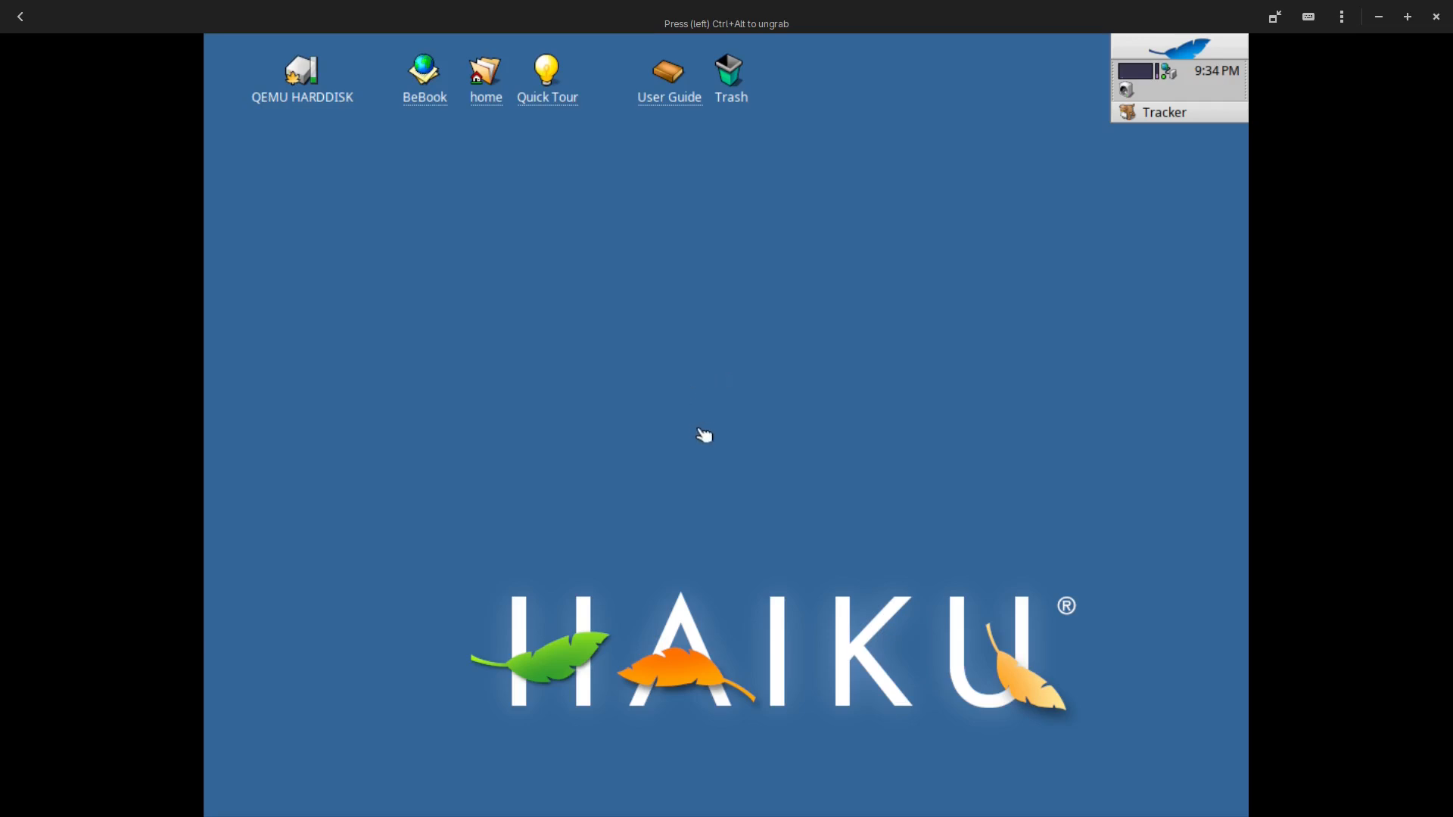
mouse_move(680, 441)
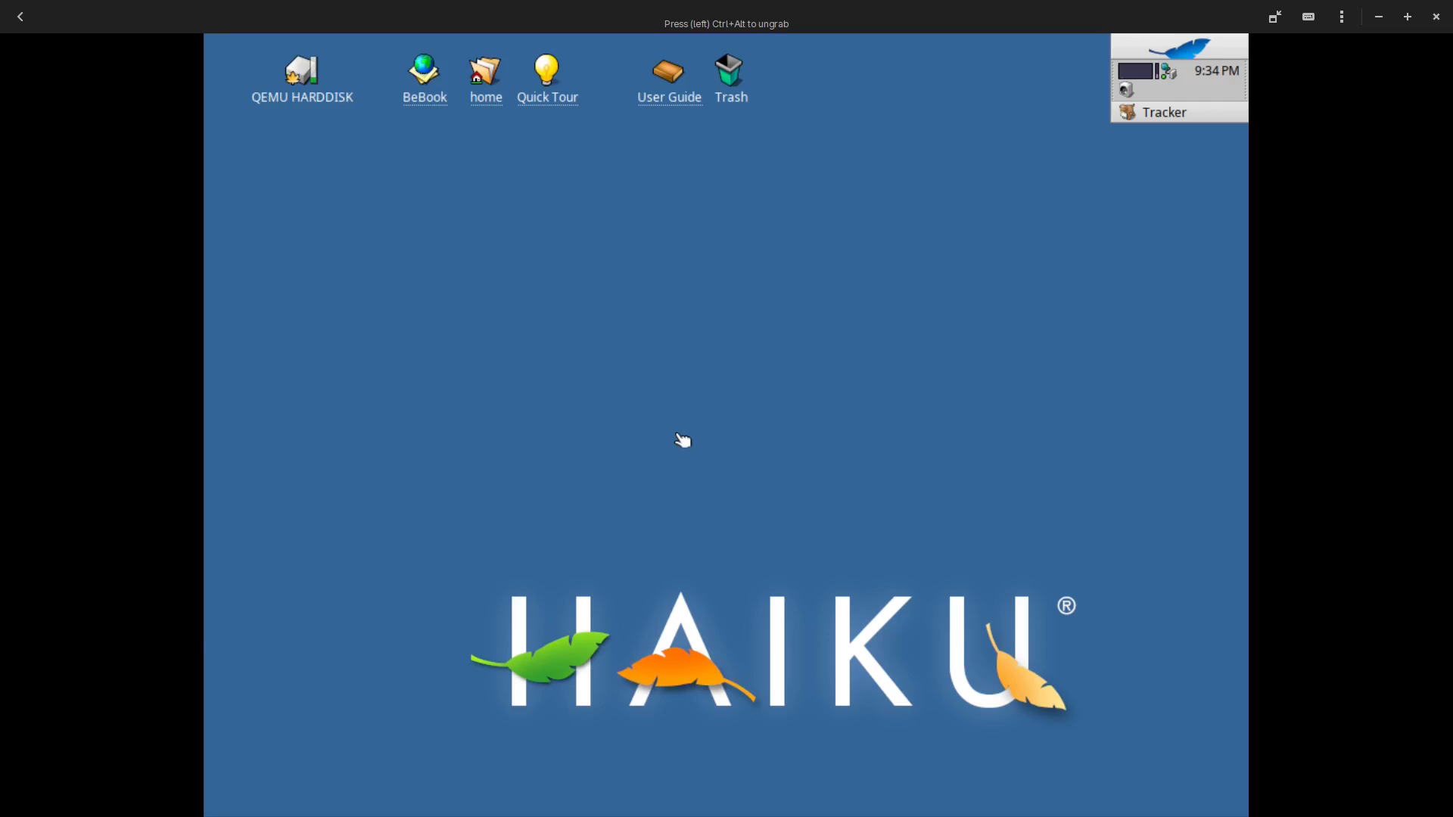